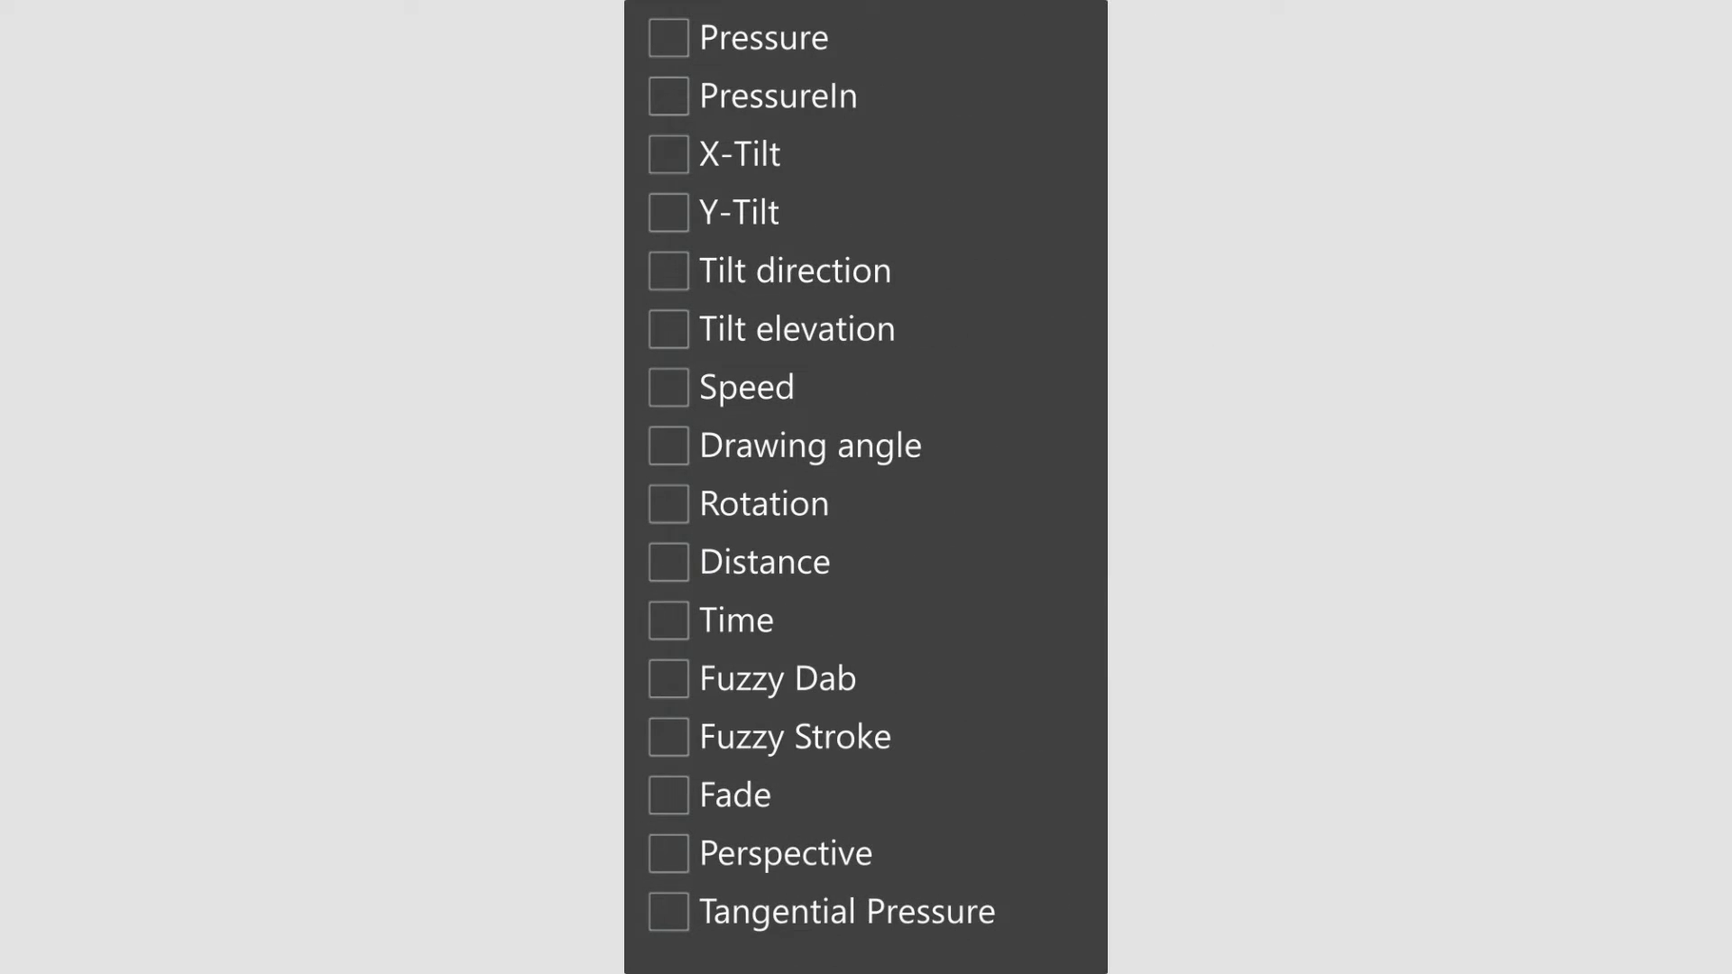
mouse_move(759, 36)
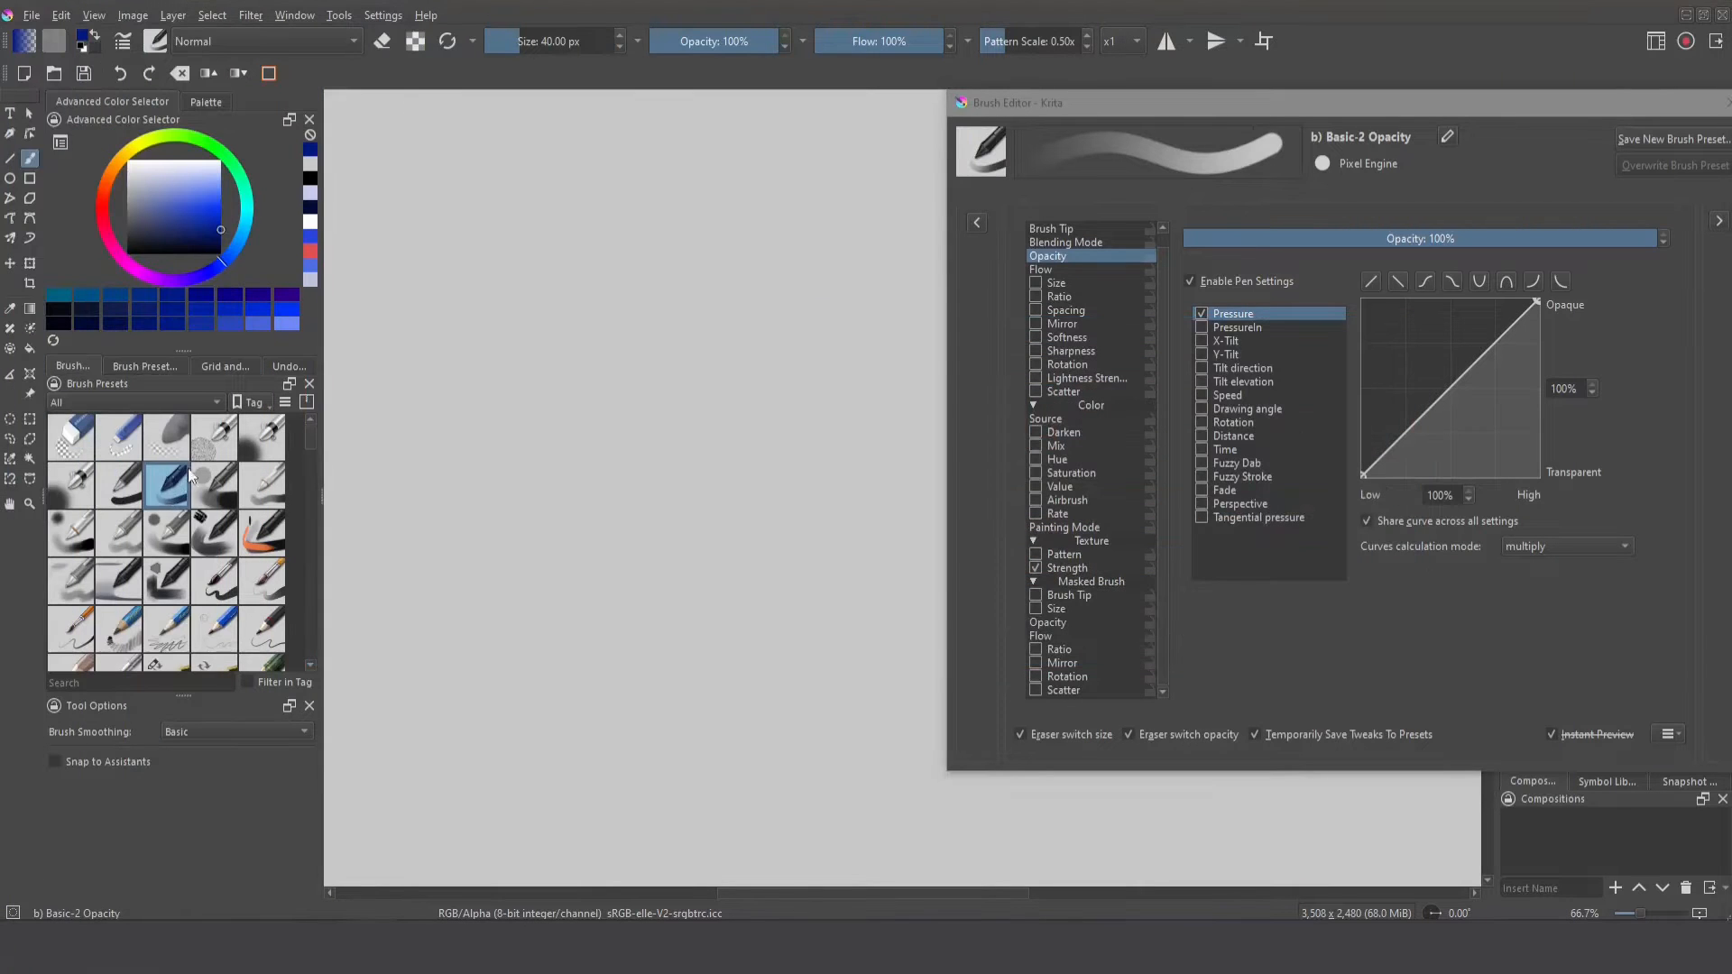
mouse_move(338, 329)
type("1")
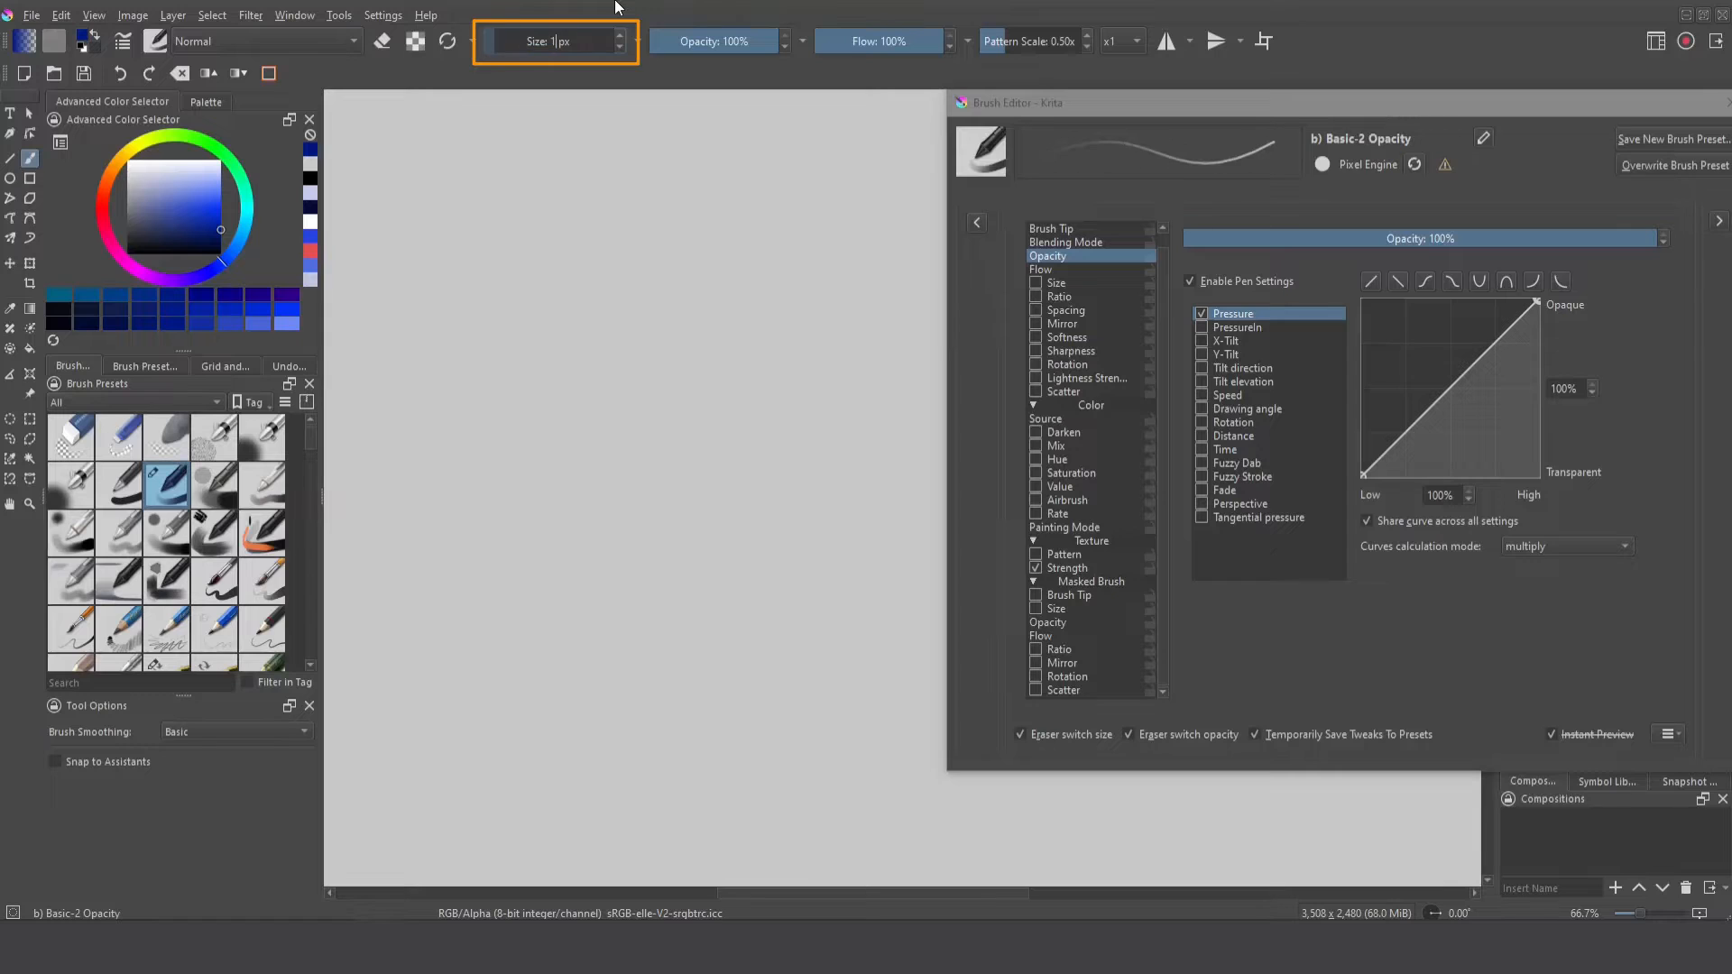
- Set the brush to 100 px at 50% opacity with size linked to Pressure
left_click(1050, 229)
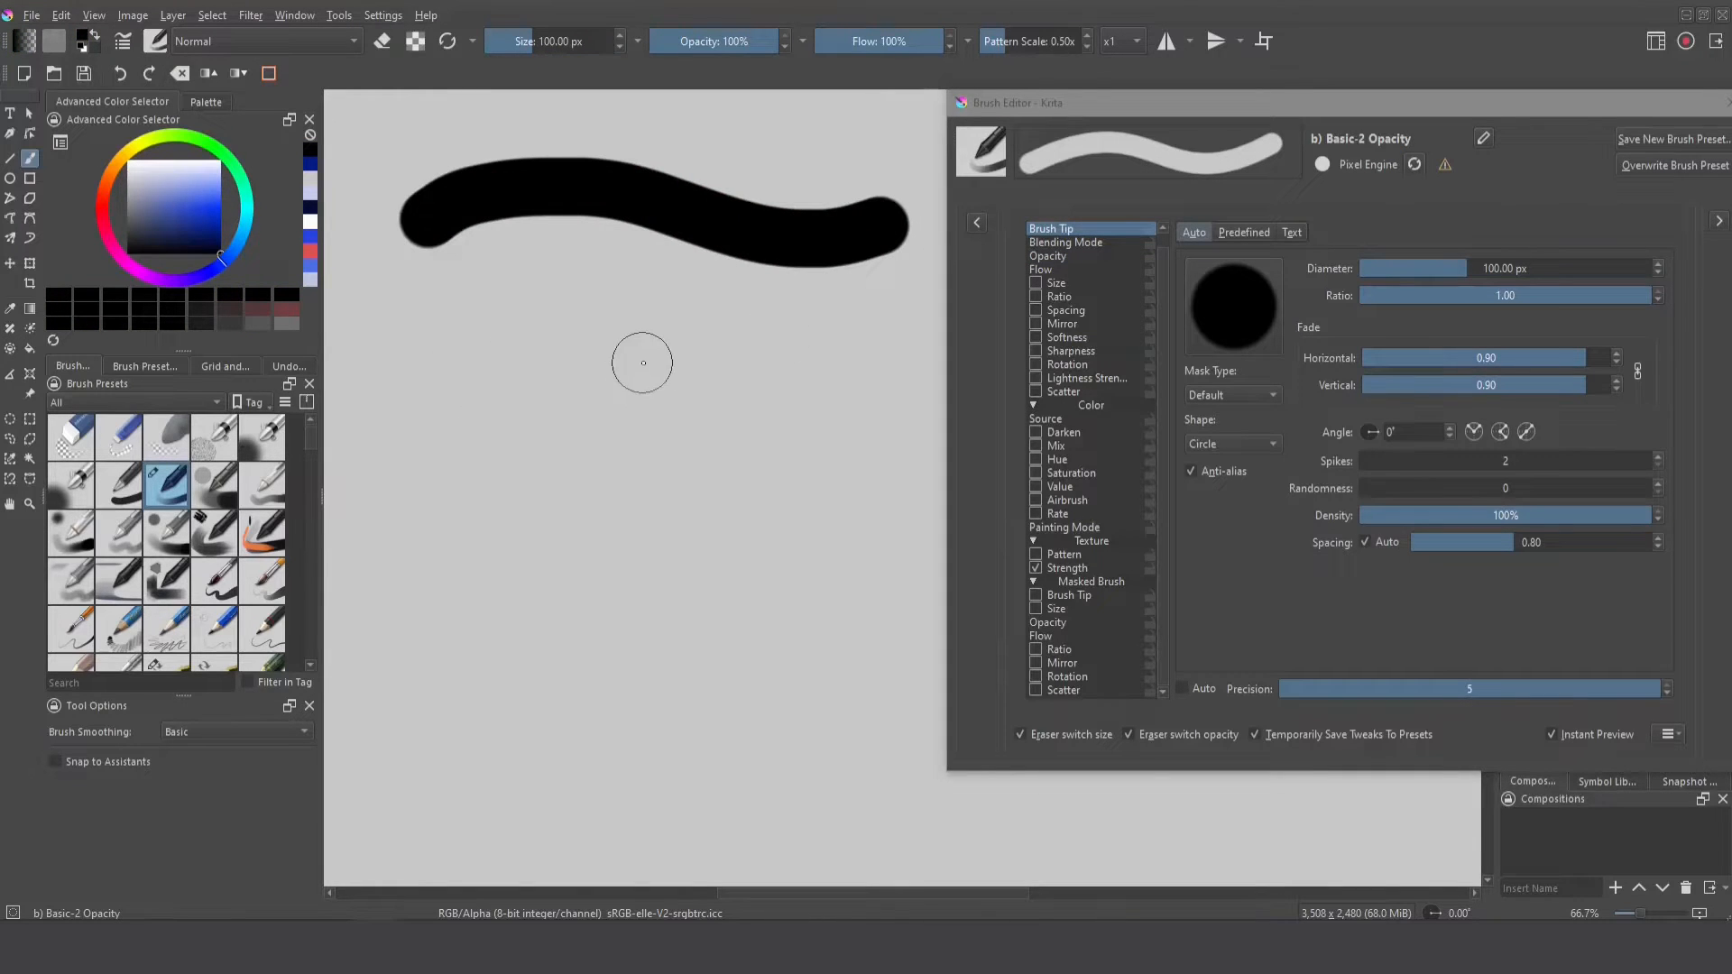
mouse_move(577, 198)
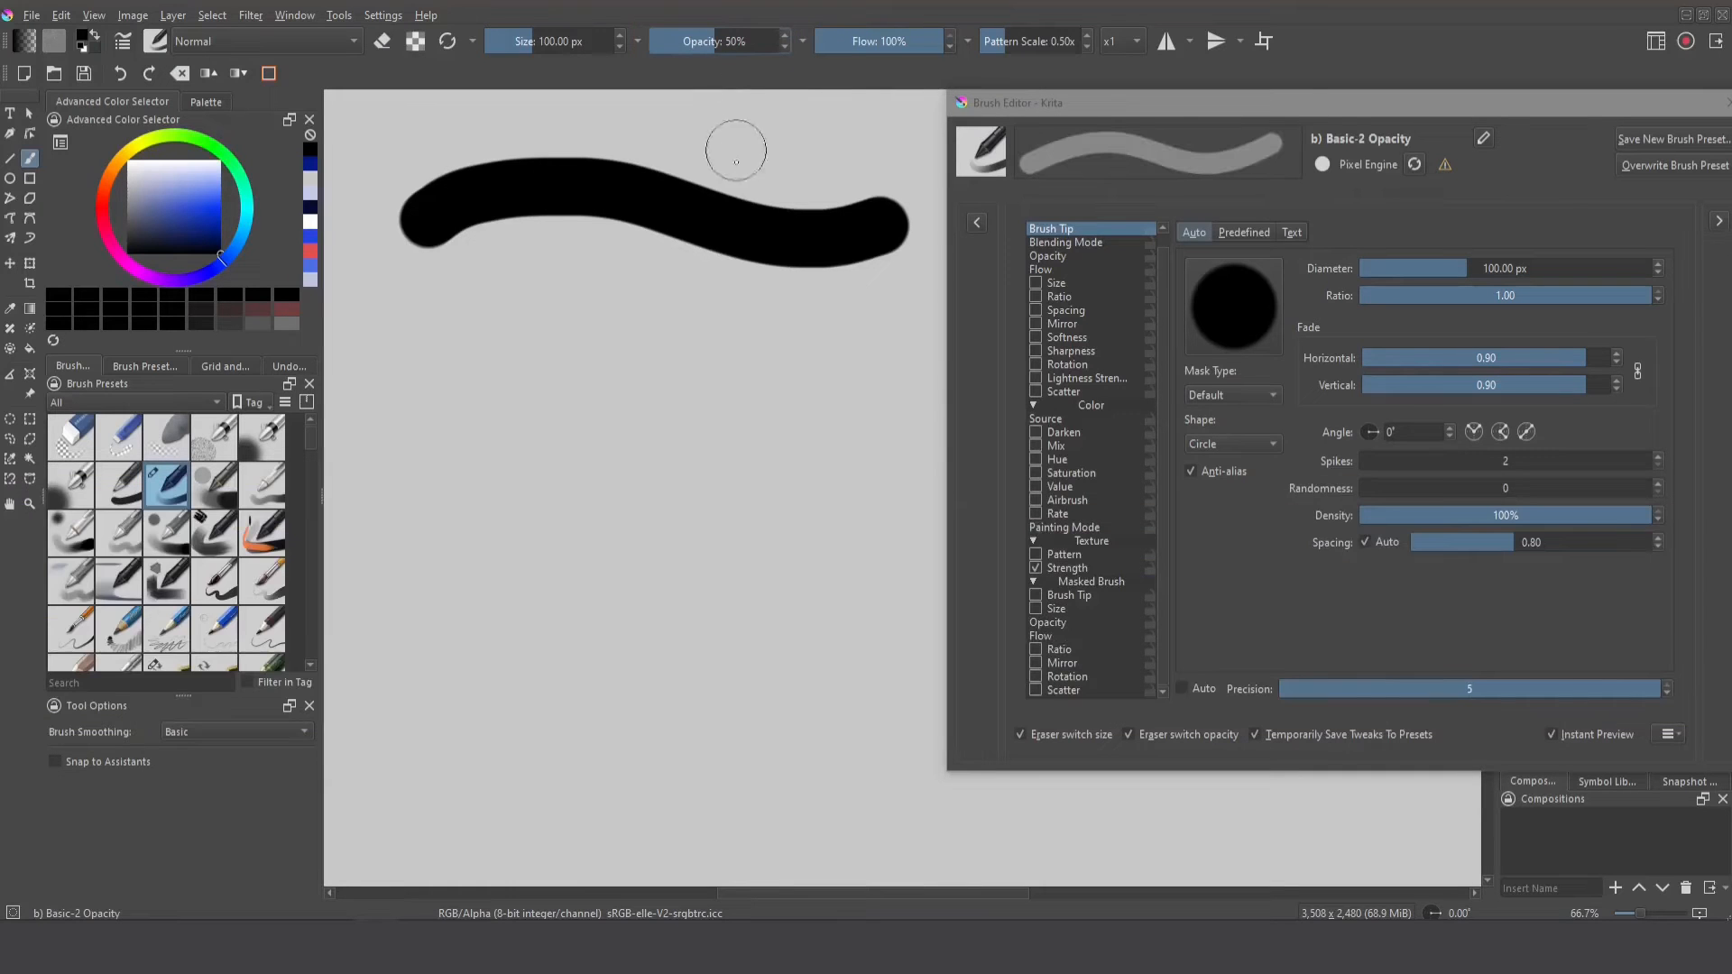
left_click(1057, 283)
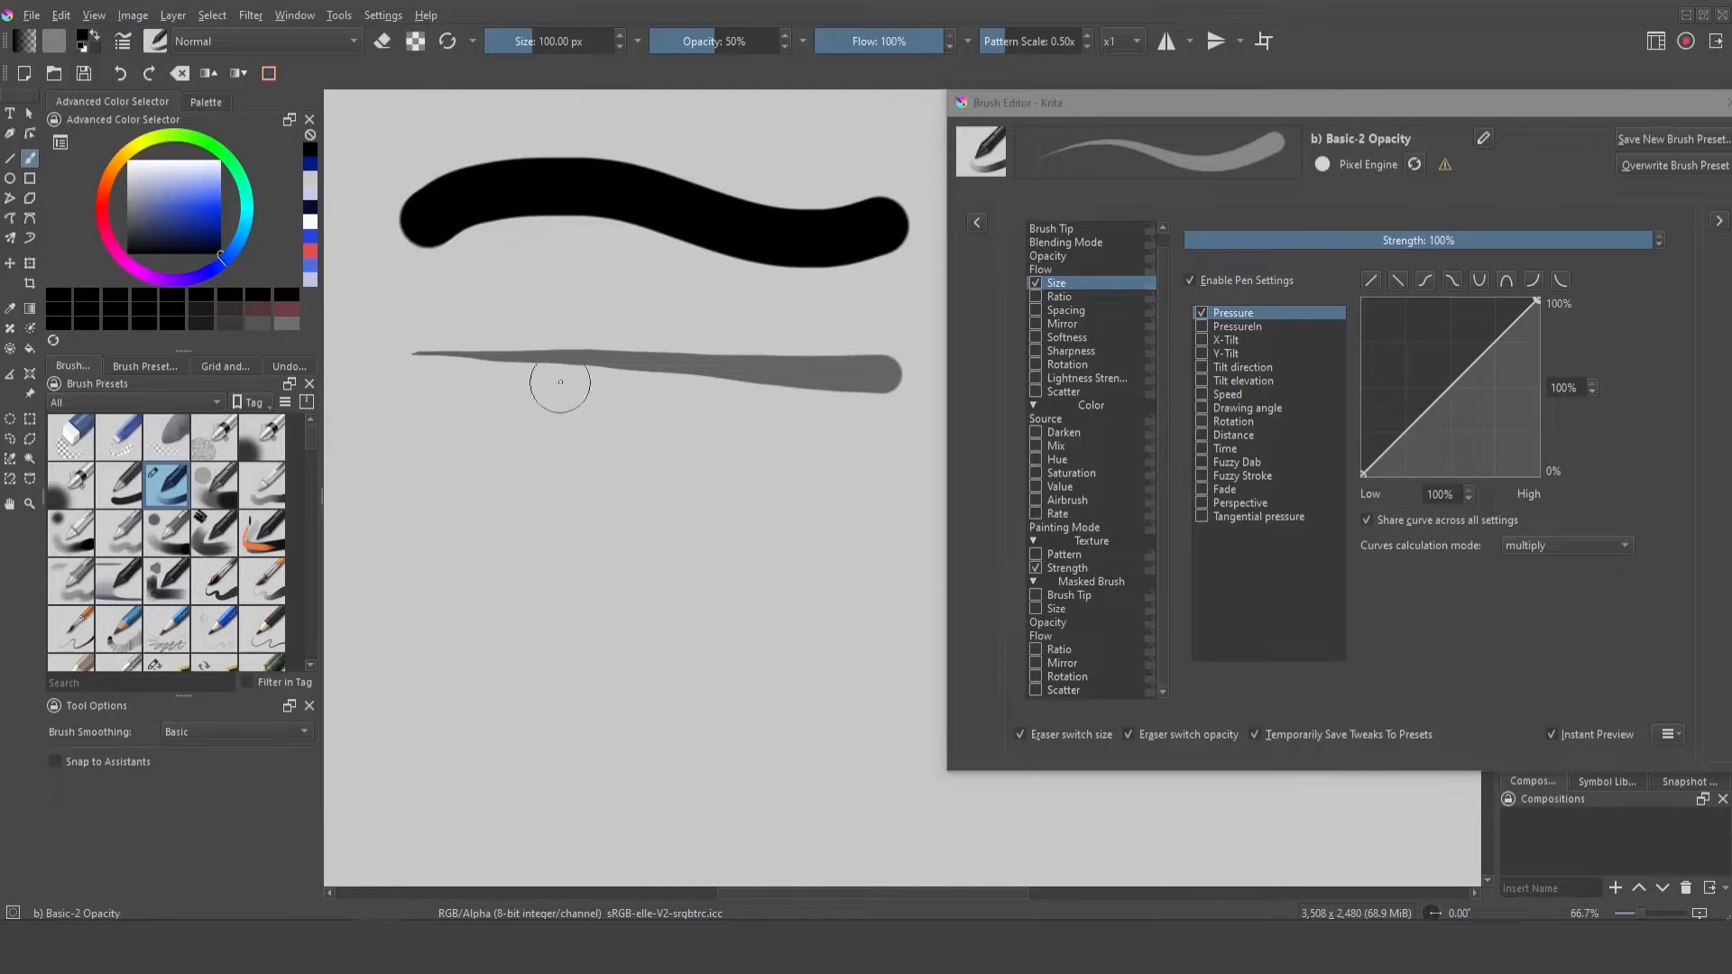
- Turn the size Pressure curve into a descending line and paint a test stroke
left_click(1398, 281)
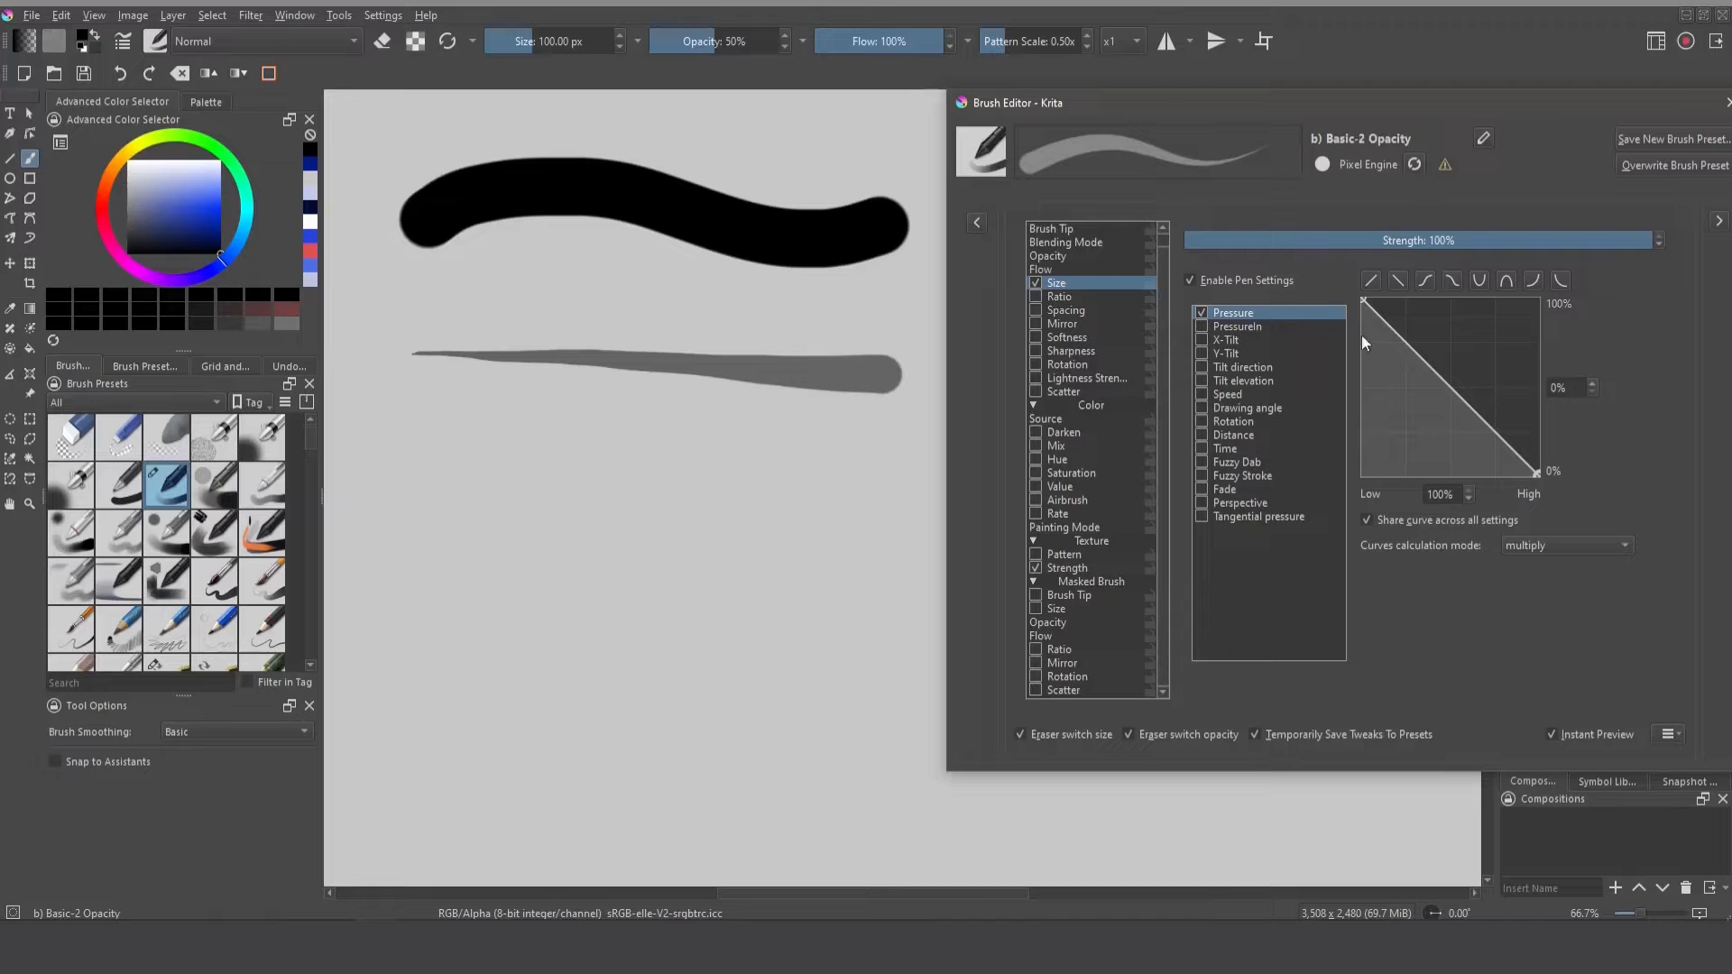
mouse_move(1487, 437)
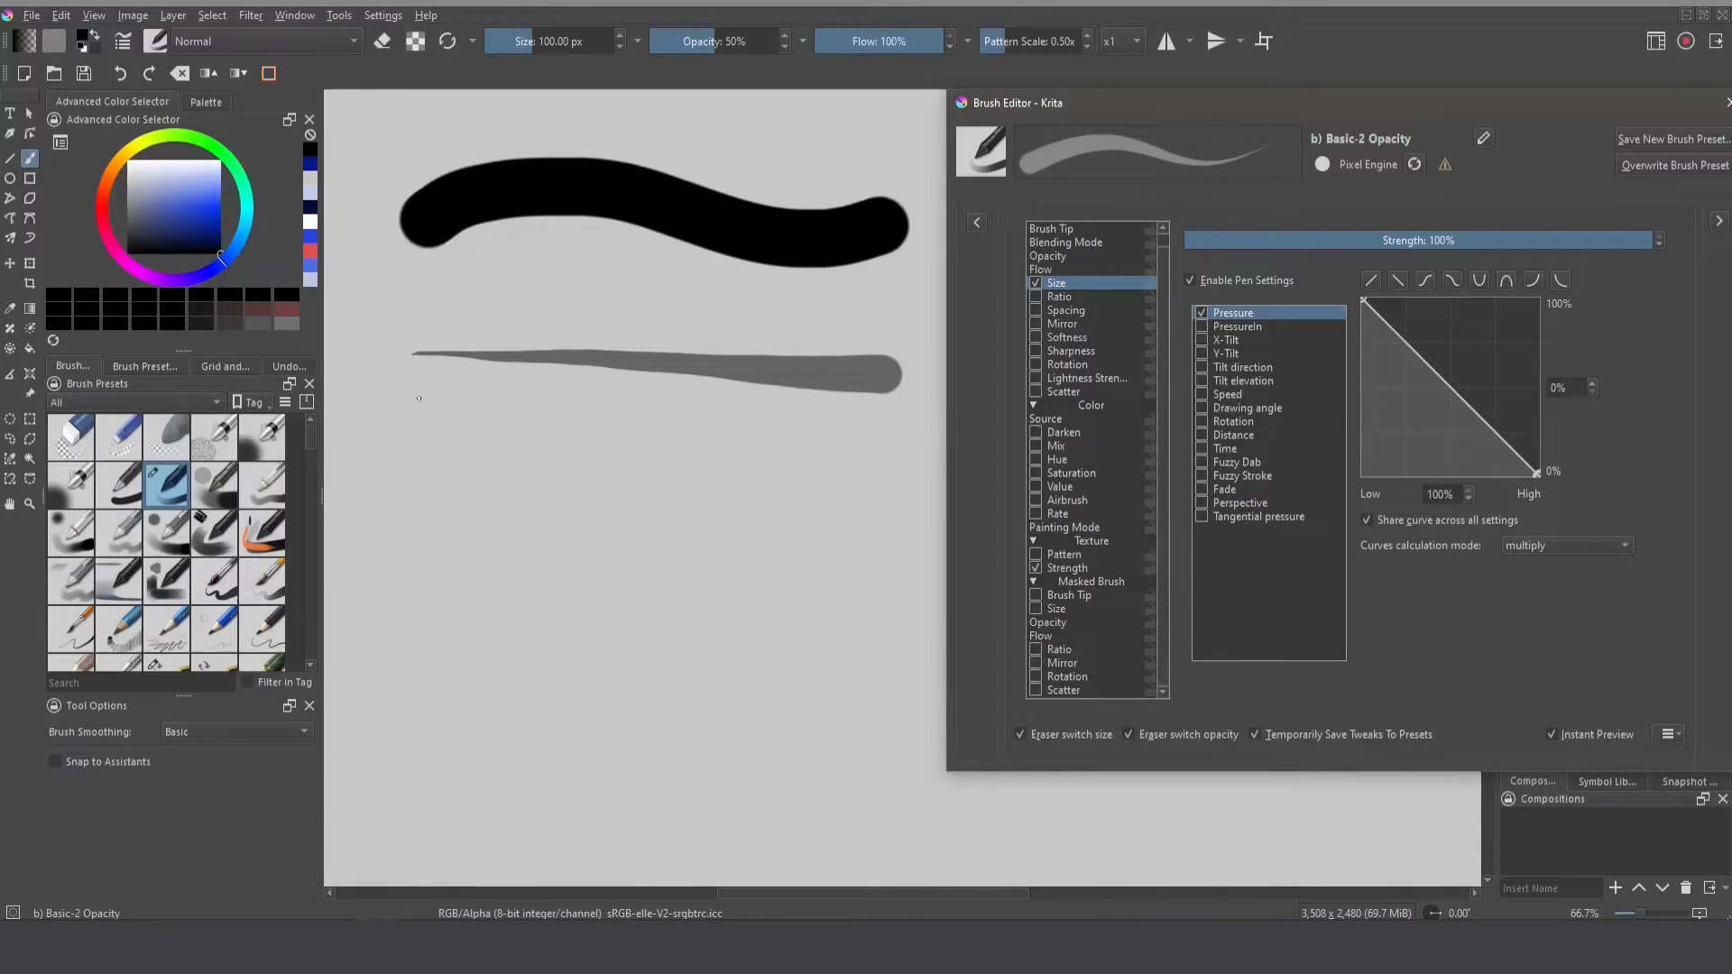
left_click(437, 448)
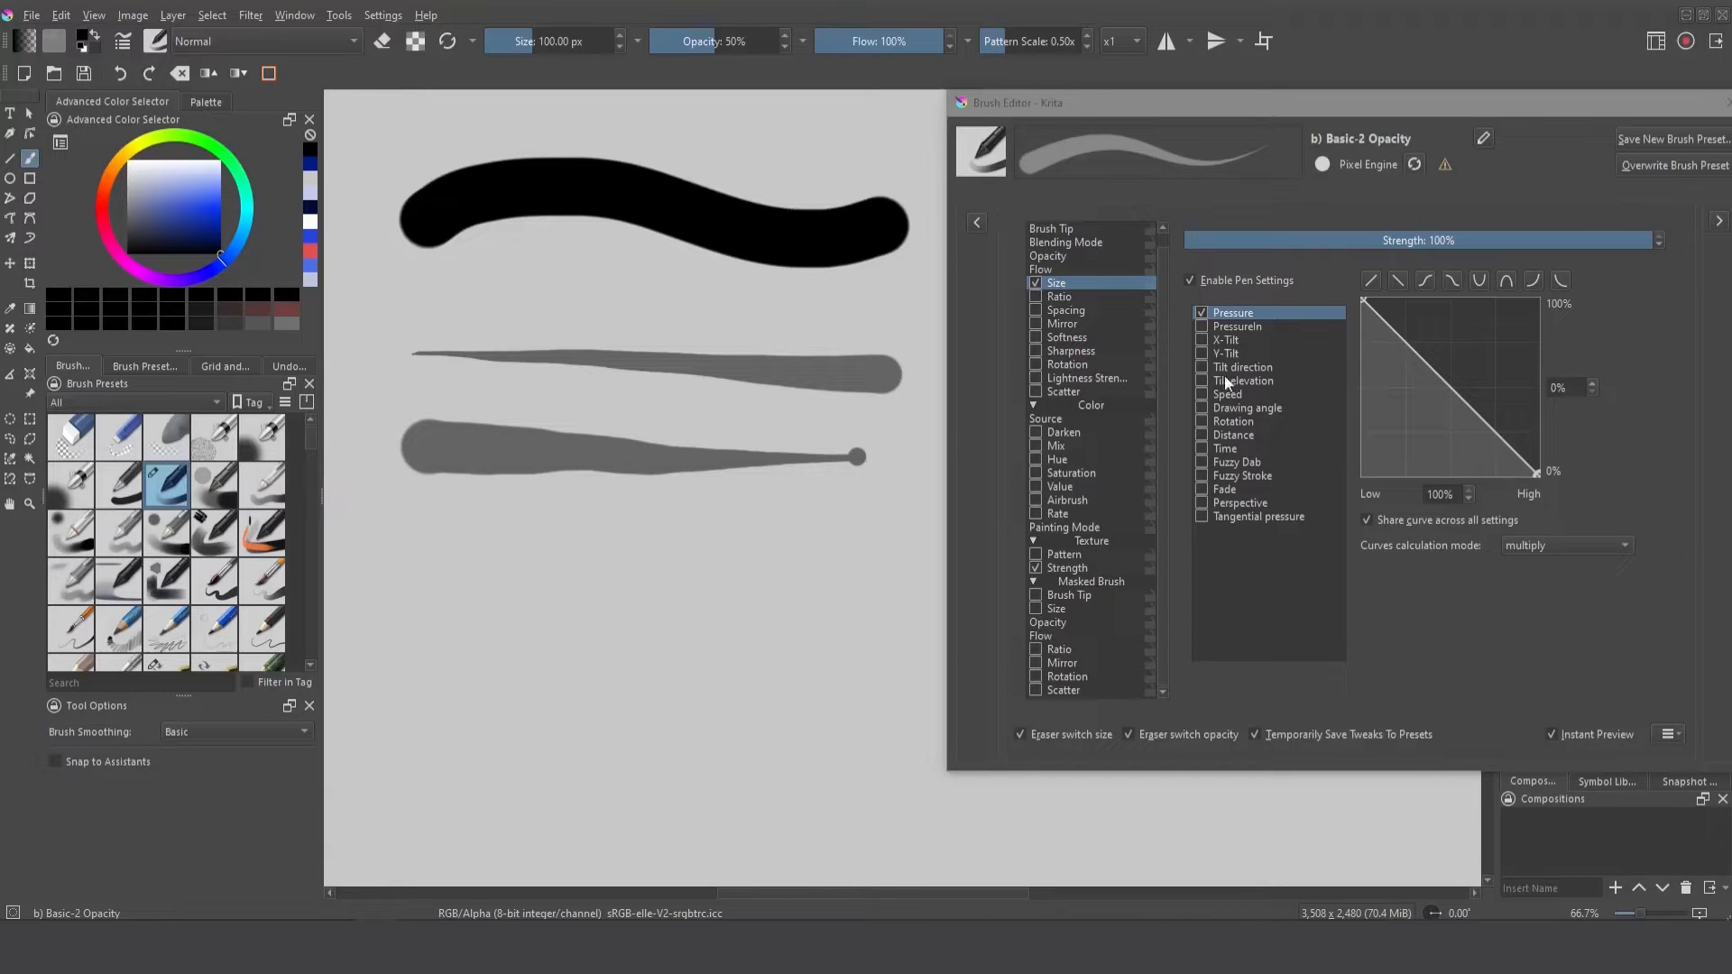
- Replace the Pressure sensor with PressureIn for brush size, keeping the inverted curve
left_click(1201, 326)
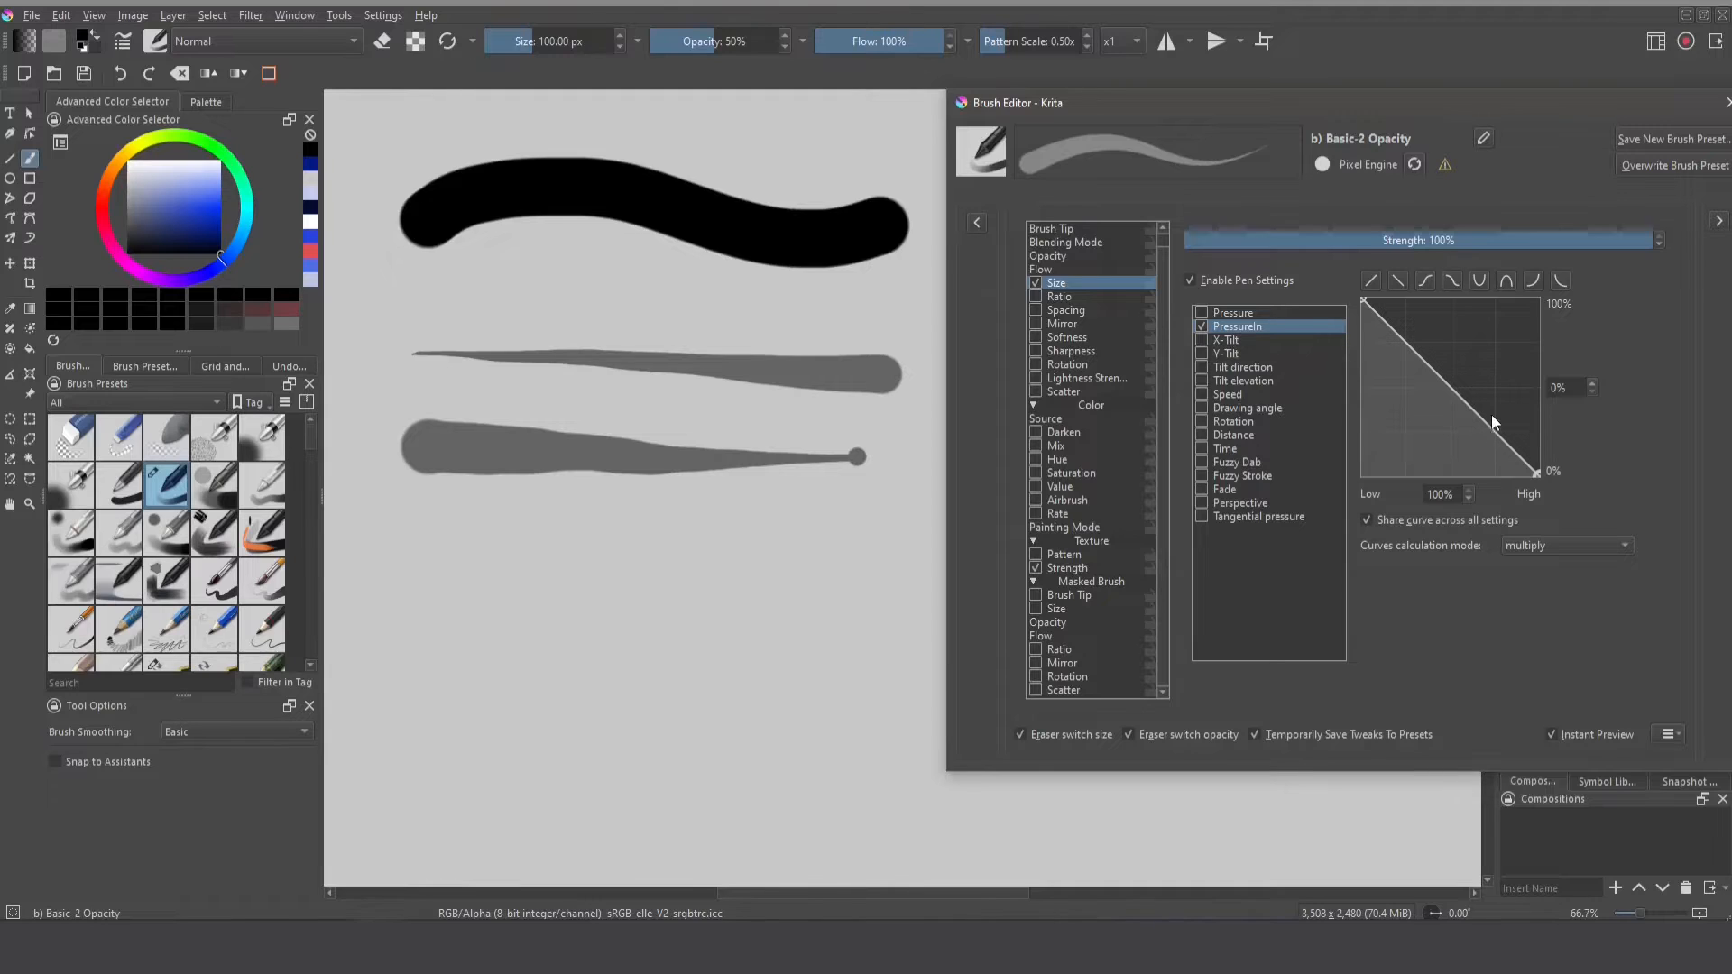
mouse_move(1489, 439)
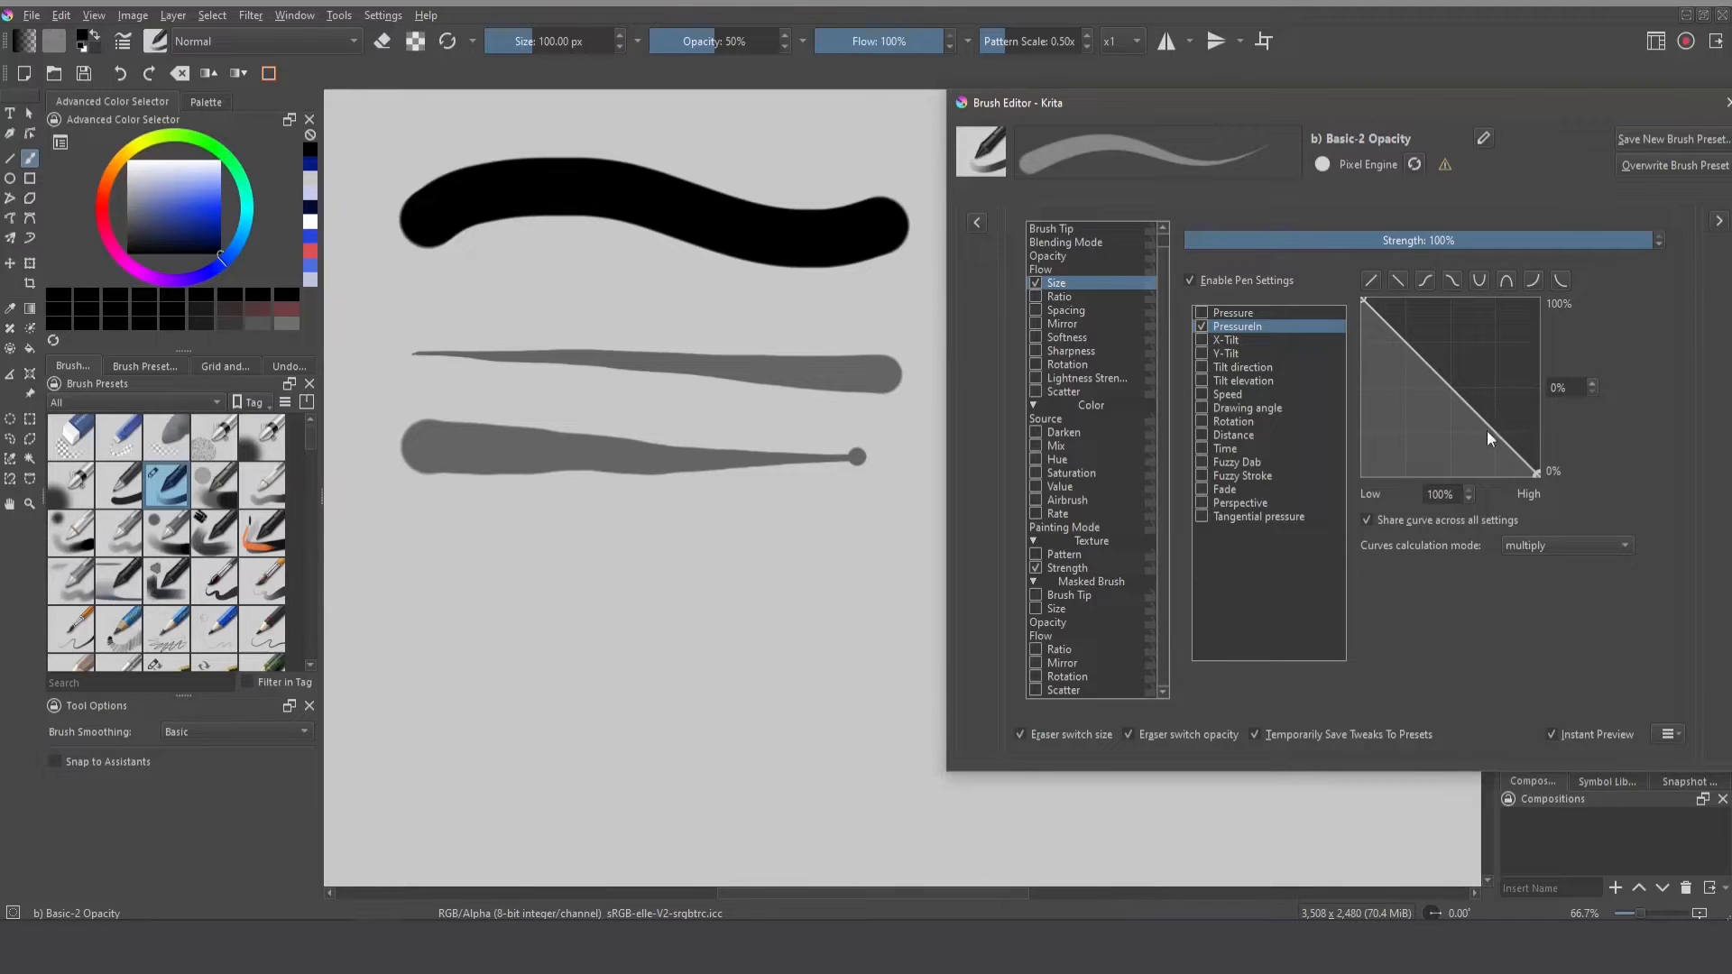
mouse_move(434, 555)
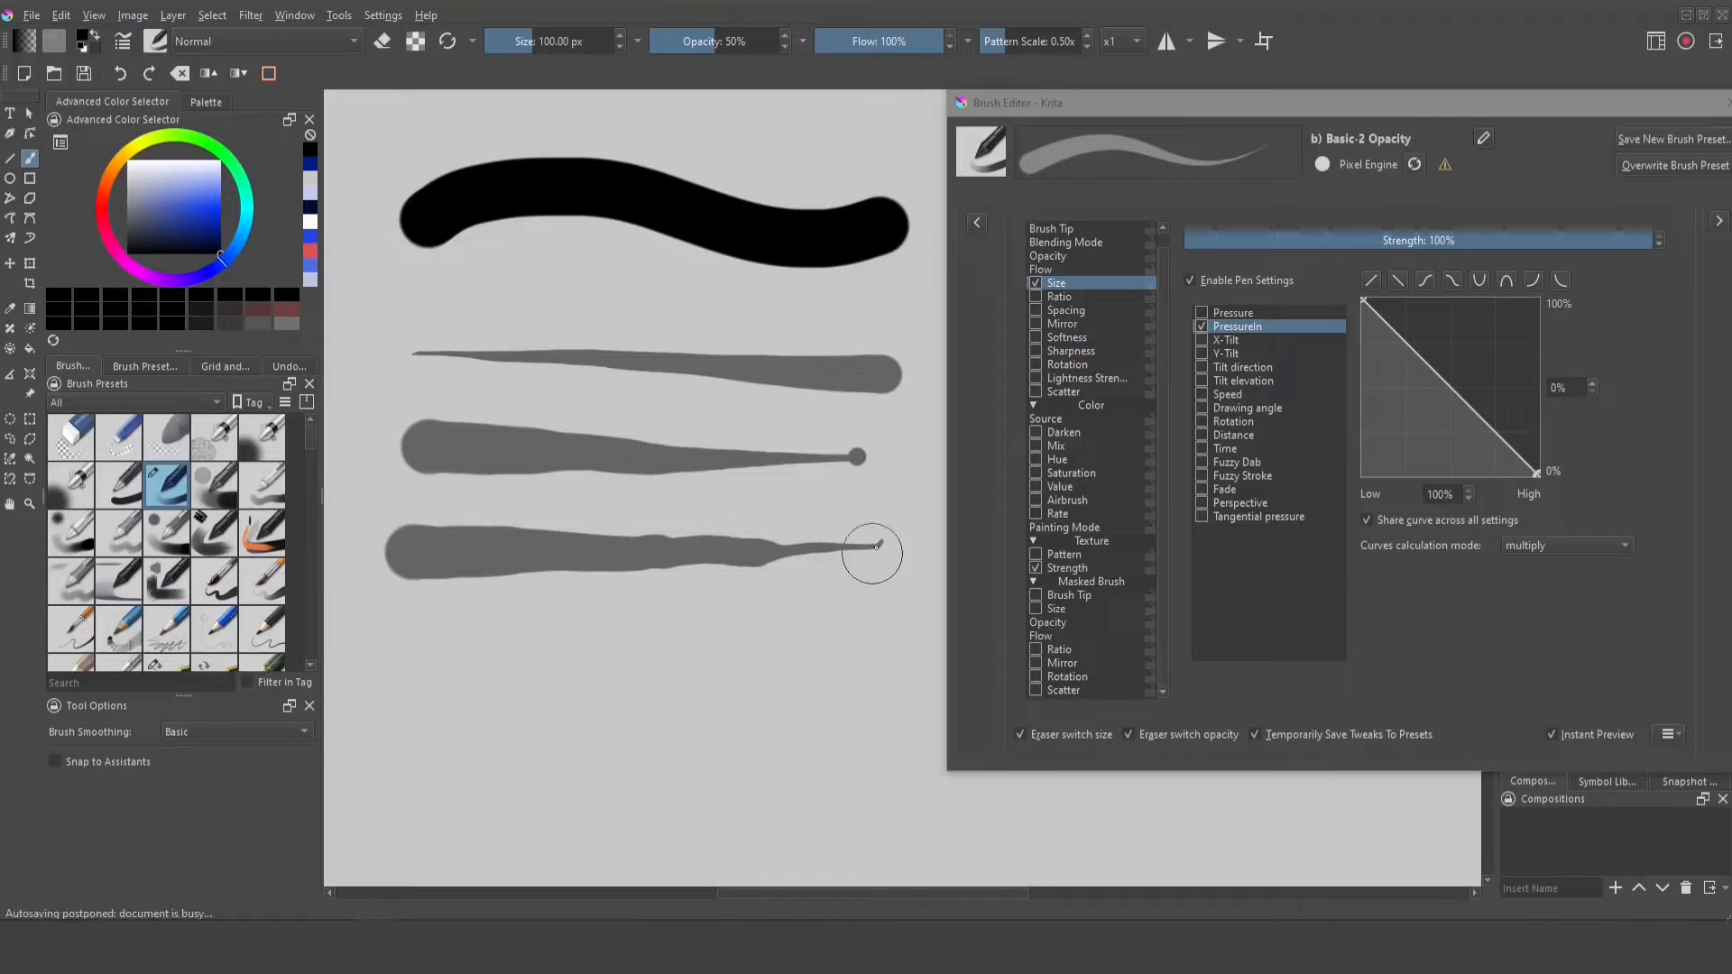
mouse_move(858, 458)
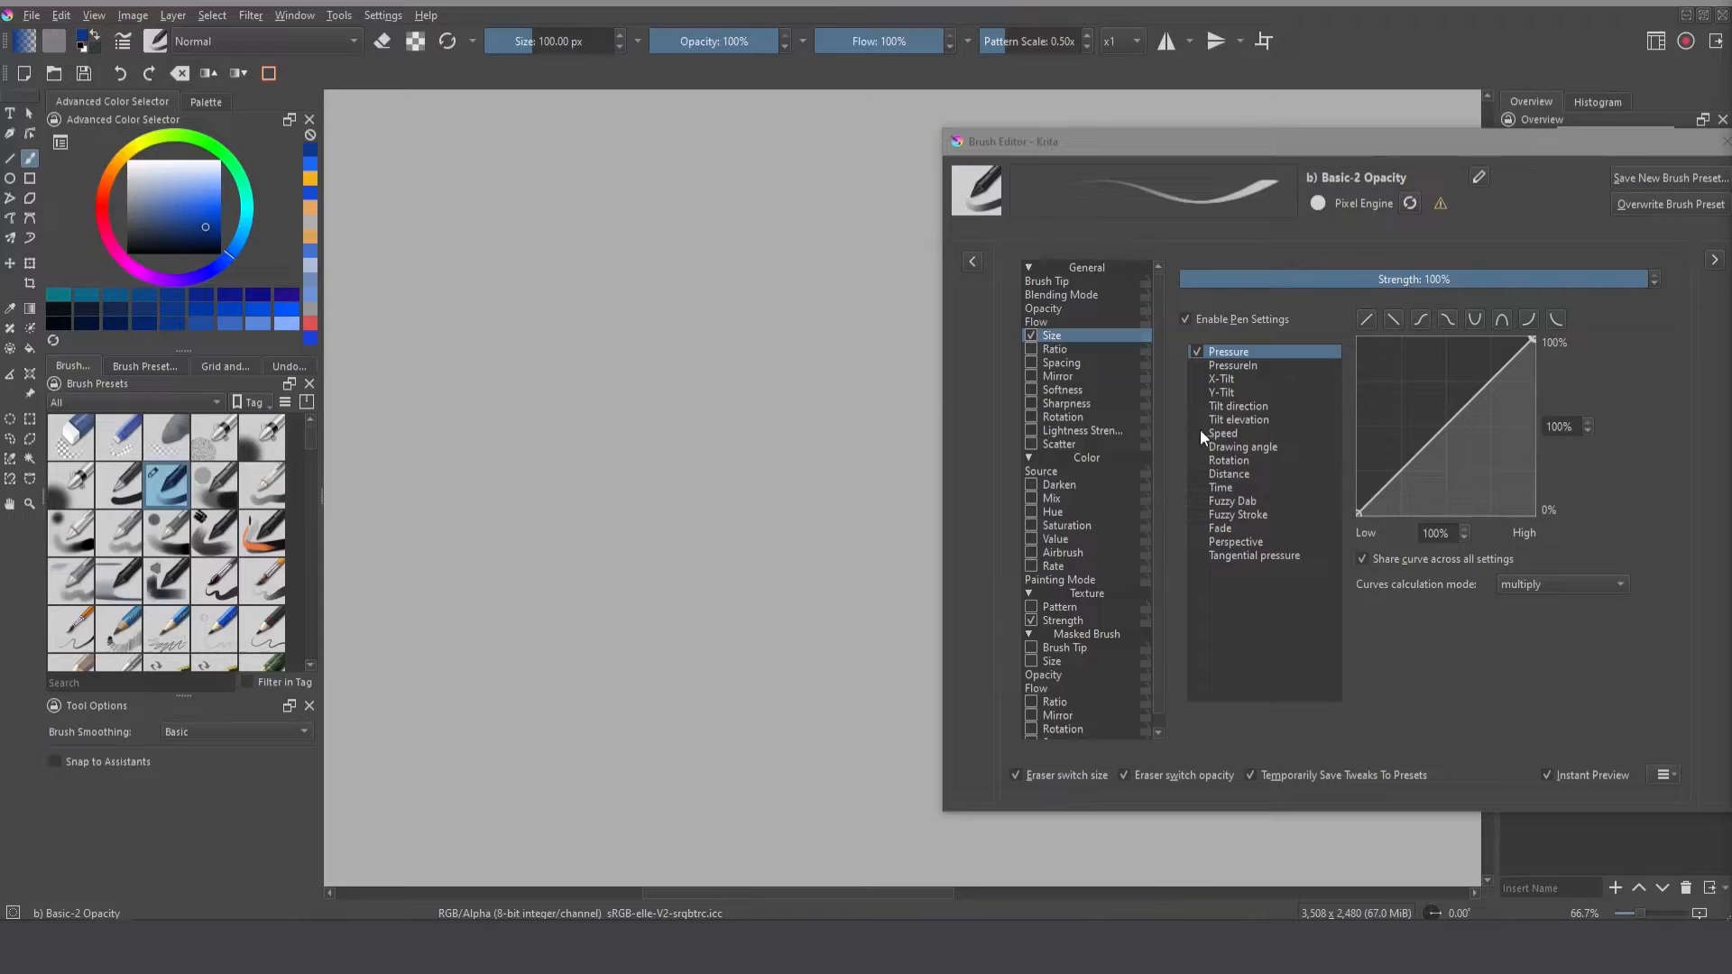
mouse_move(1210, 374)
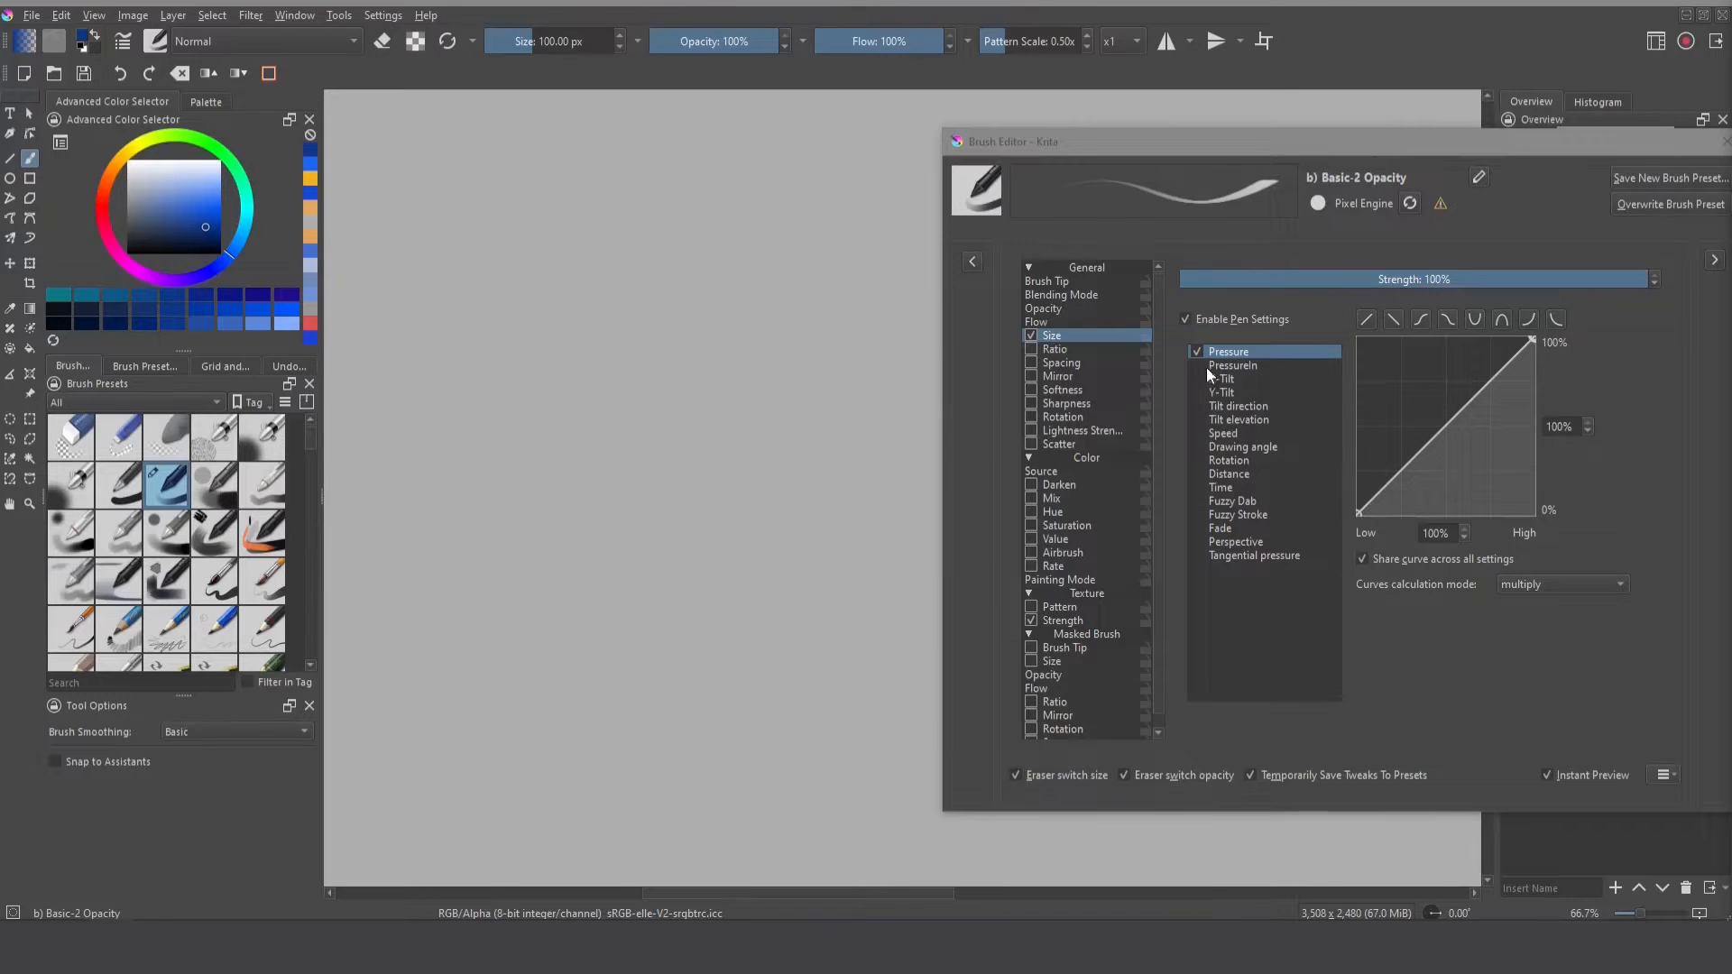
- Set tip ratio 0.15, rotate by Tilt direction instead of Pressure, and paint a test mark
left_click(1061, 283)
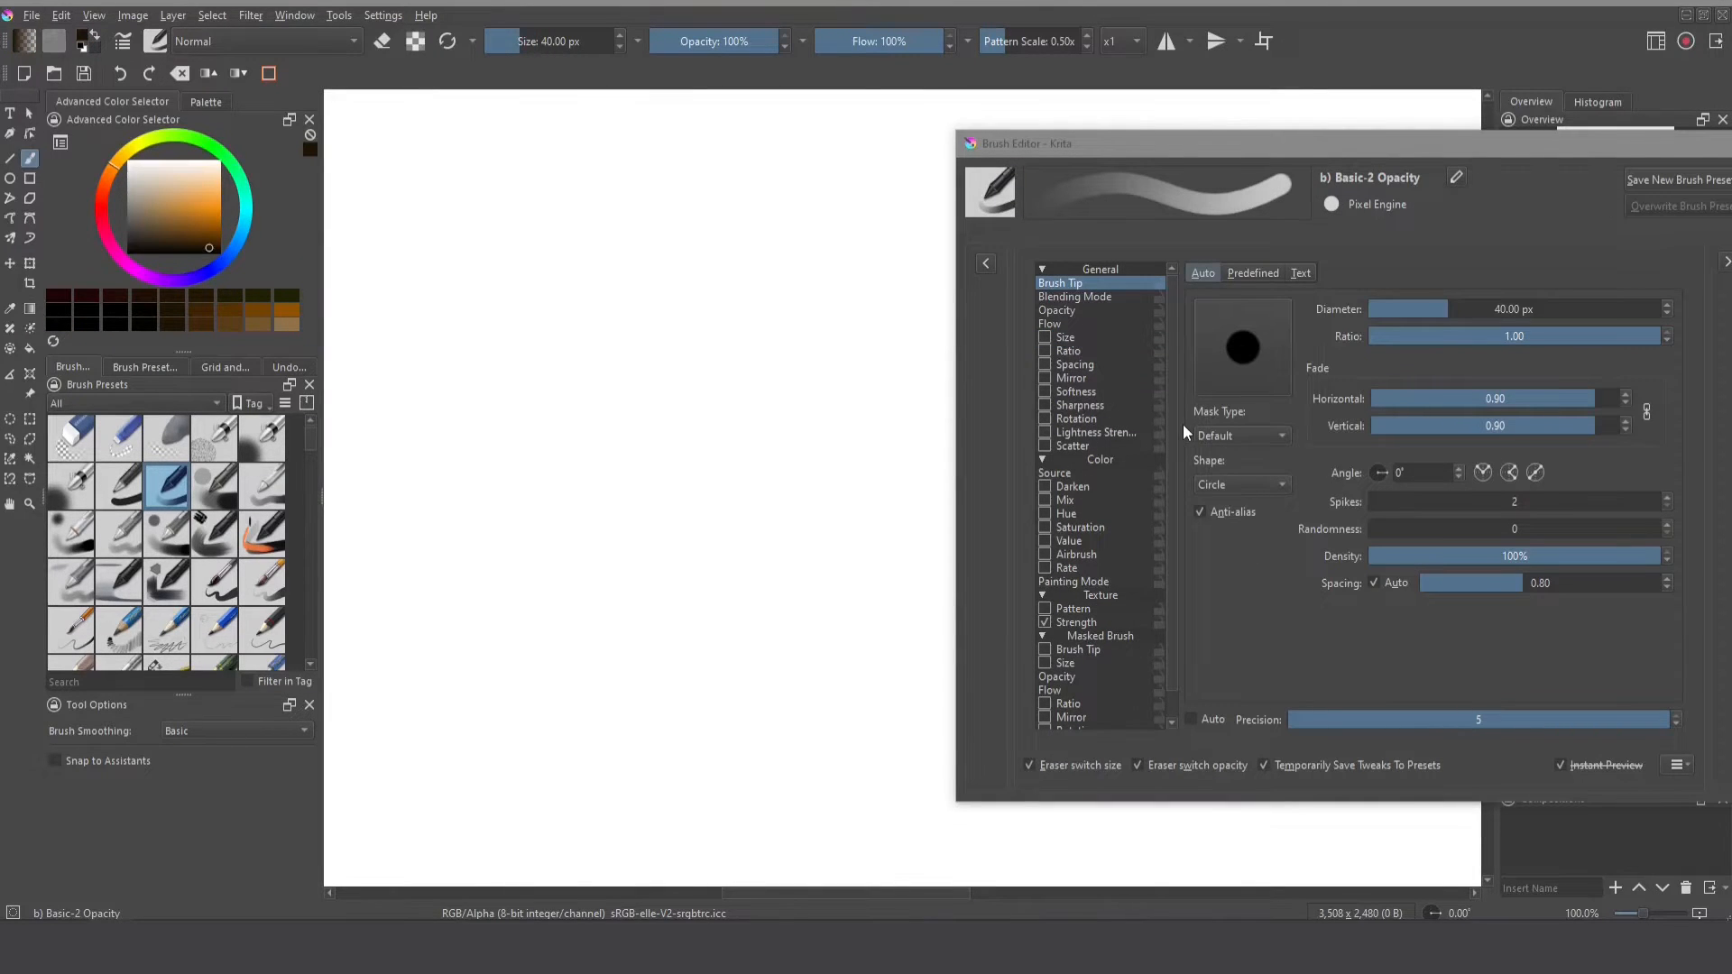
mouse_move(1441, 364)
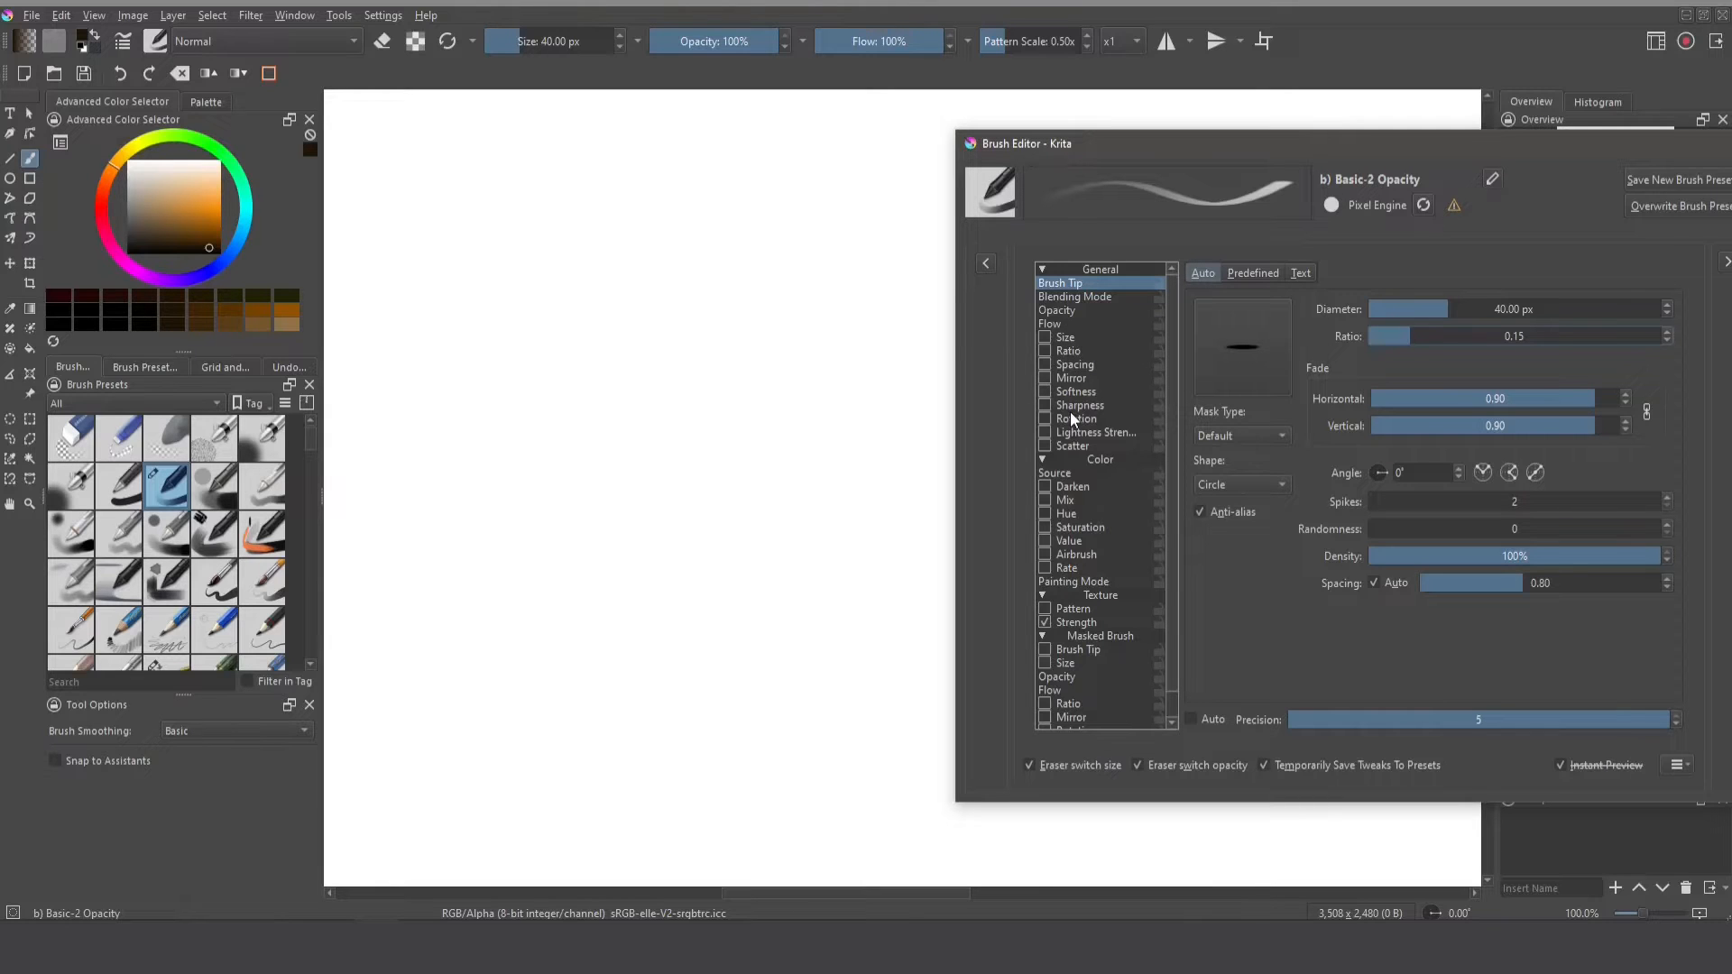
left_click(1076, 419)
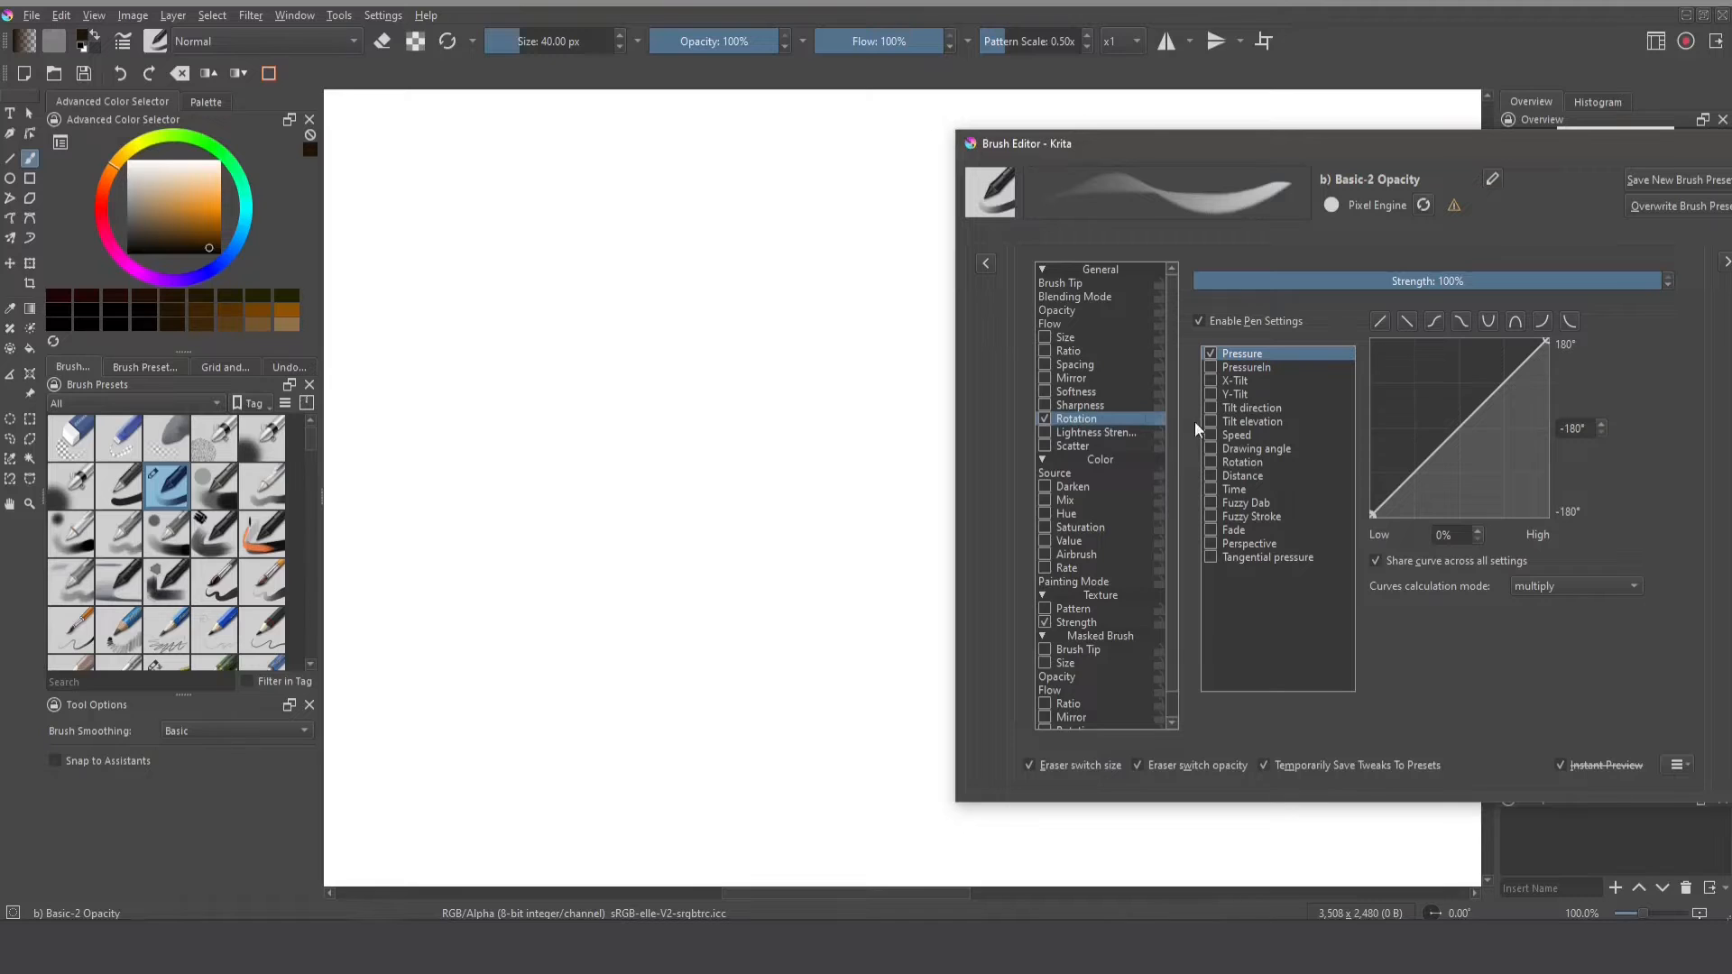
left_click(1251, 407)
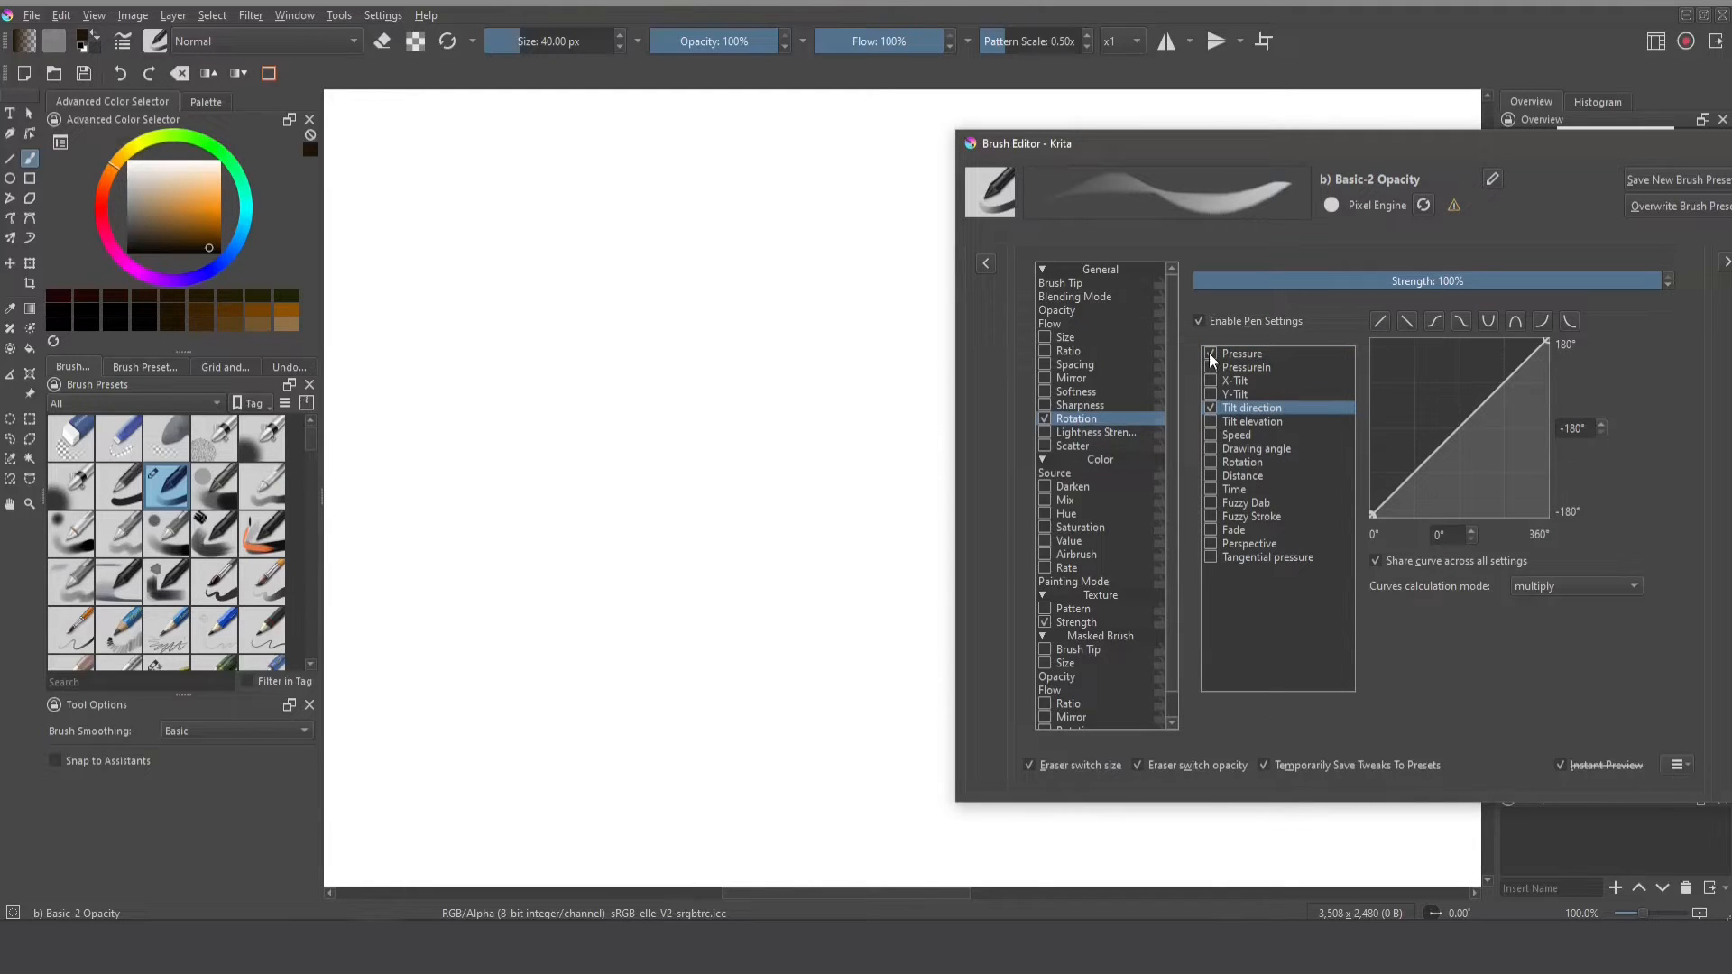
left_click(1243, 352)
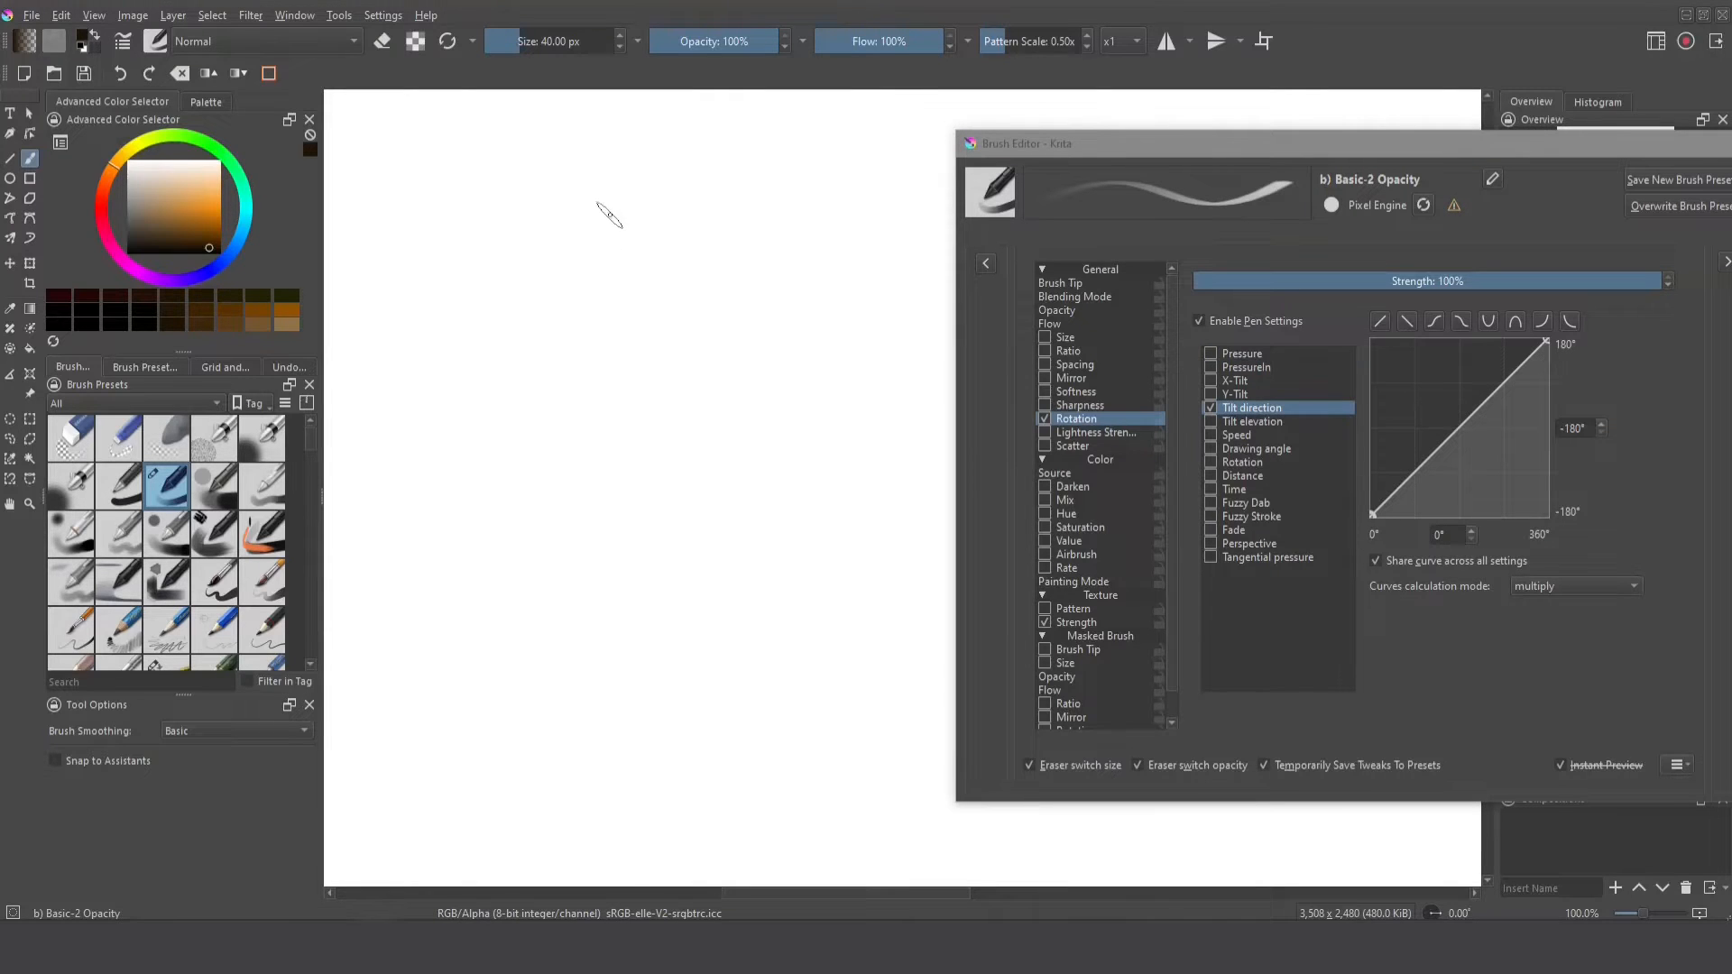
left_click_drag(602, 204, 695, 270)
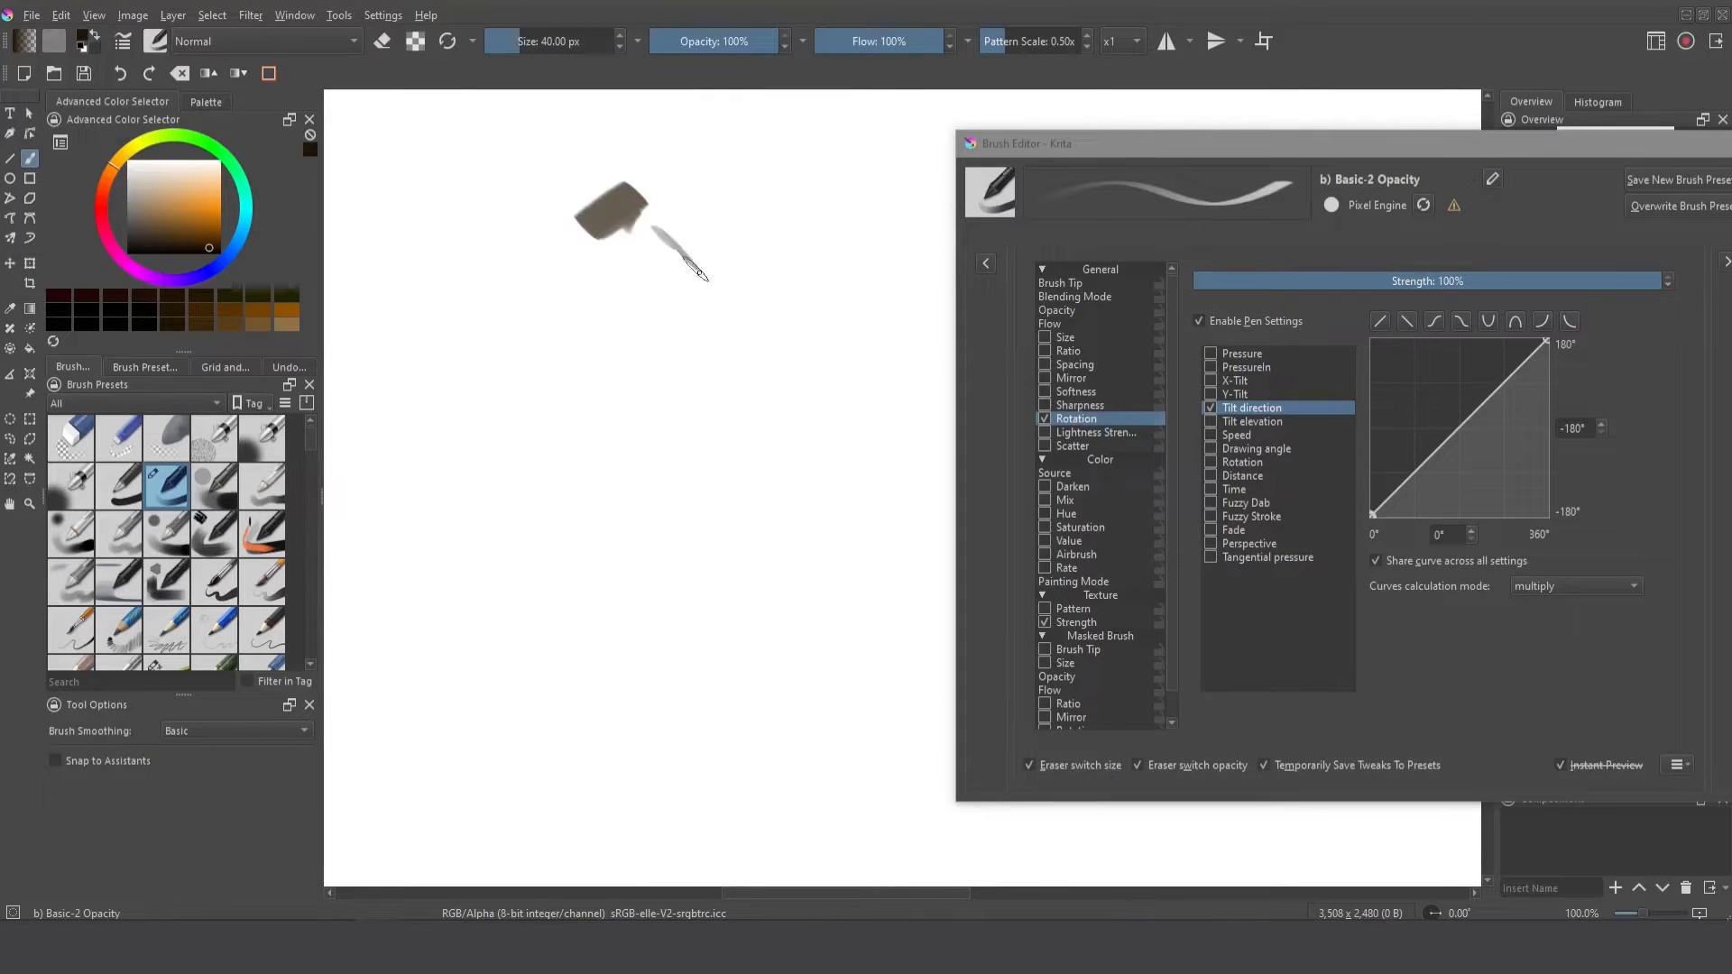
left_click(1060, 282)
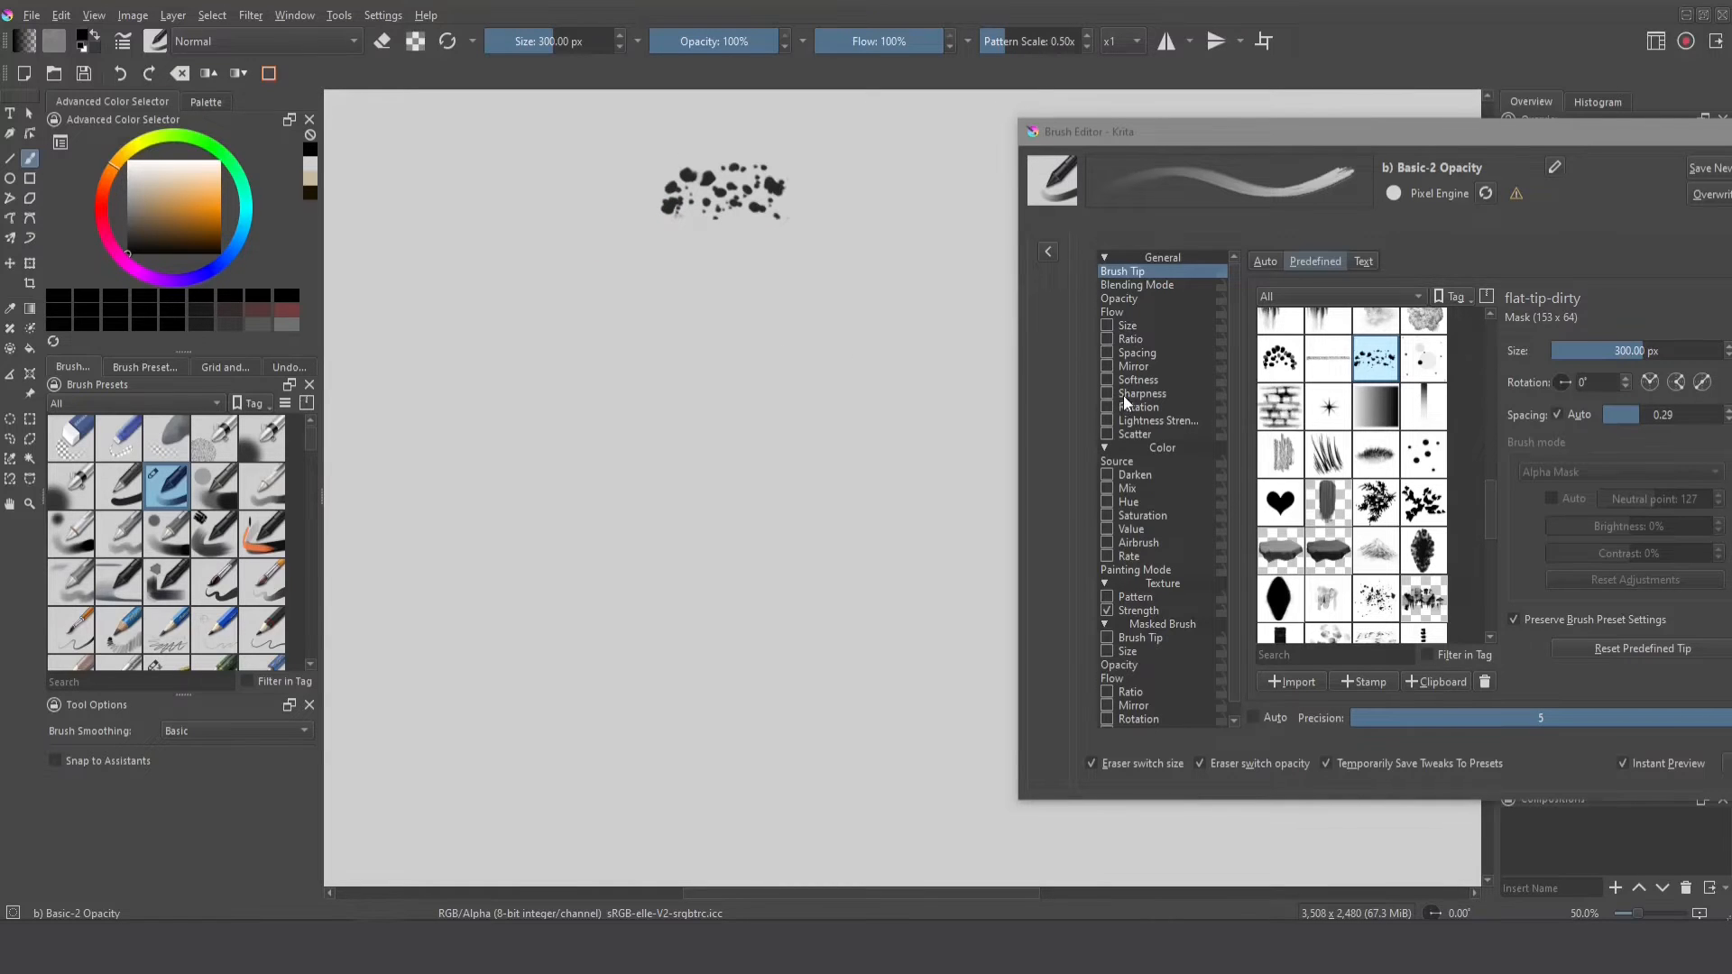
- Use the flat-tip-dirty predefined tip at 300 px with rotation following Tilt direction
left_click(1138, 407)
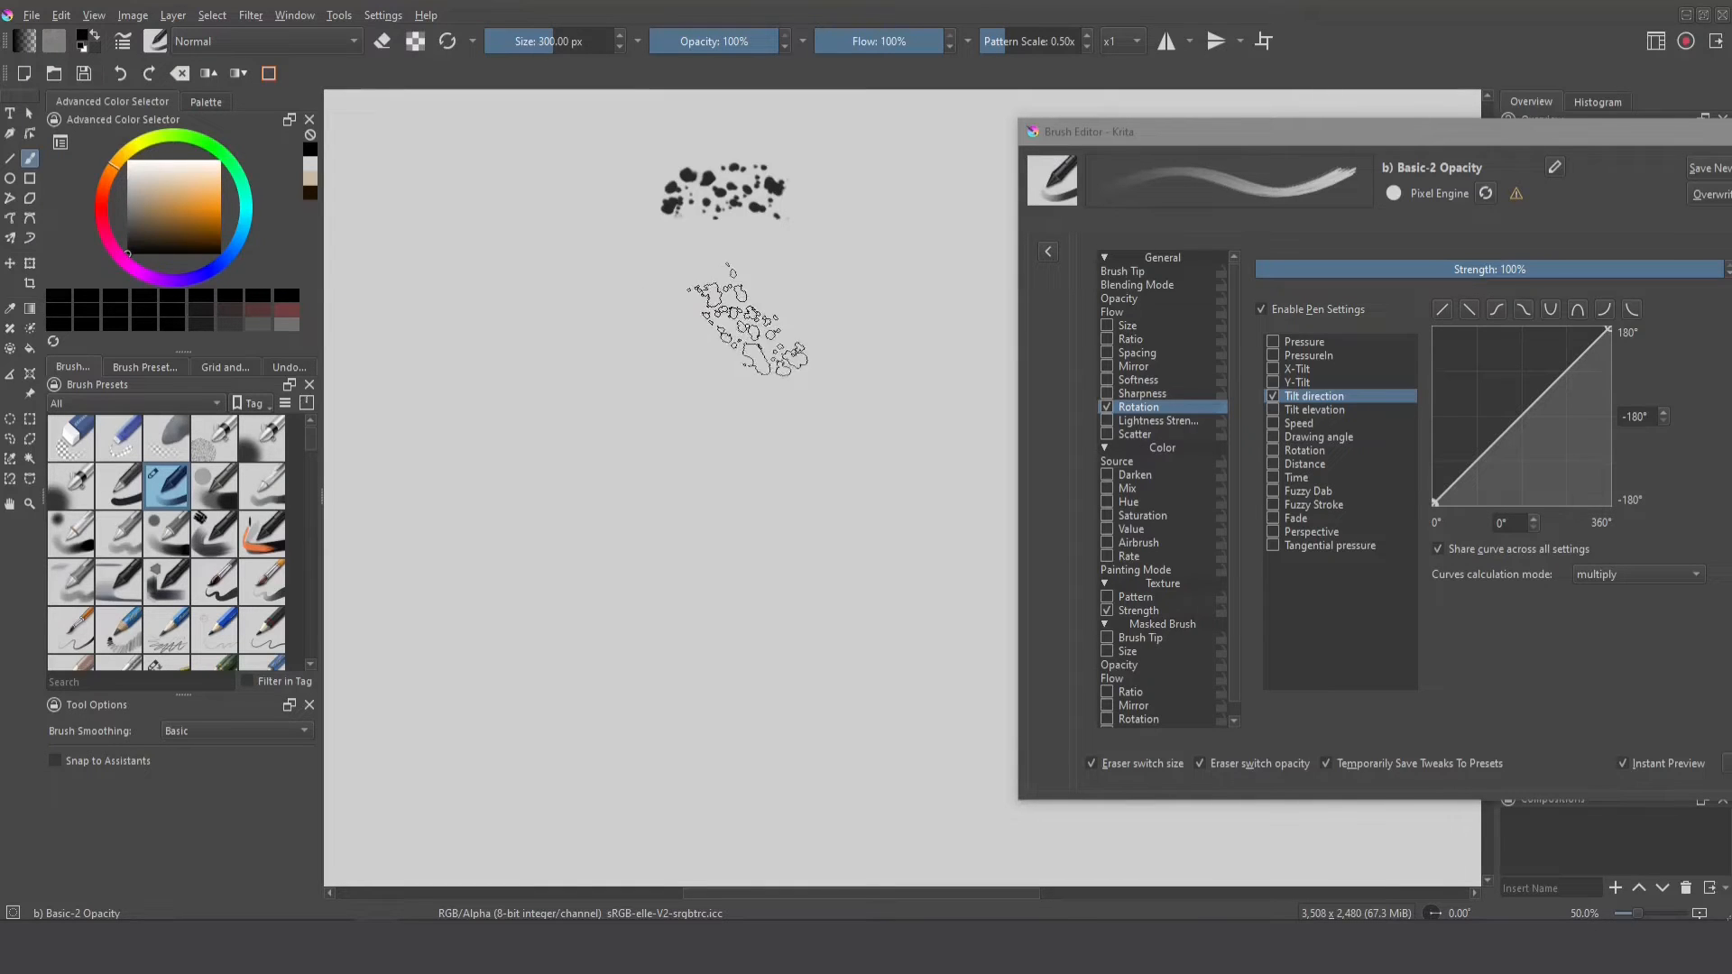
left_click(1123, 272)
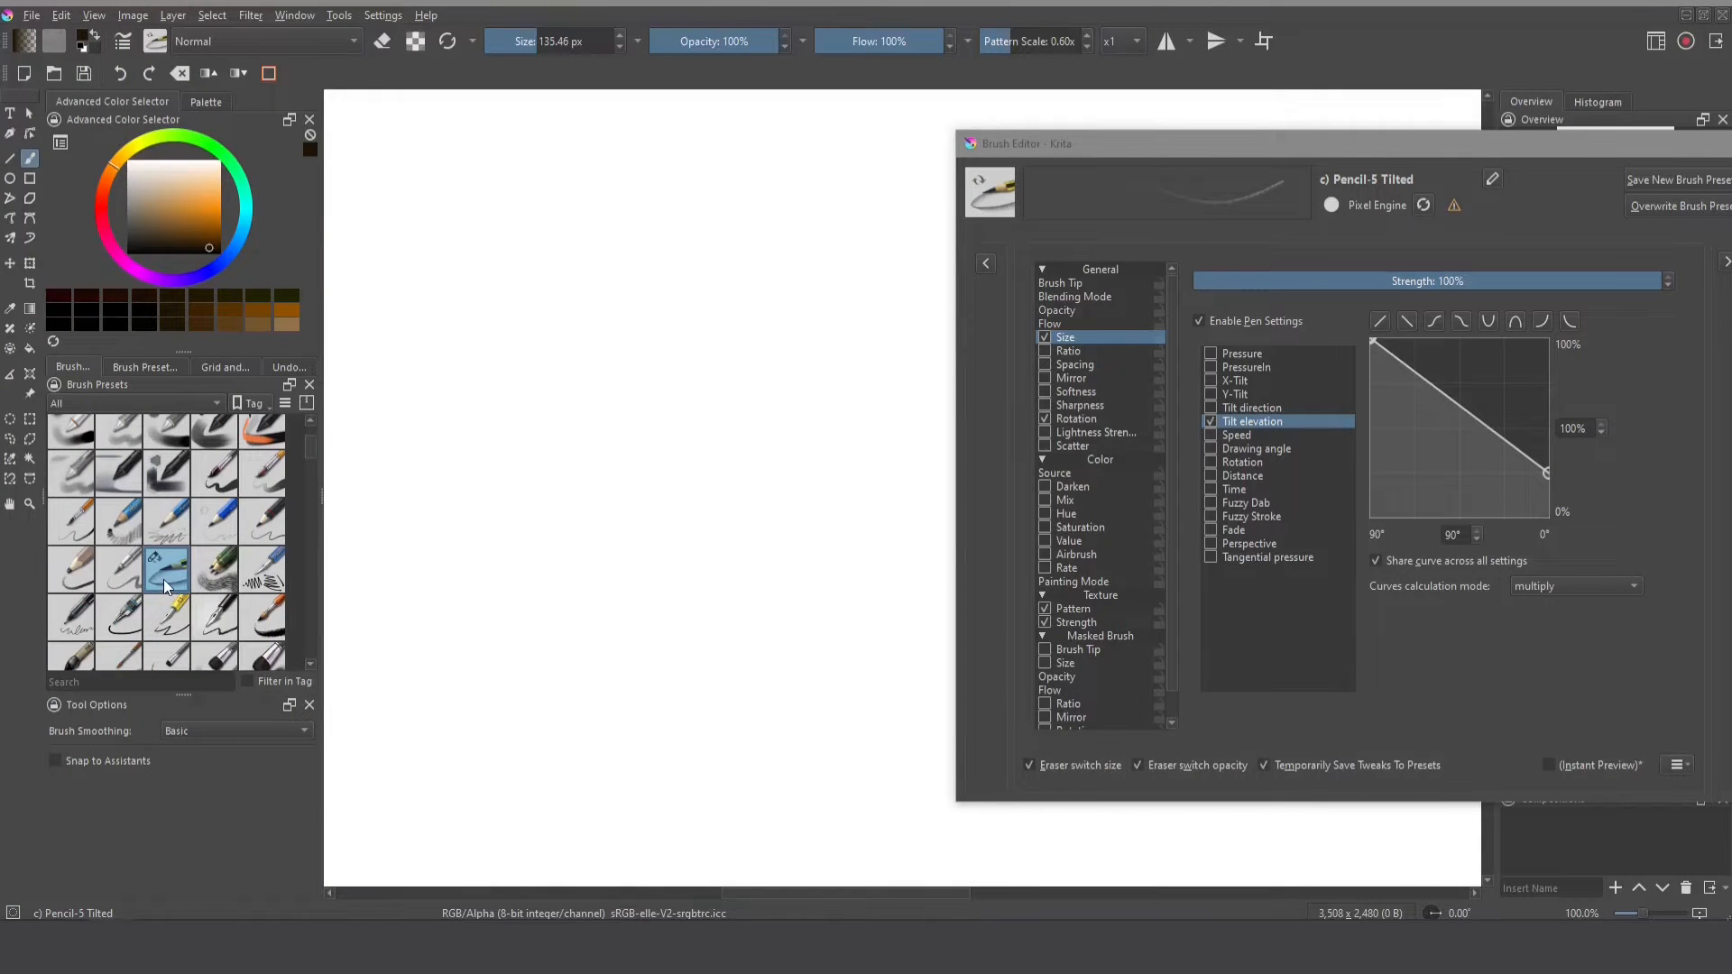
mouse_move(936, 444)
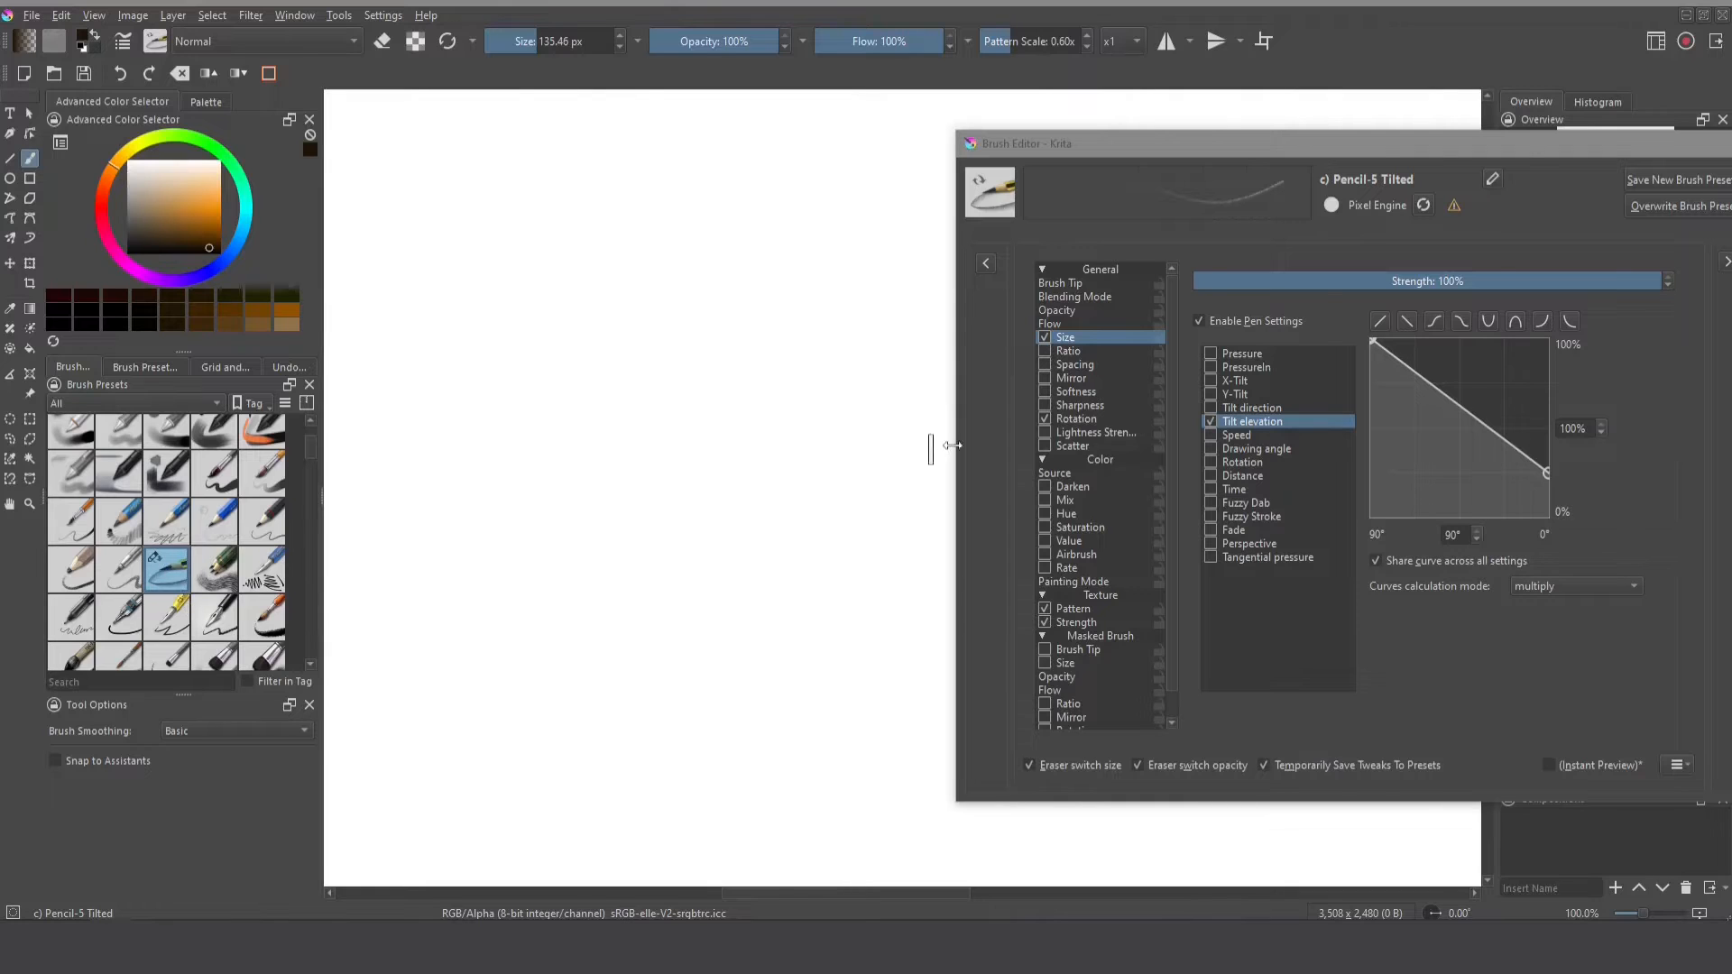
- Compare Pencil-5 Tilted's Tilt direction and Tilt elevation curves, then paint angled test strokes
left_click(1251, 408)
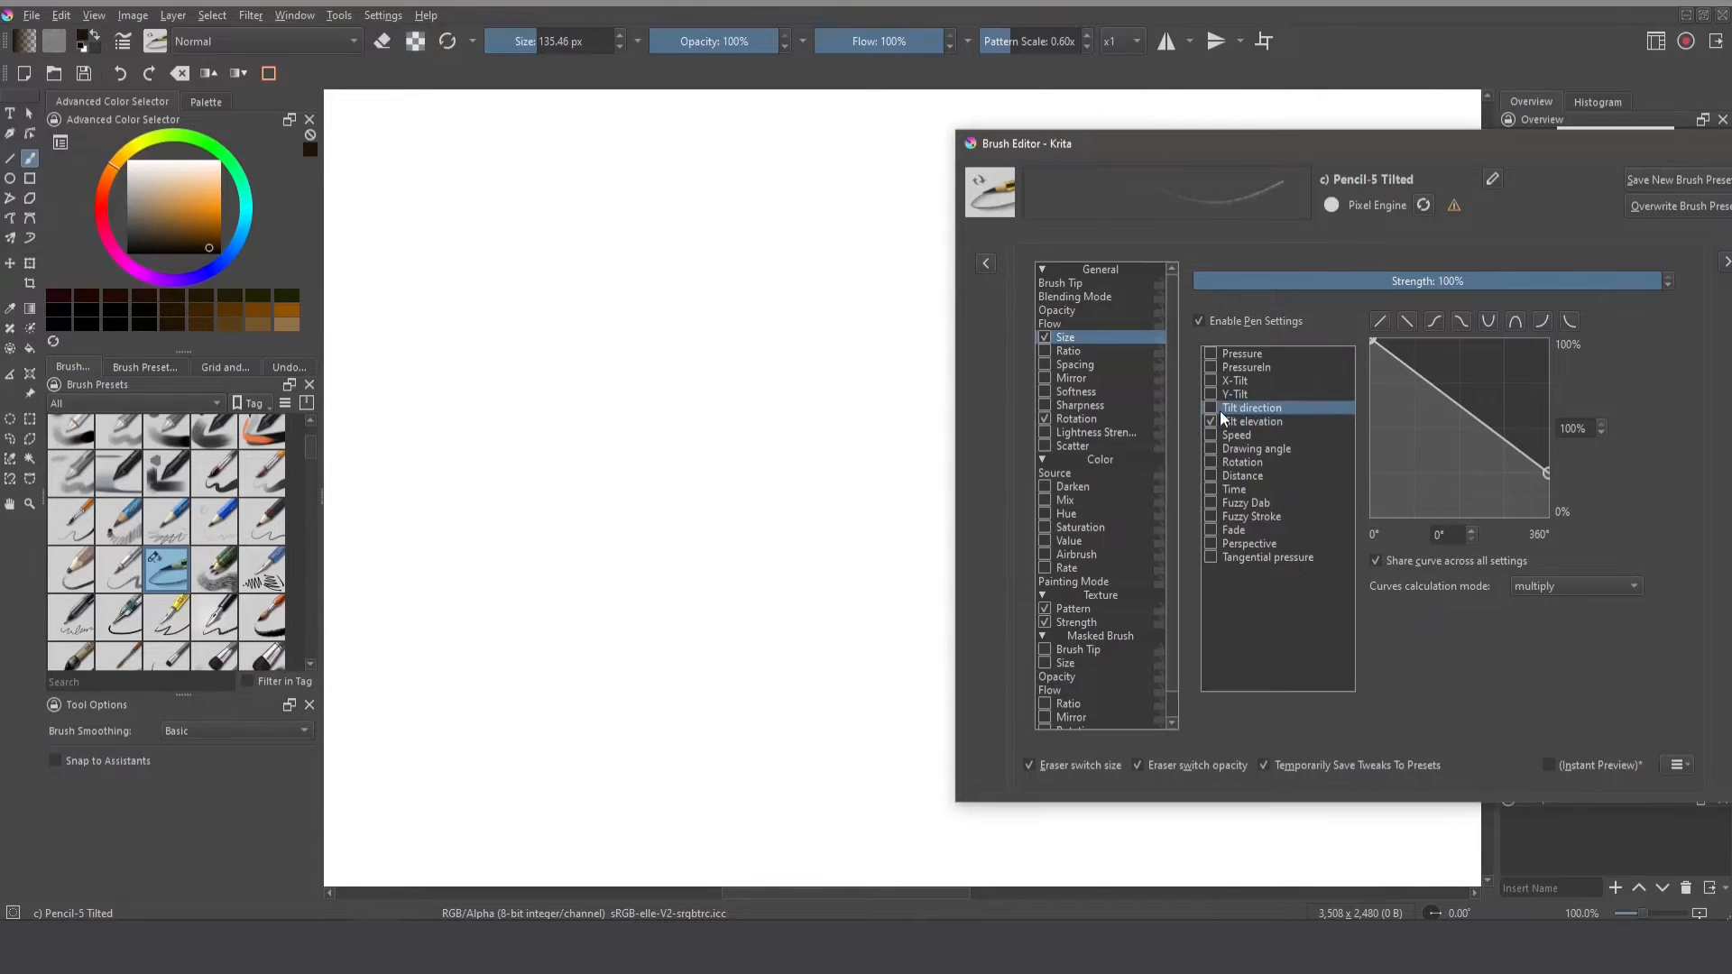
left_click(1254, 421)
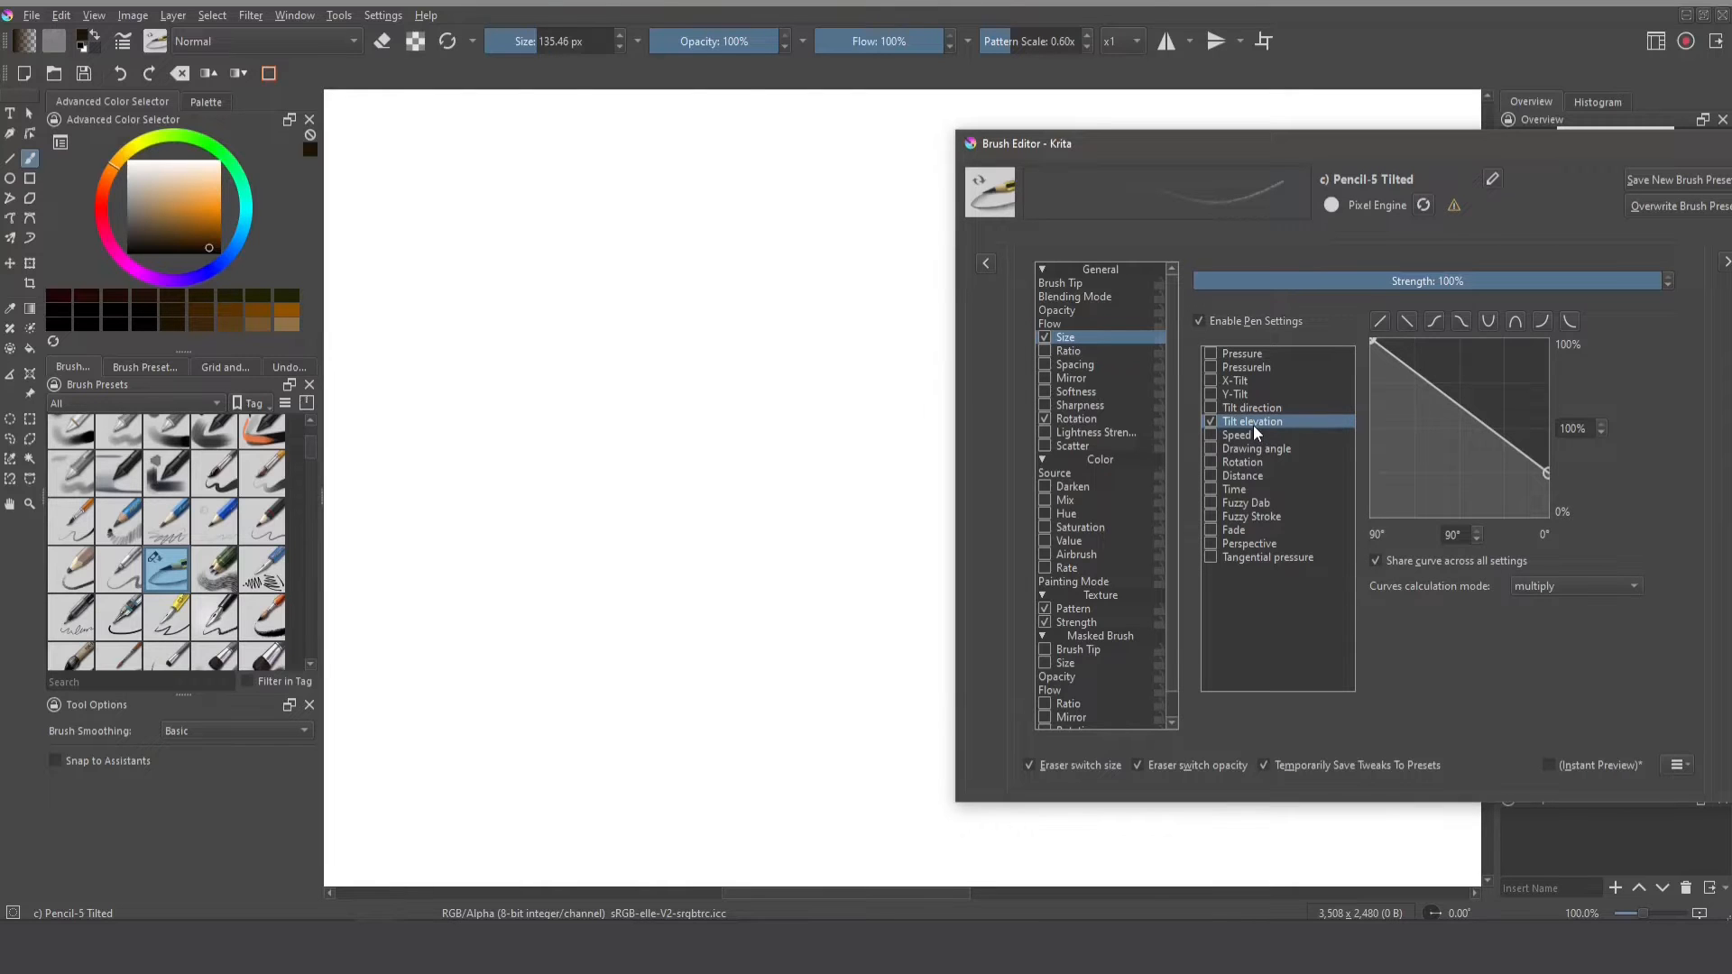
left_click_drag(525, 193, 541, 348)
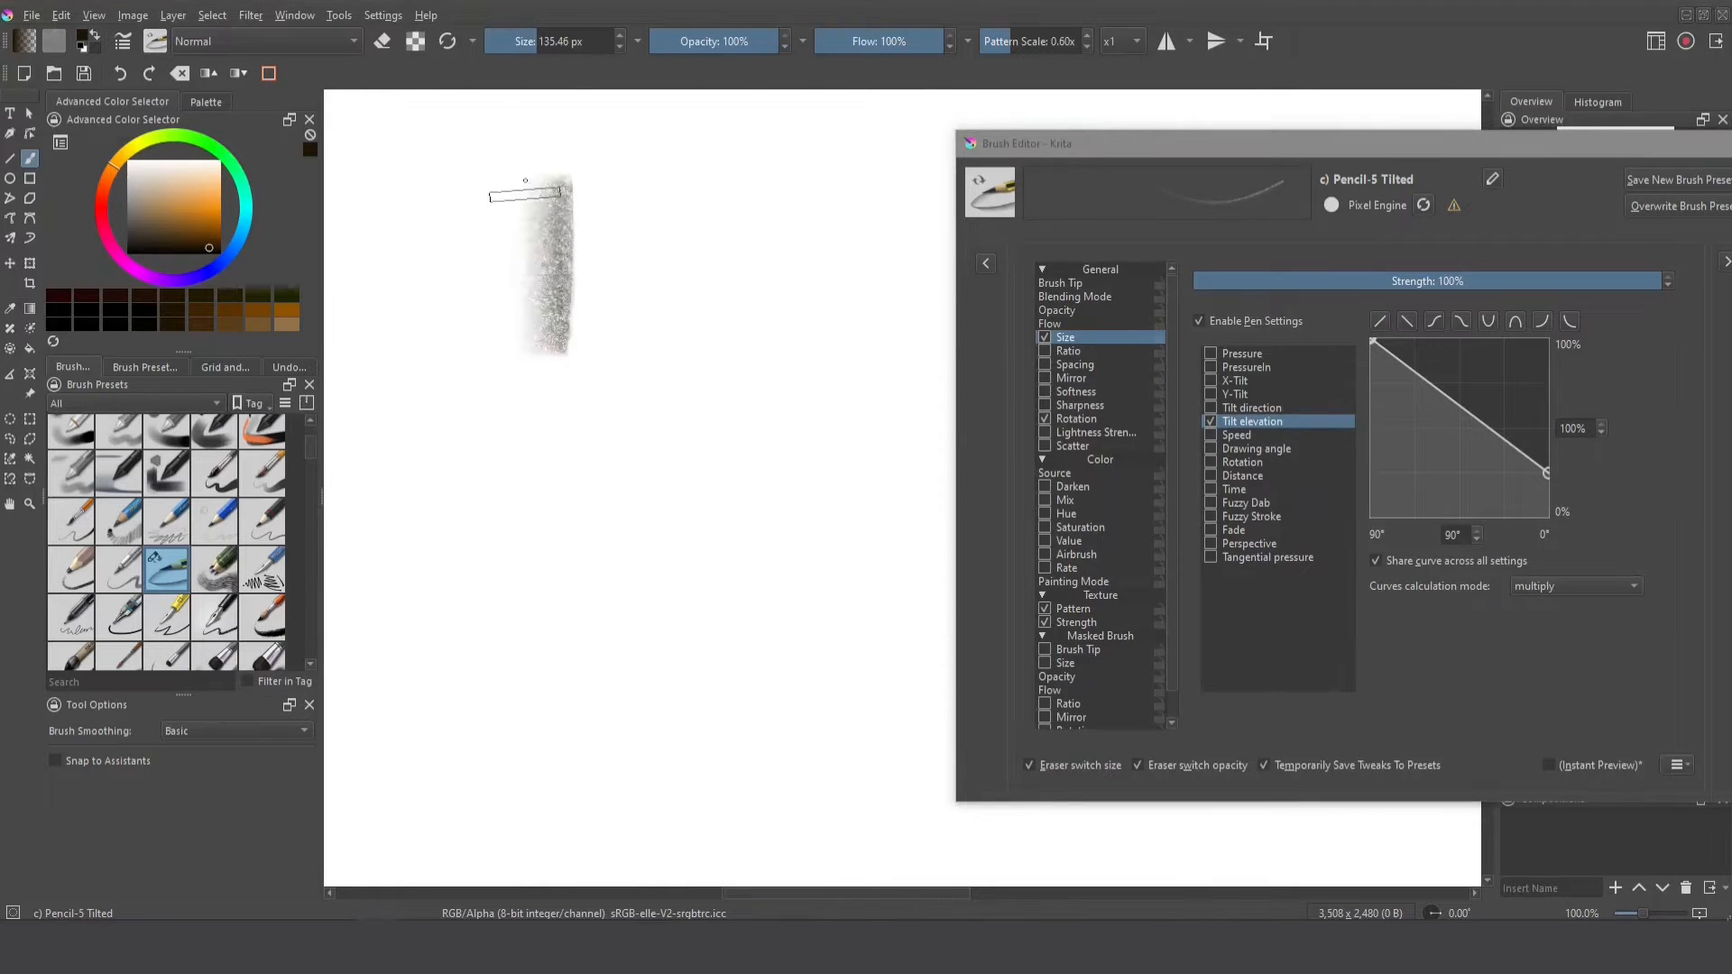
left_click_drag(531, 198, 530, 364)
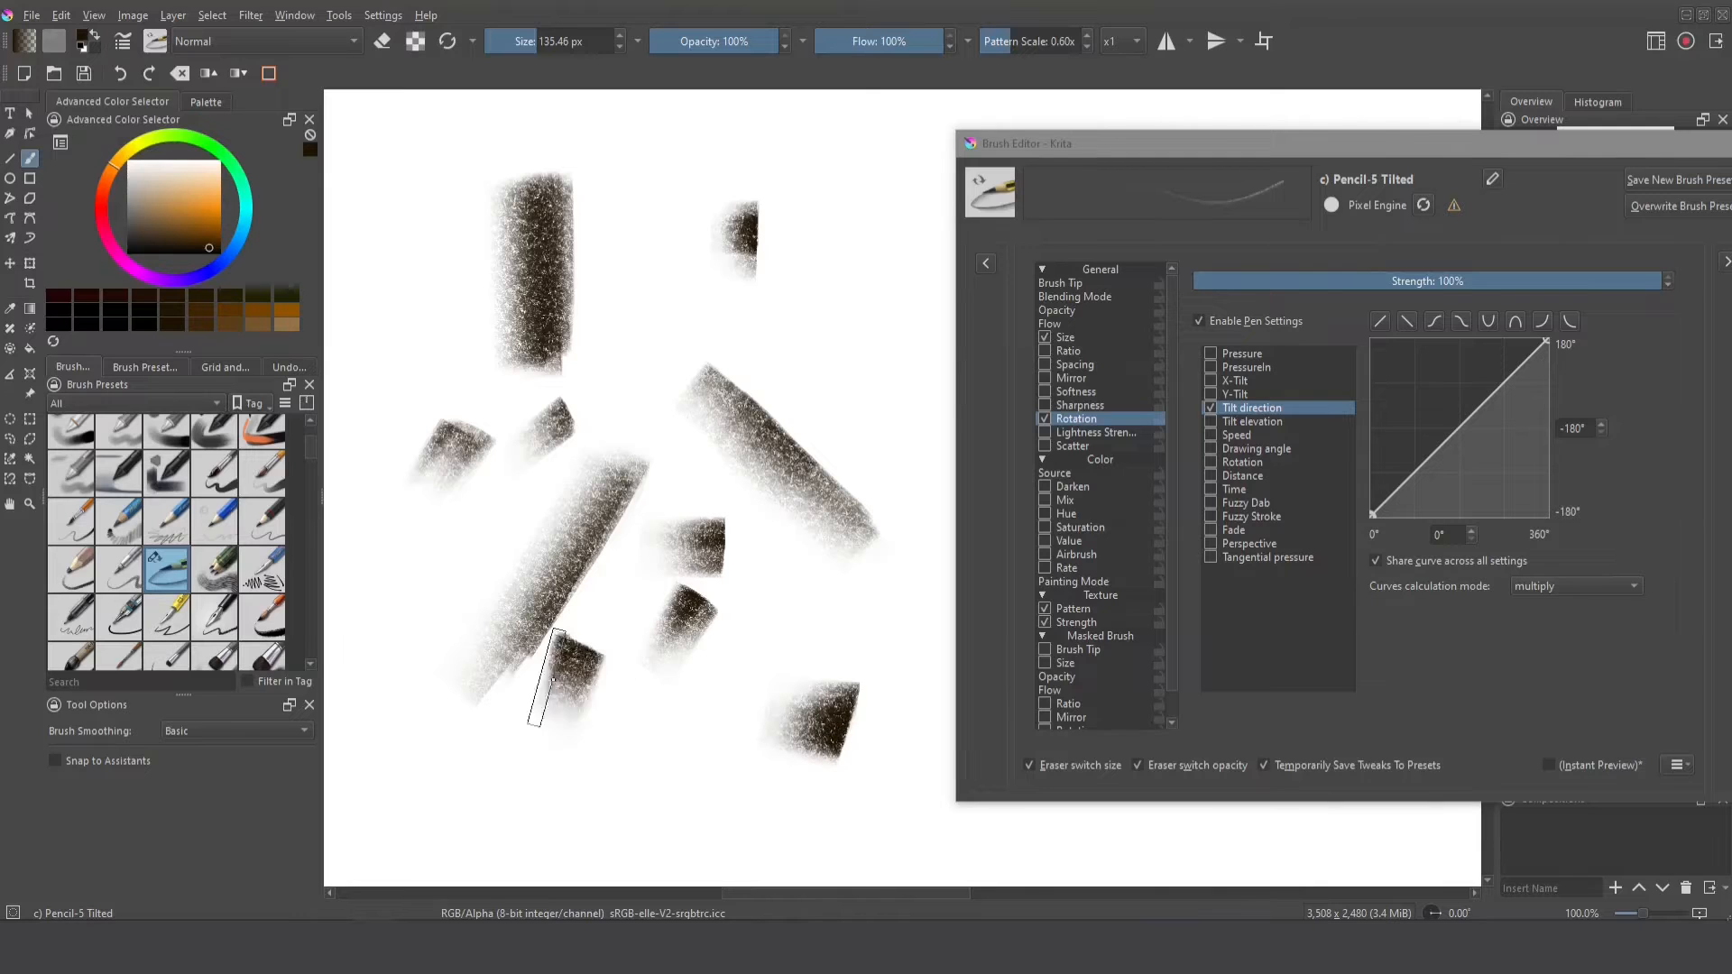
left_click(1253, 421)
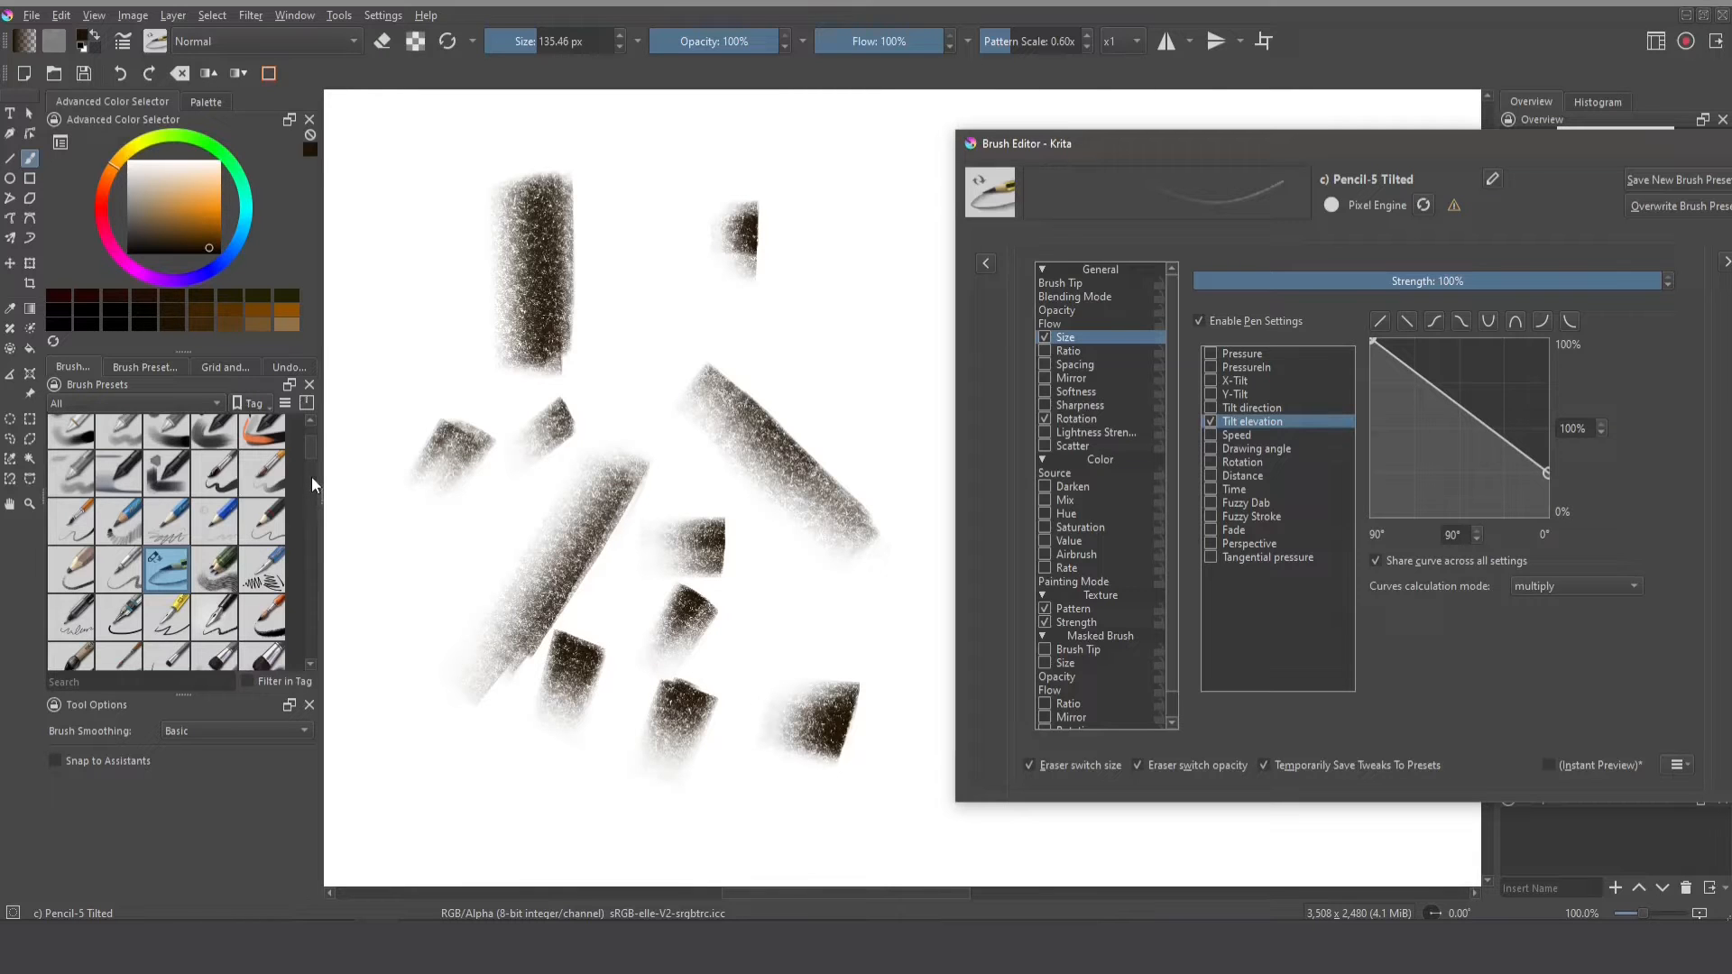
- Load Charcoal 03 Pencil-Grainy and add points to its Size tilt-elevation curve
left_click(262, 440)
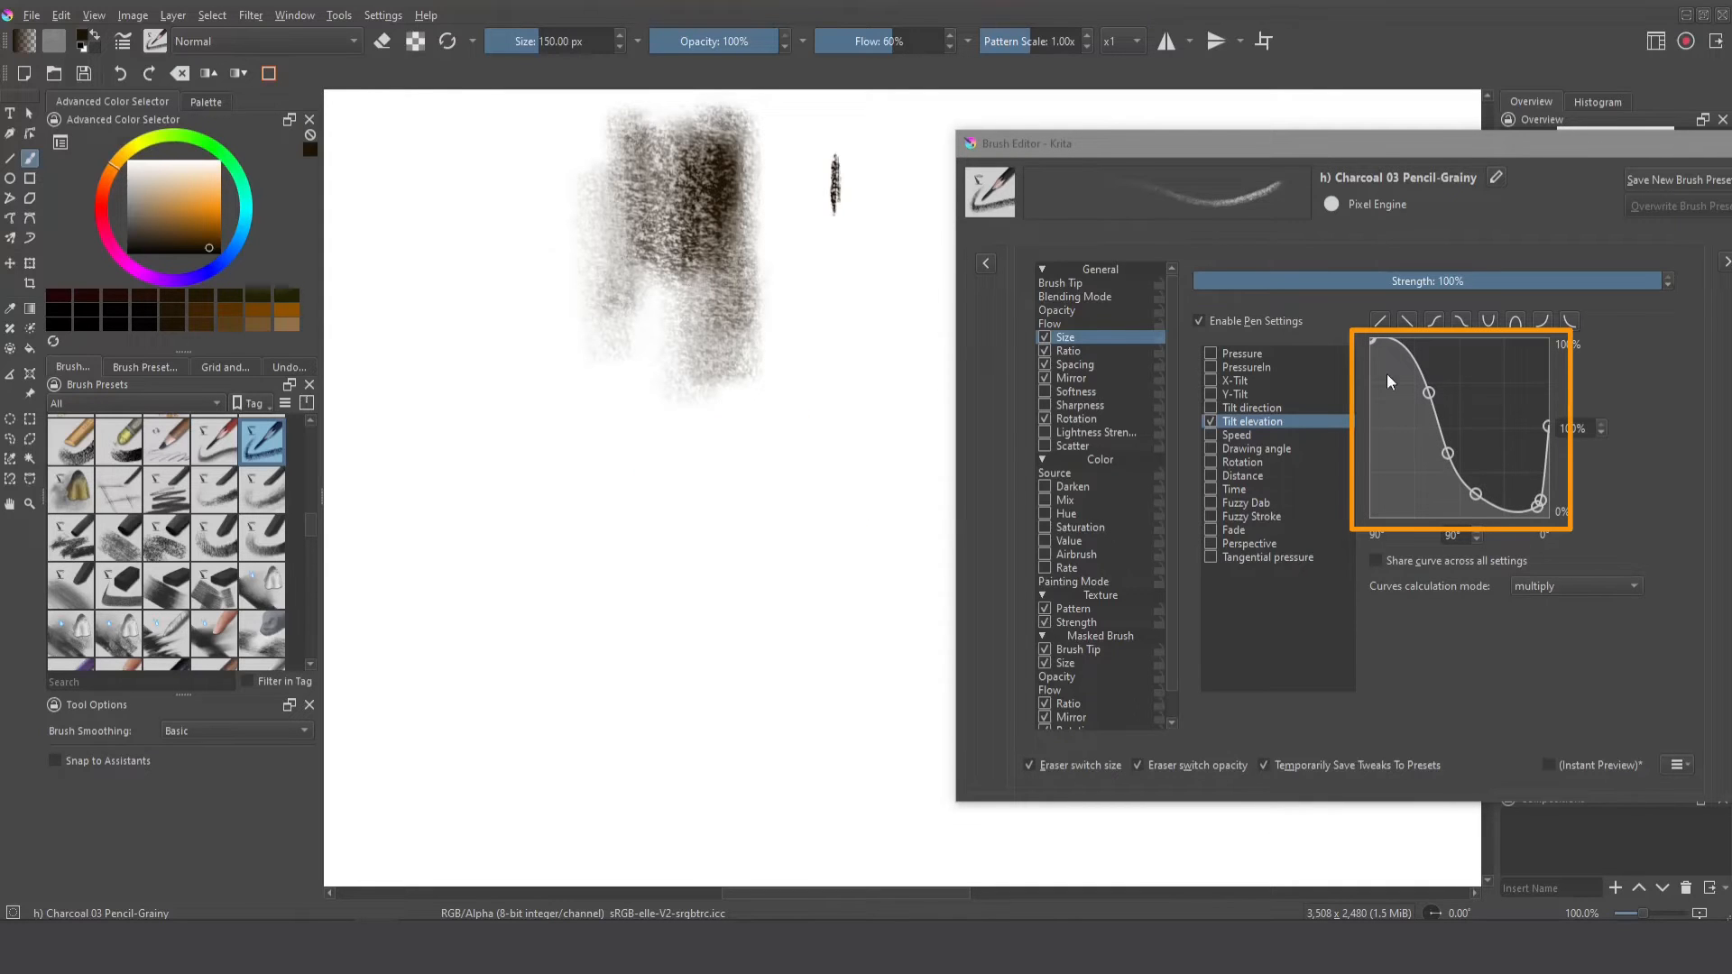
mouse_move(1554, 429)
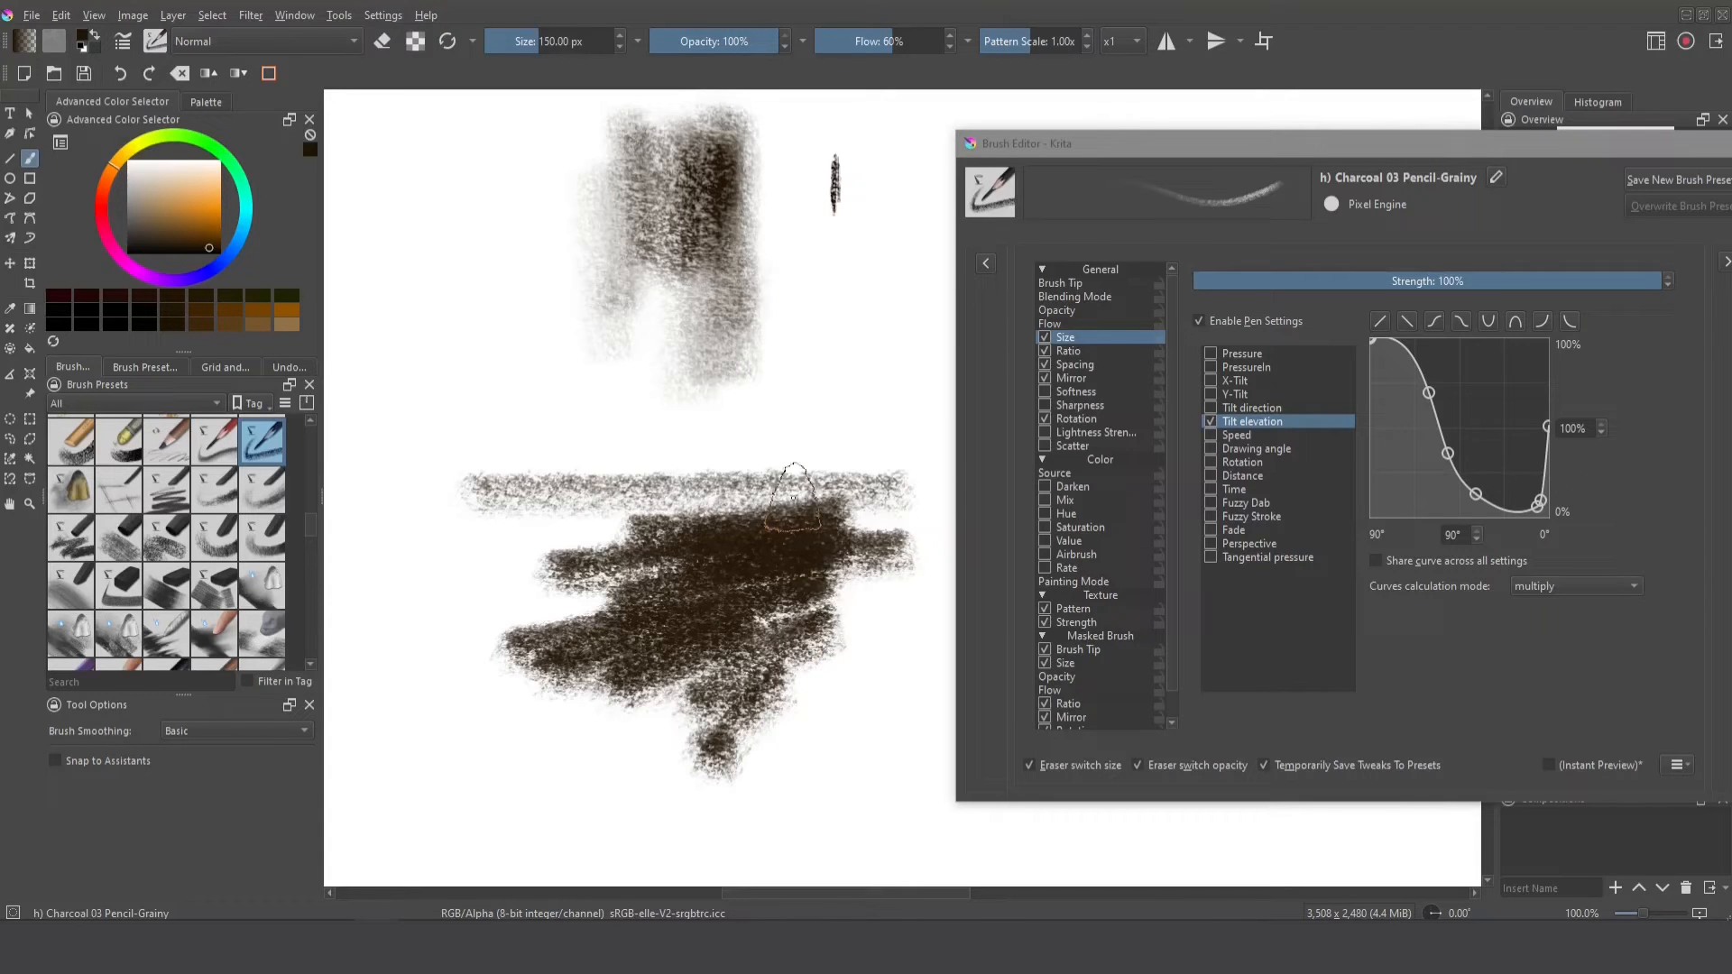
left_click(1050, 324)
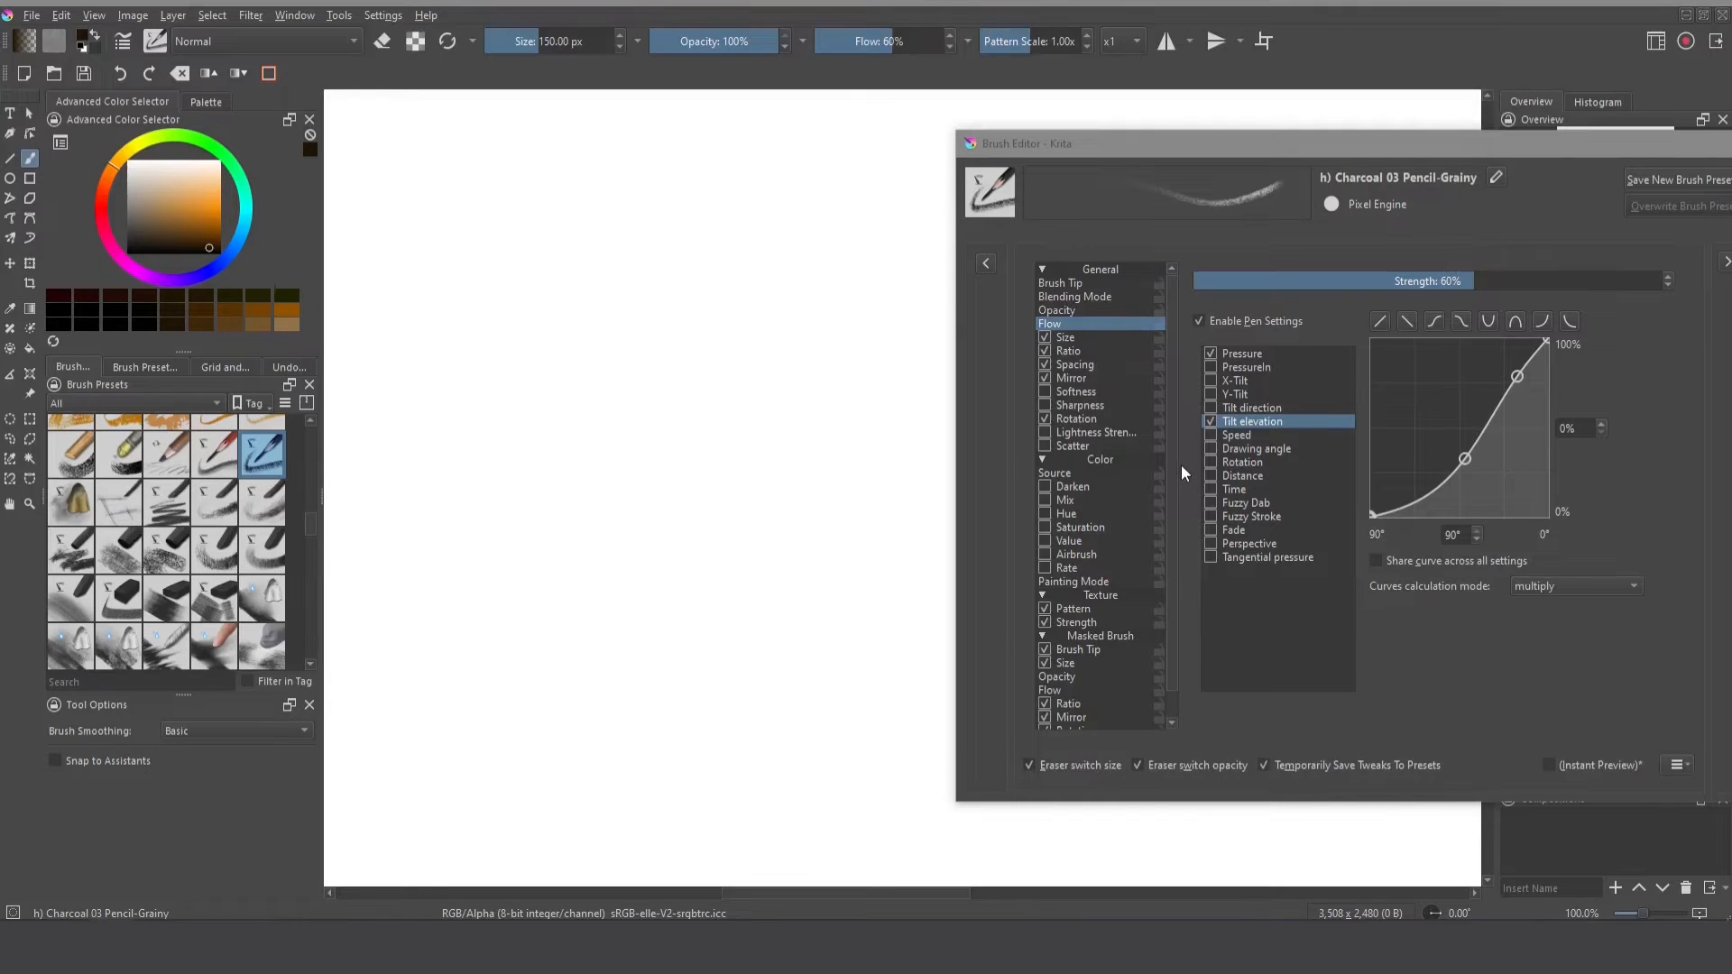
- Add Pressure alongside Tilt elevation for Flow and paint a test stroke
left_click(1241, 352)
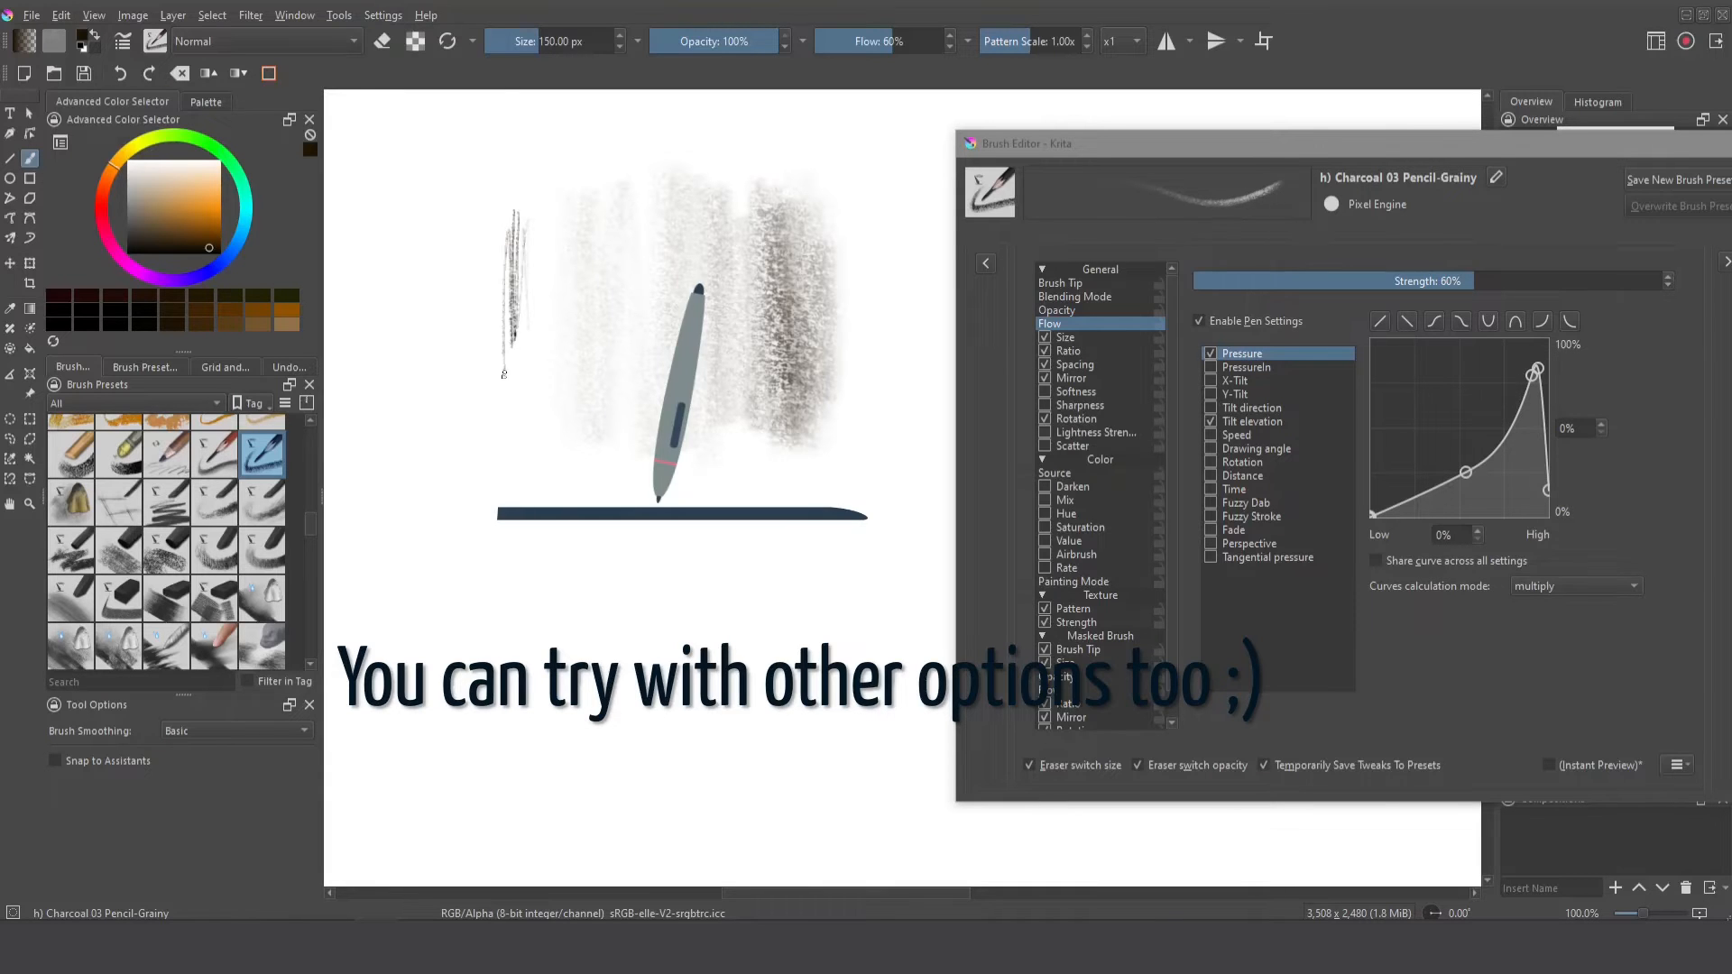
left_click_drag(497, 221, 497, 365)
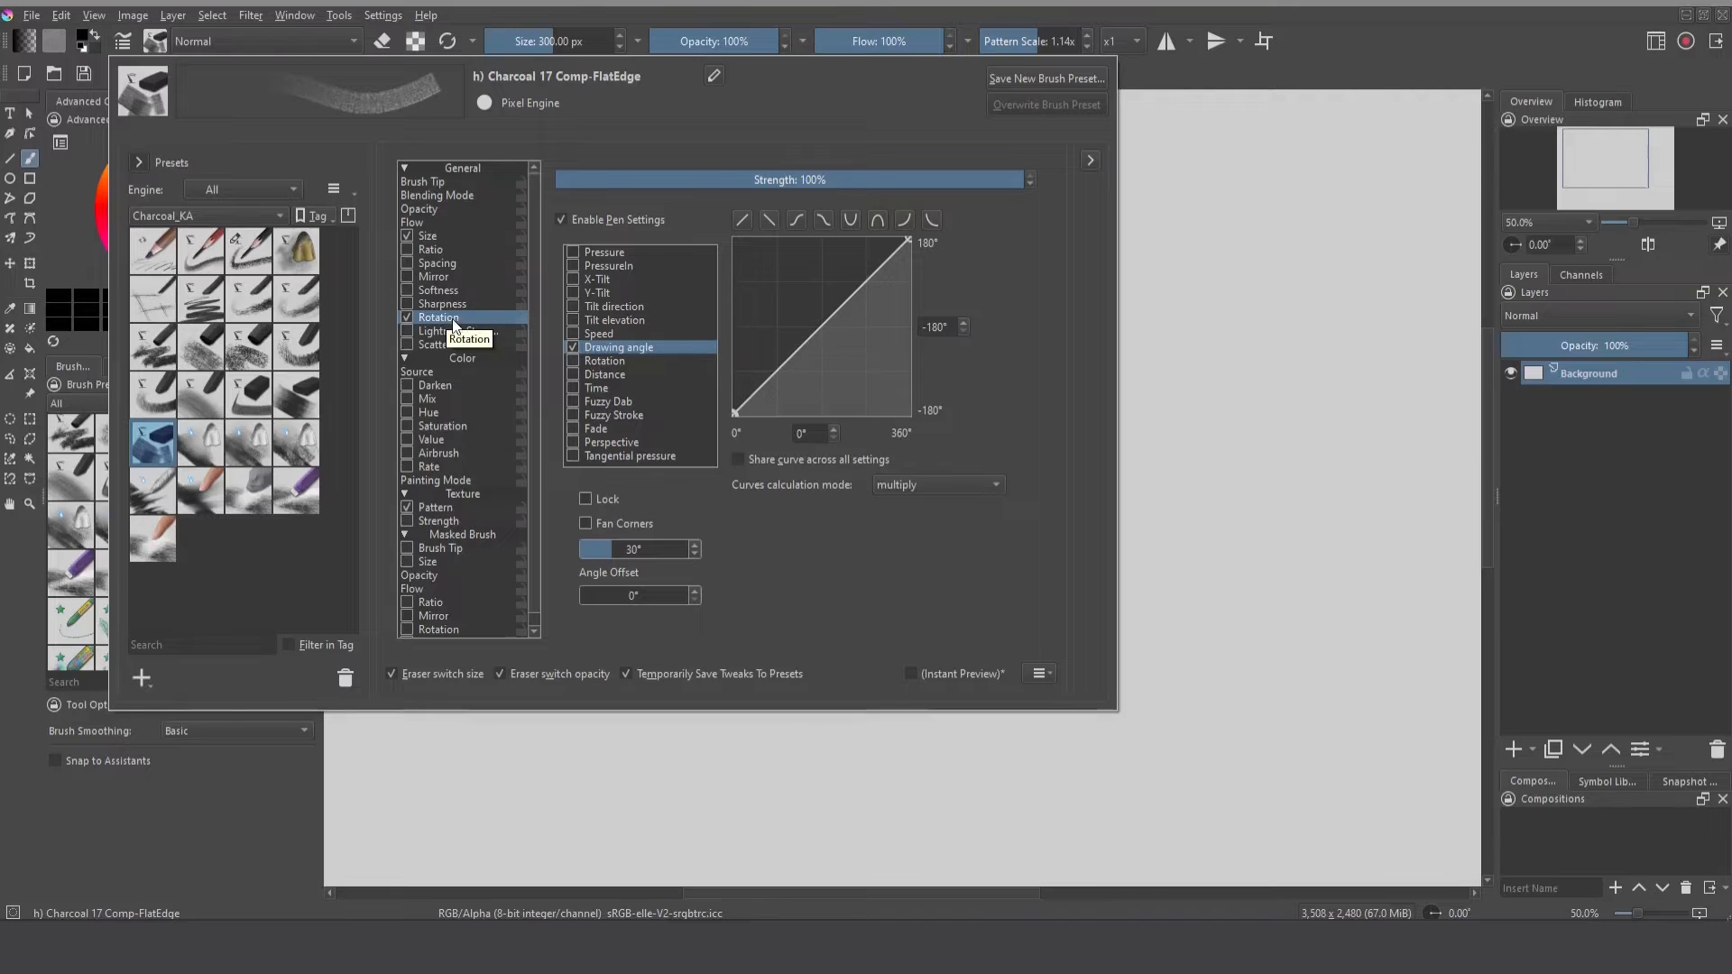
mouse_move(452, 317)
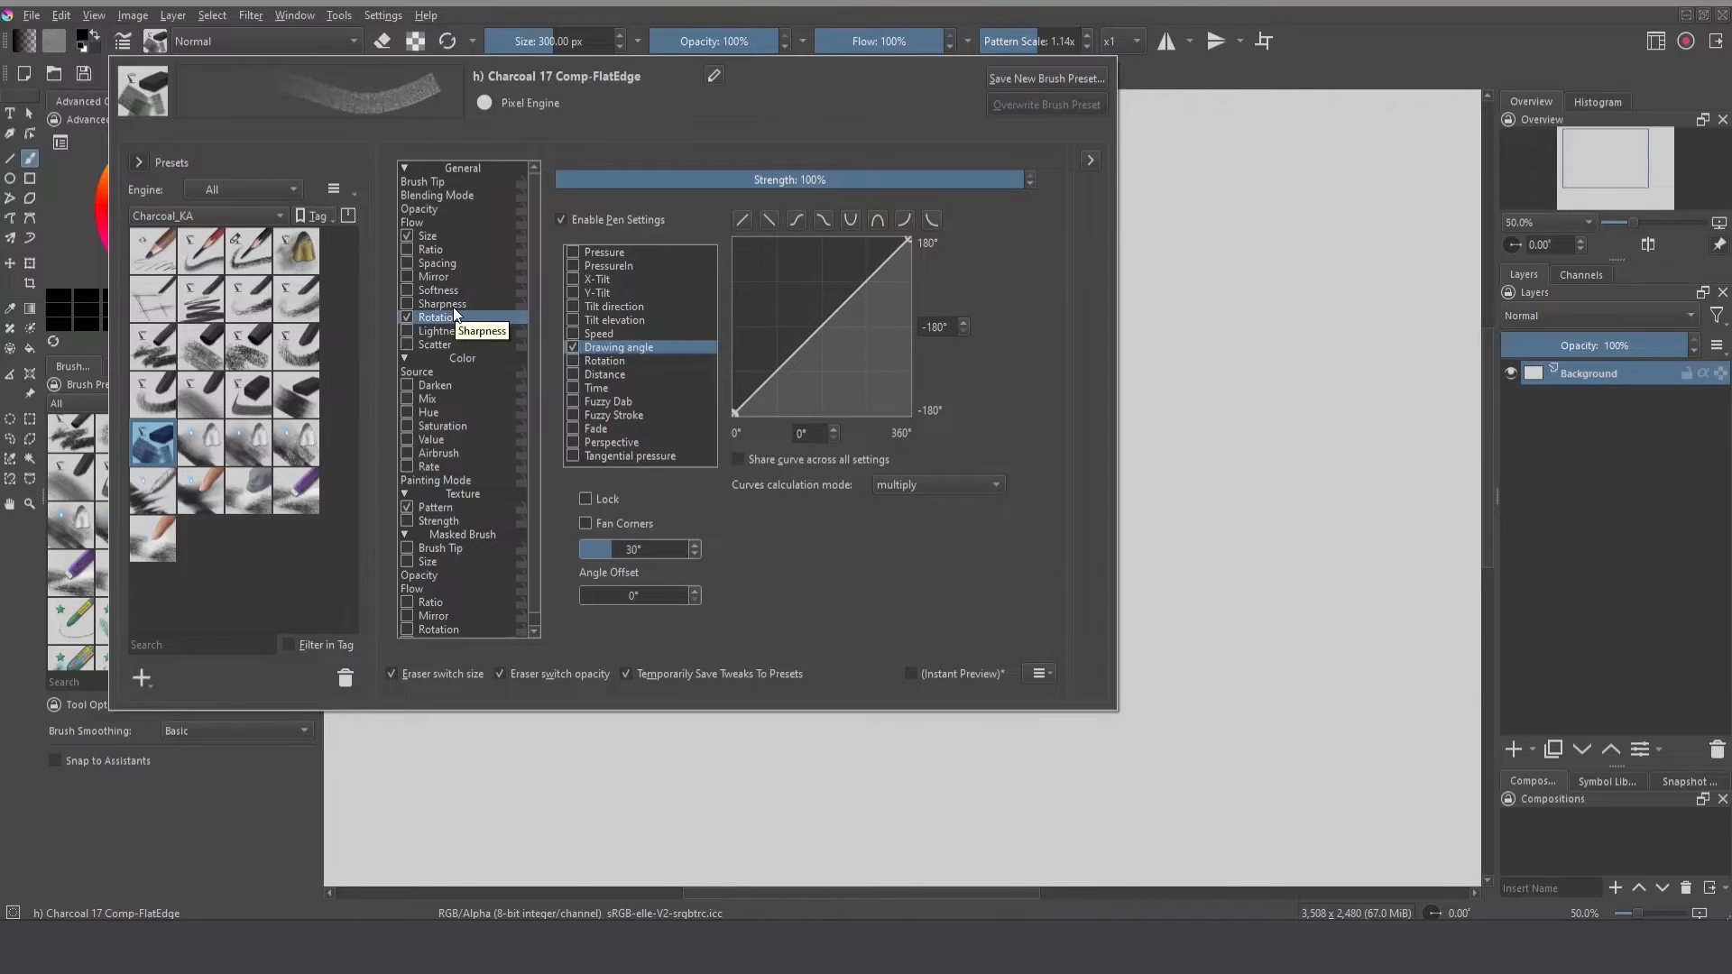
- Try Tilt direction rotation on Charcoal 17 Comp-FlatEdge, then restore Drawing angle
left_click(573, 306)
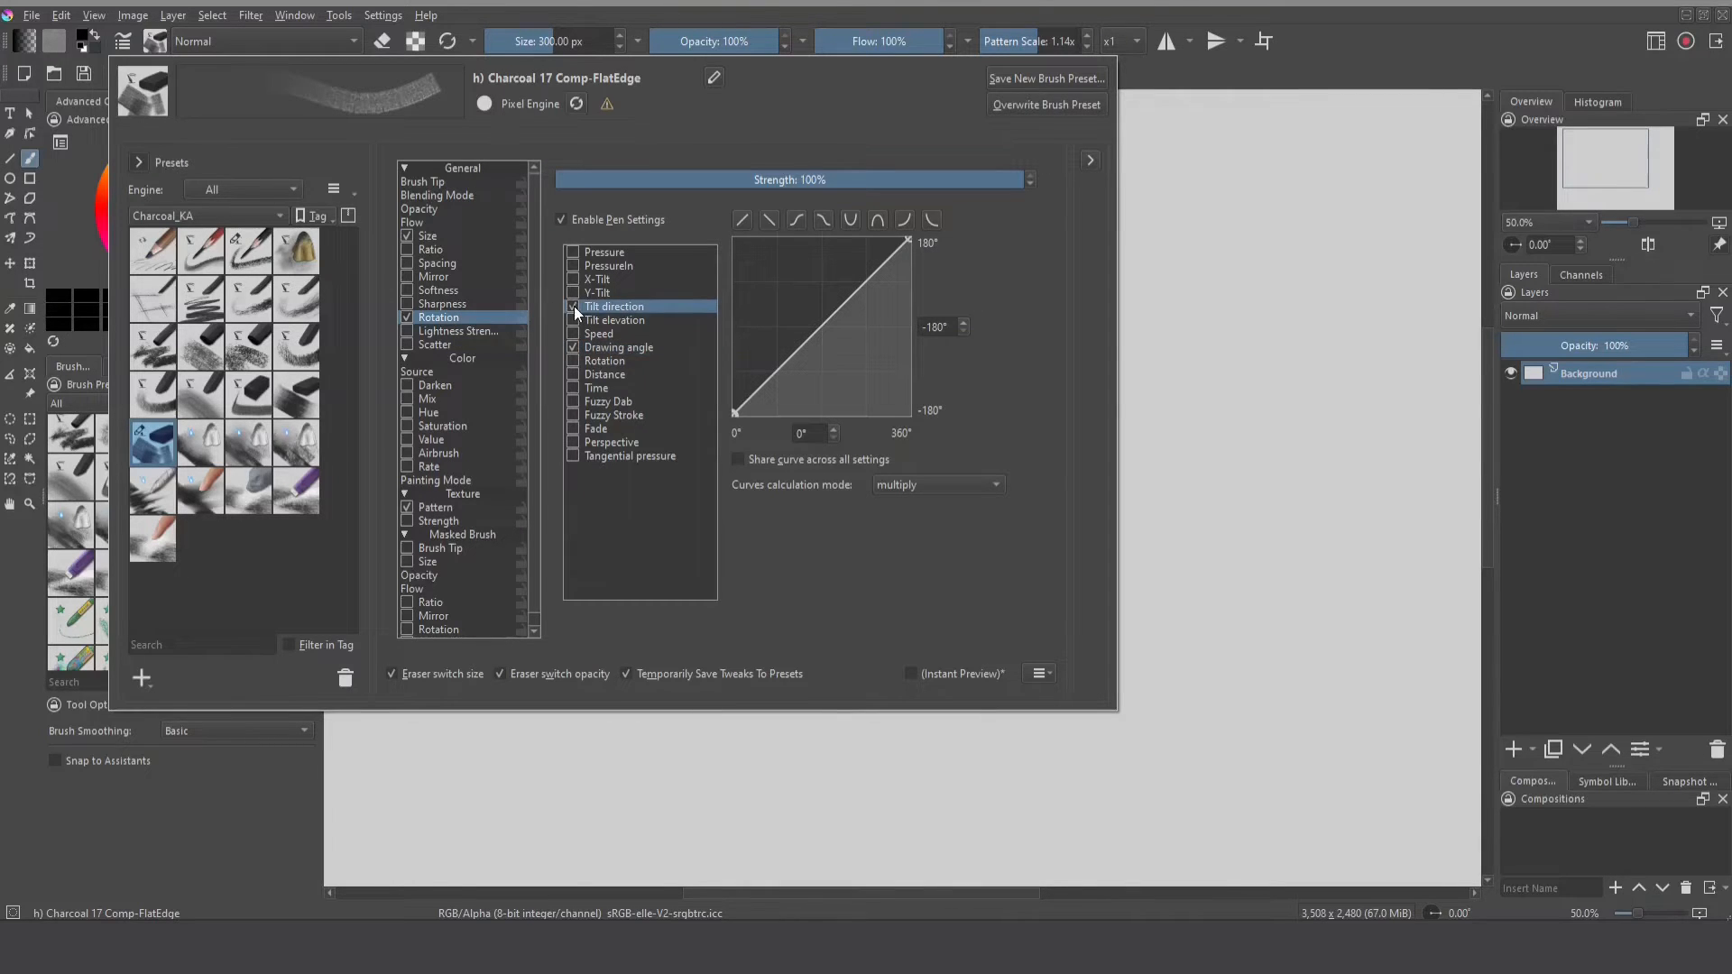
left_click(619, 346)
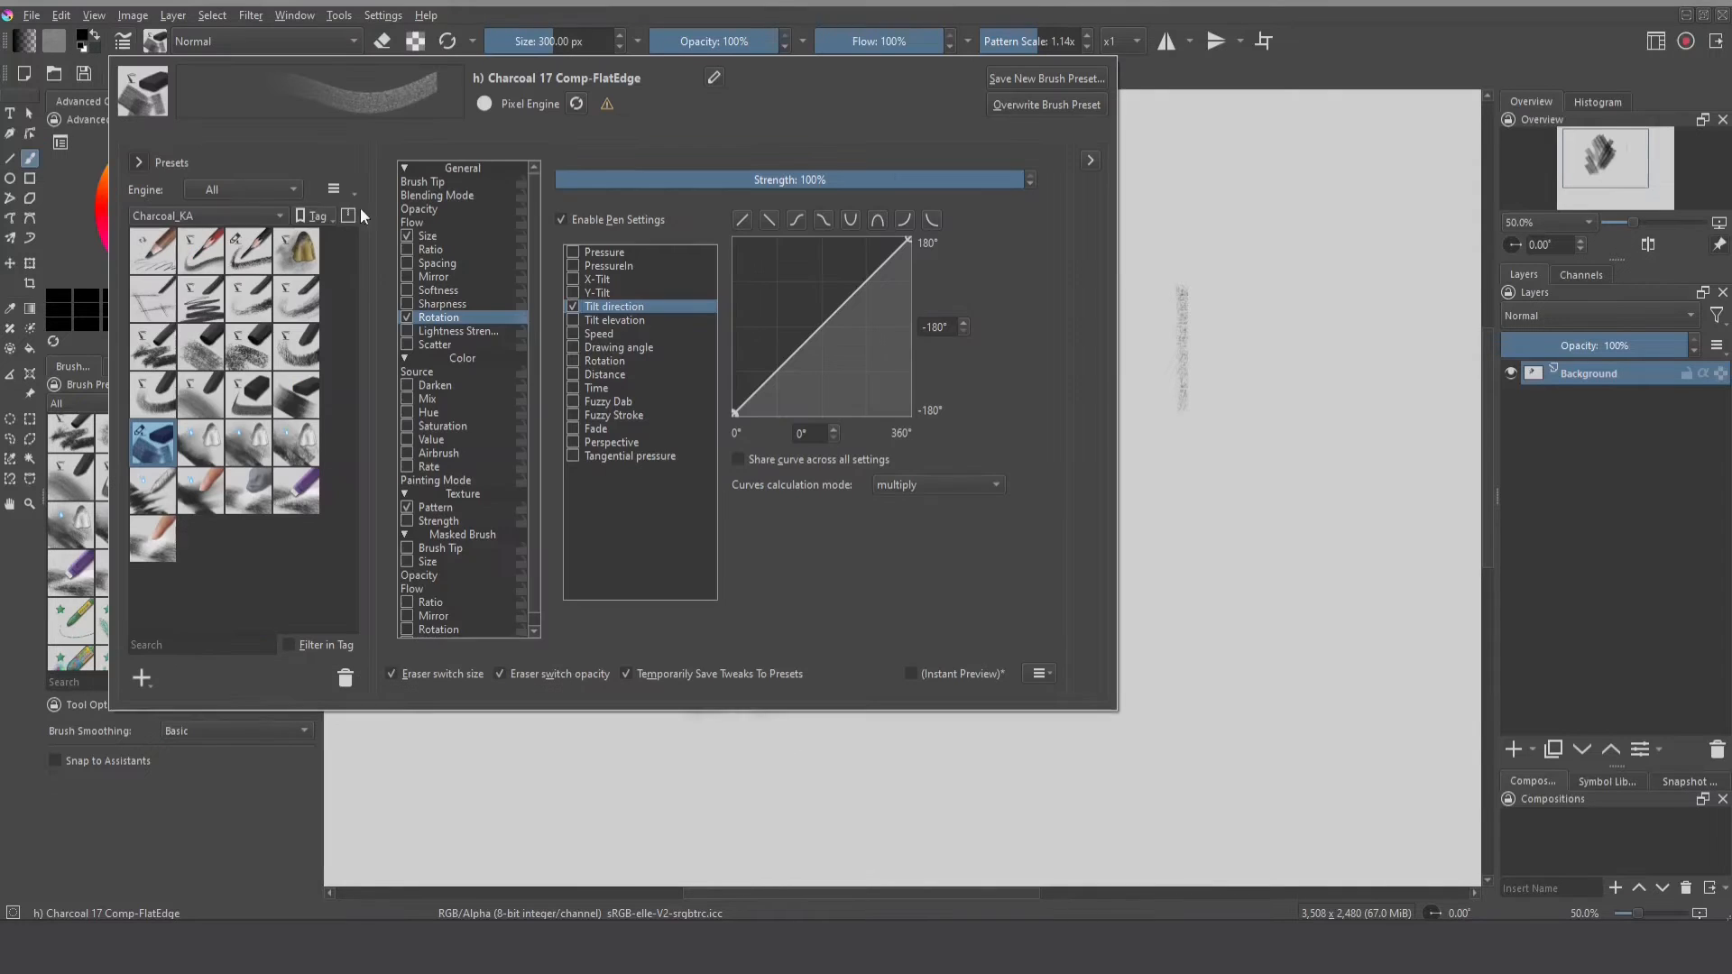
left_click(619, 346)
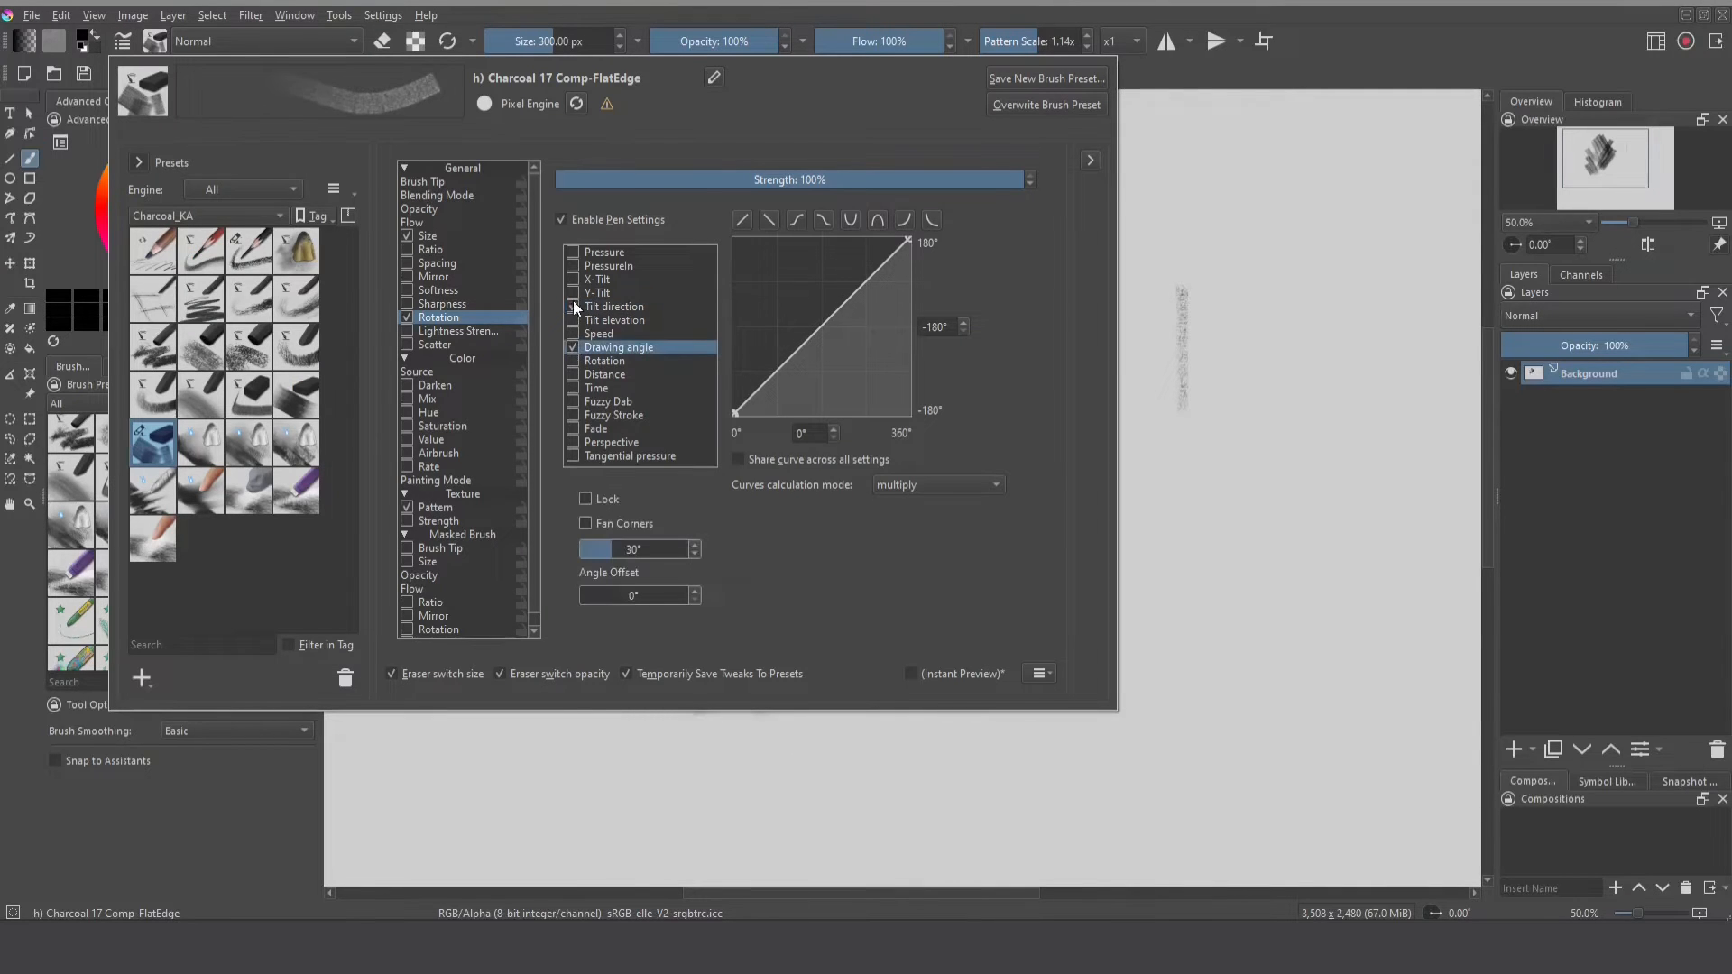
left_click(615, 306)
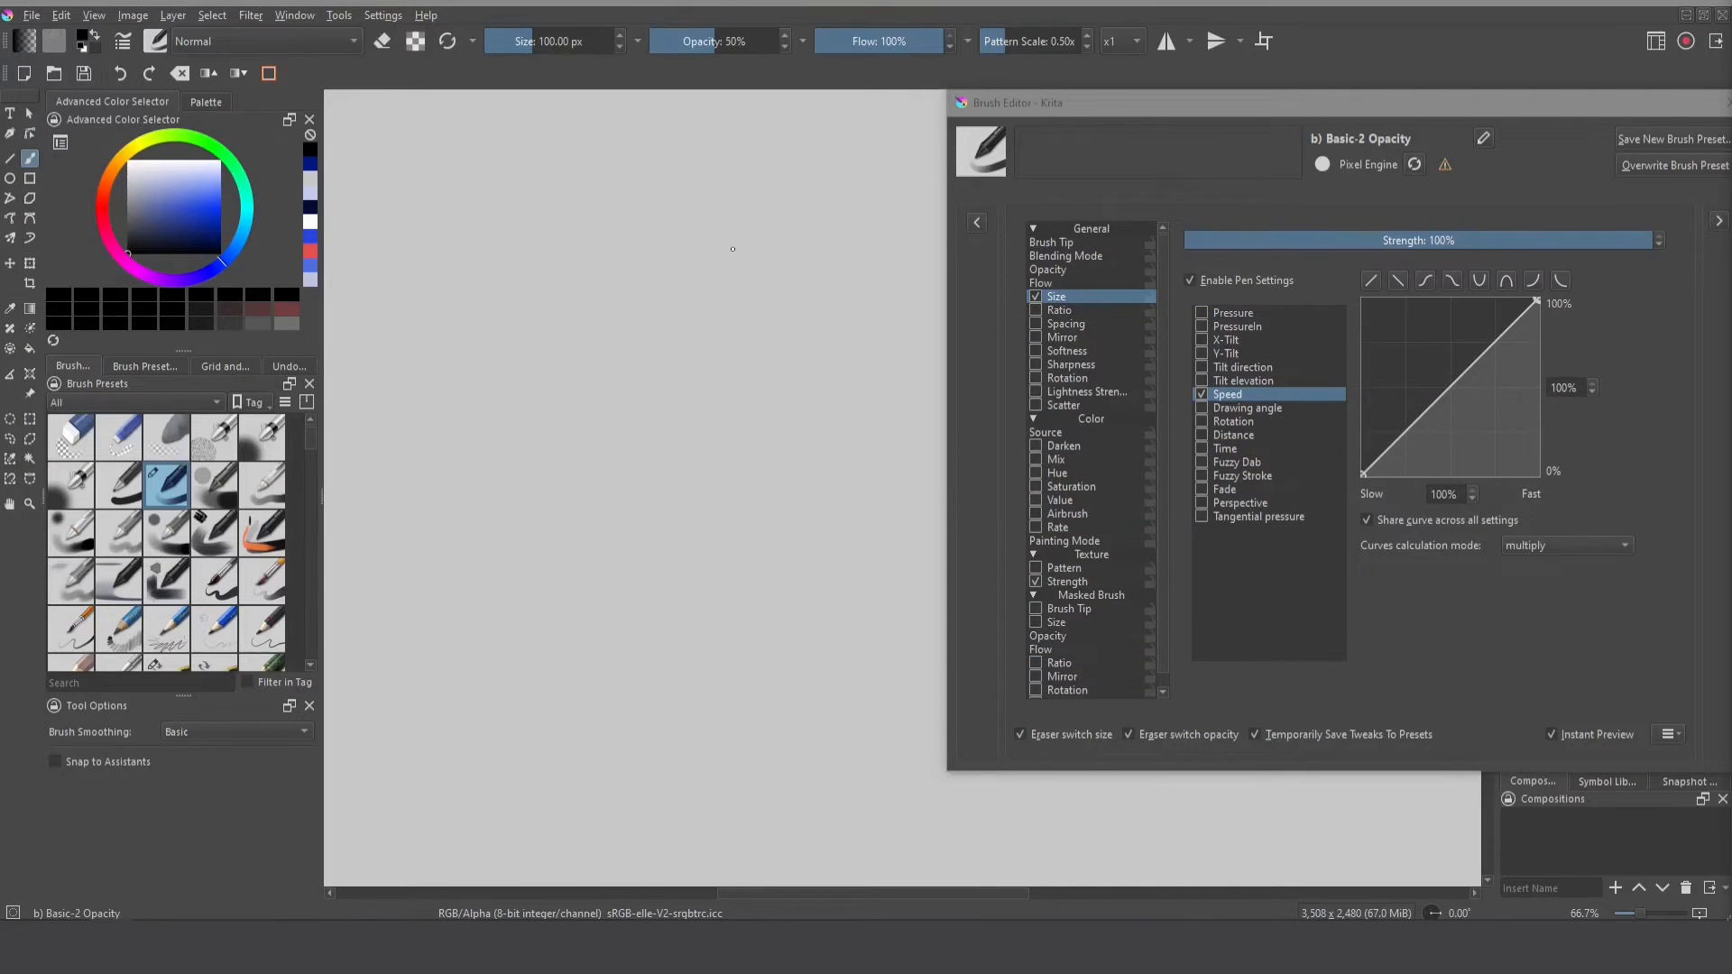
mouse_move(724, 281)
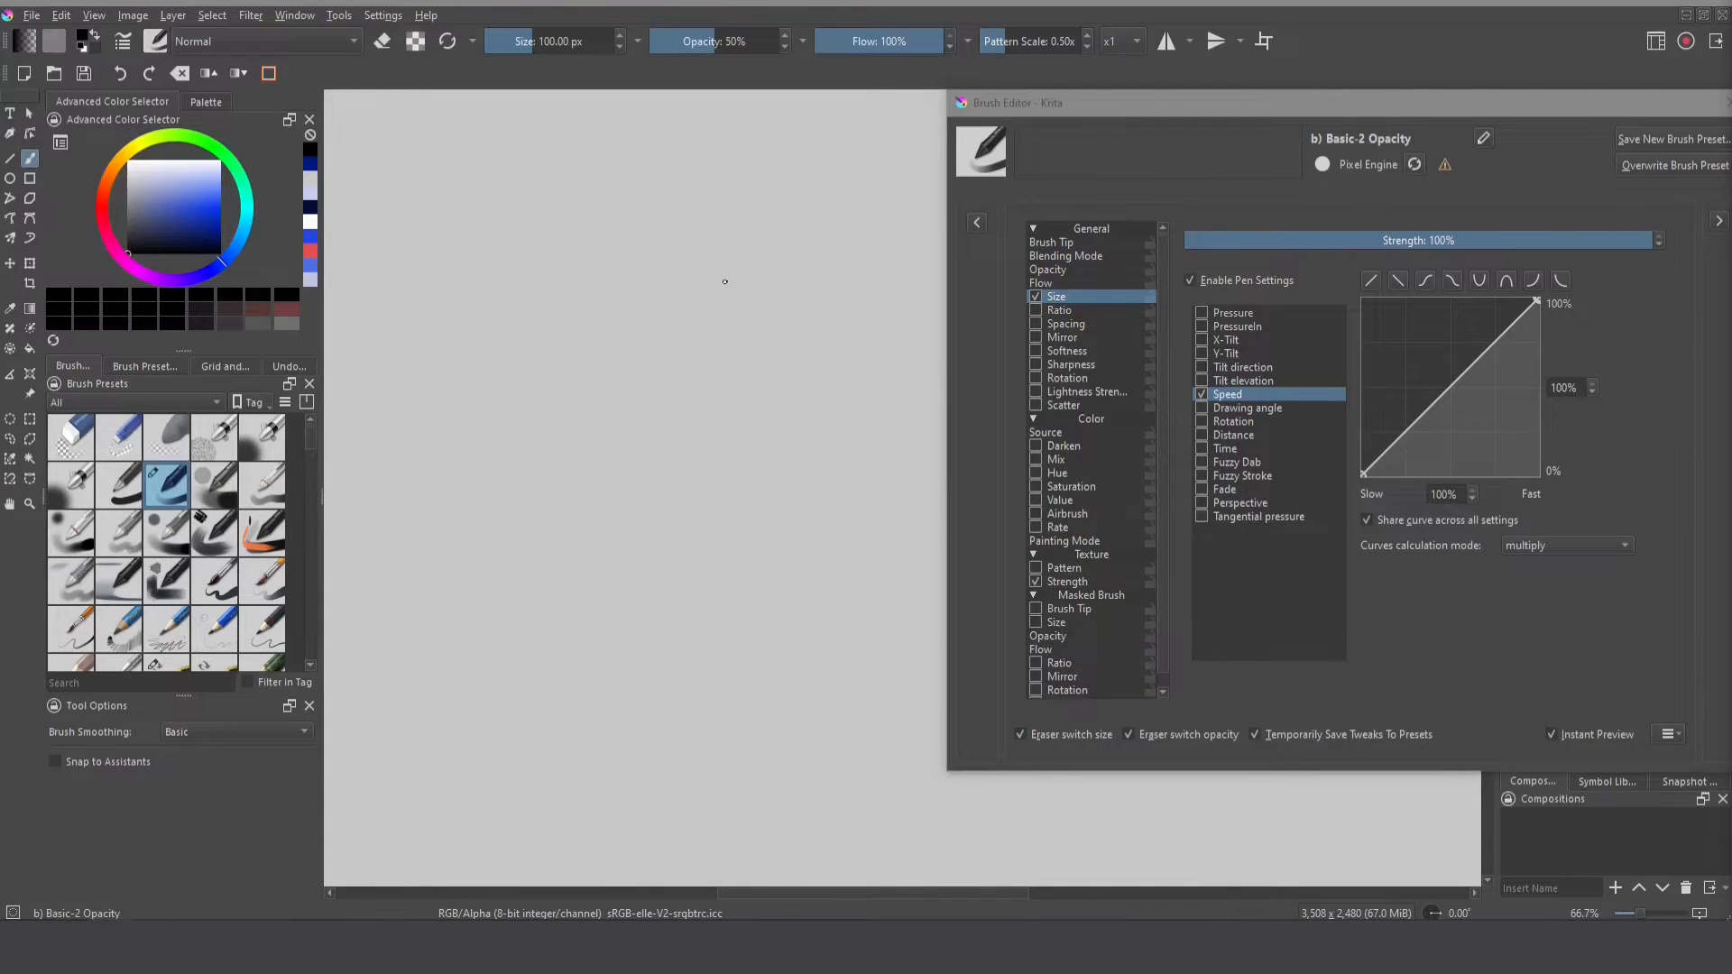
mouse_move(437, 477)
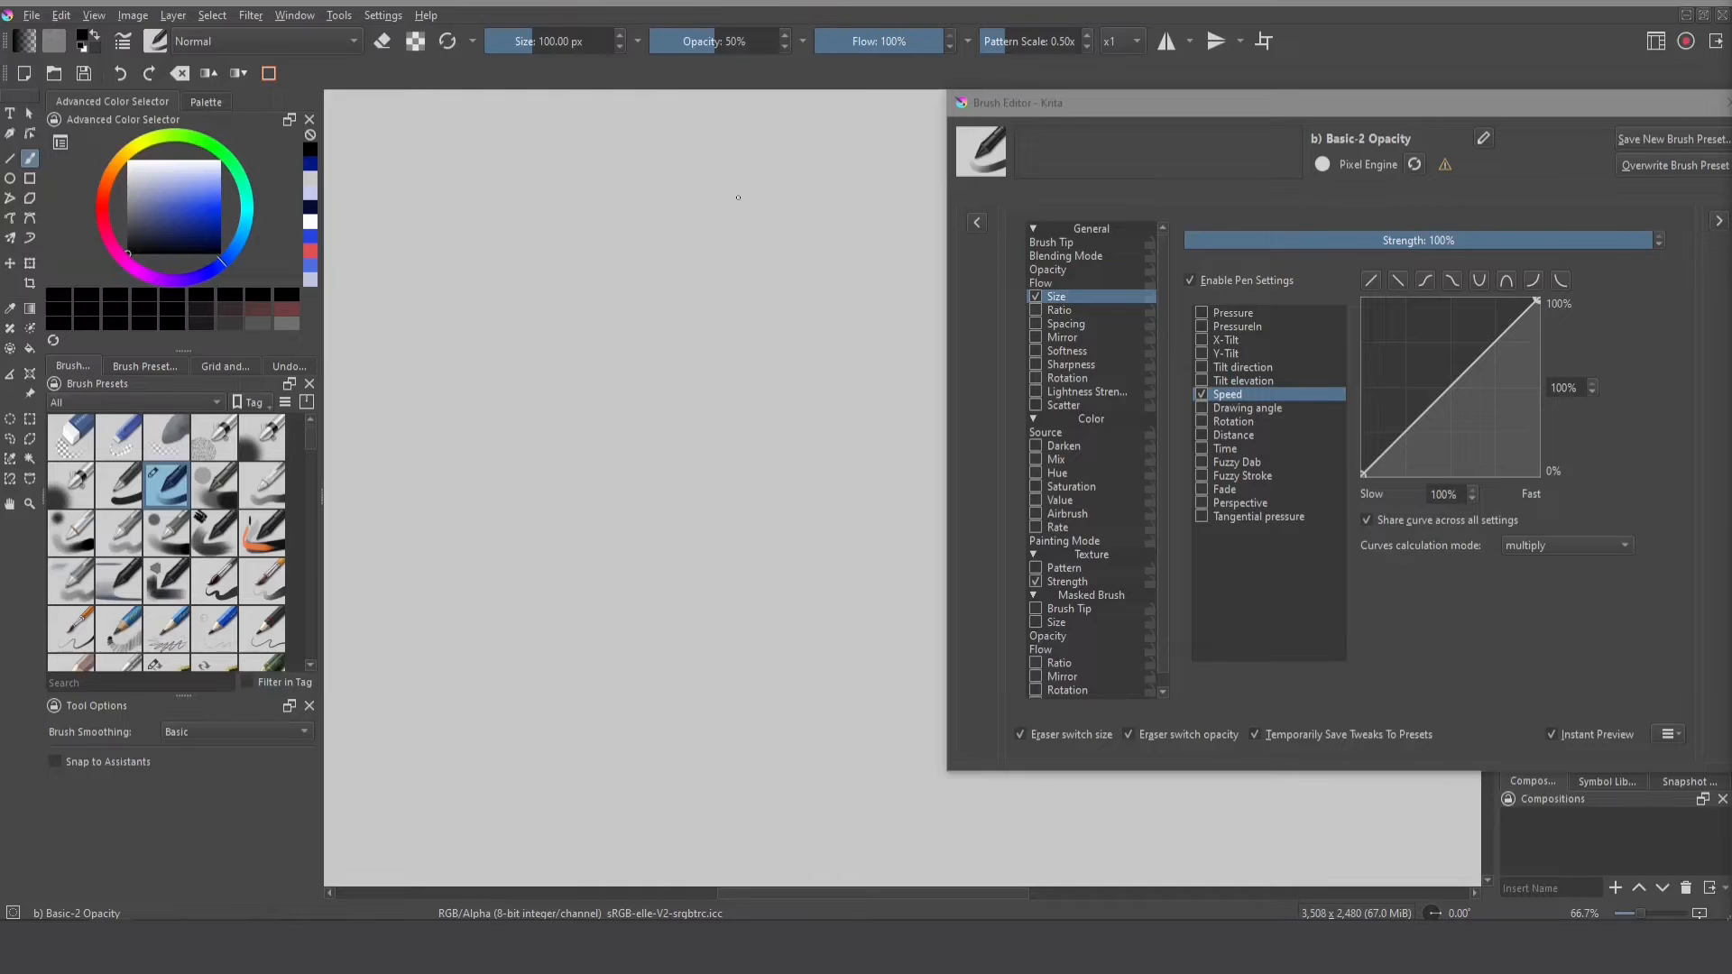
mouse_move(789, 205)
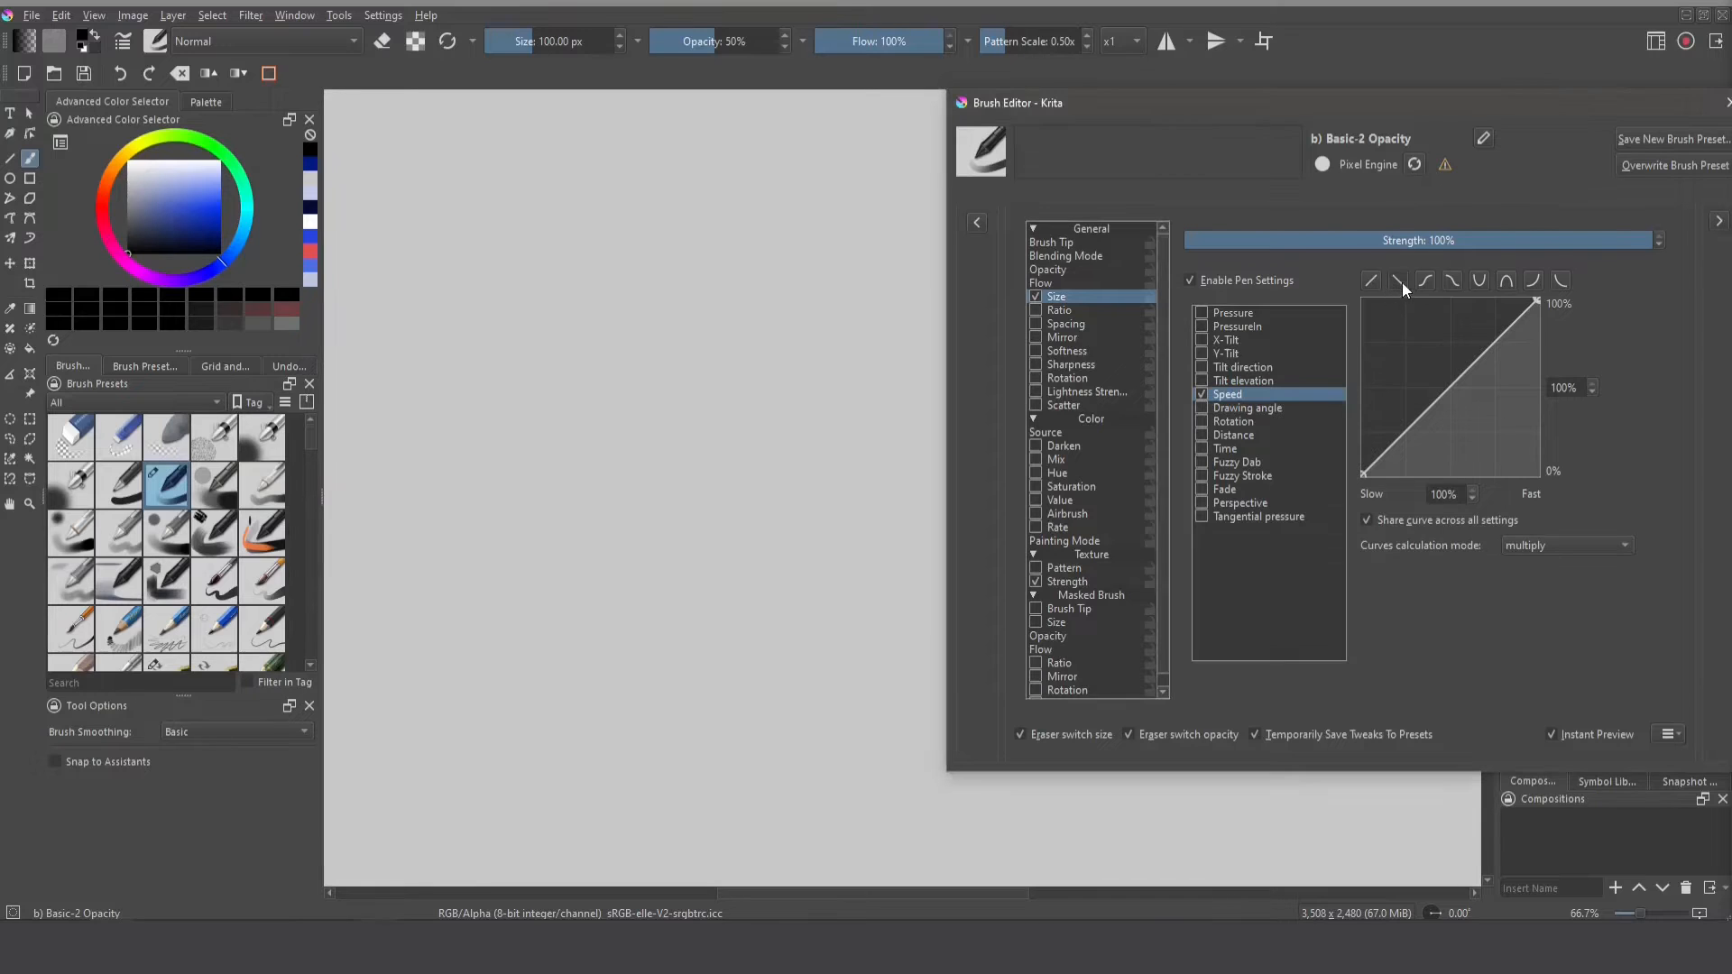
- Invert Basic-2 Opacity's Speed size curve and paint test strokes across the canvas
left_click(1397, 279)
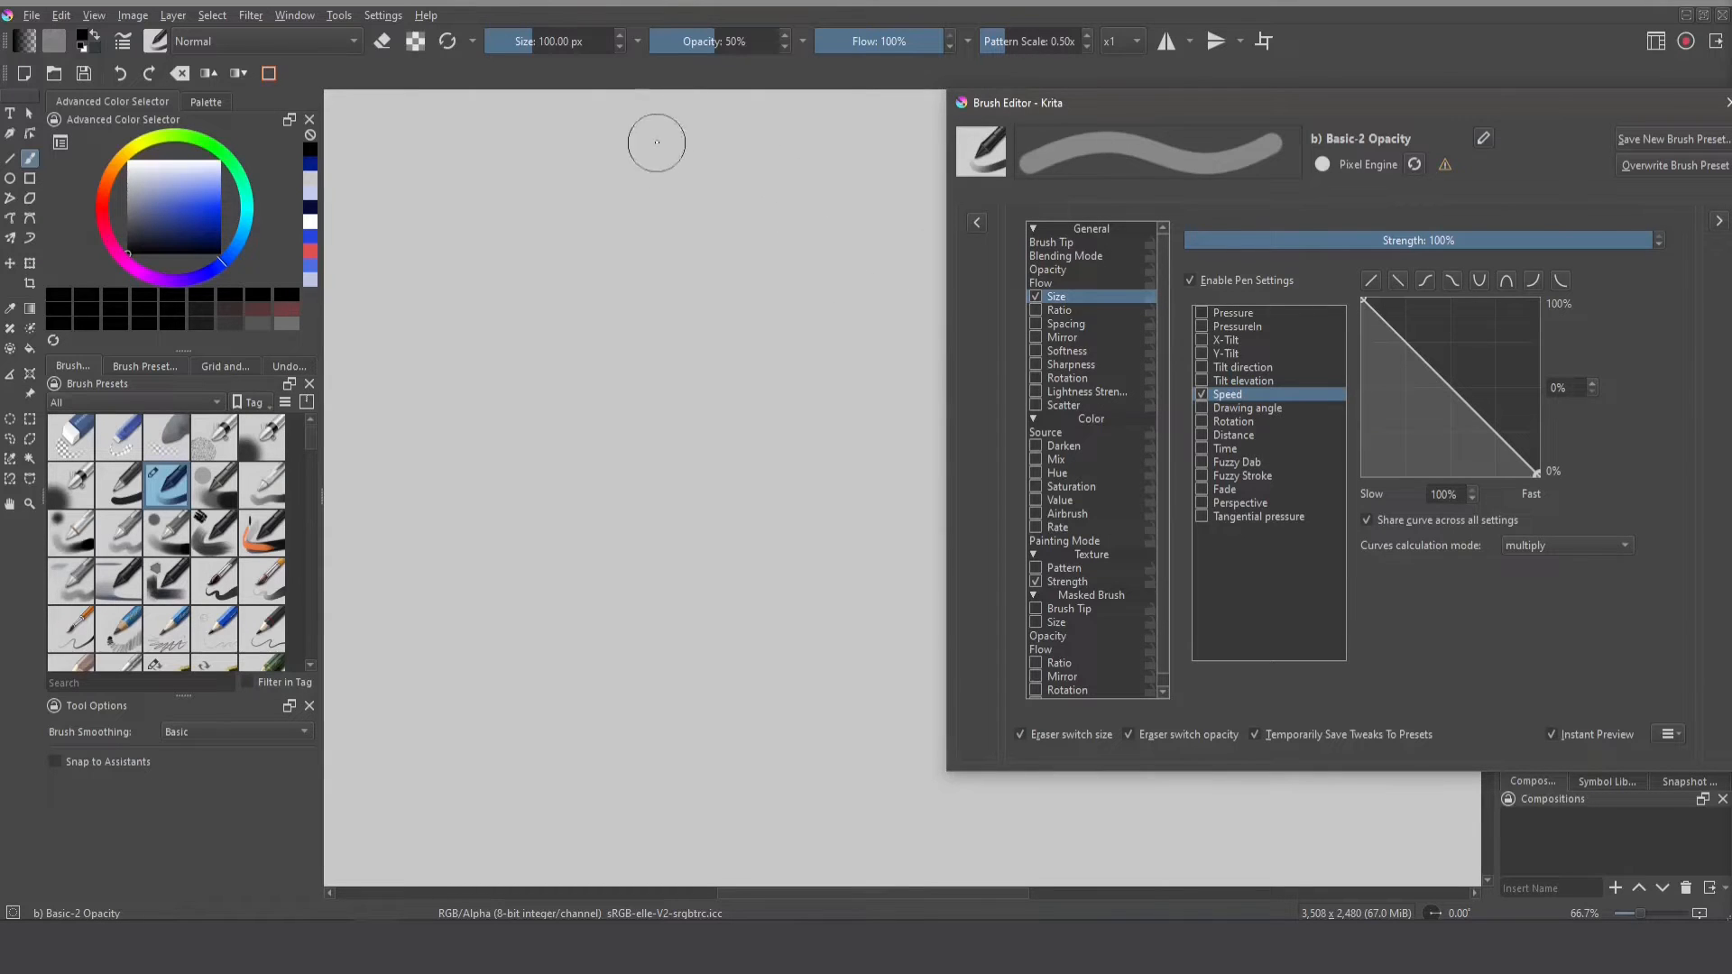
mouse_move(740, 242)
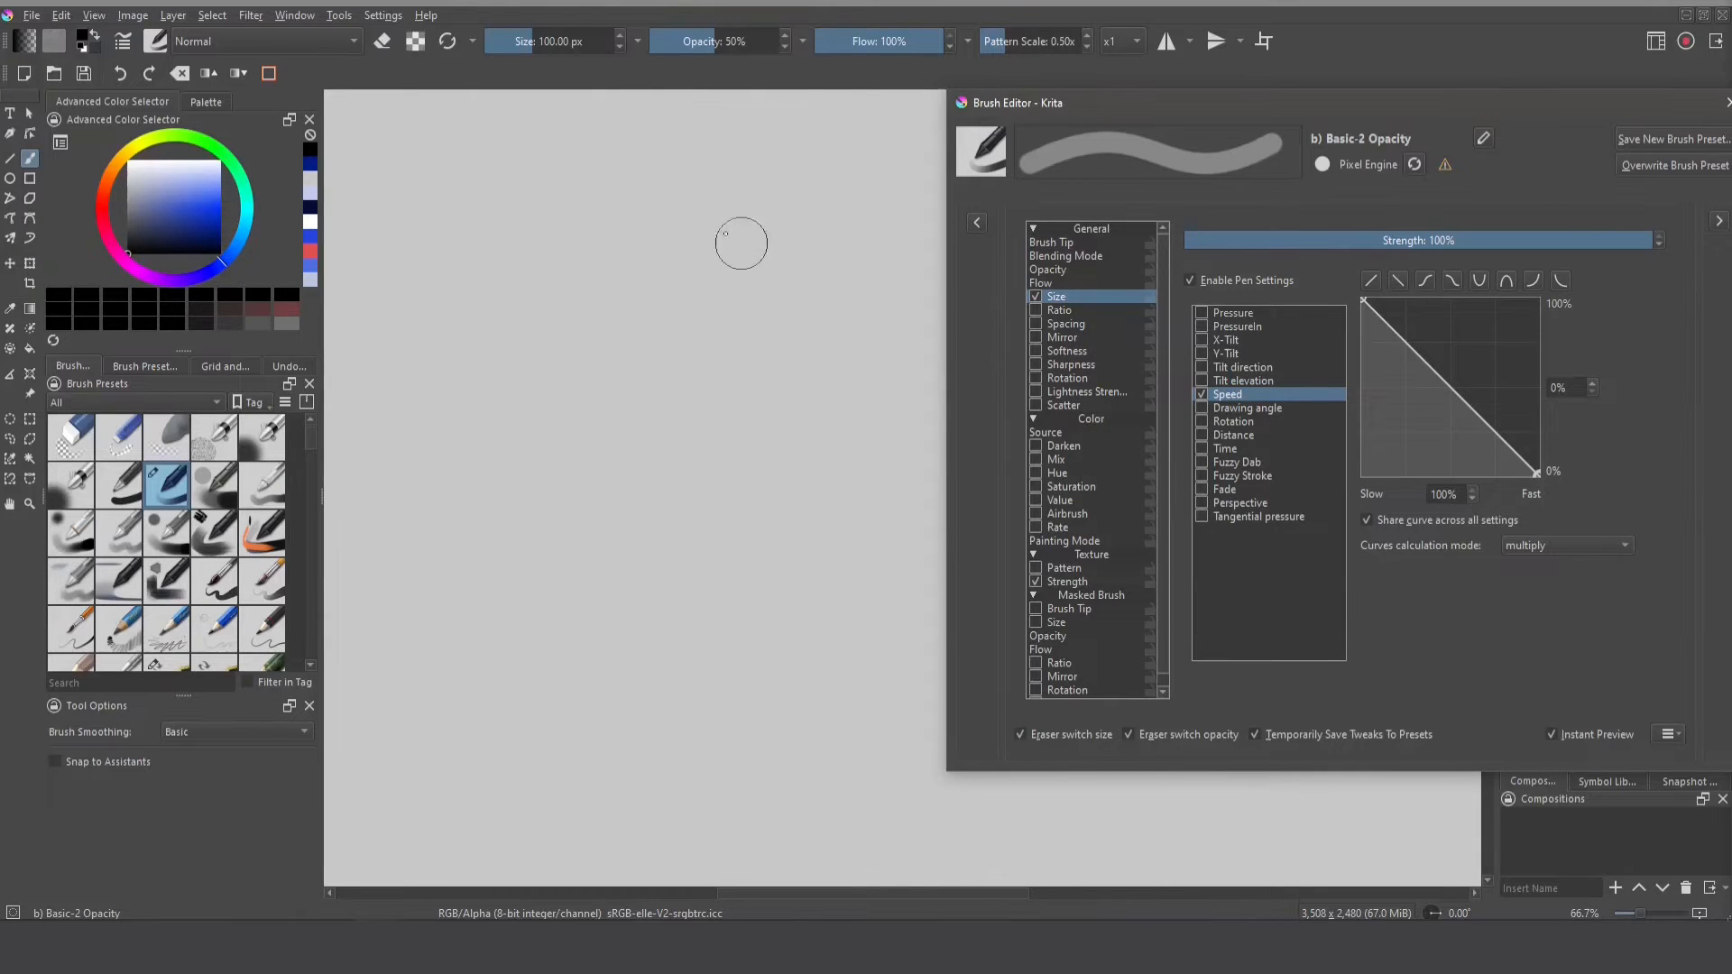
mouse_move(727, 192)
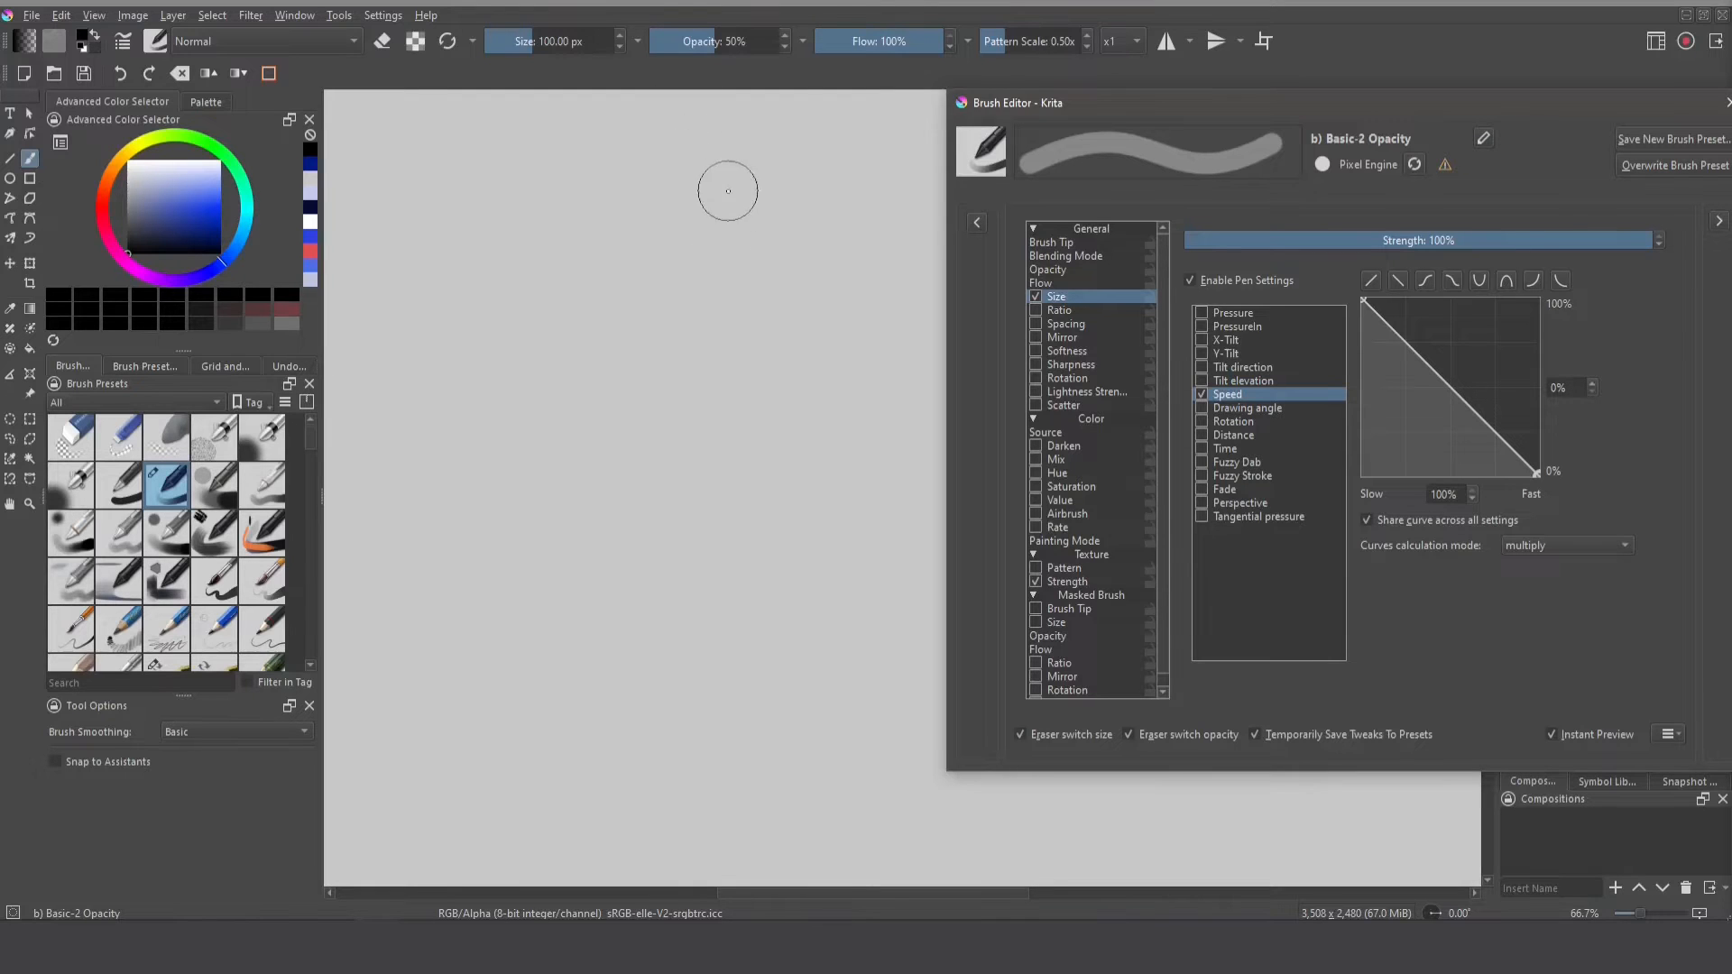
left_click_drag(431, 143, 822, 144)
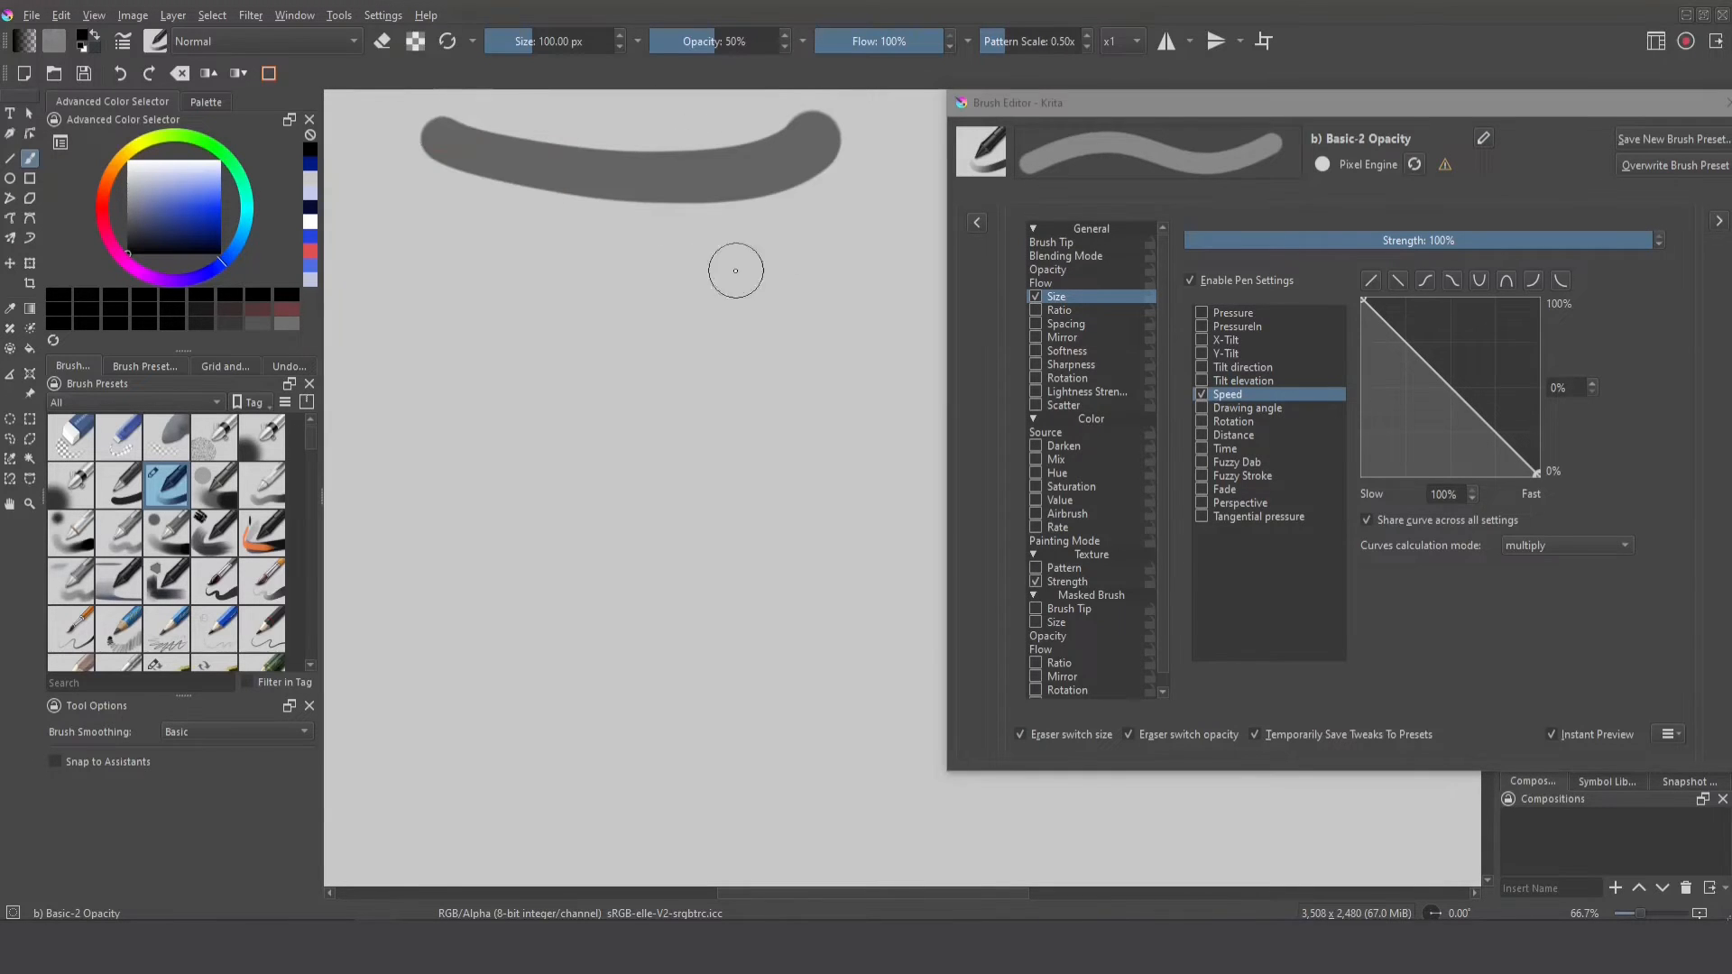
left_click_drag(436, 215, 840, 254)
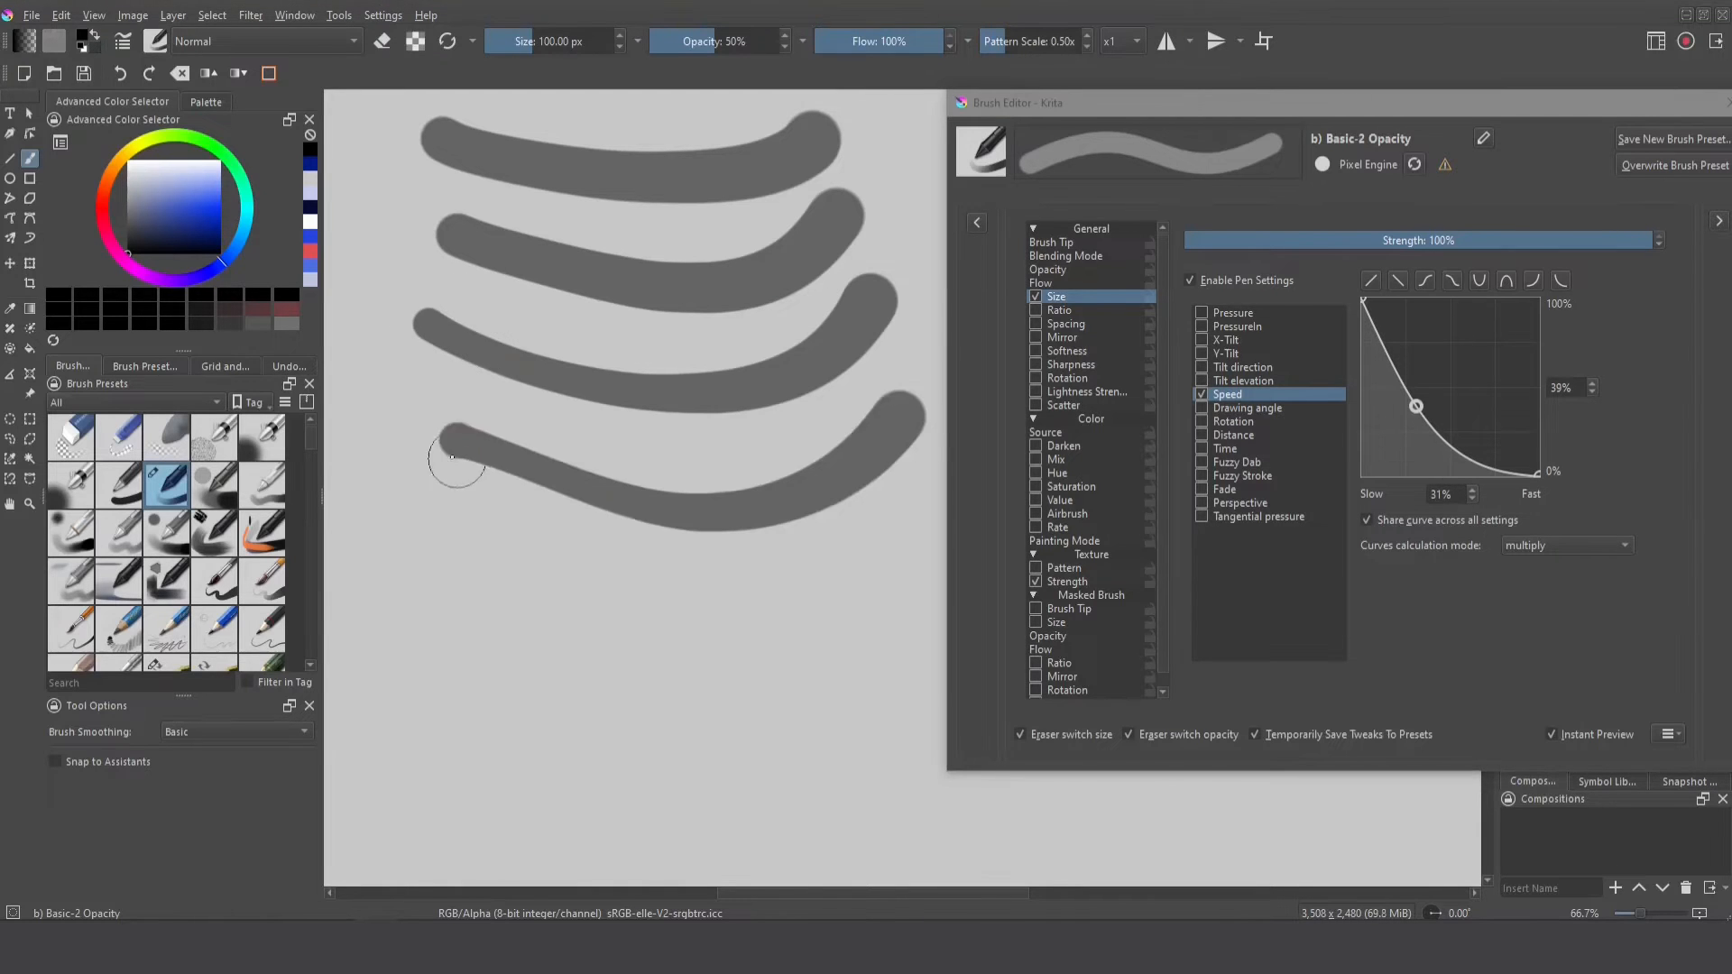
mouse_move(453, 436)
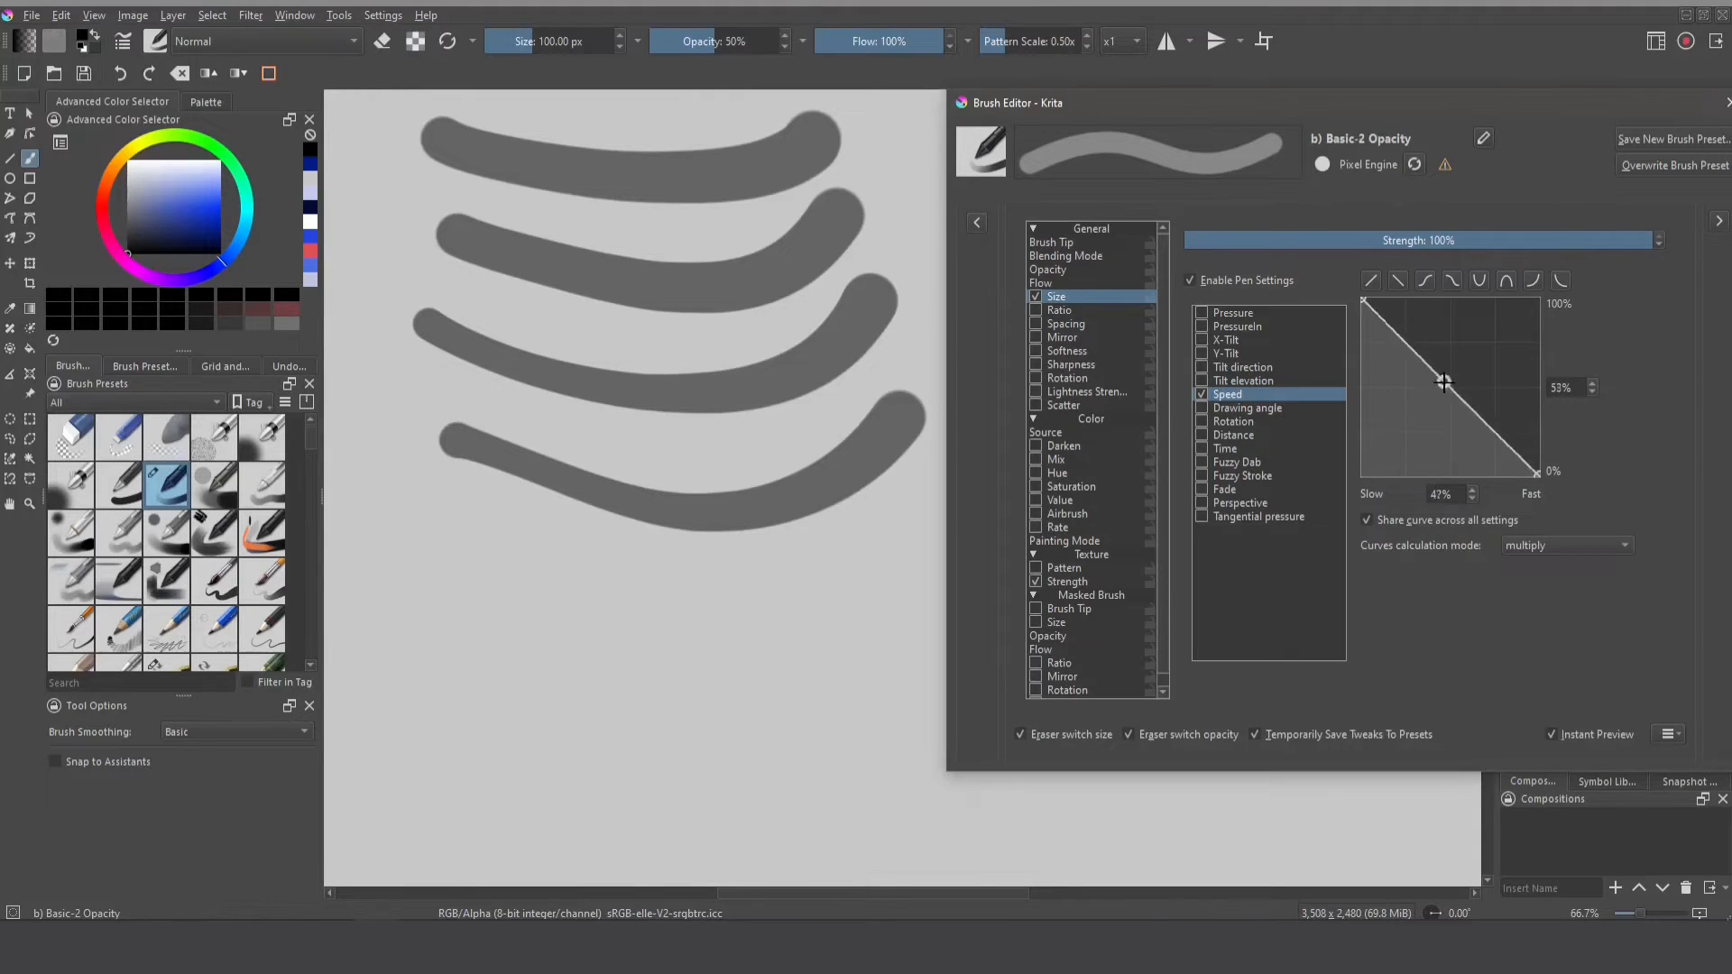
left_click(383, 15)
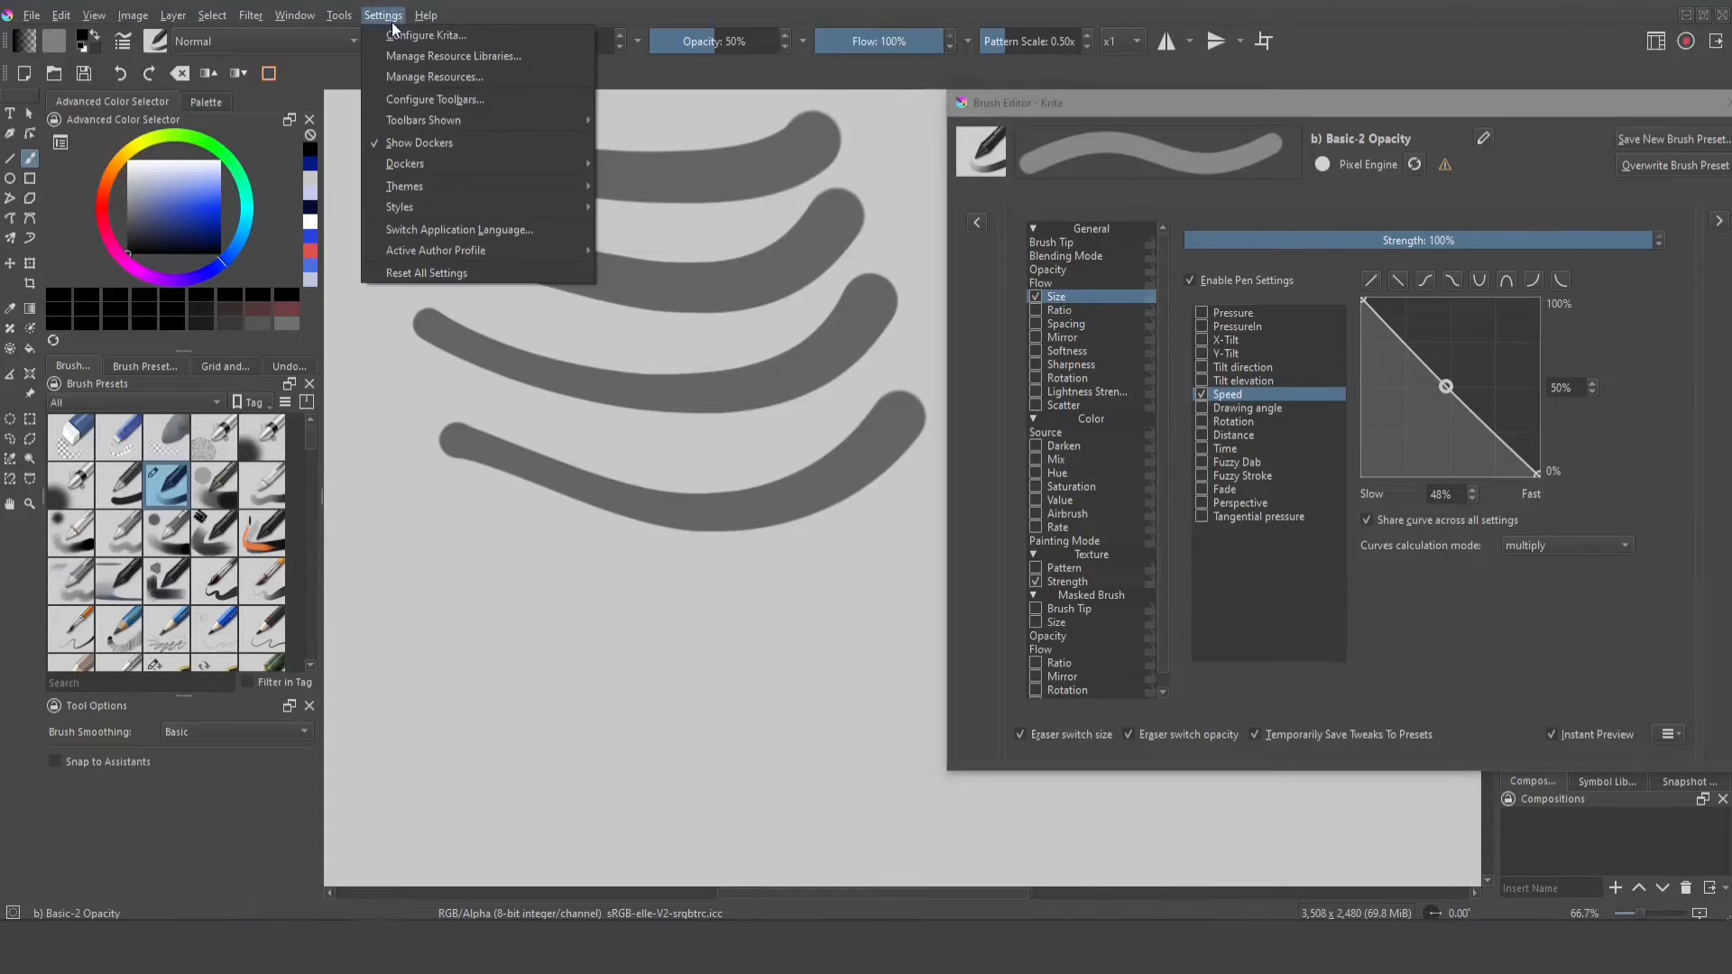
left_click(425, 34)
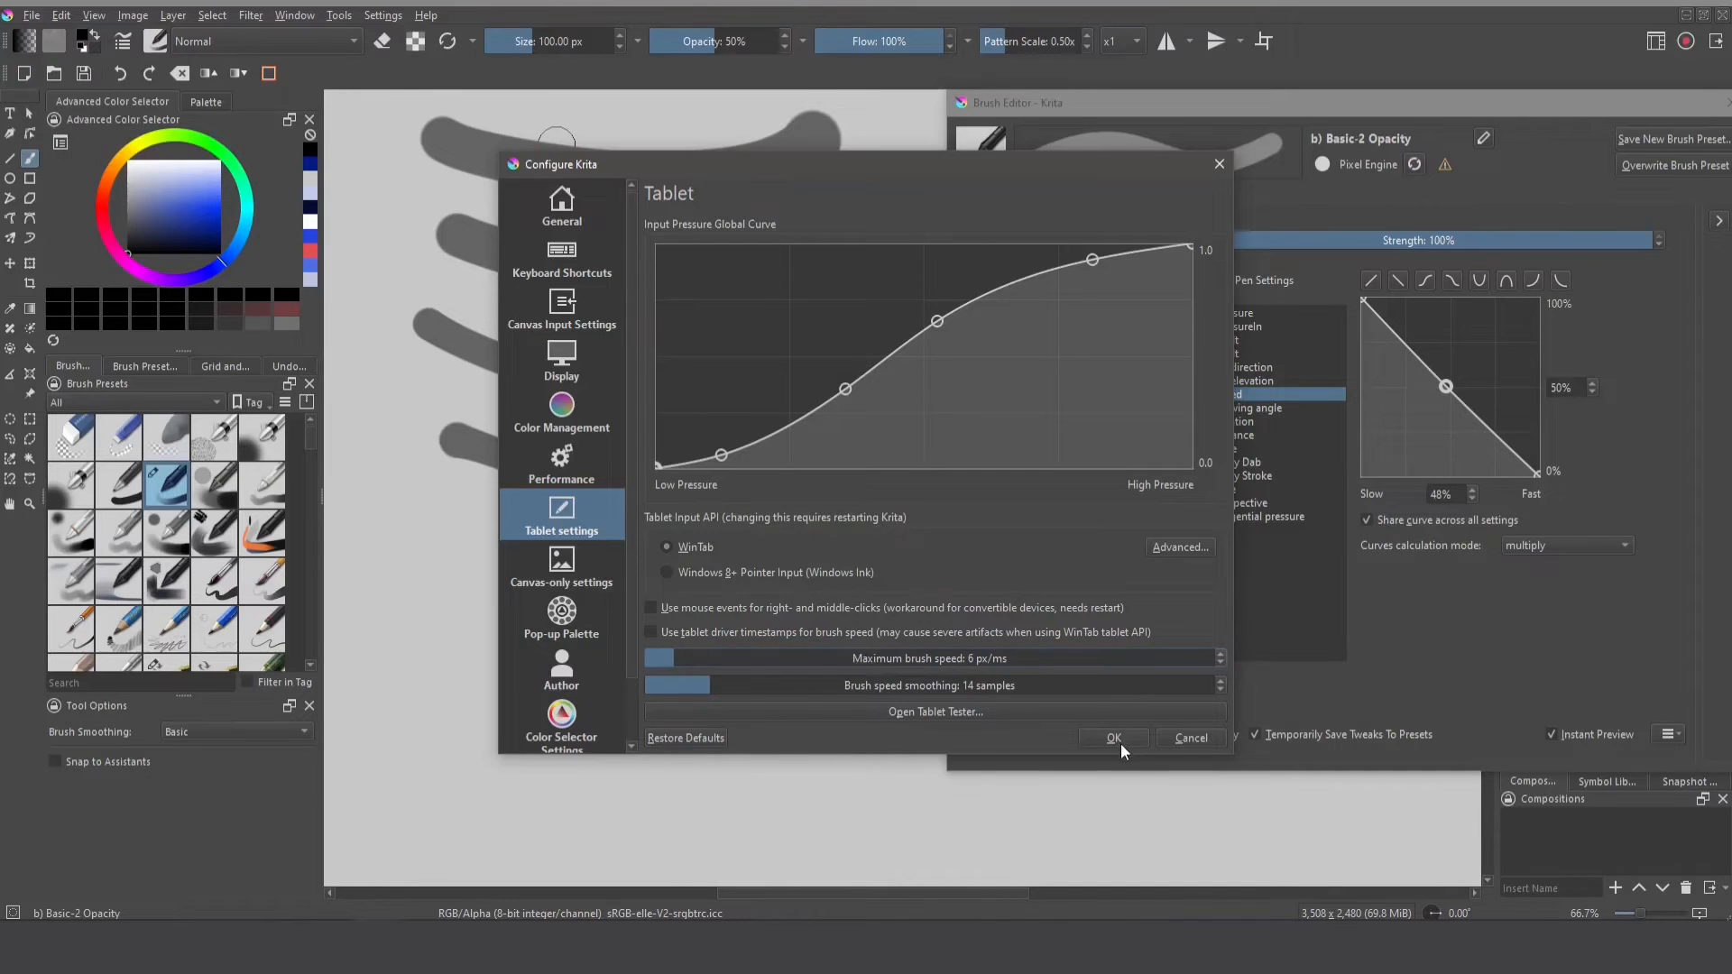
left_click(1112, 738)
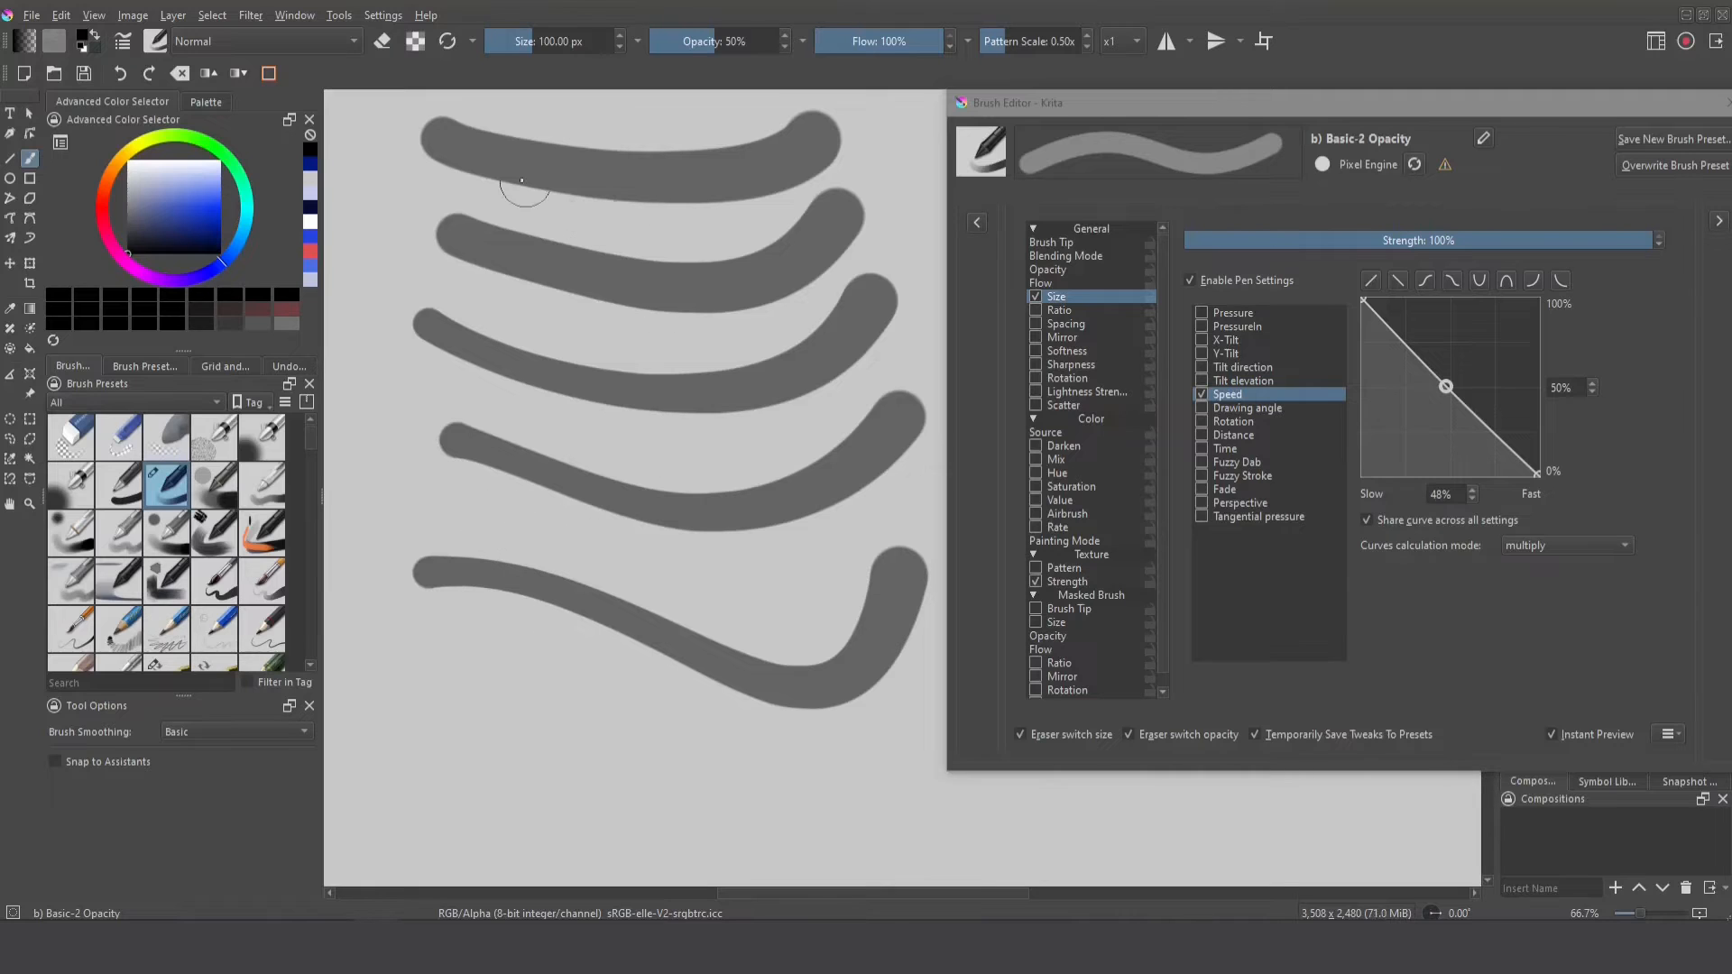
mouse_move(453, 241)
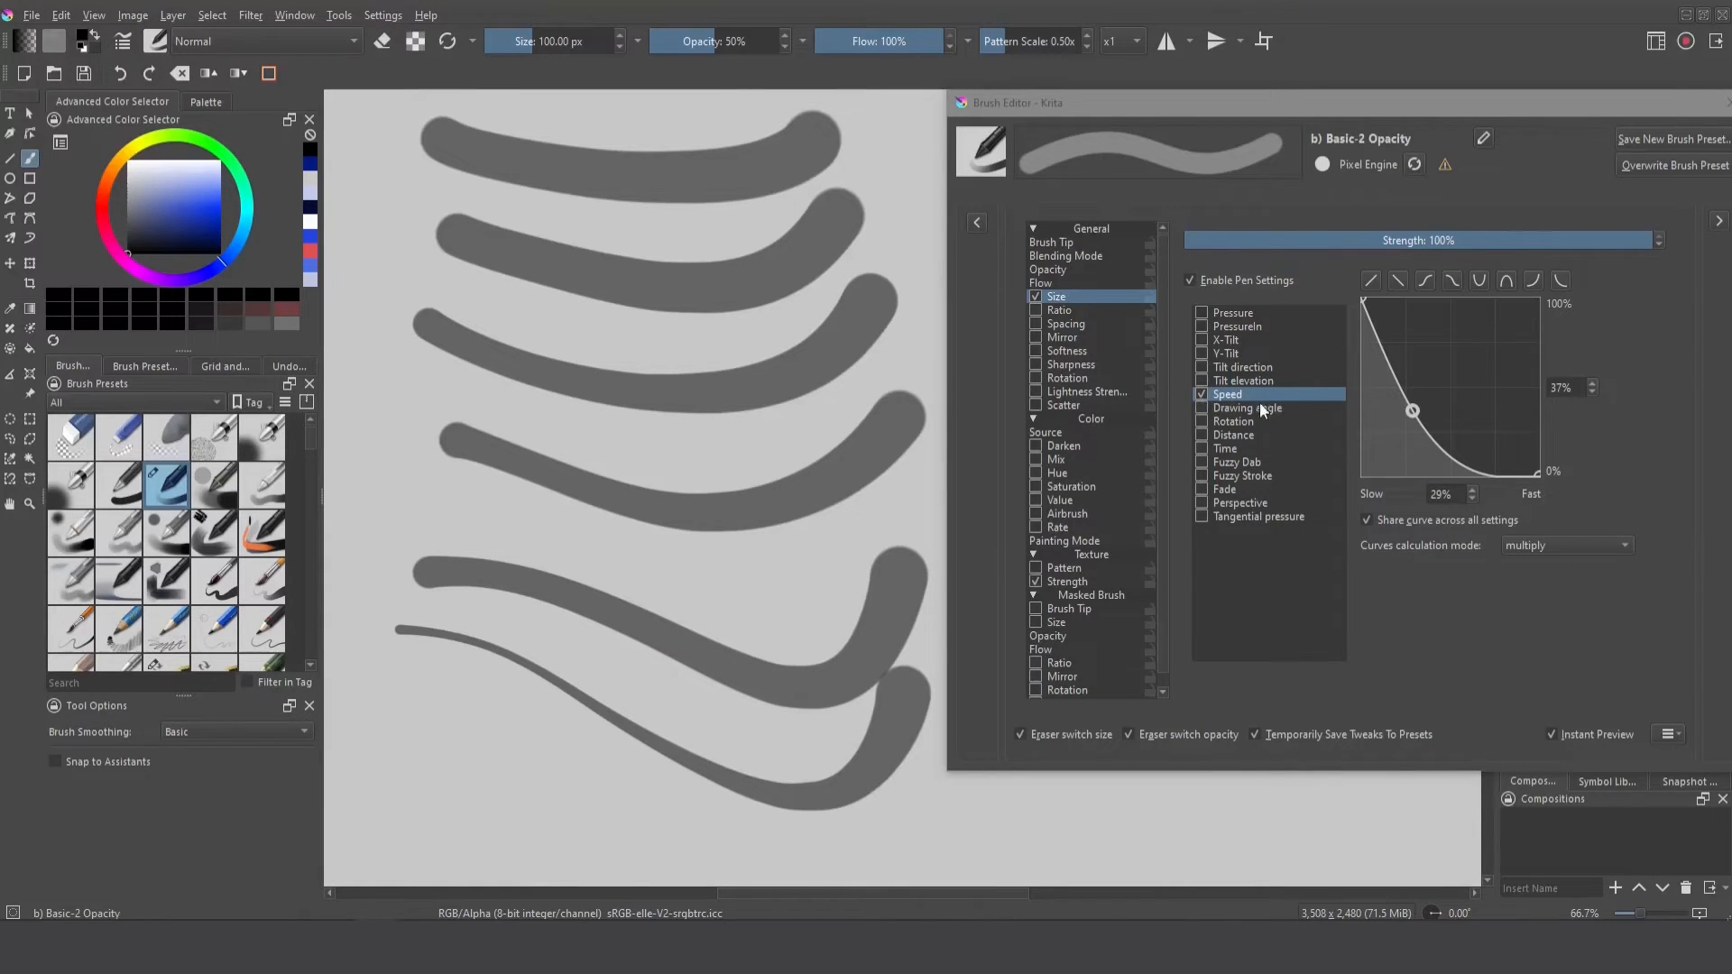
mouse_move(1288, 423)
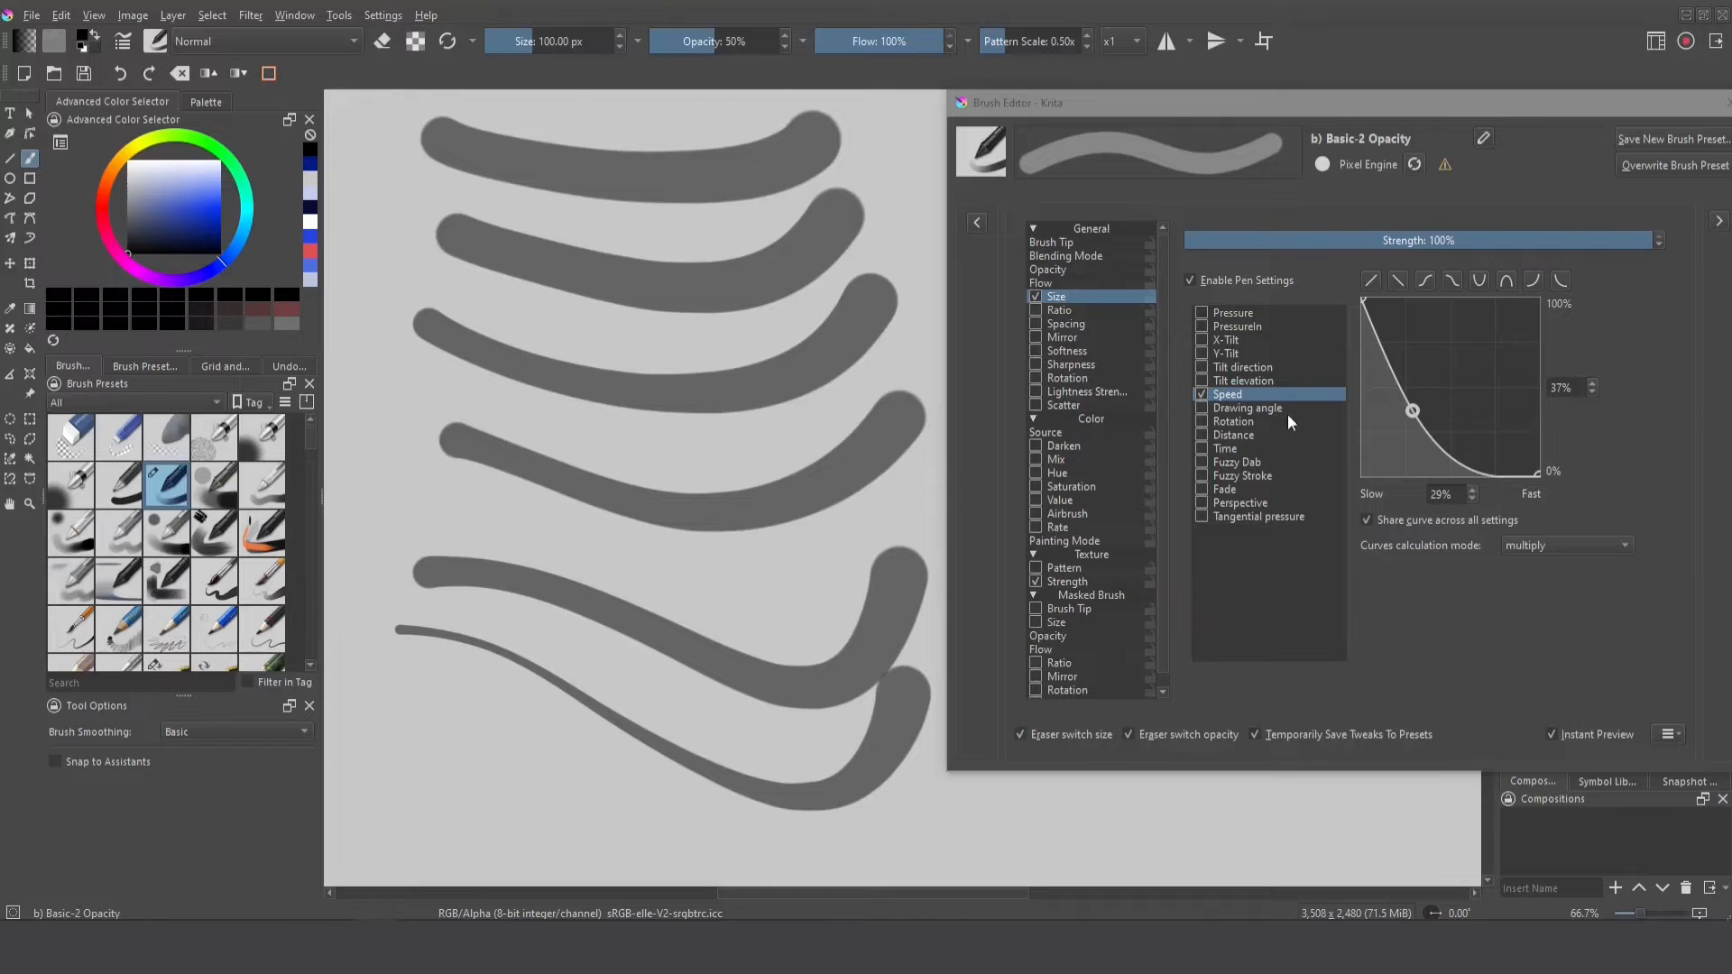
mouse_move(1369, 317)
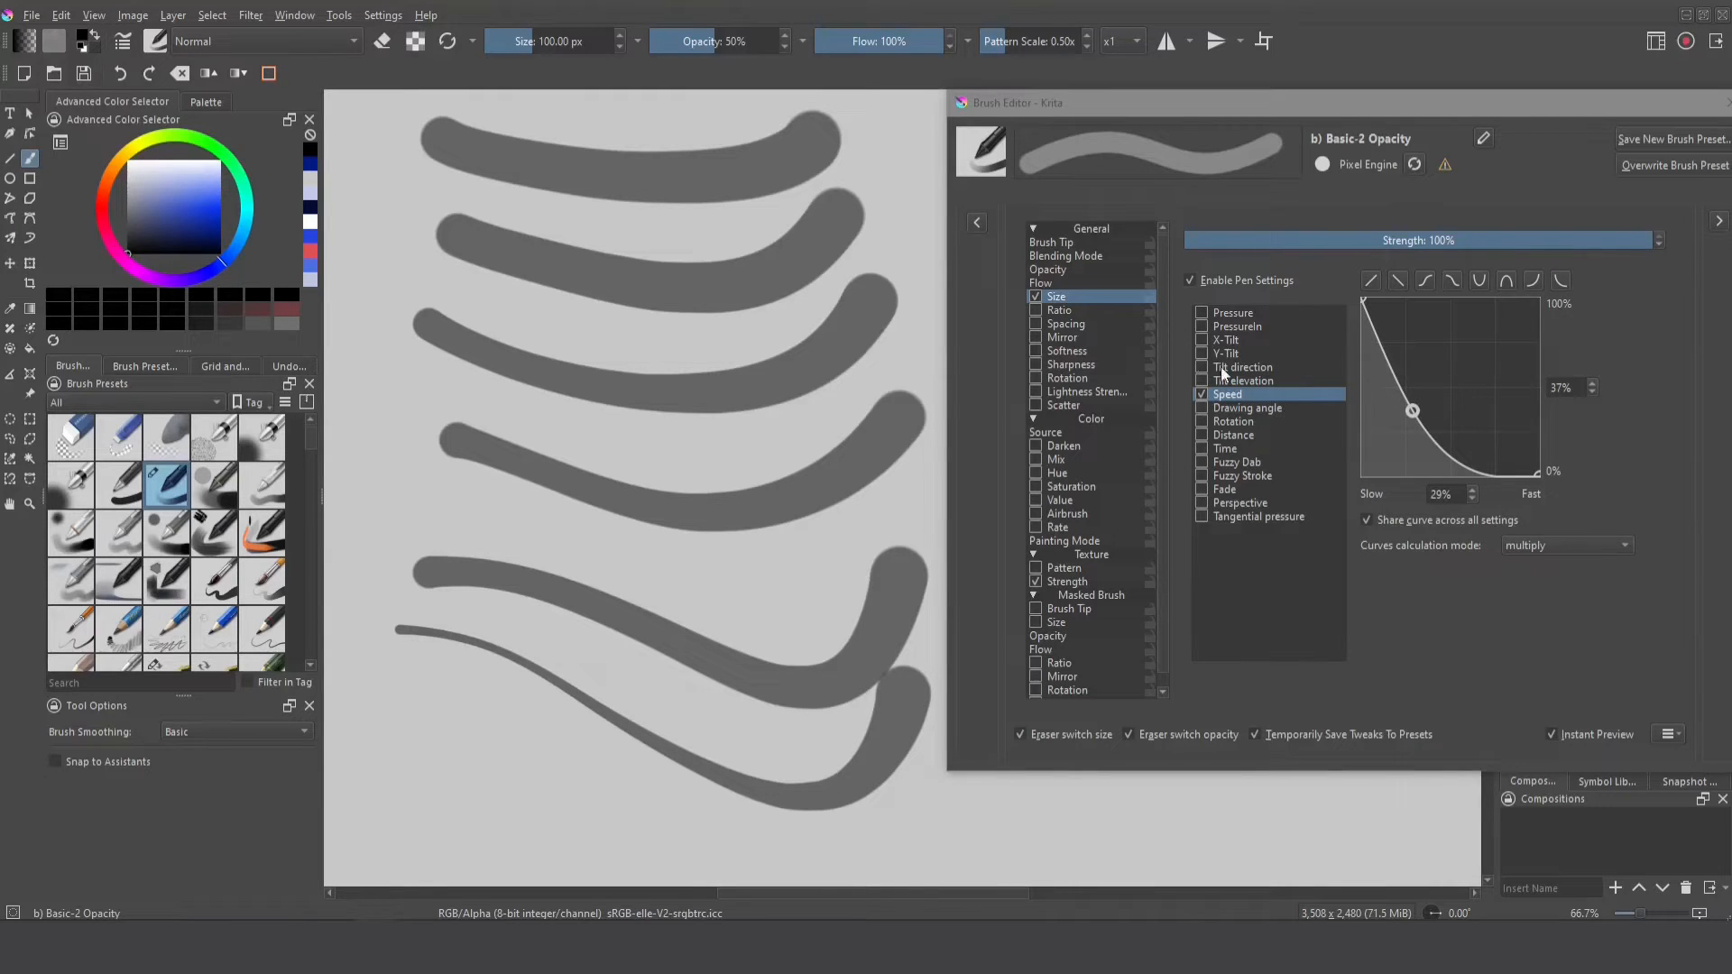
mouse_move(917, 226)
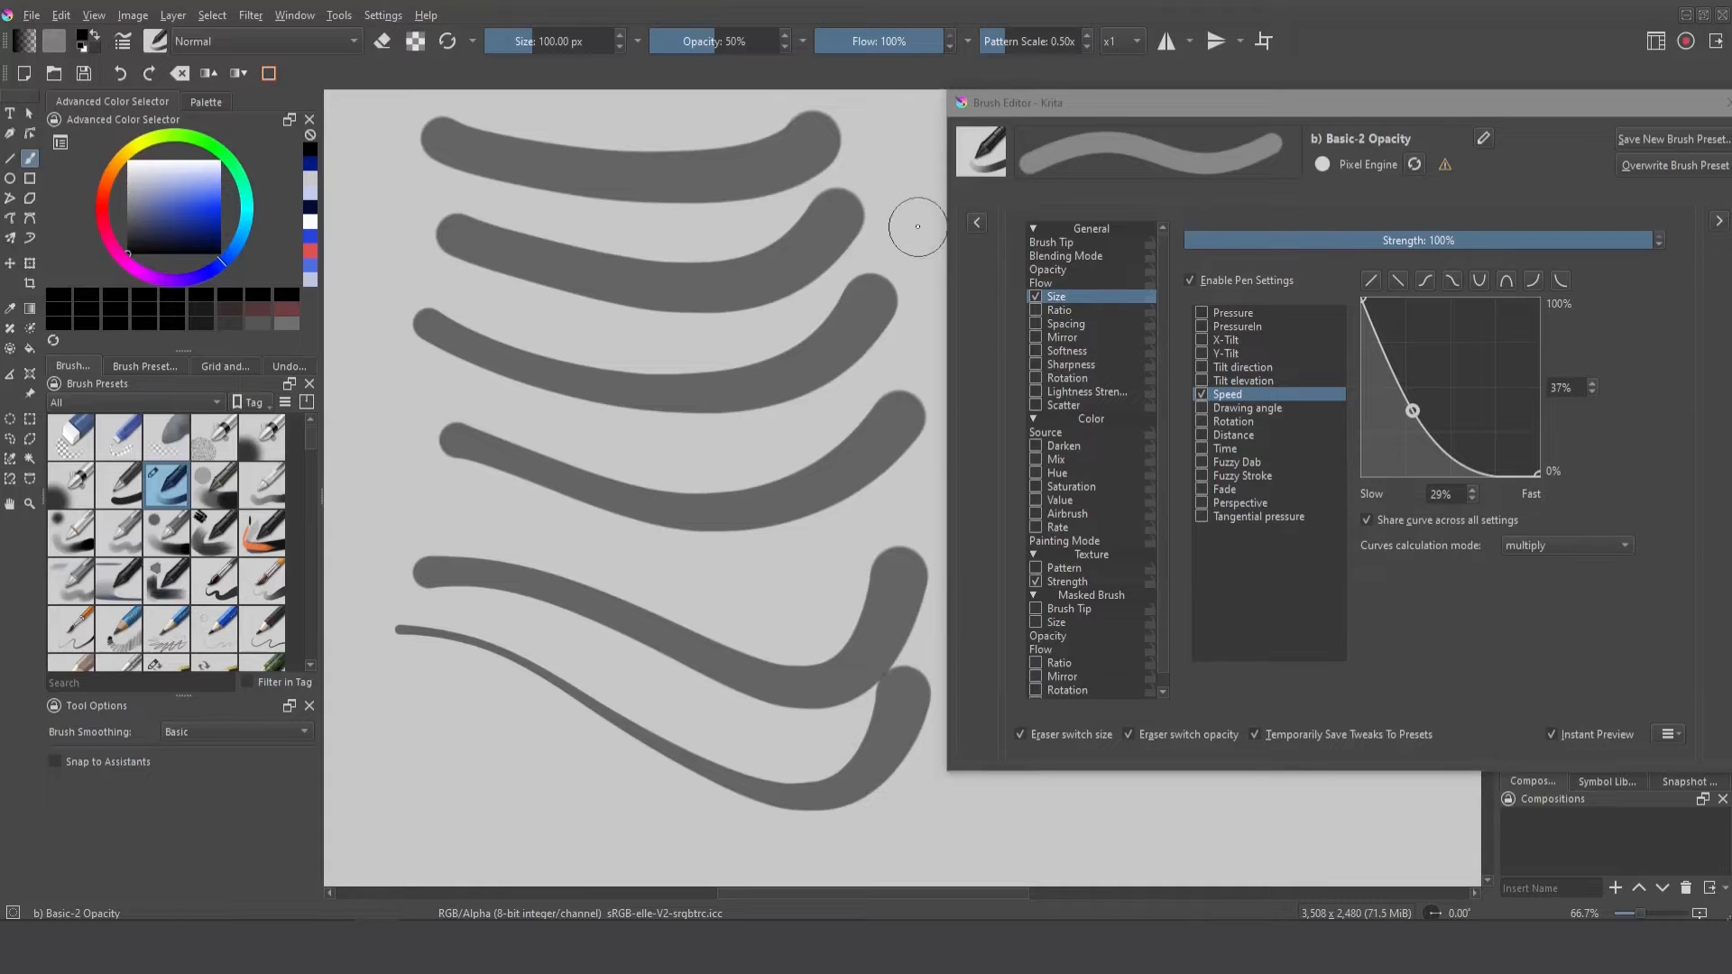
mouse_move(519, 764)
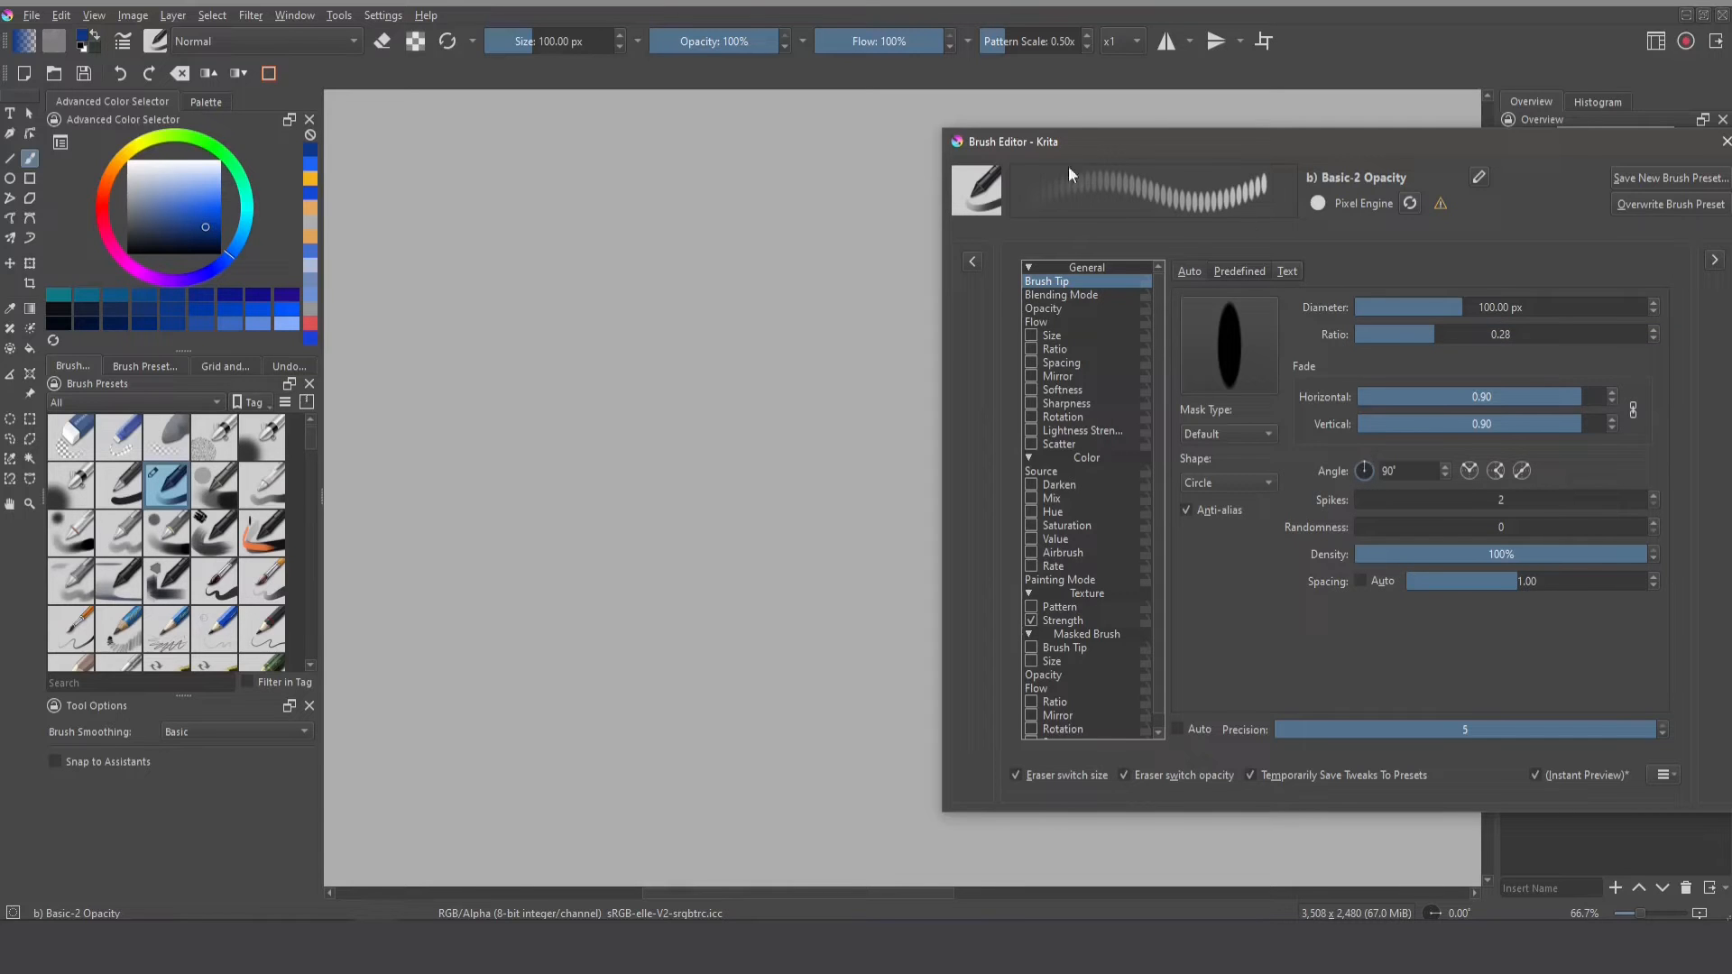
- Make the elongated dabs rotate with drawing angle instead of pressure, after a wavy test stroke
left_click_drag(376, 149, 459, 198)
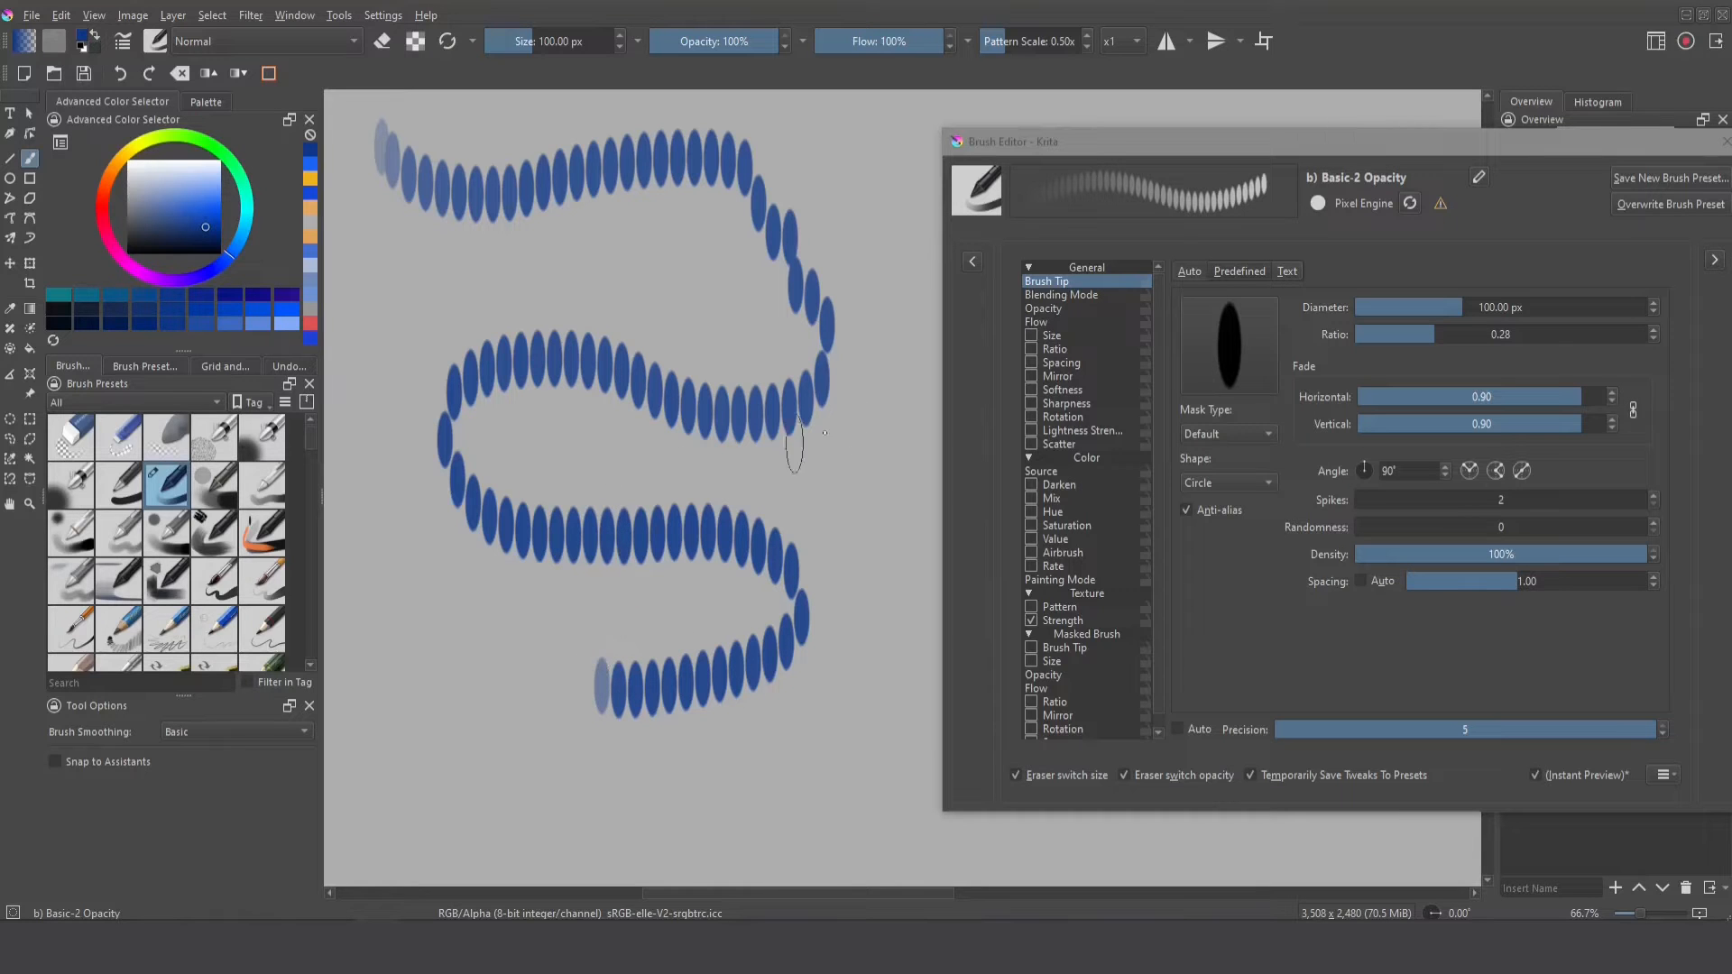
left_click(1062, 418)
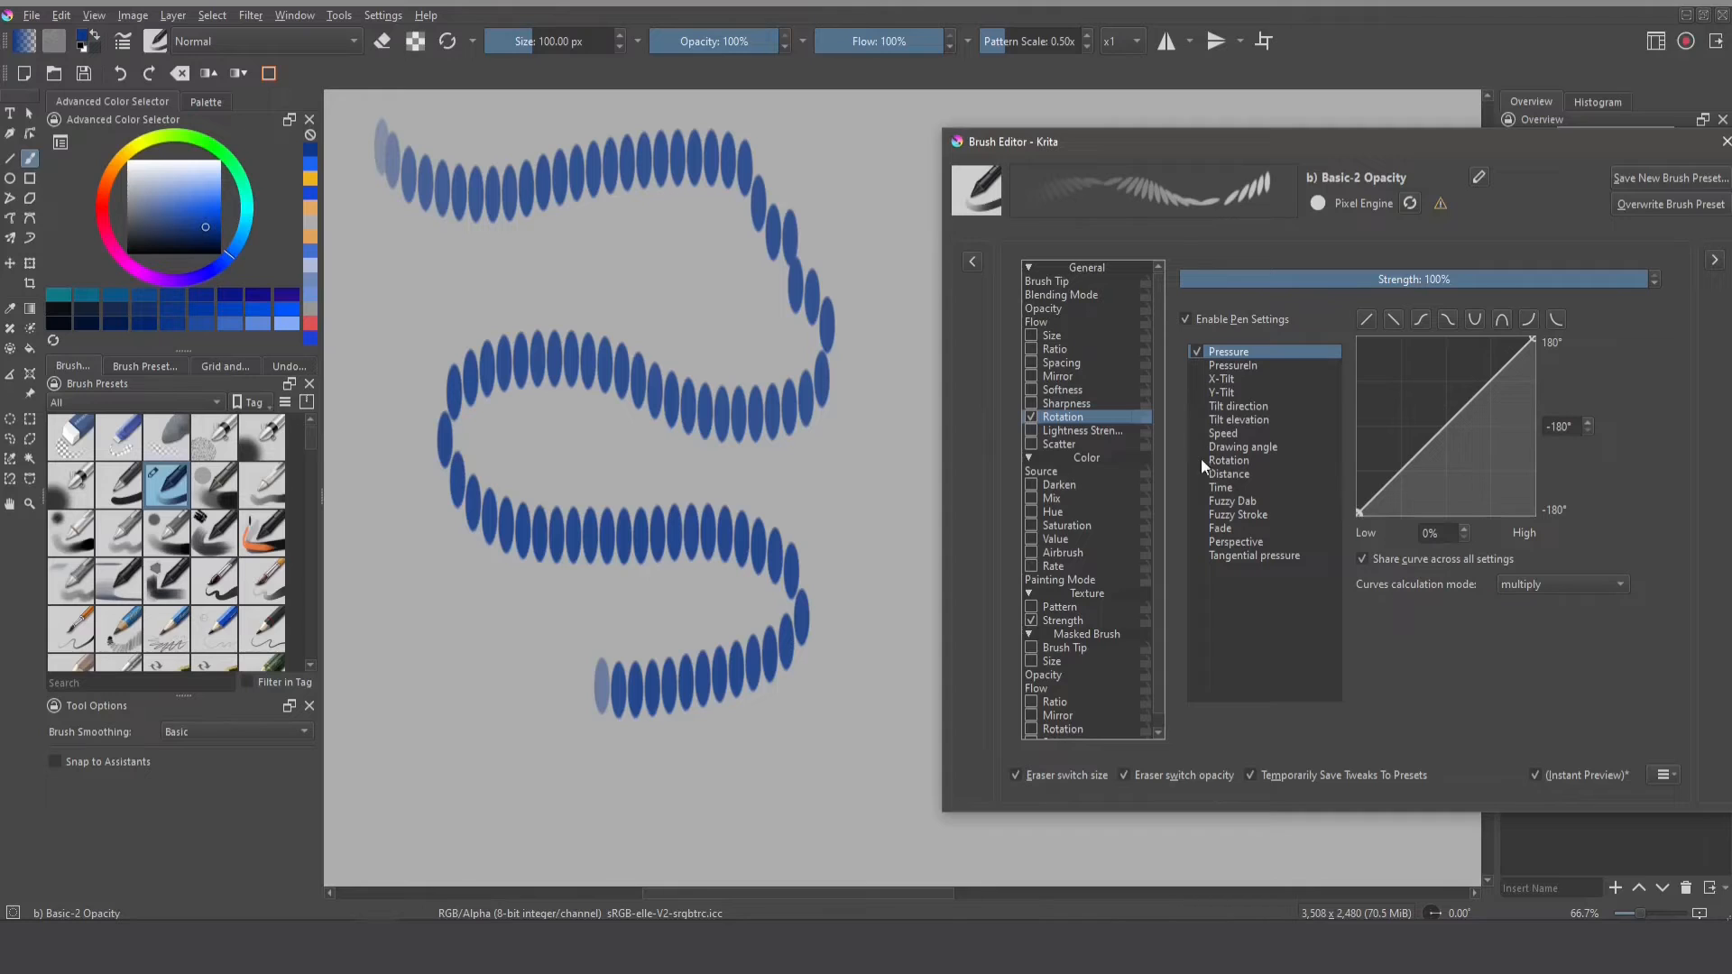
left_click(1198, 447)
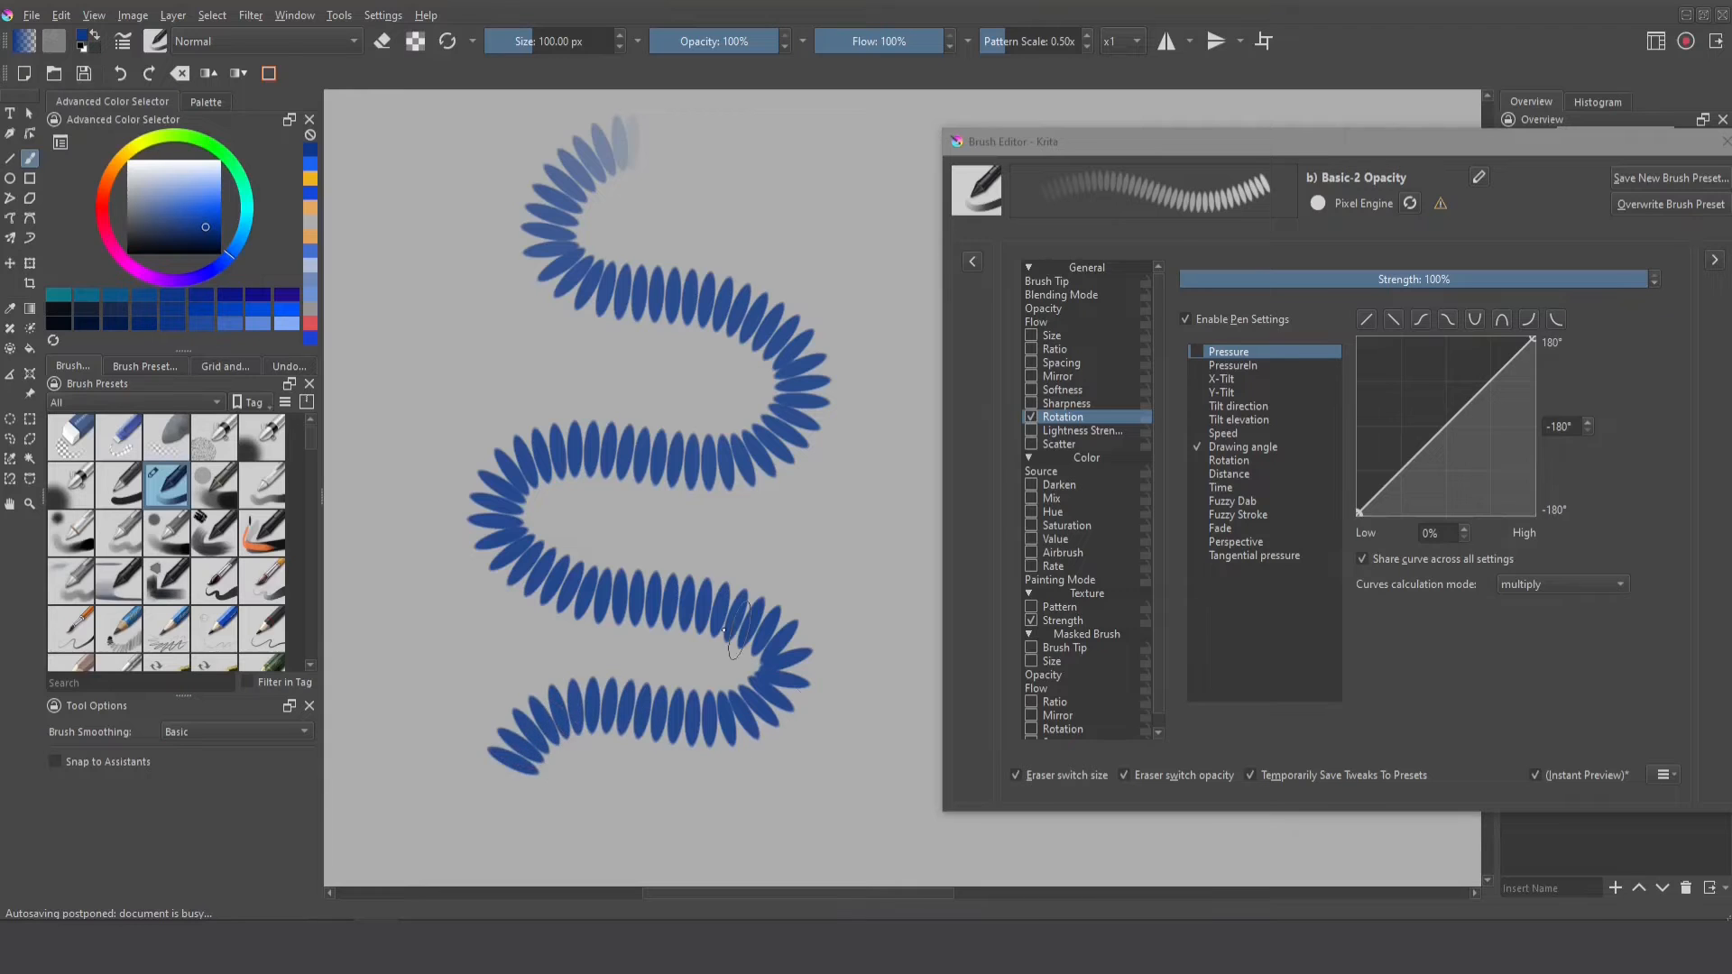
- Paint a flat-tip test stroke, then give Drawing angle rotation a 90° angle offset
left_click(1047, 280)
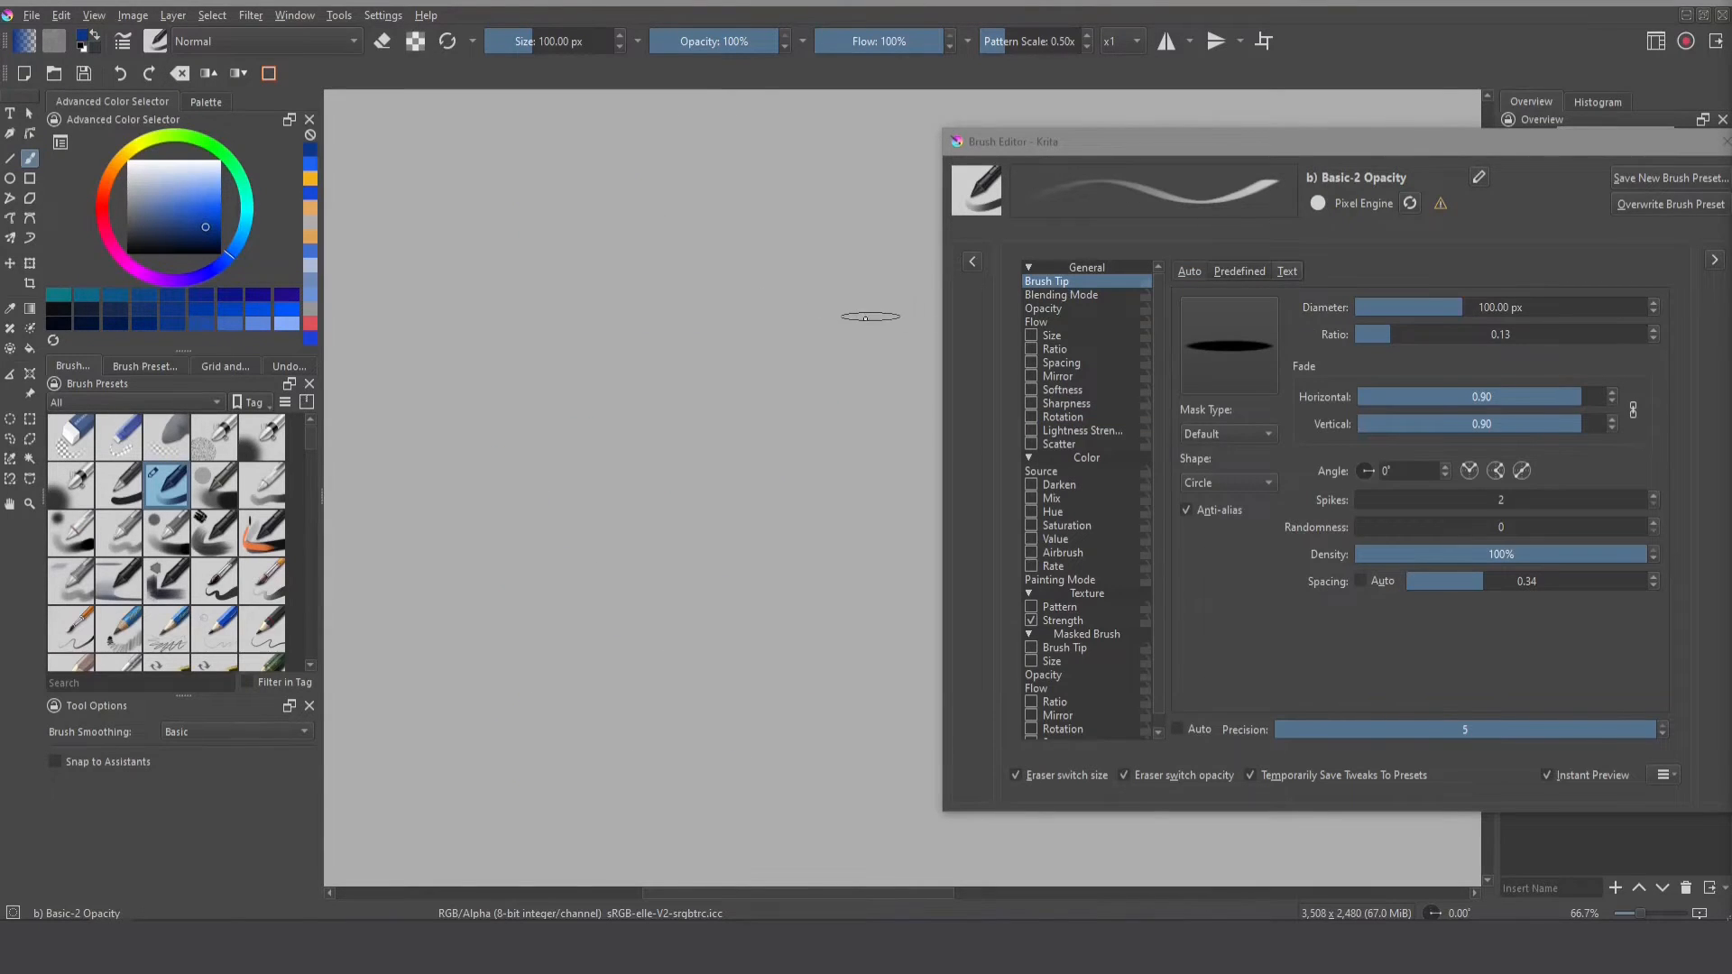
mouse_move(1160, 364)
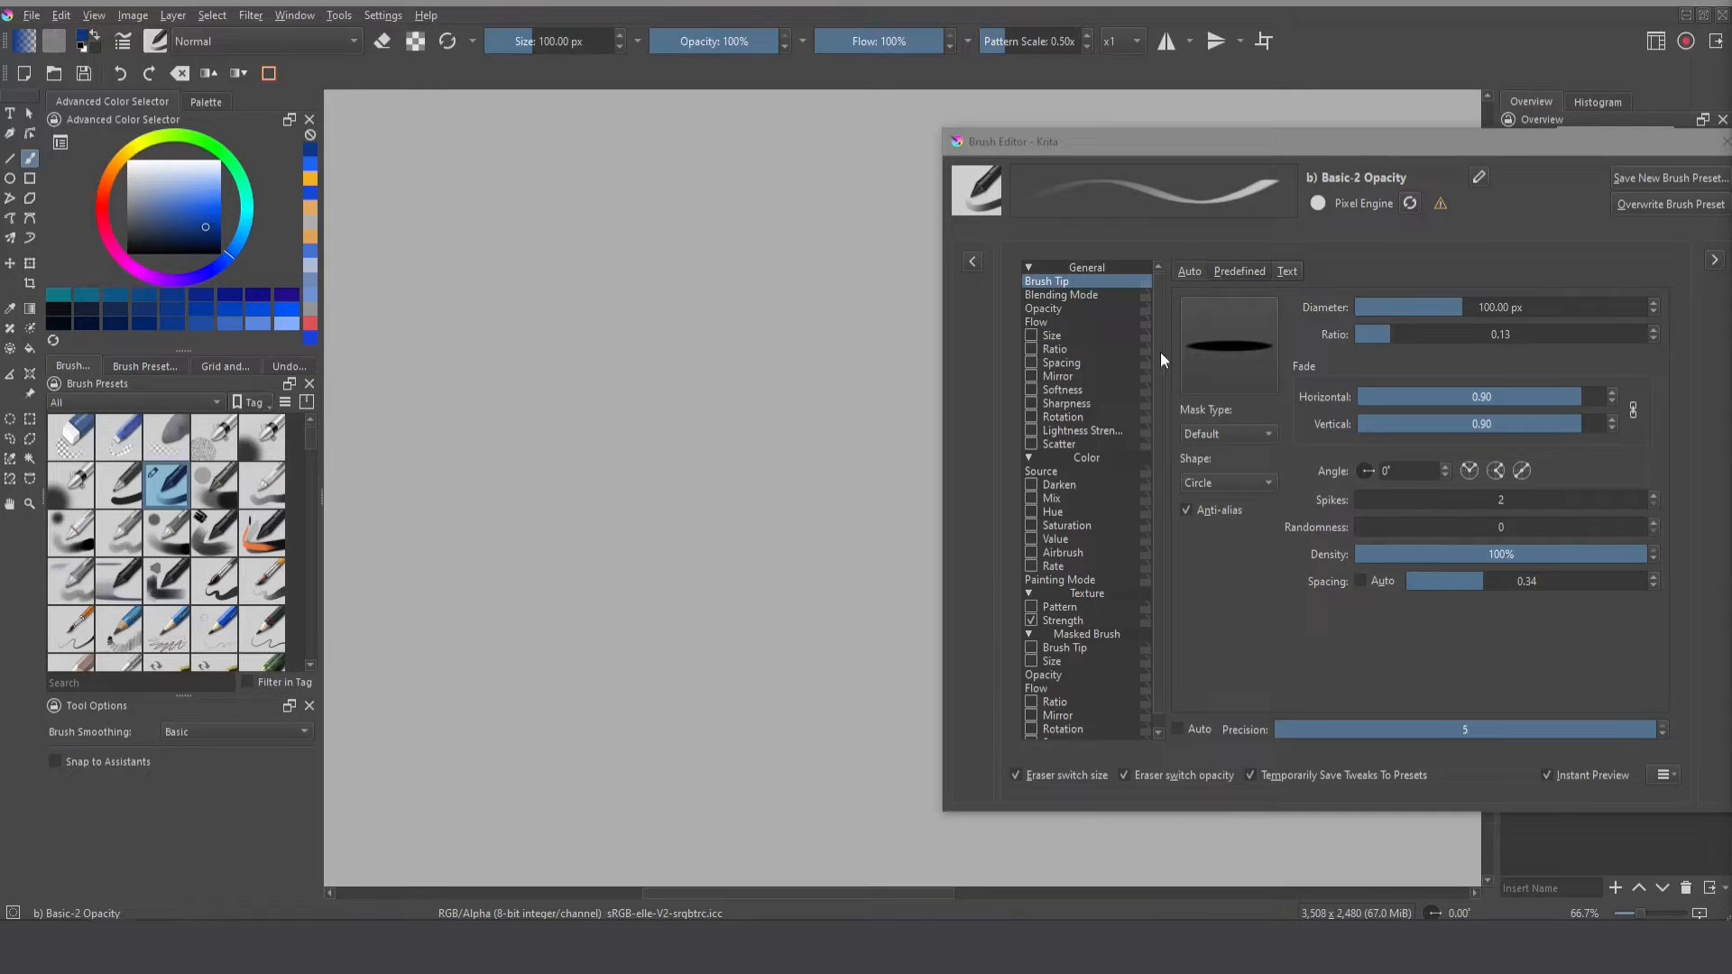
mouse_move(1180, 378)
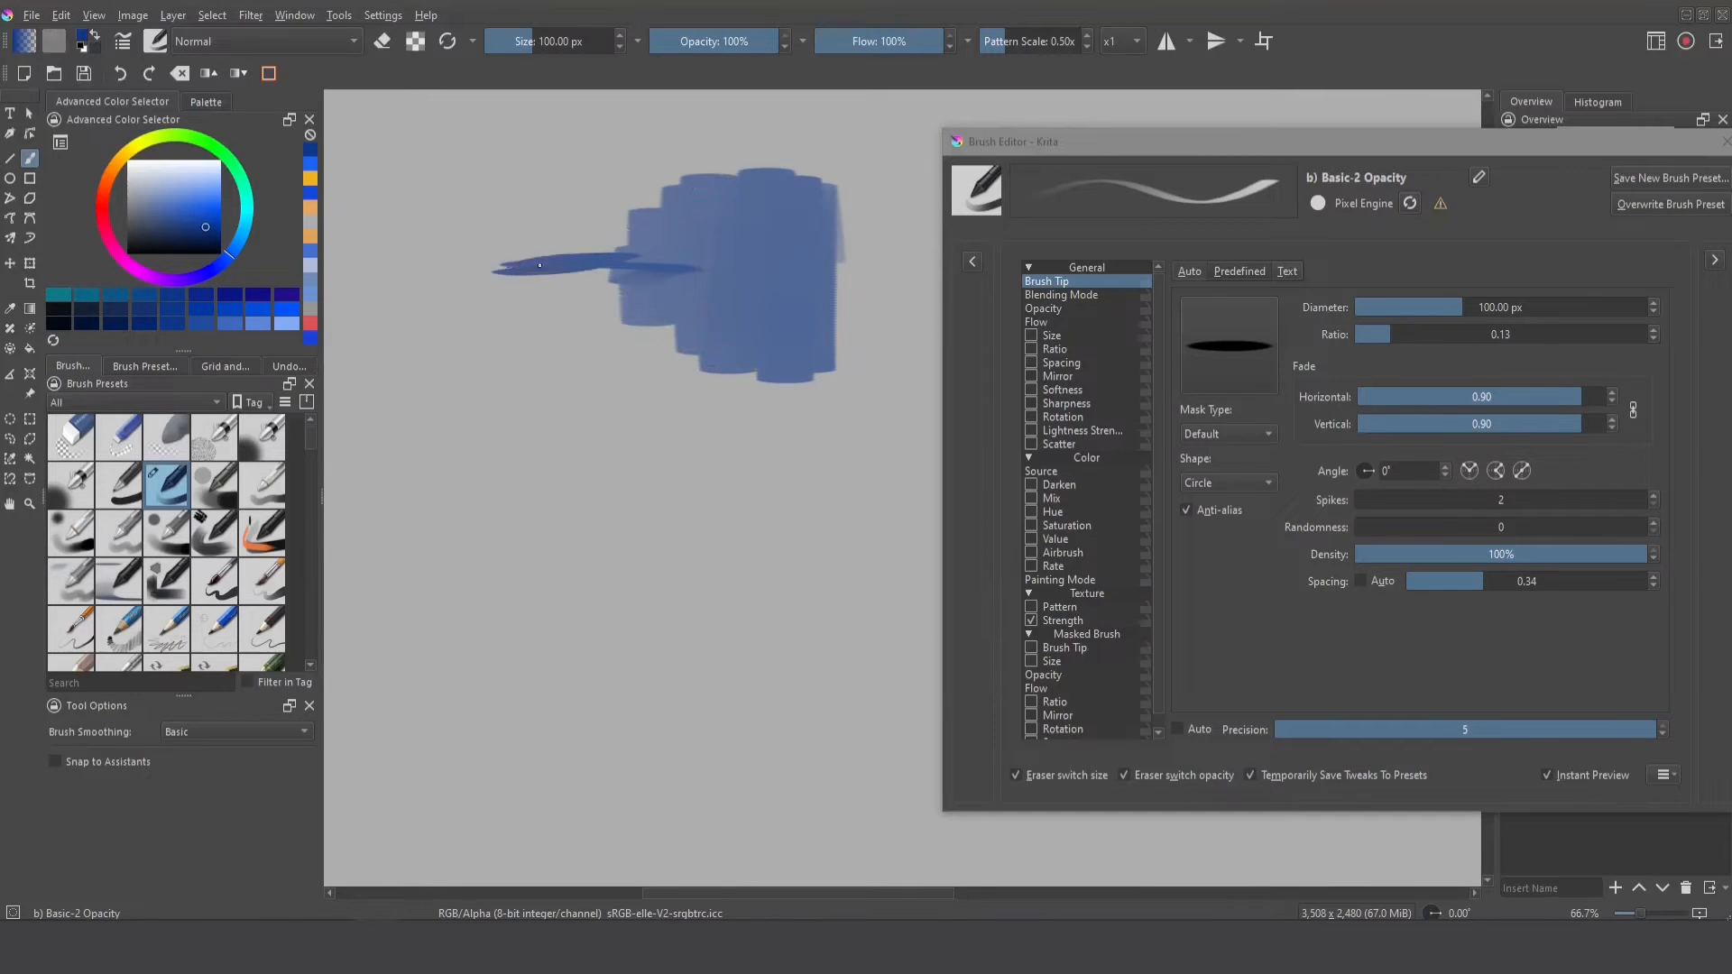
left_click_drag(536, 265, 502, 398)
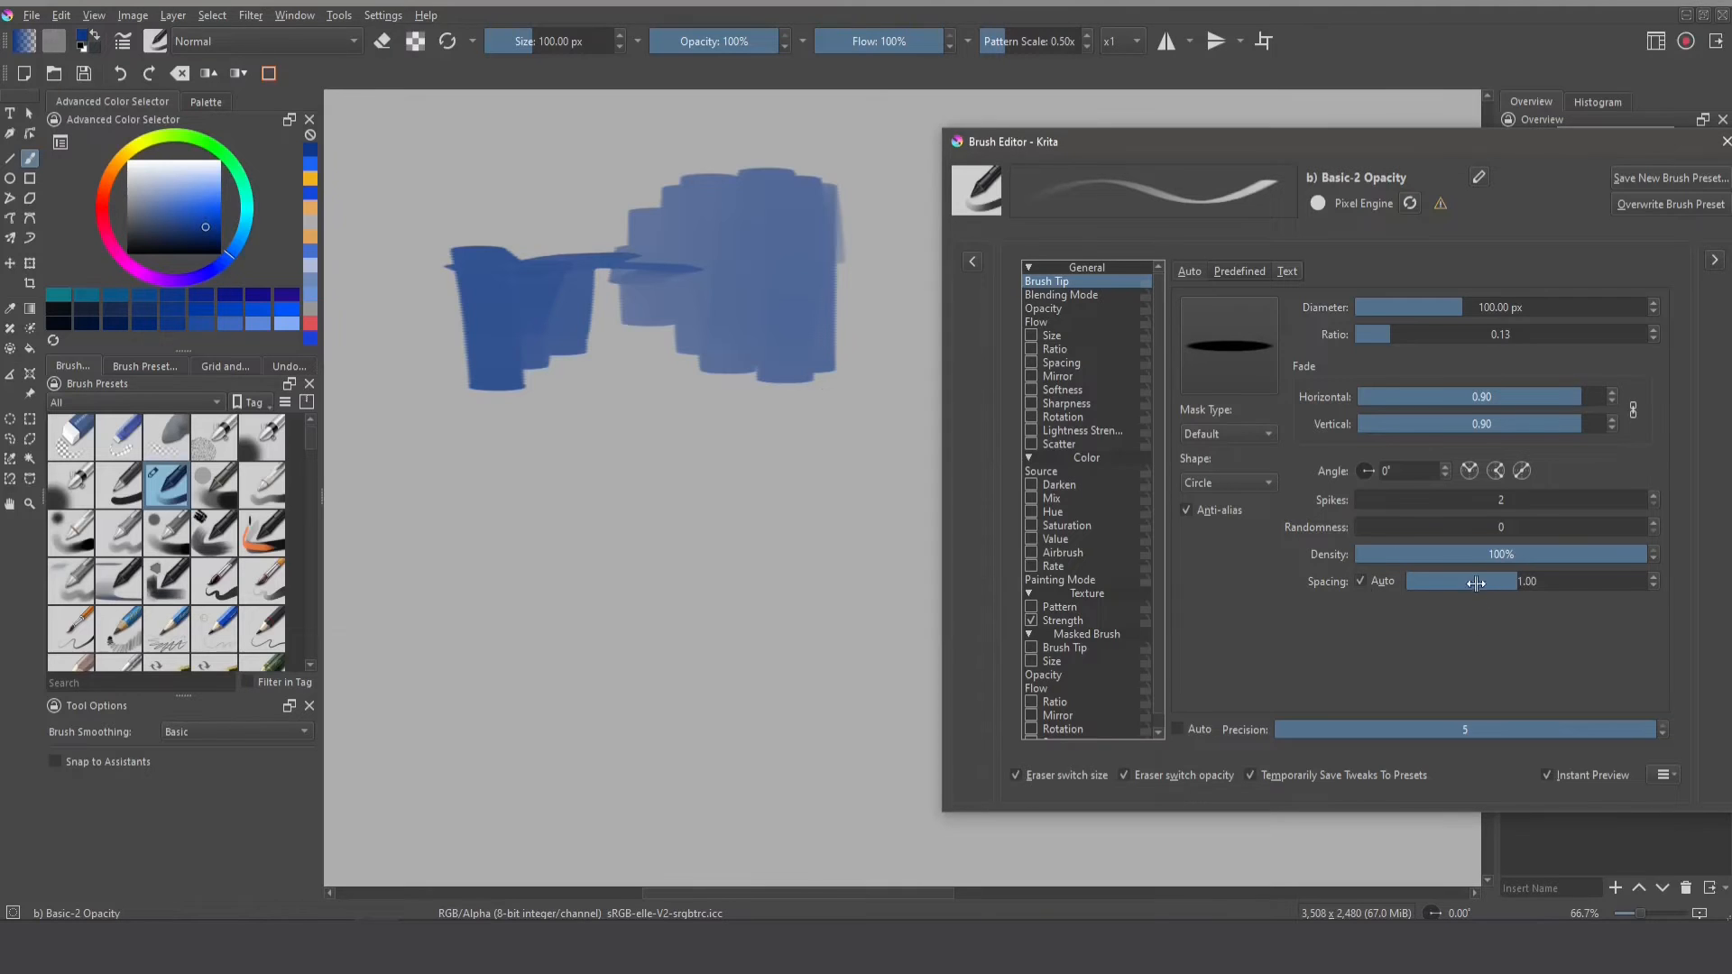
left_click(1063, 416)
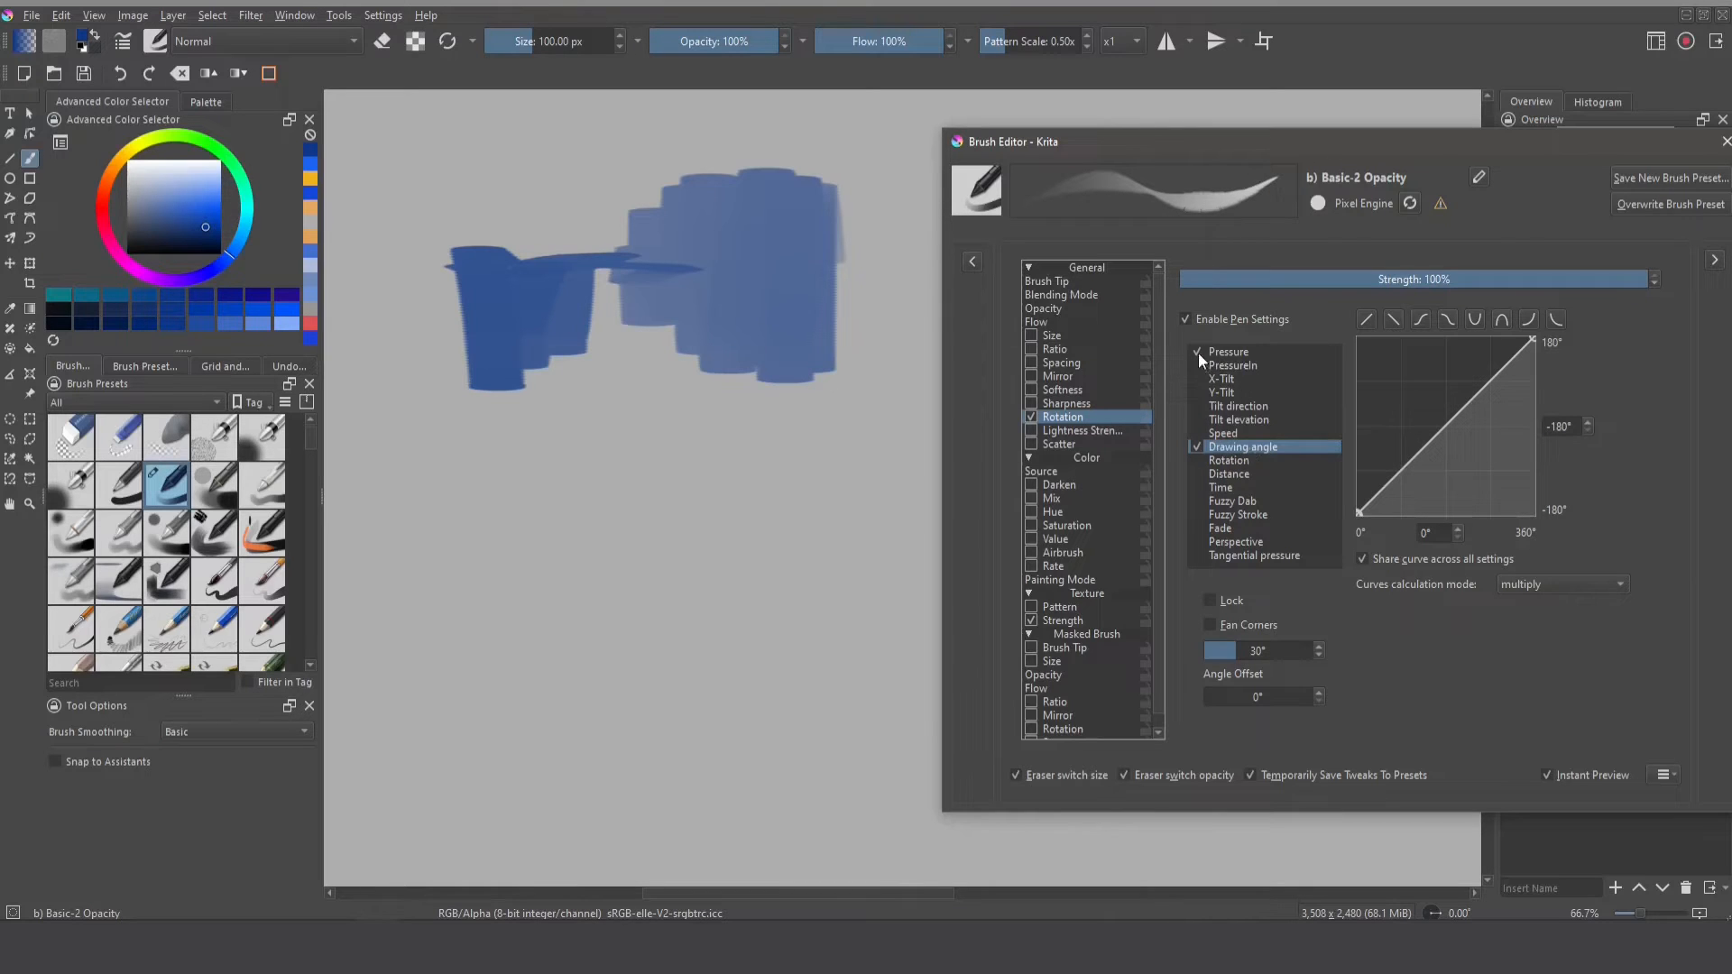
left_click(1228, 351)
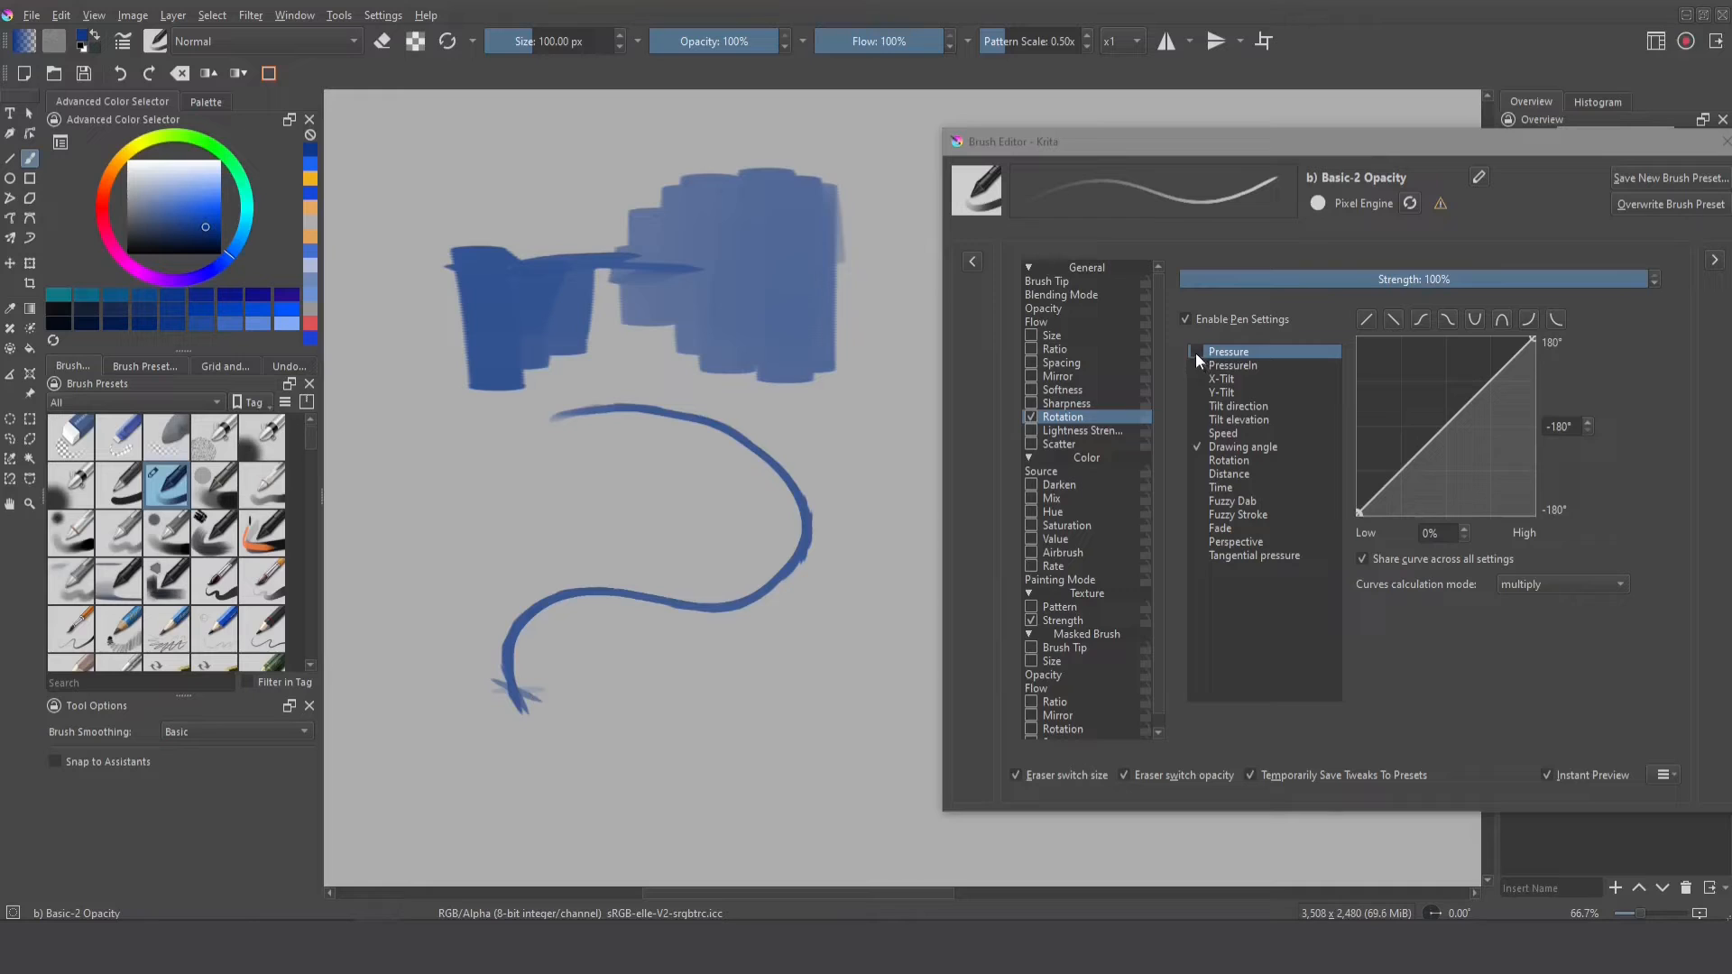
left_click(1243, 447)
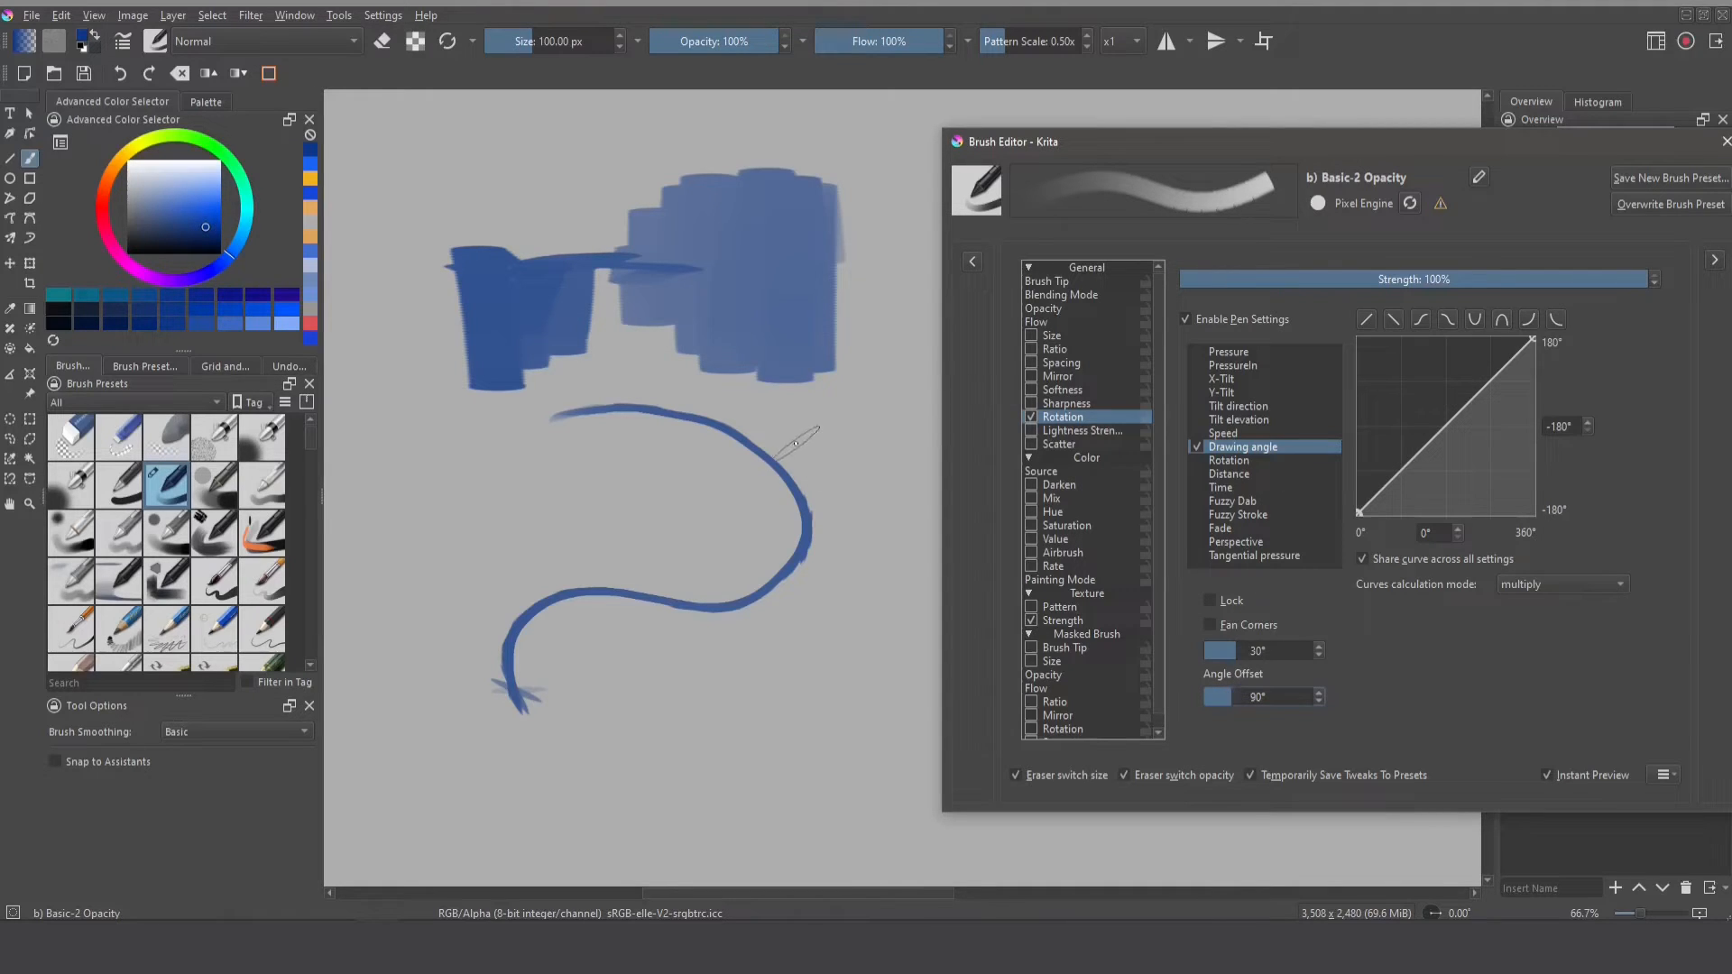
key("ctrl+z")
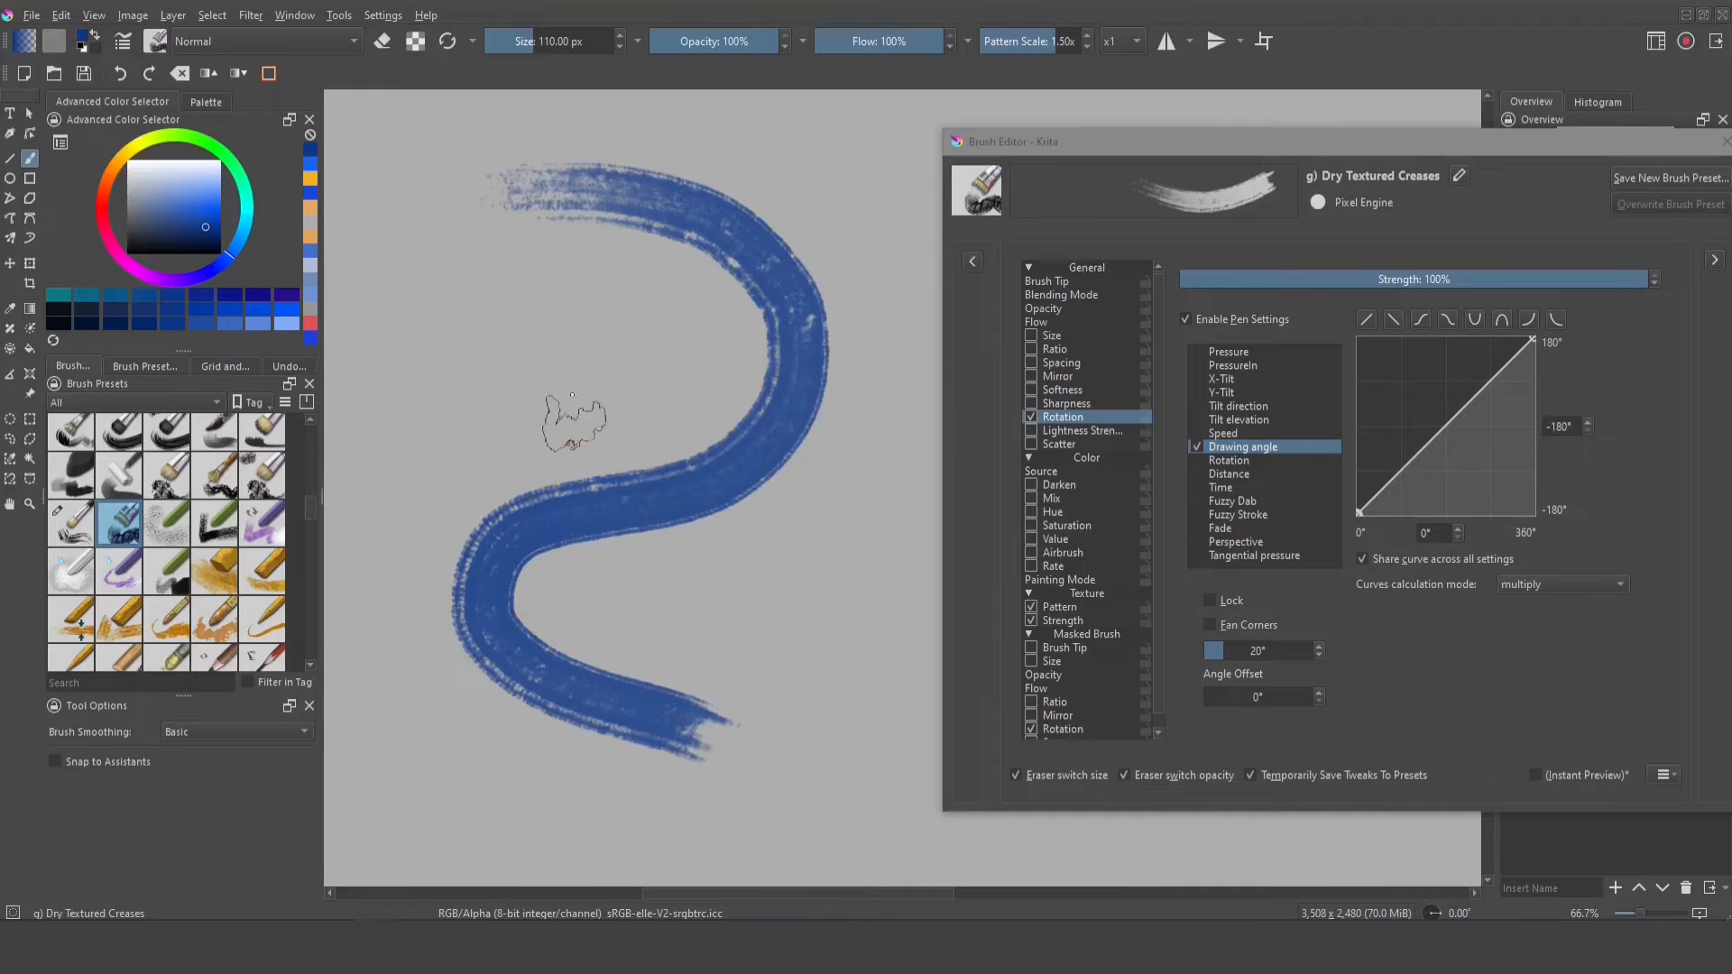
- Undo the textured S-shaped stroke to leave a blank canvas
key("ctrl+z")
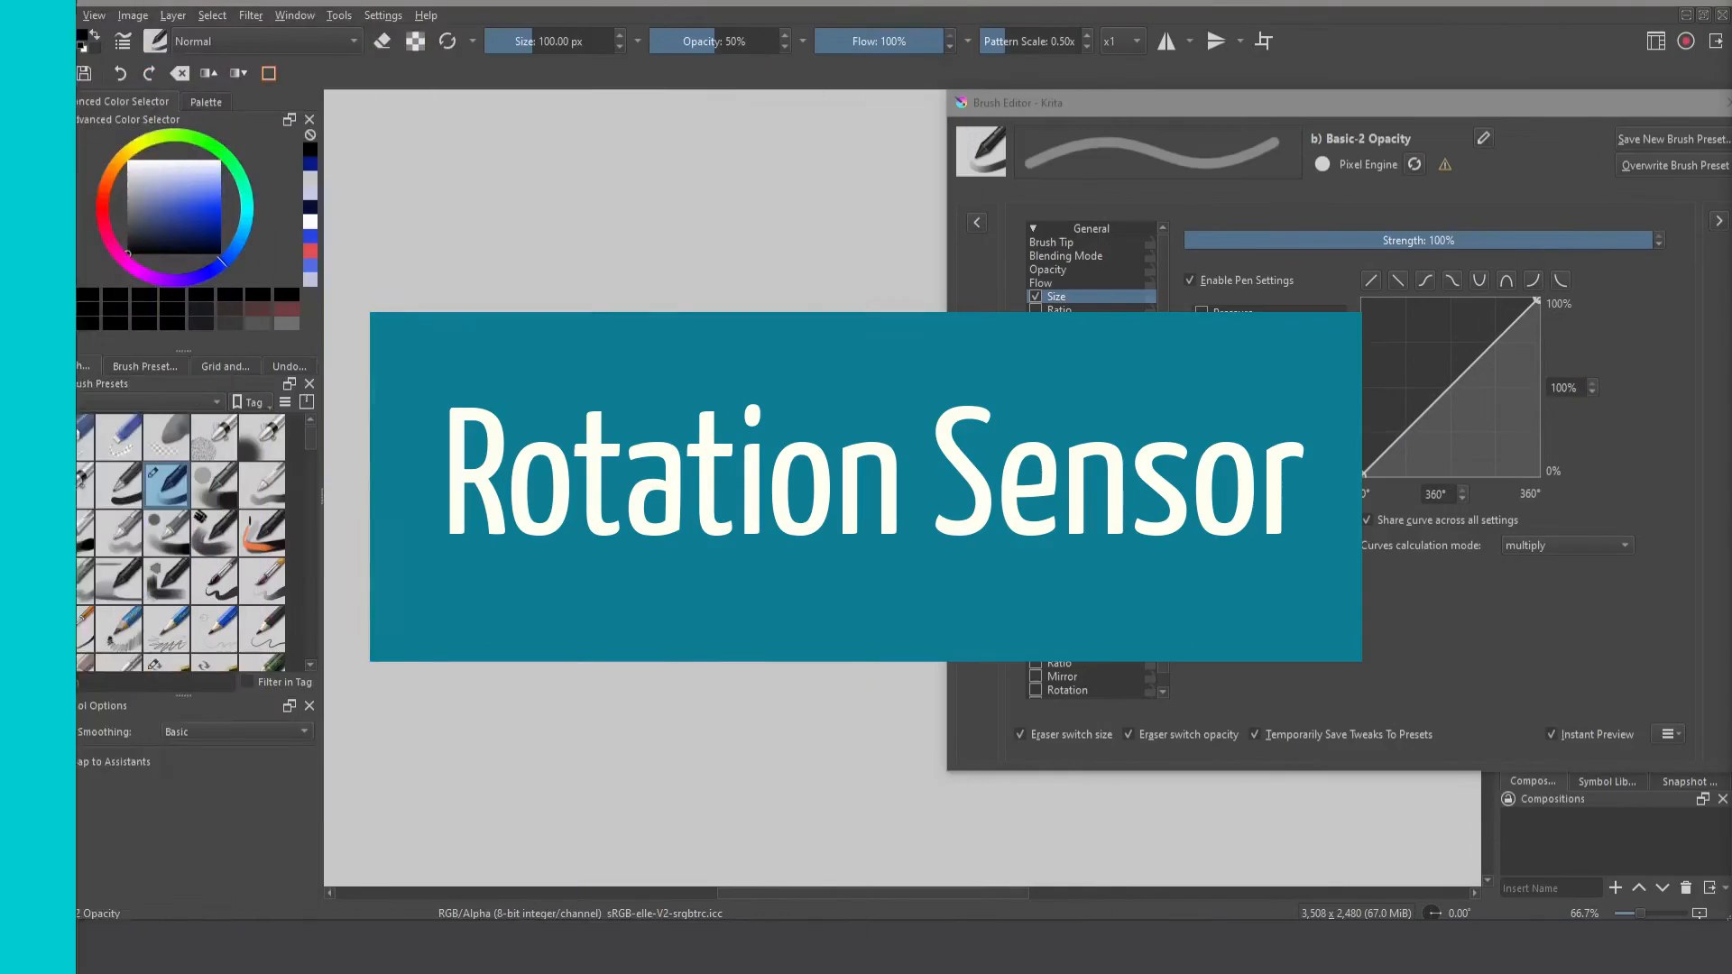
- Tick the Rotation sensor under Size, giving a linear 0°–360° curve
left_click(1233, 422)
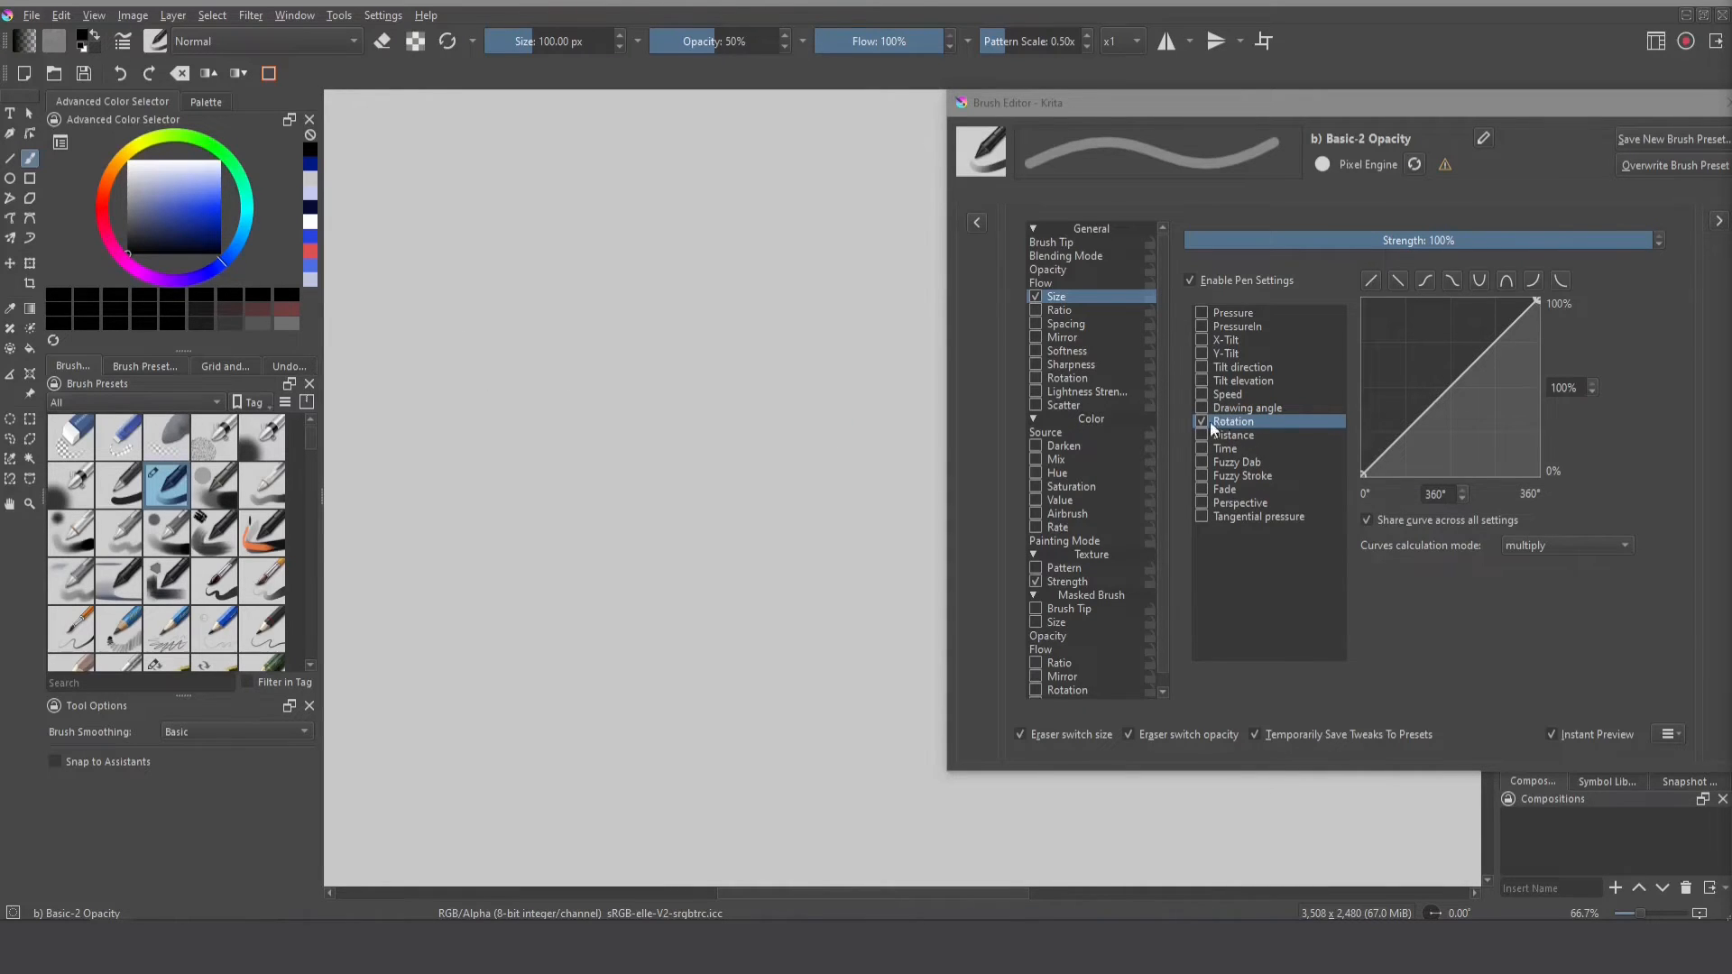
mouse_move(1231, 433)
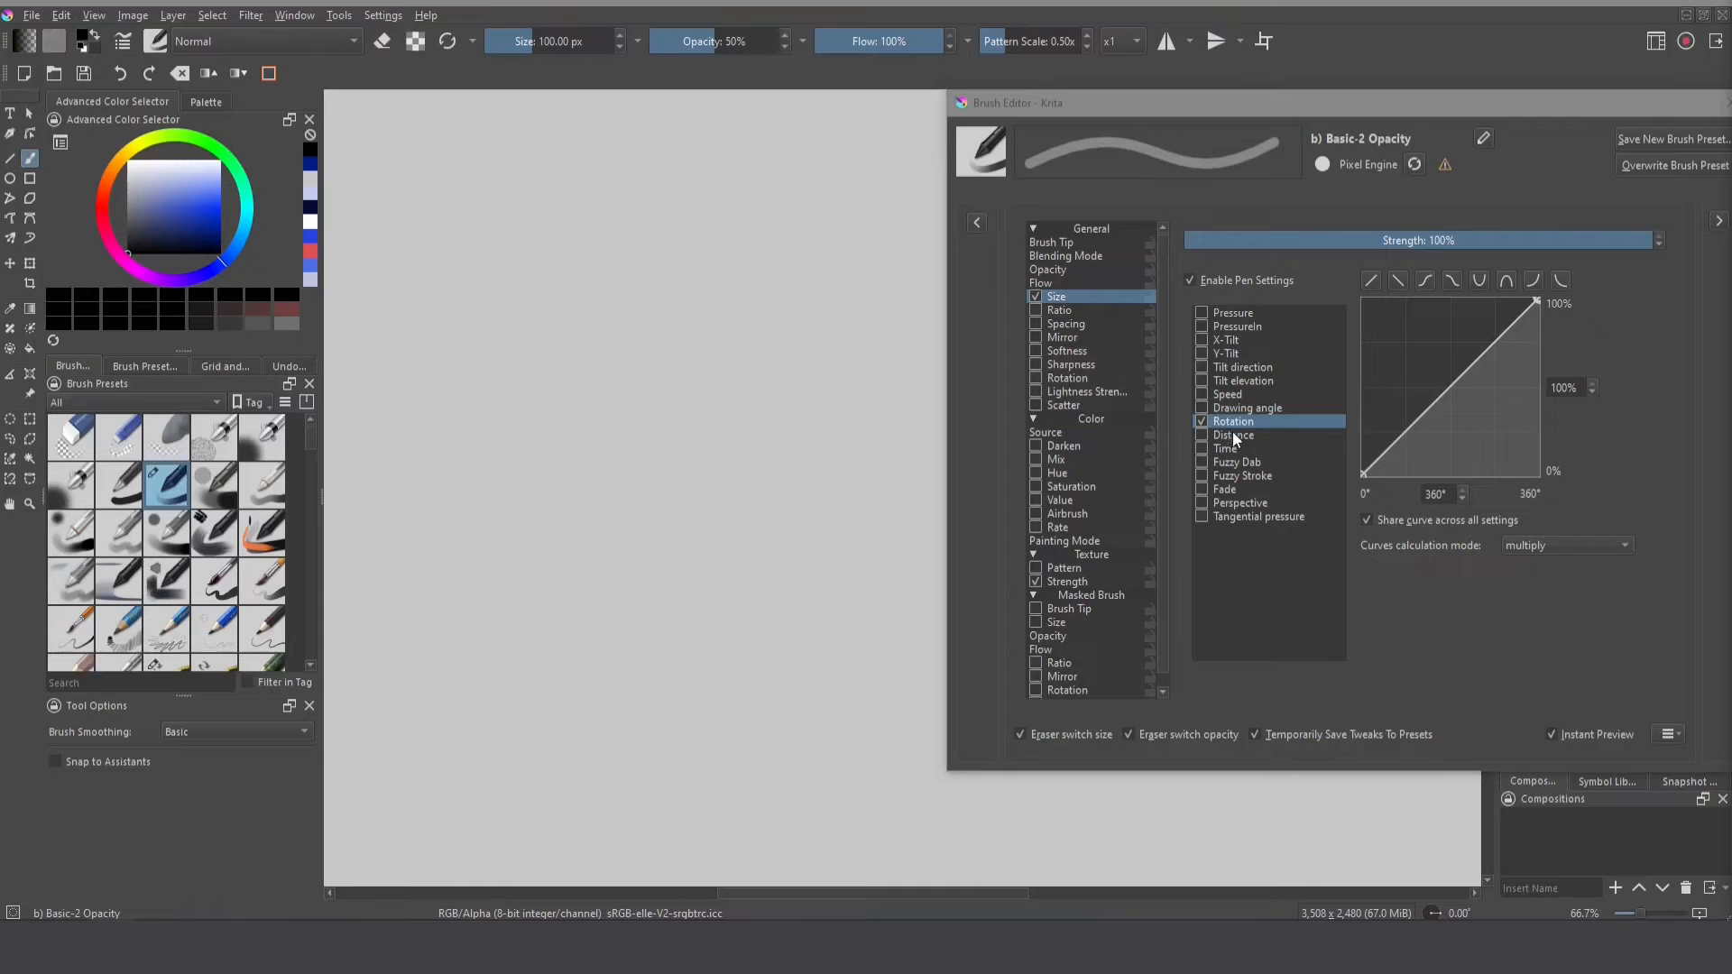
- Drive brush size by the Distance sensor, with a linear curve over 0–250 px
left_click(1231, 434)
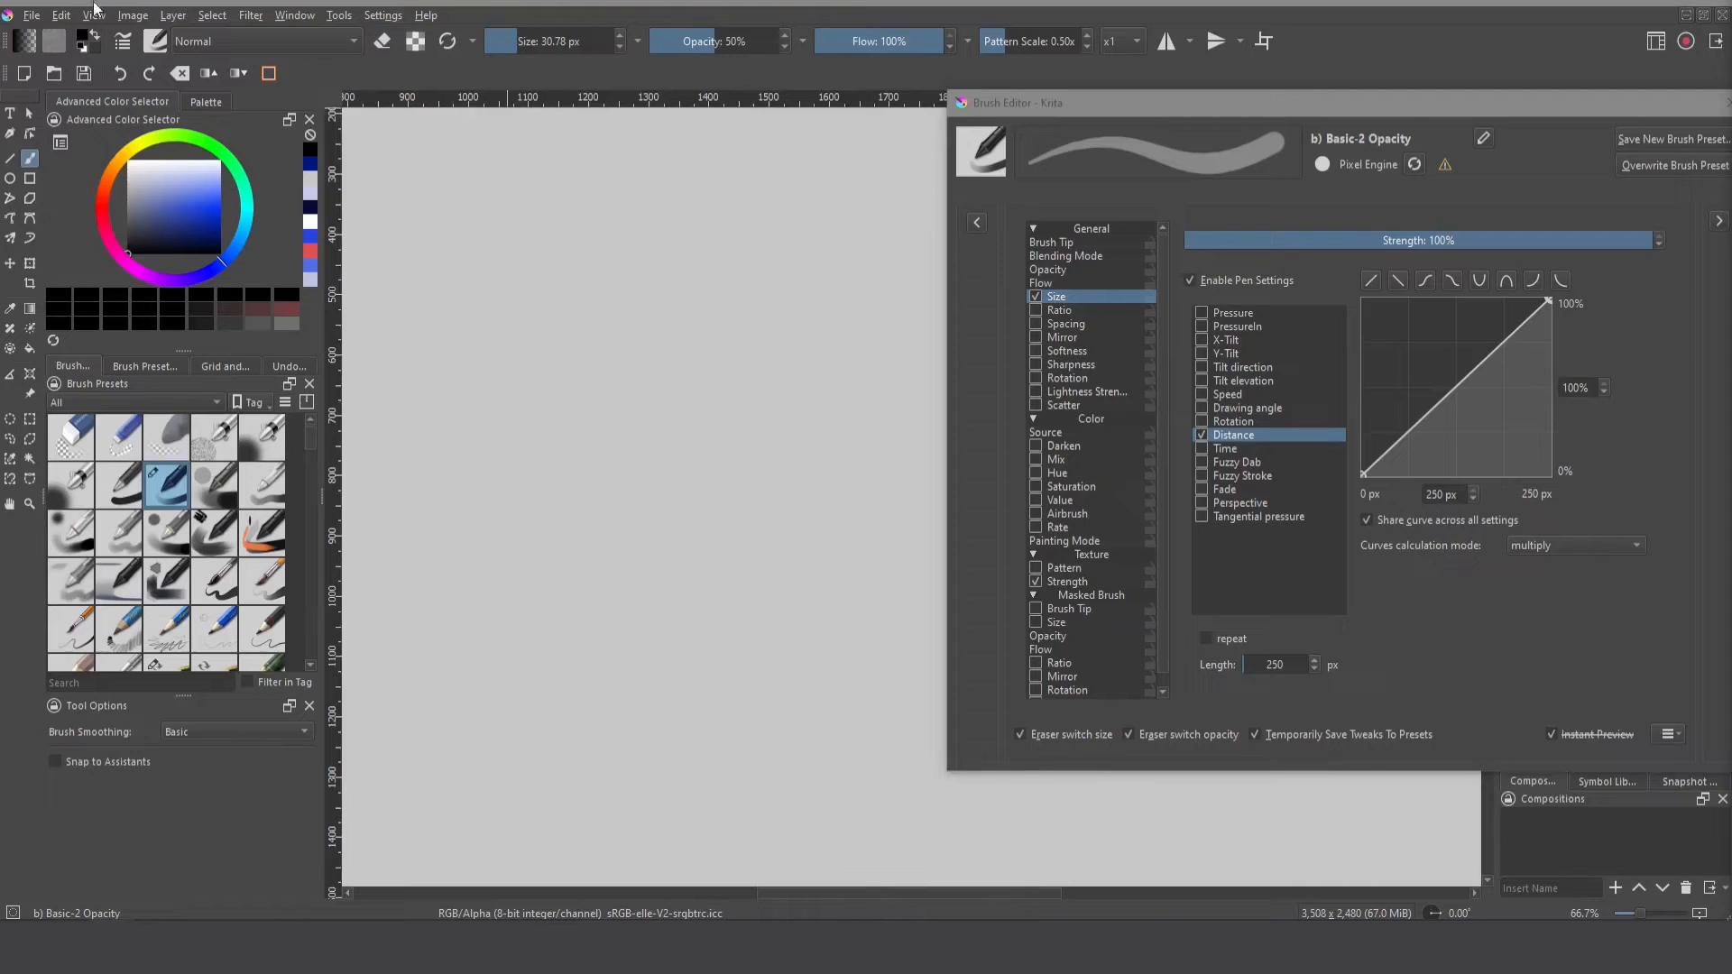
- Show rulers and draw a straight test line widening from a point over 250 px
left_click(94, 14)
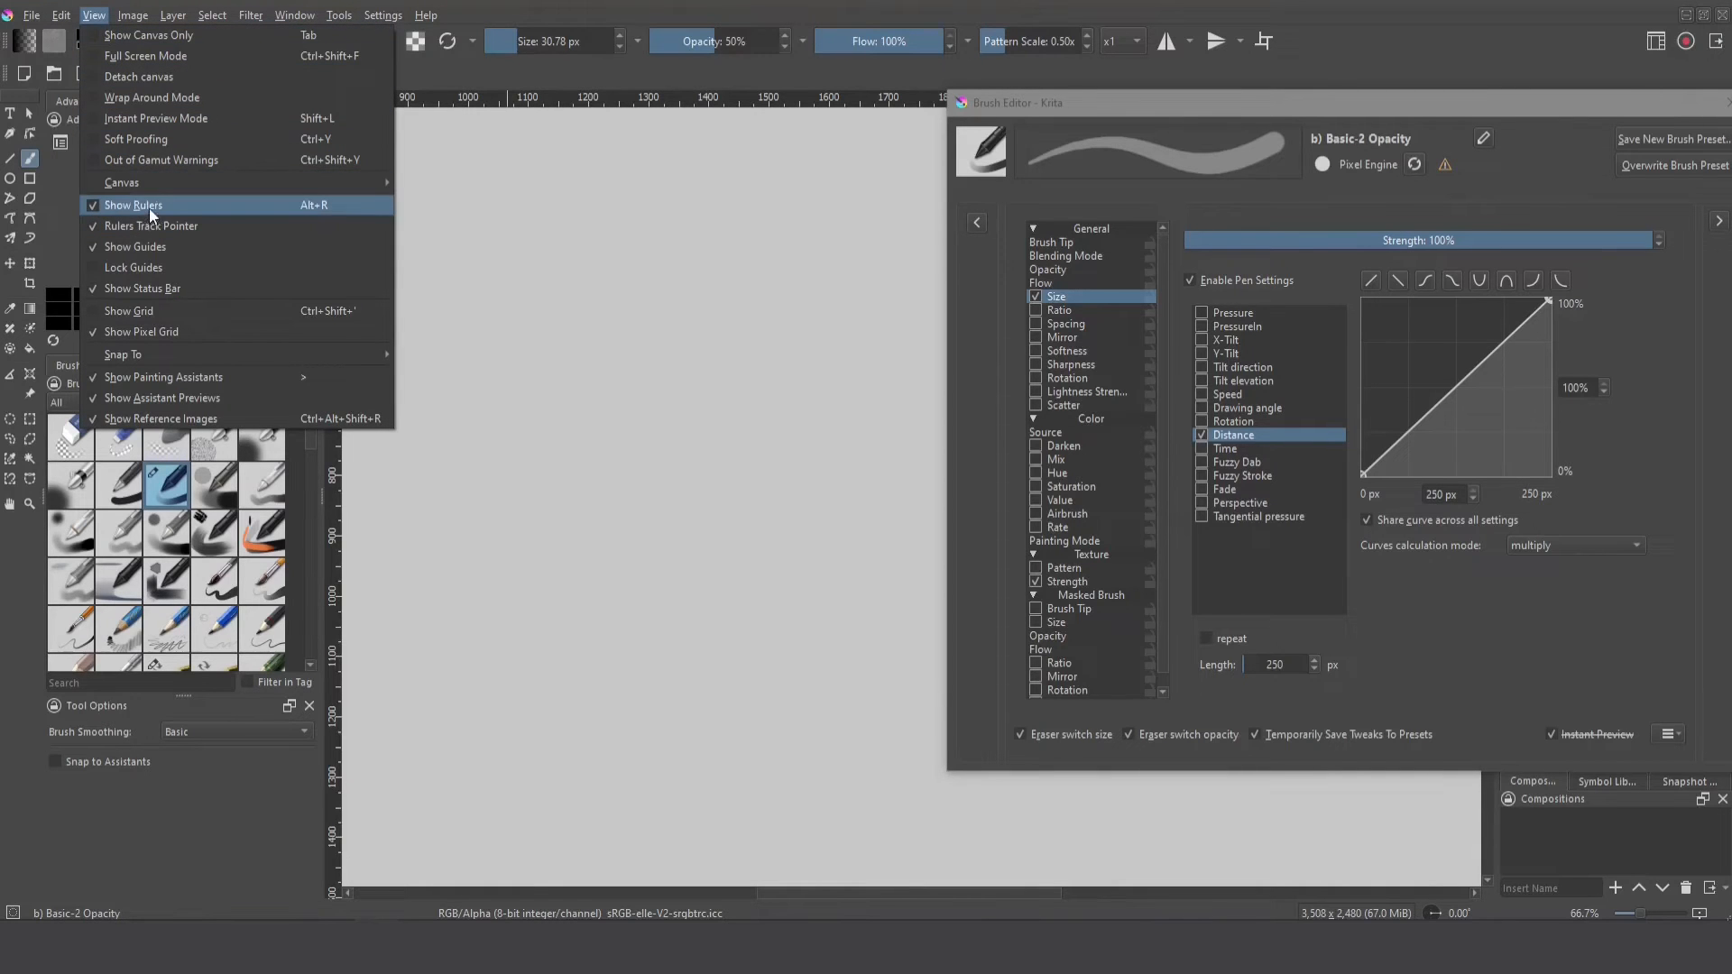
mouse_move(95, 20)
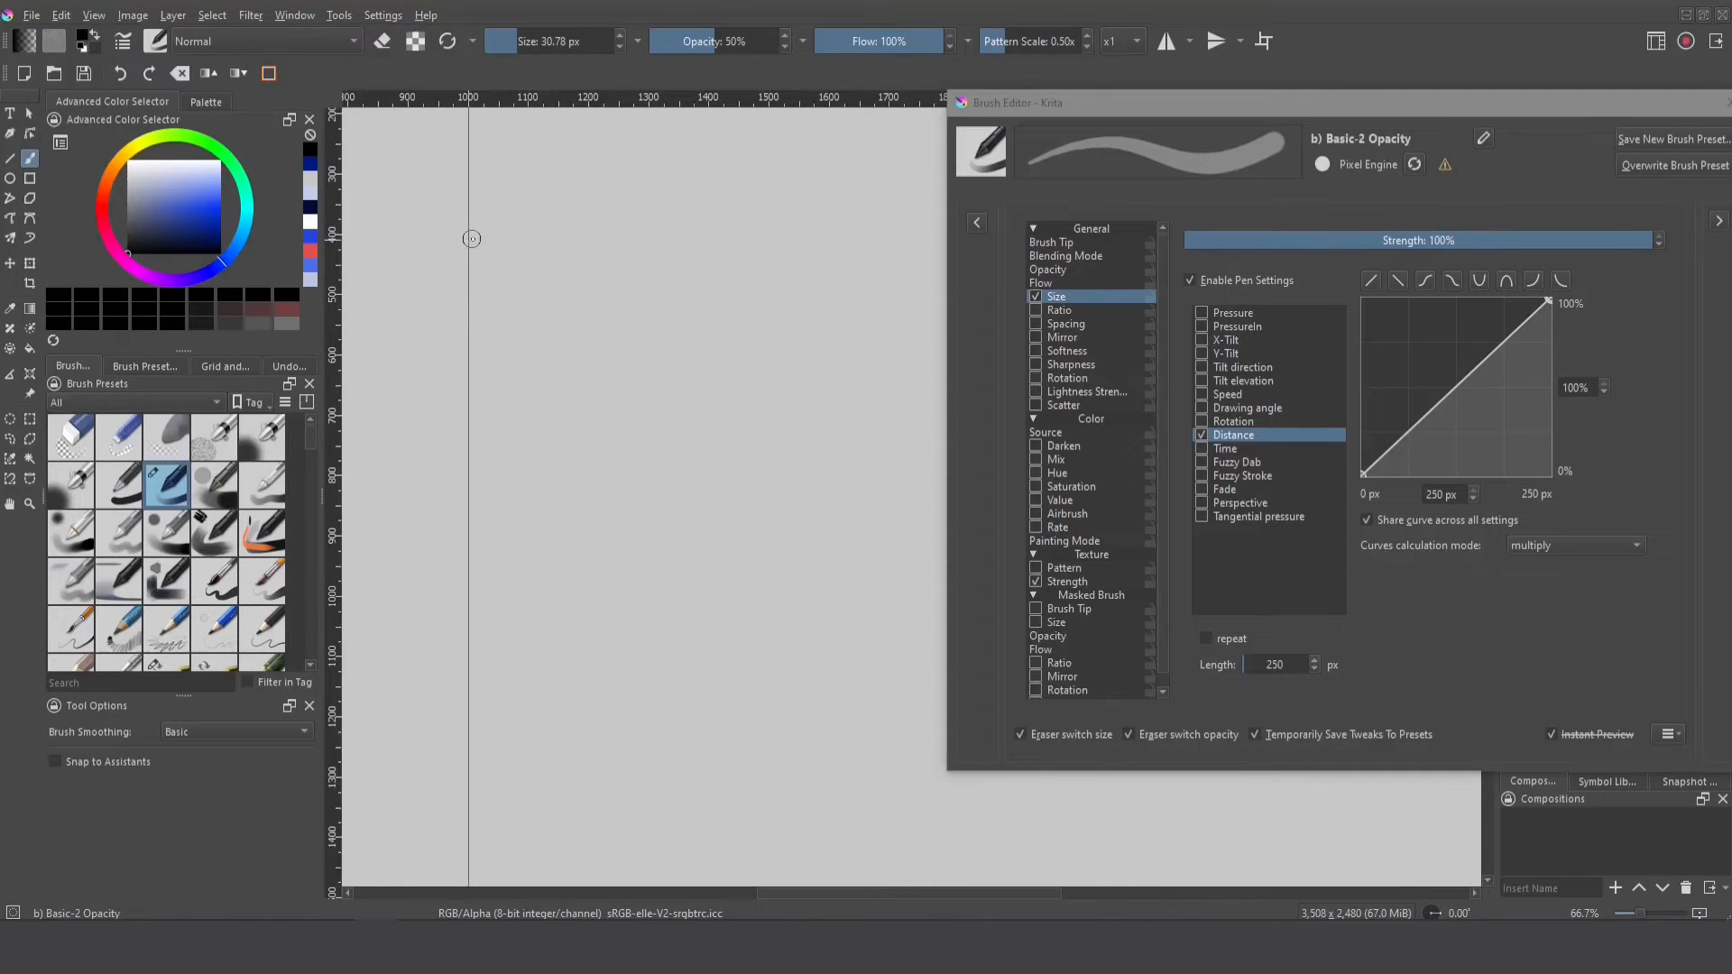
mouse_move(466, 232)
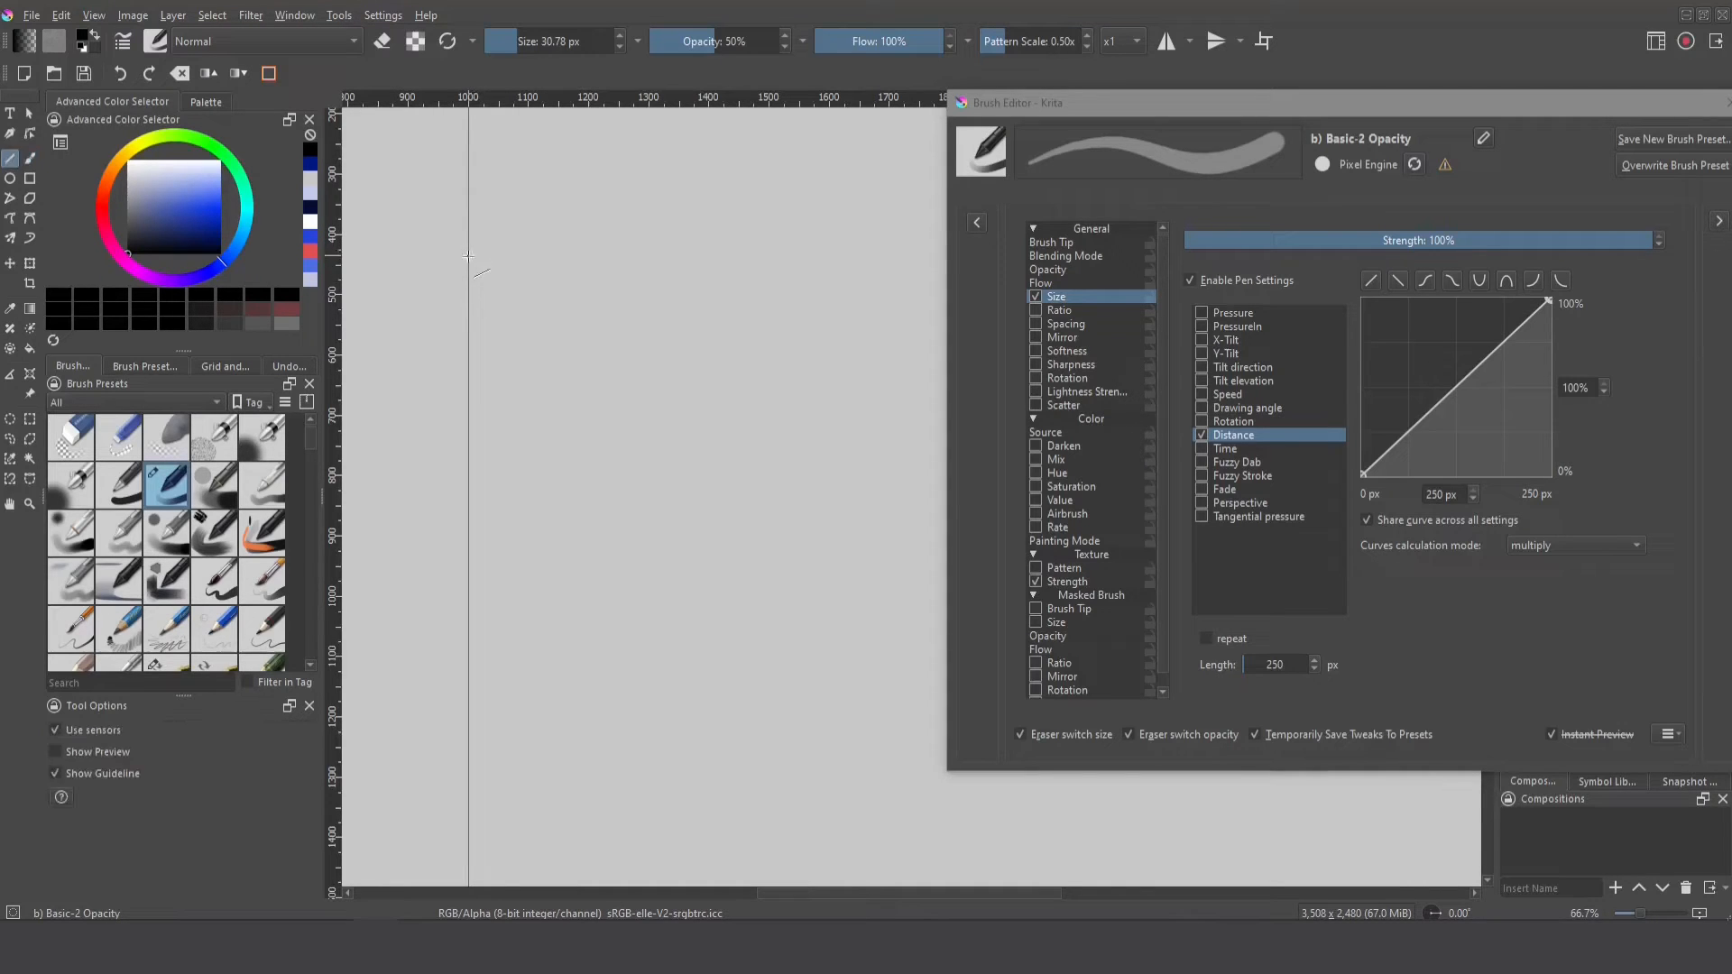
left_click_drag(469, 259, 590, 259)
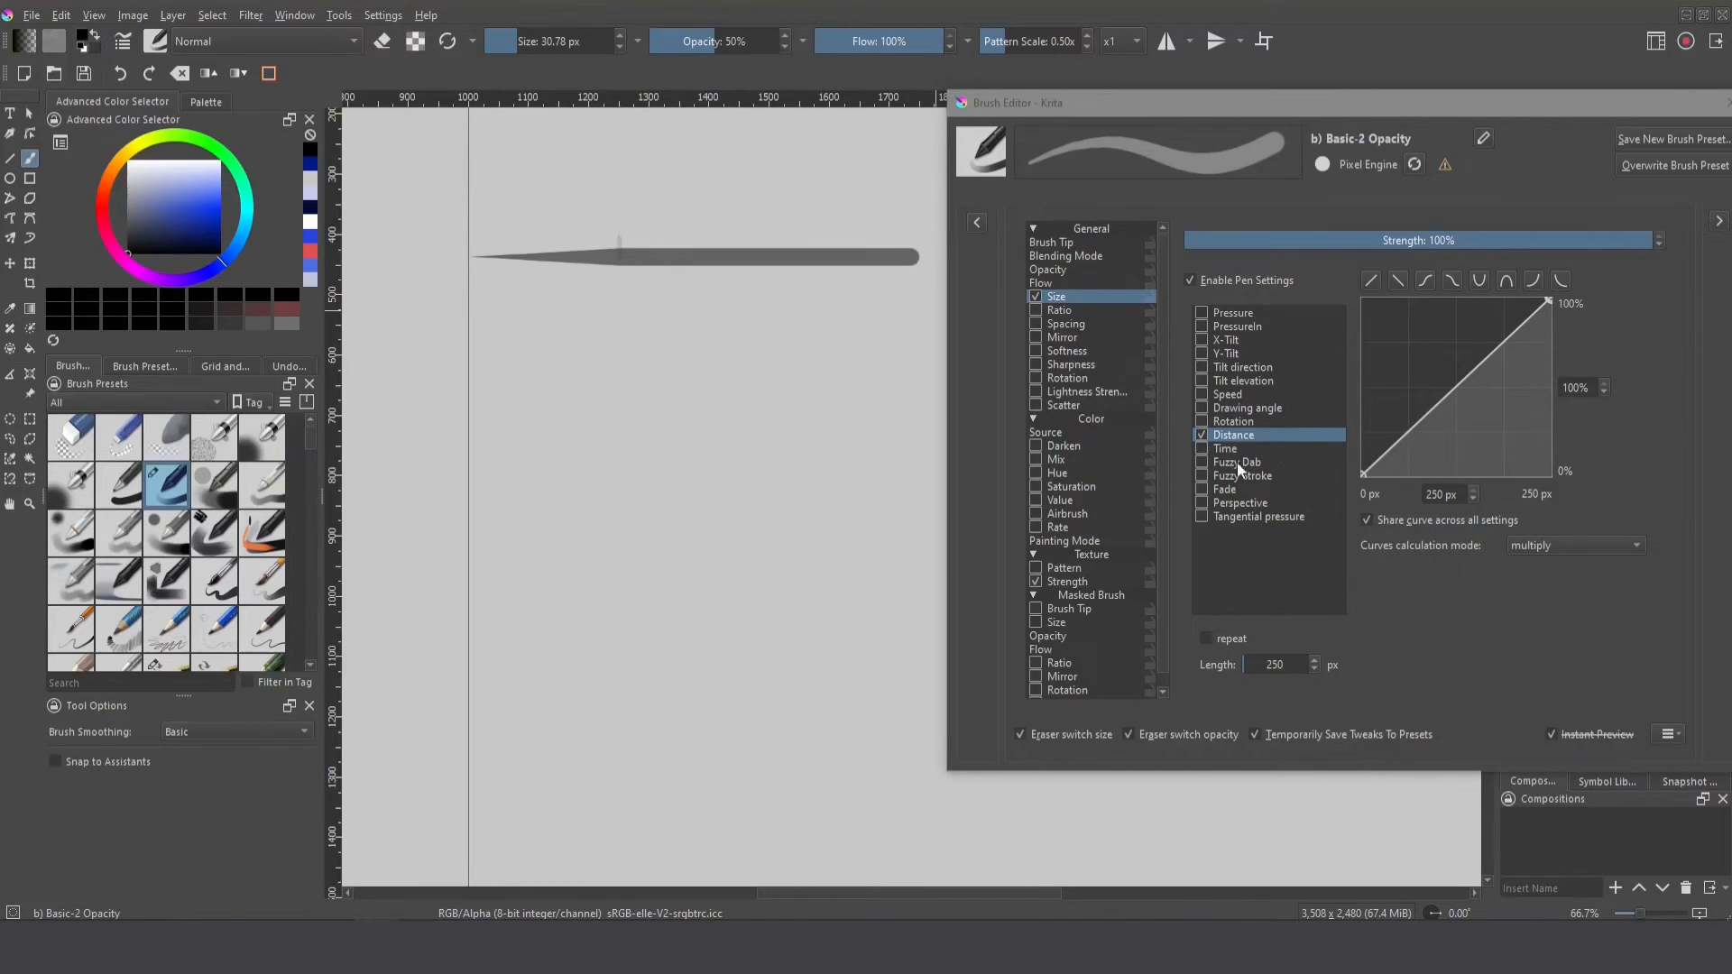
mouse_move(1268, 623)
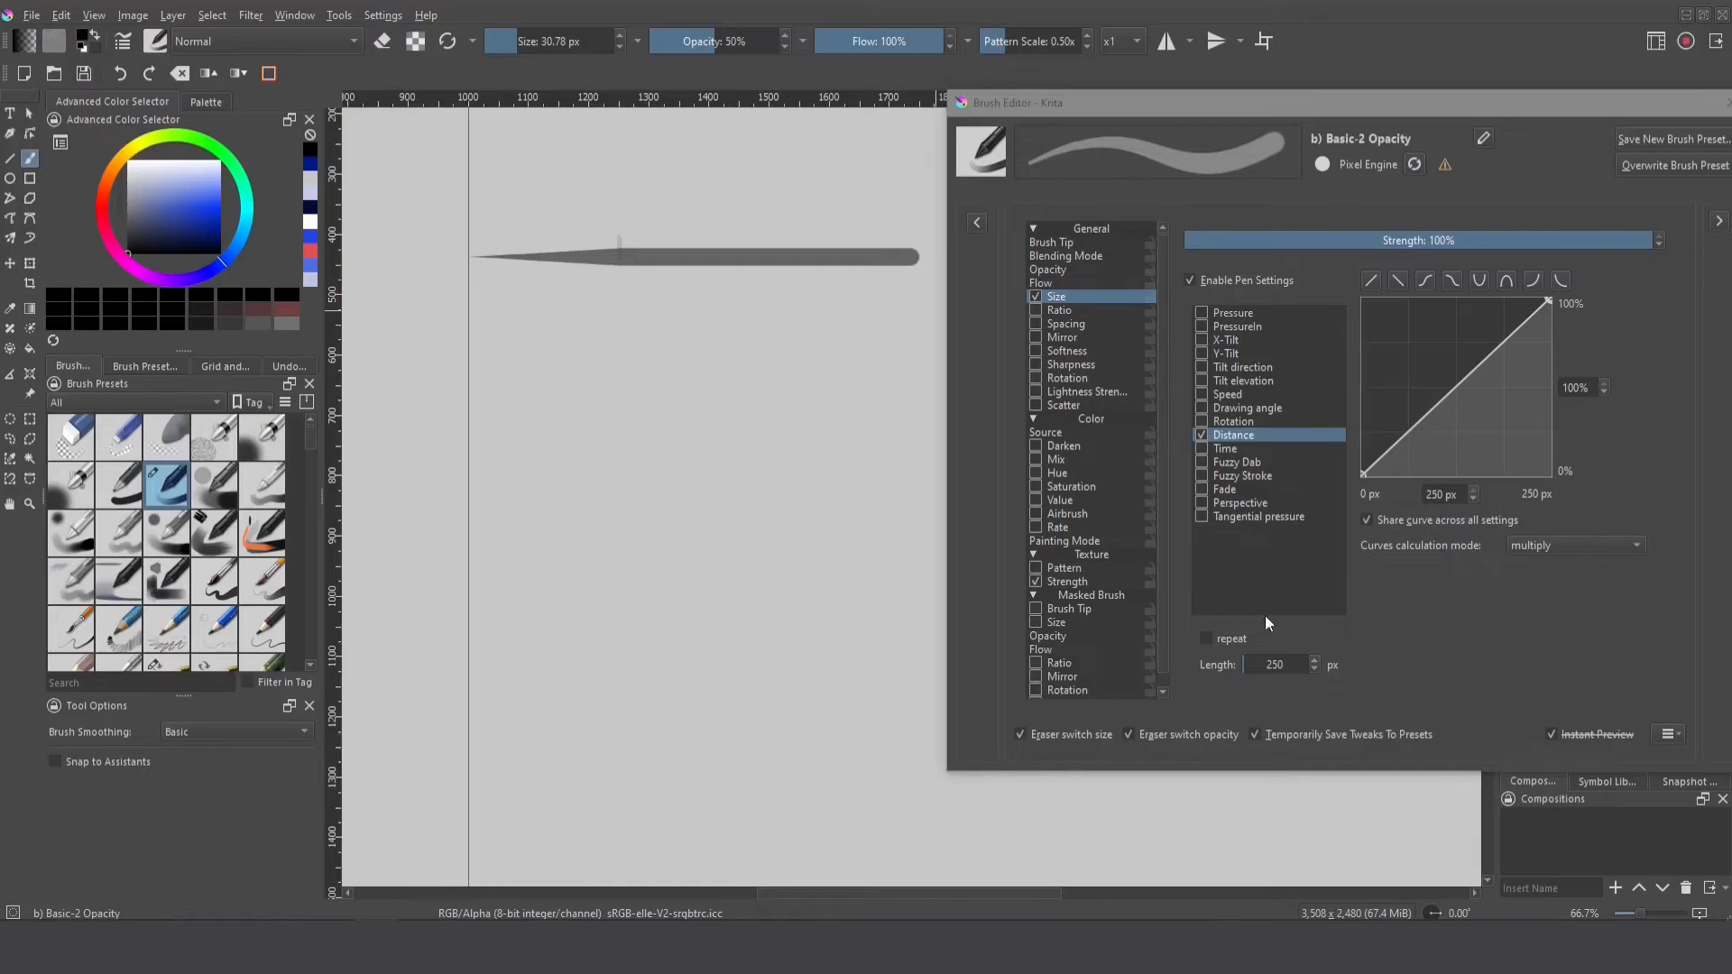
mouse_move(1397, 469)
type("30")
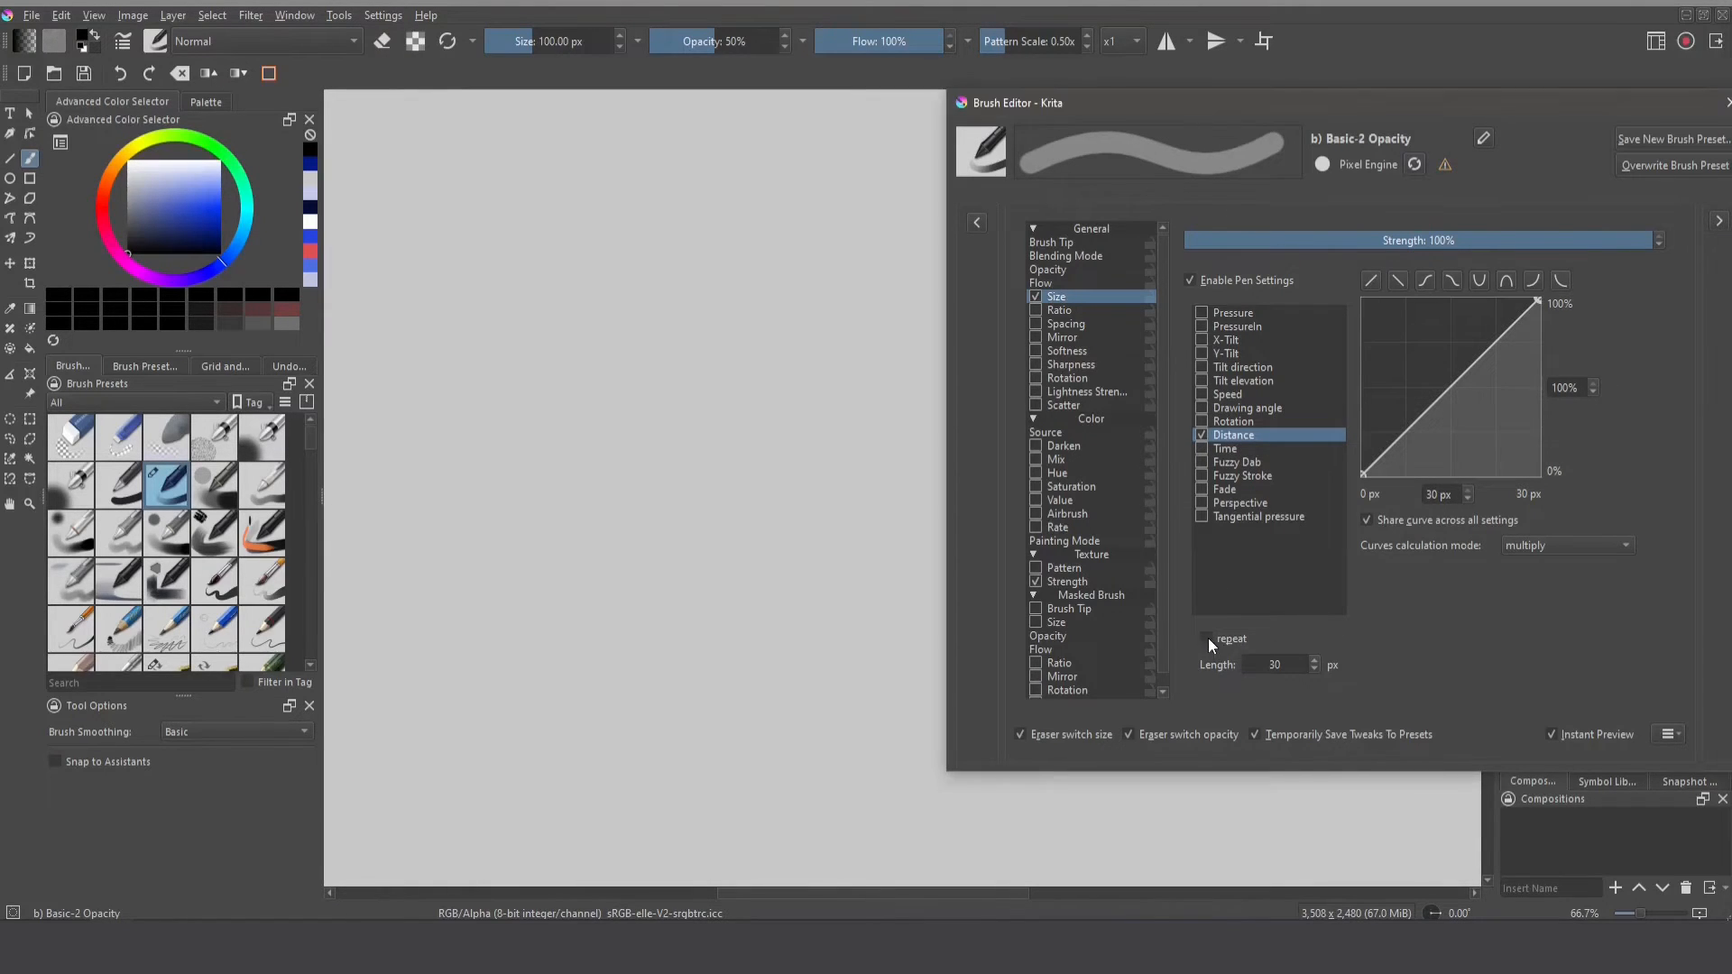
- Turn on Repeat for the Distance size curve with a 111 px length
left_click(1206, 639)
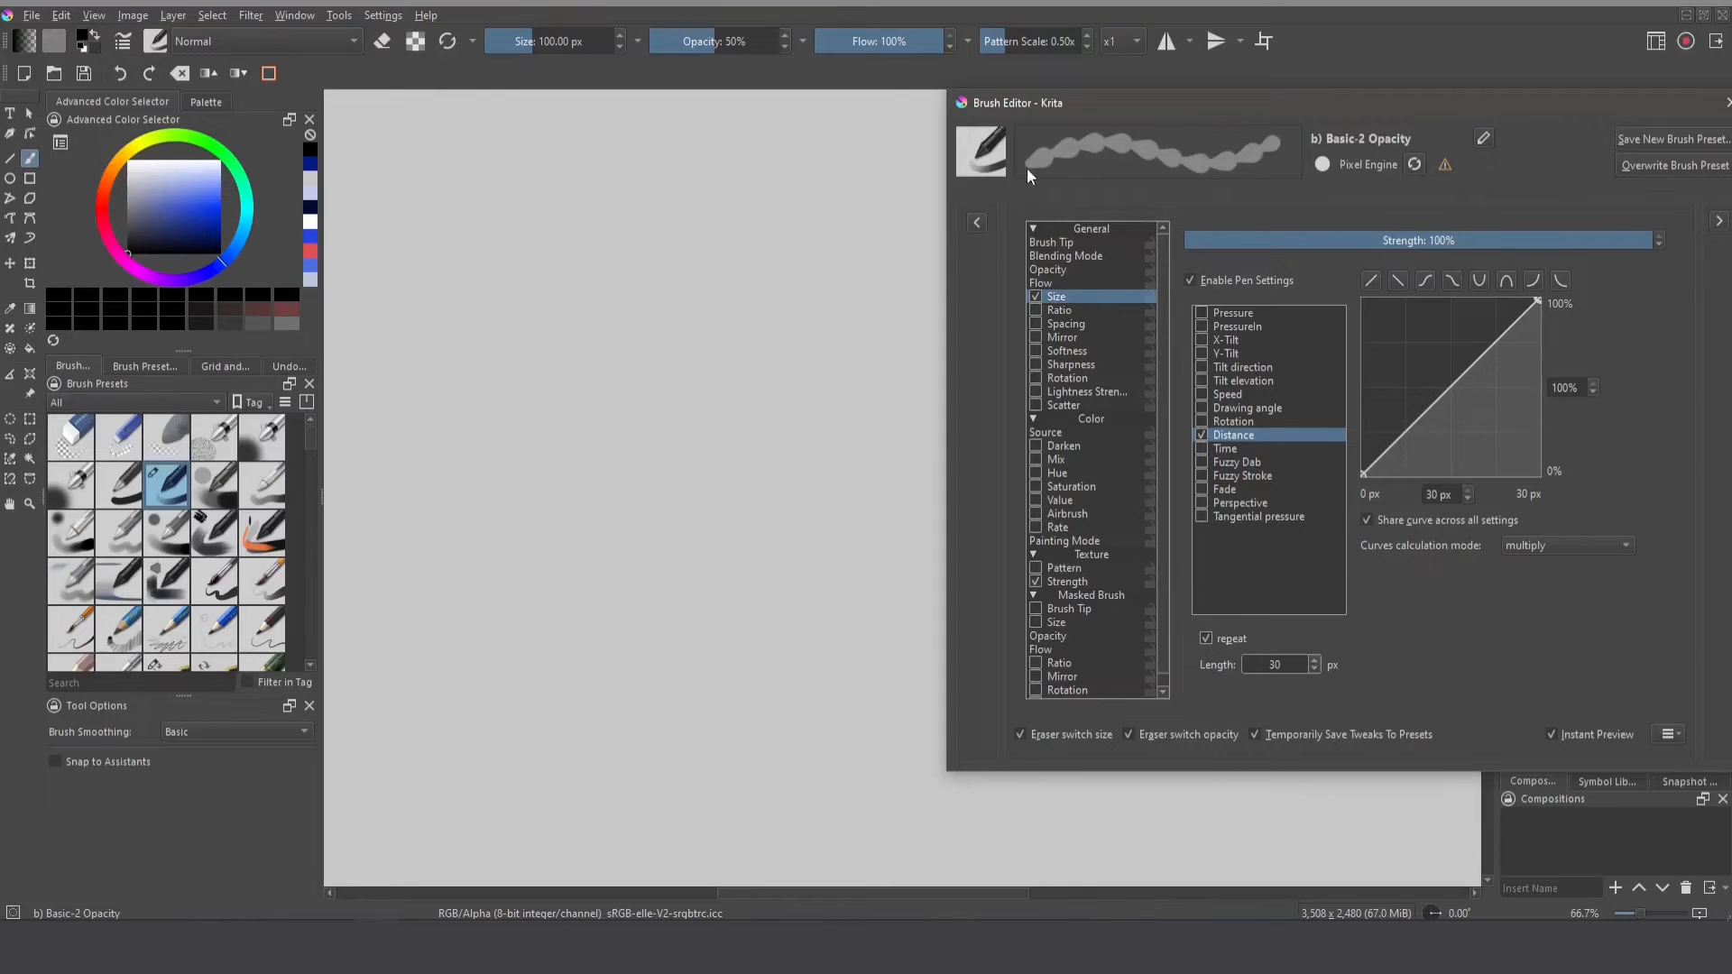
mouse_move(1275, 138)
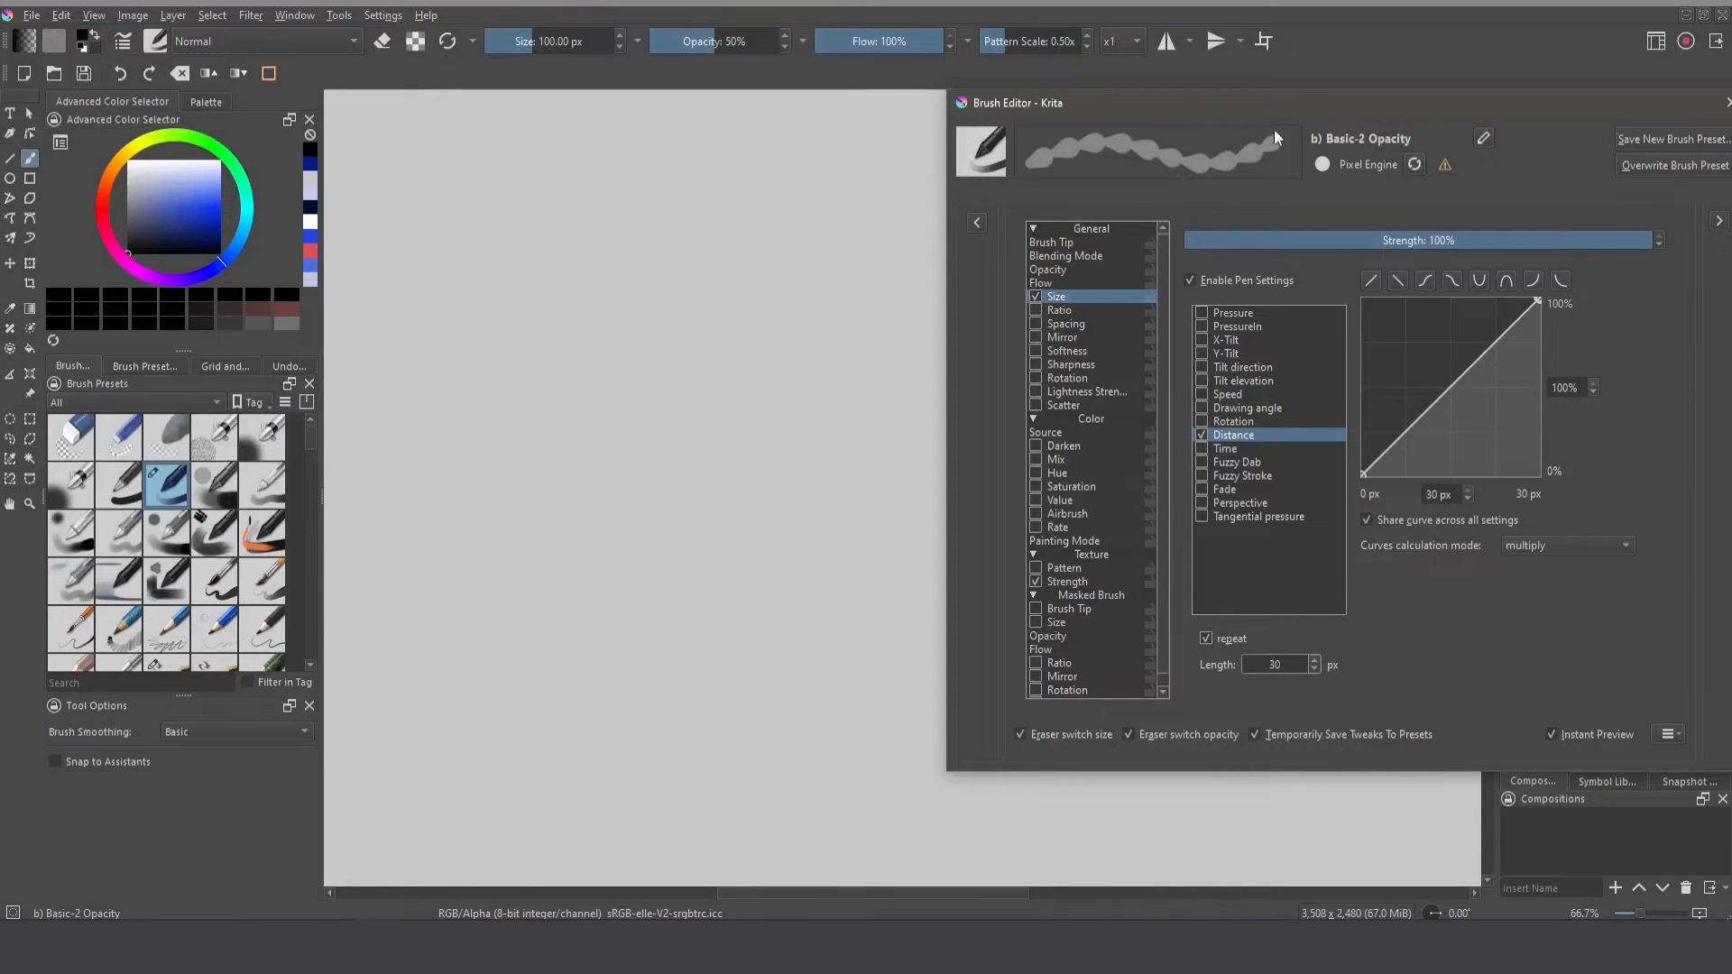
mouse_move(1276, 664)
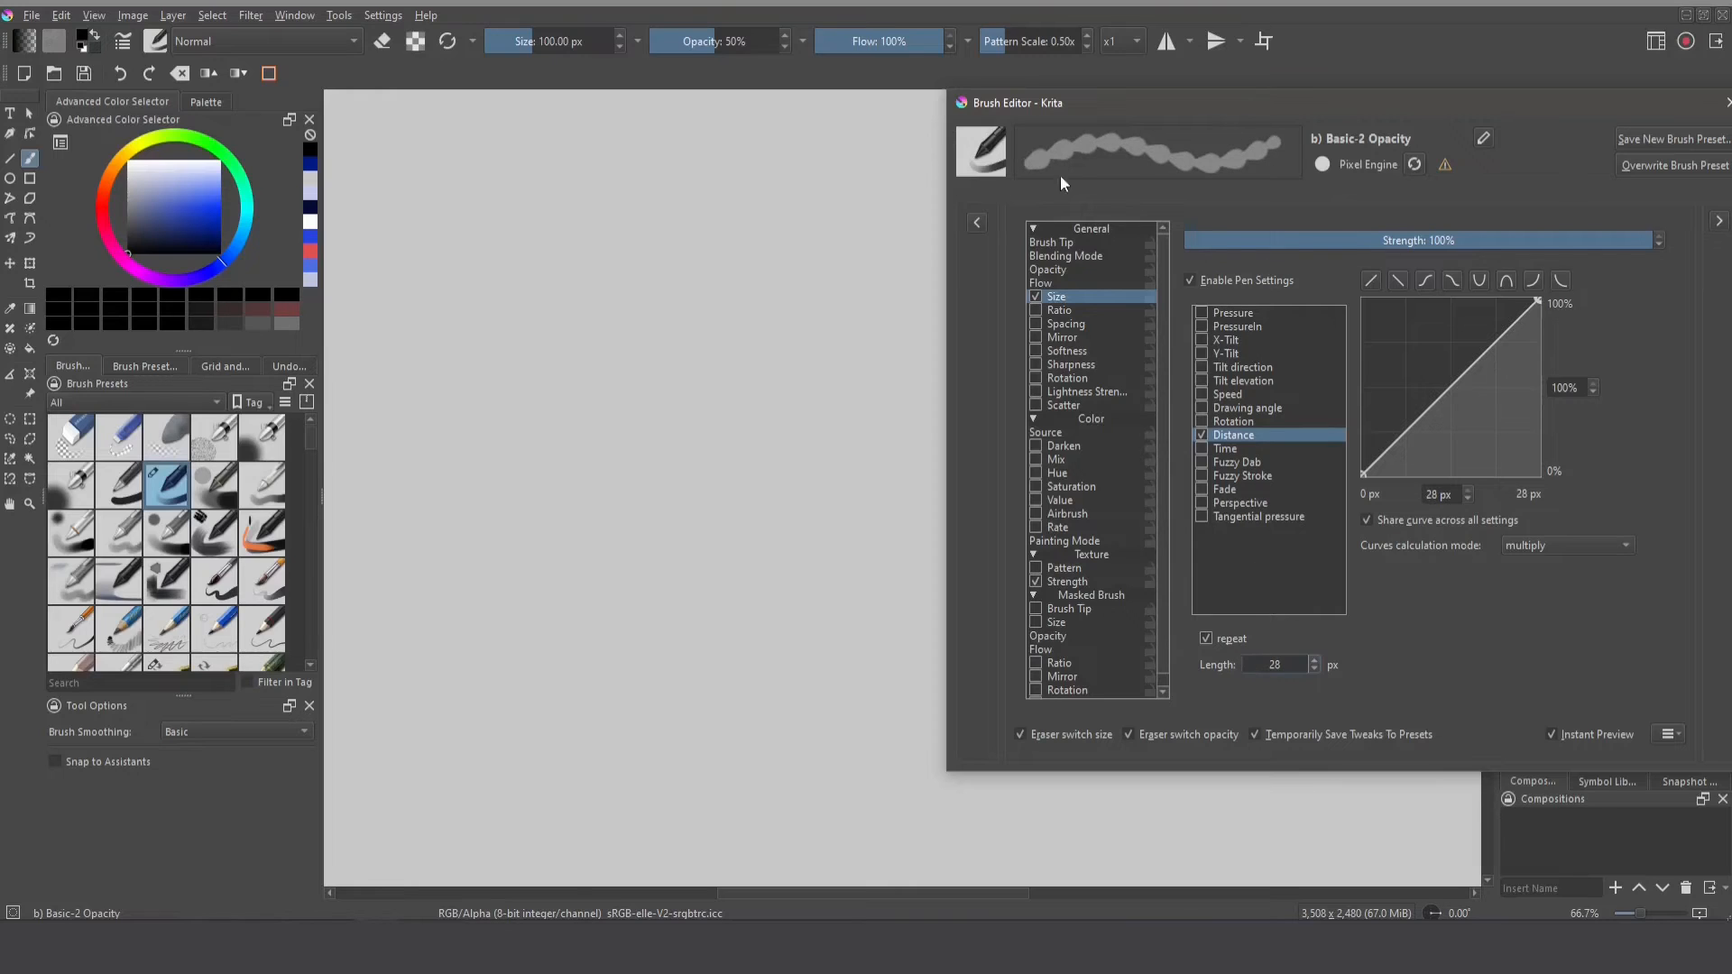
mouse_move(1240, 191)
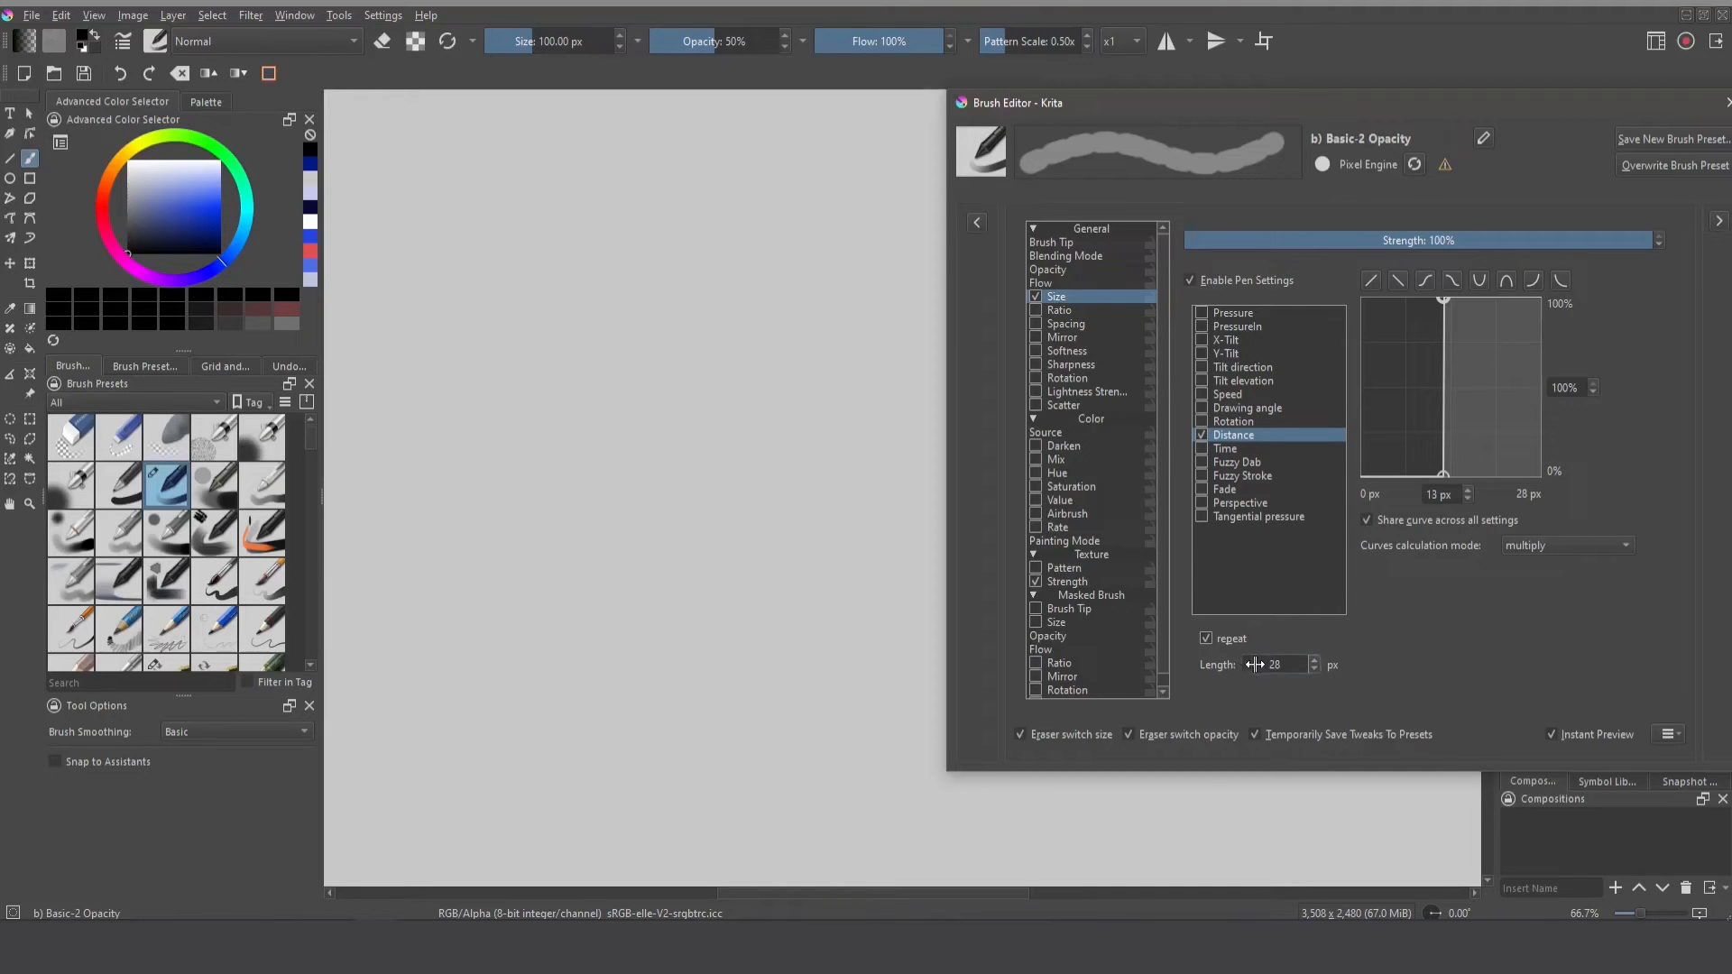
left_click(1050, 242)
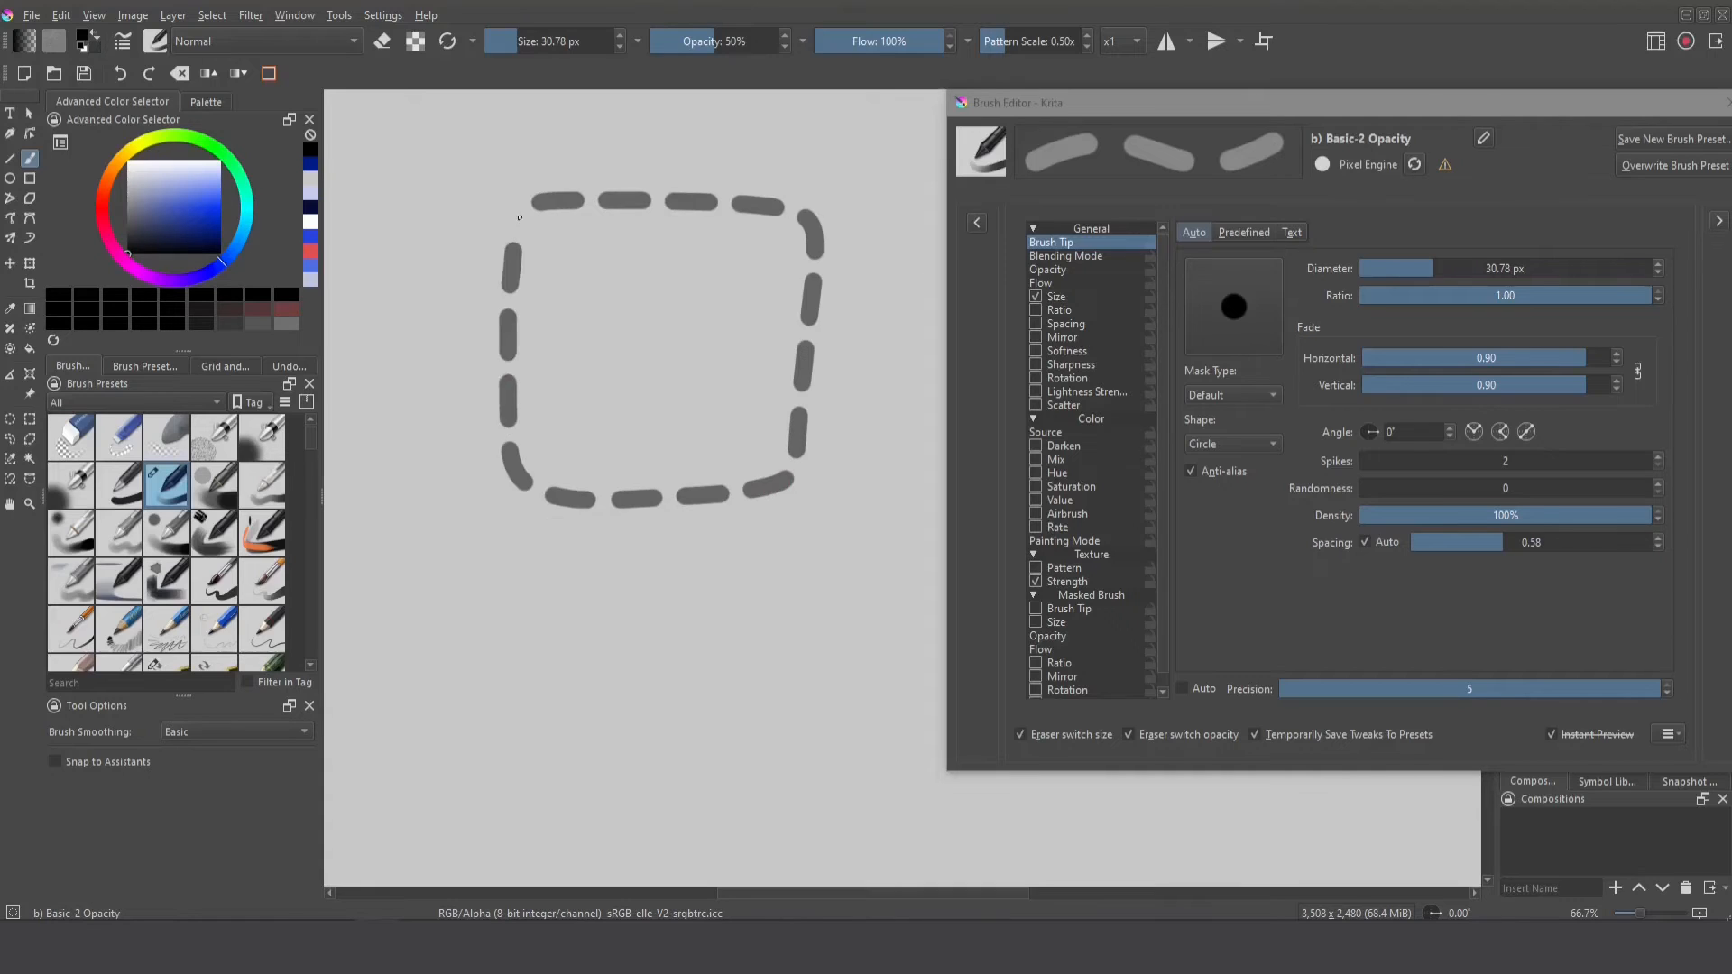
left_click(1057, 296)
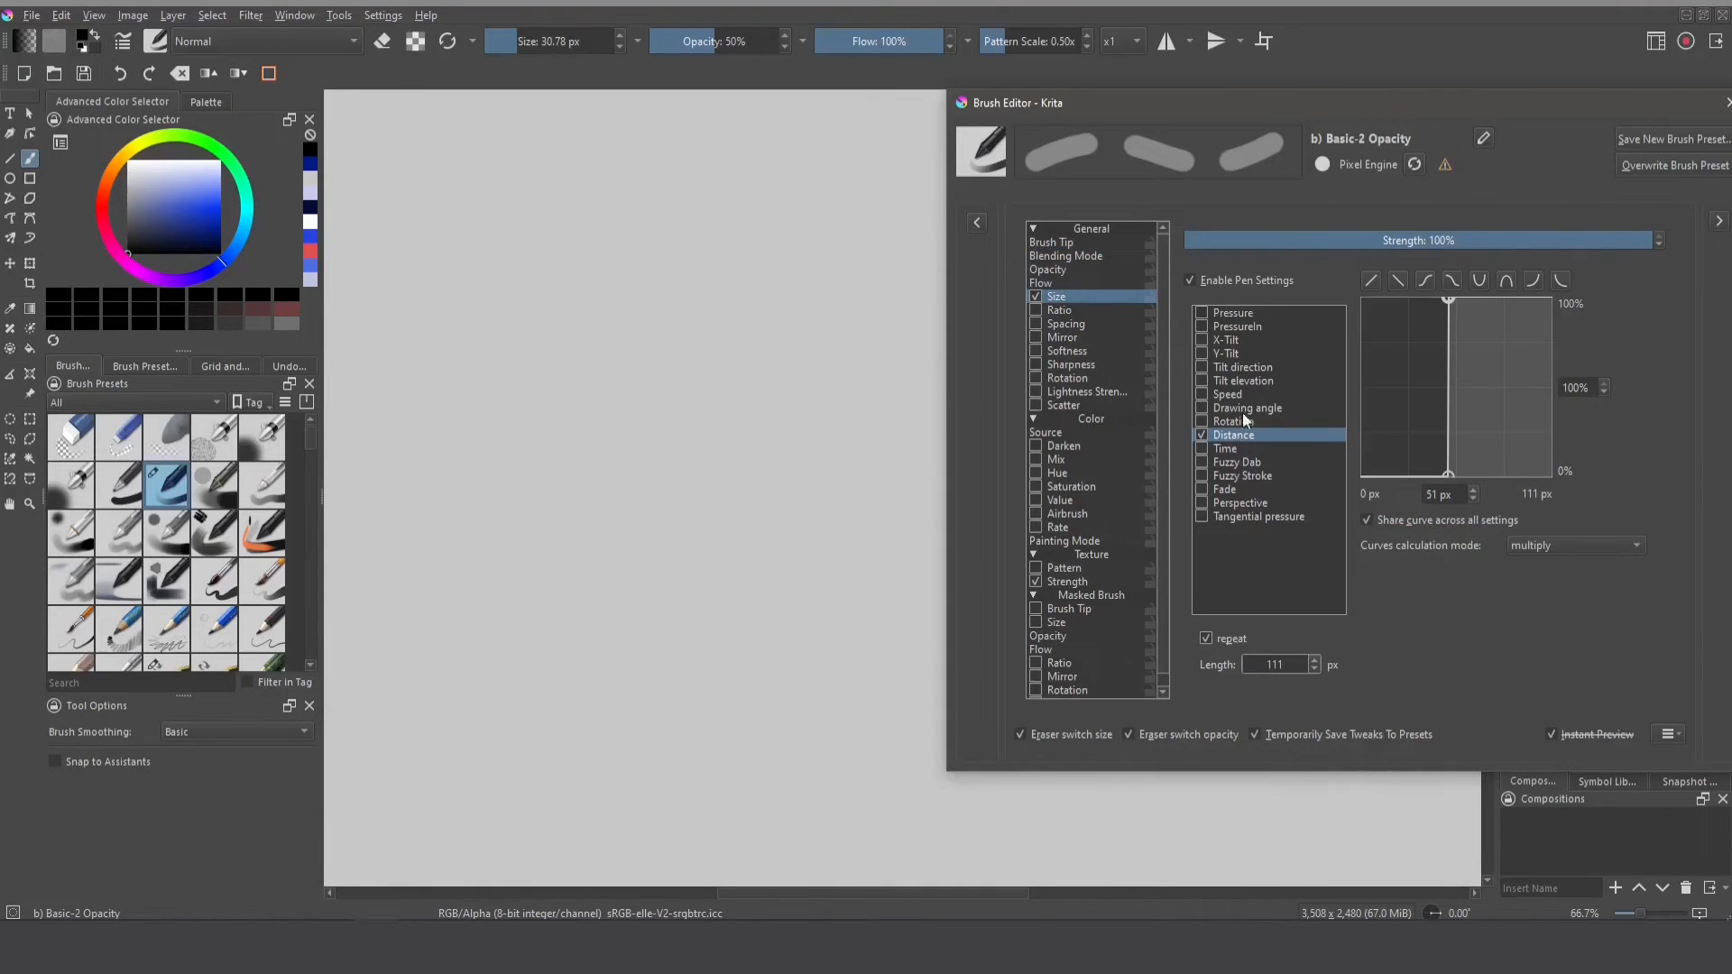
mouse_move(1131, 148)
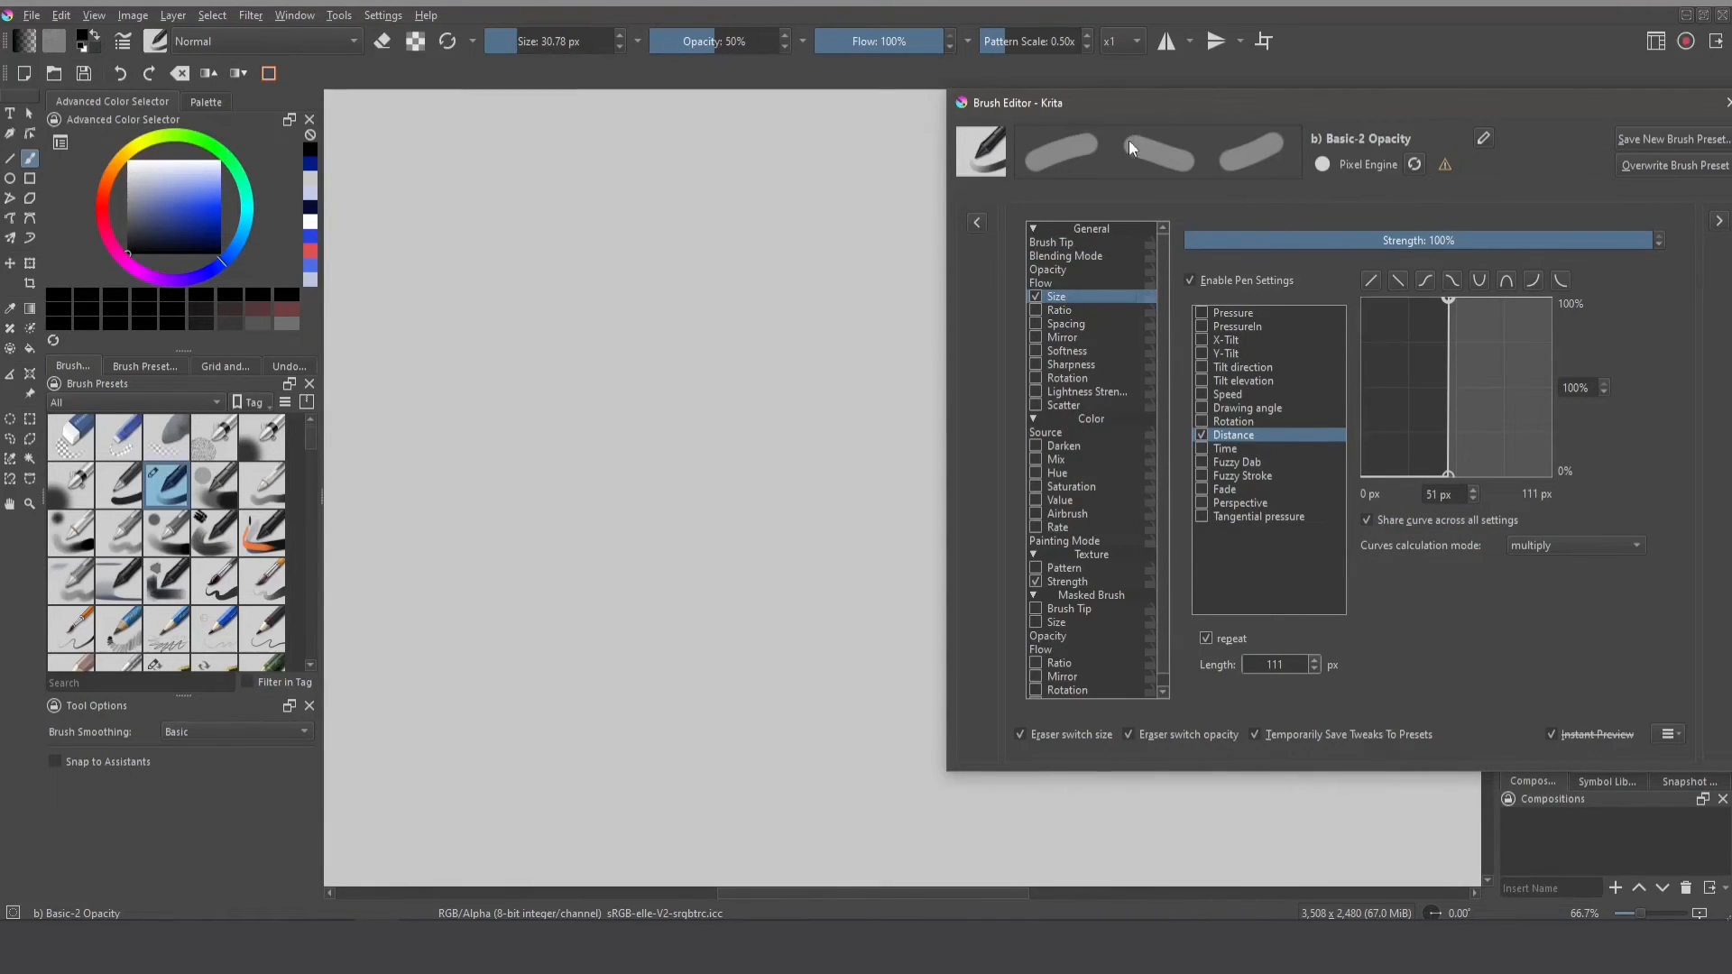
mouse_move(1264, 154)
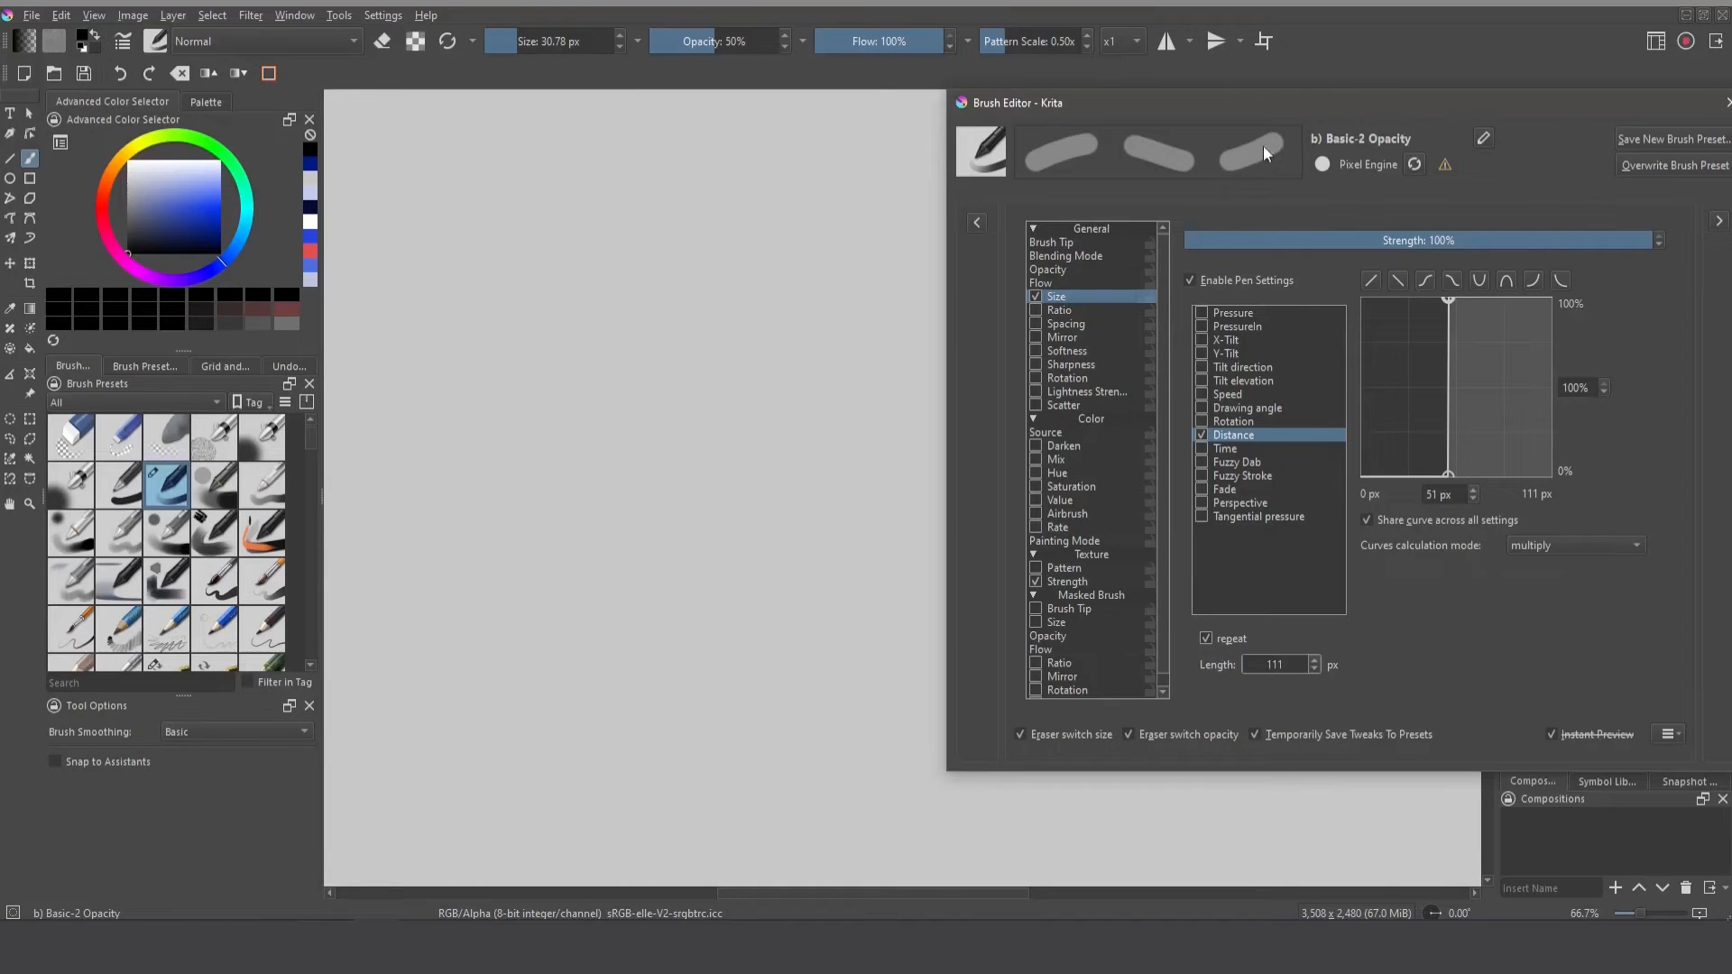
mouse_move(1257, 152)
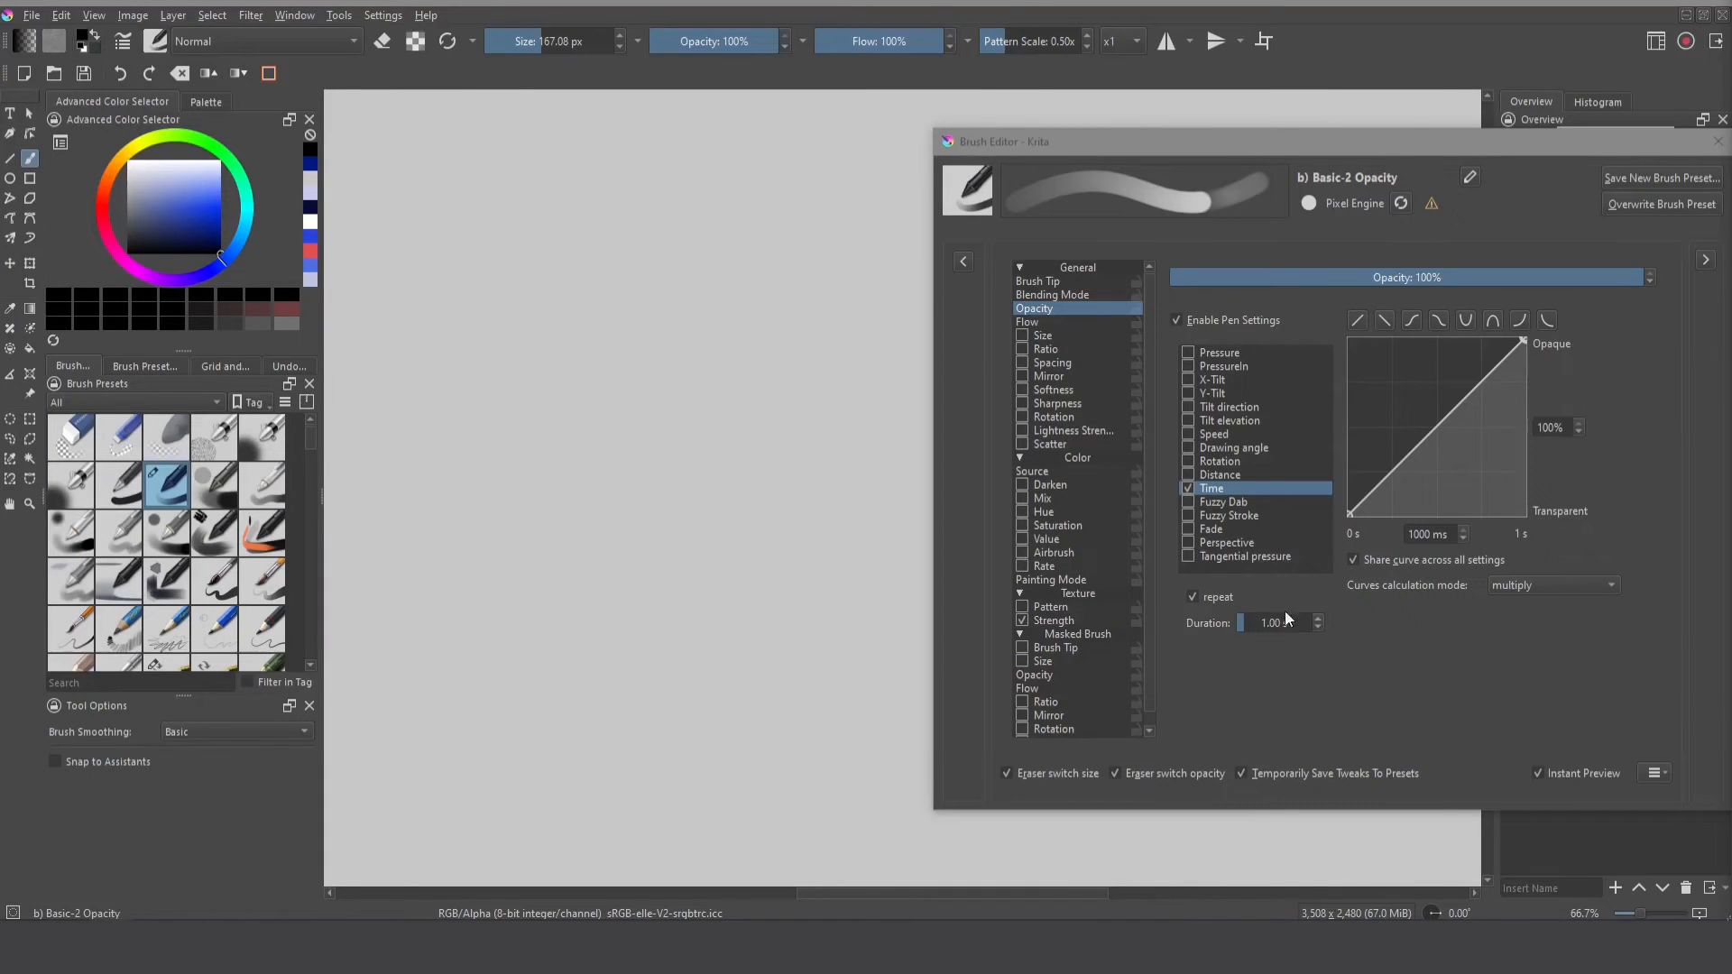
mouse_move(505, 177)
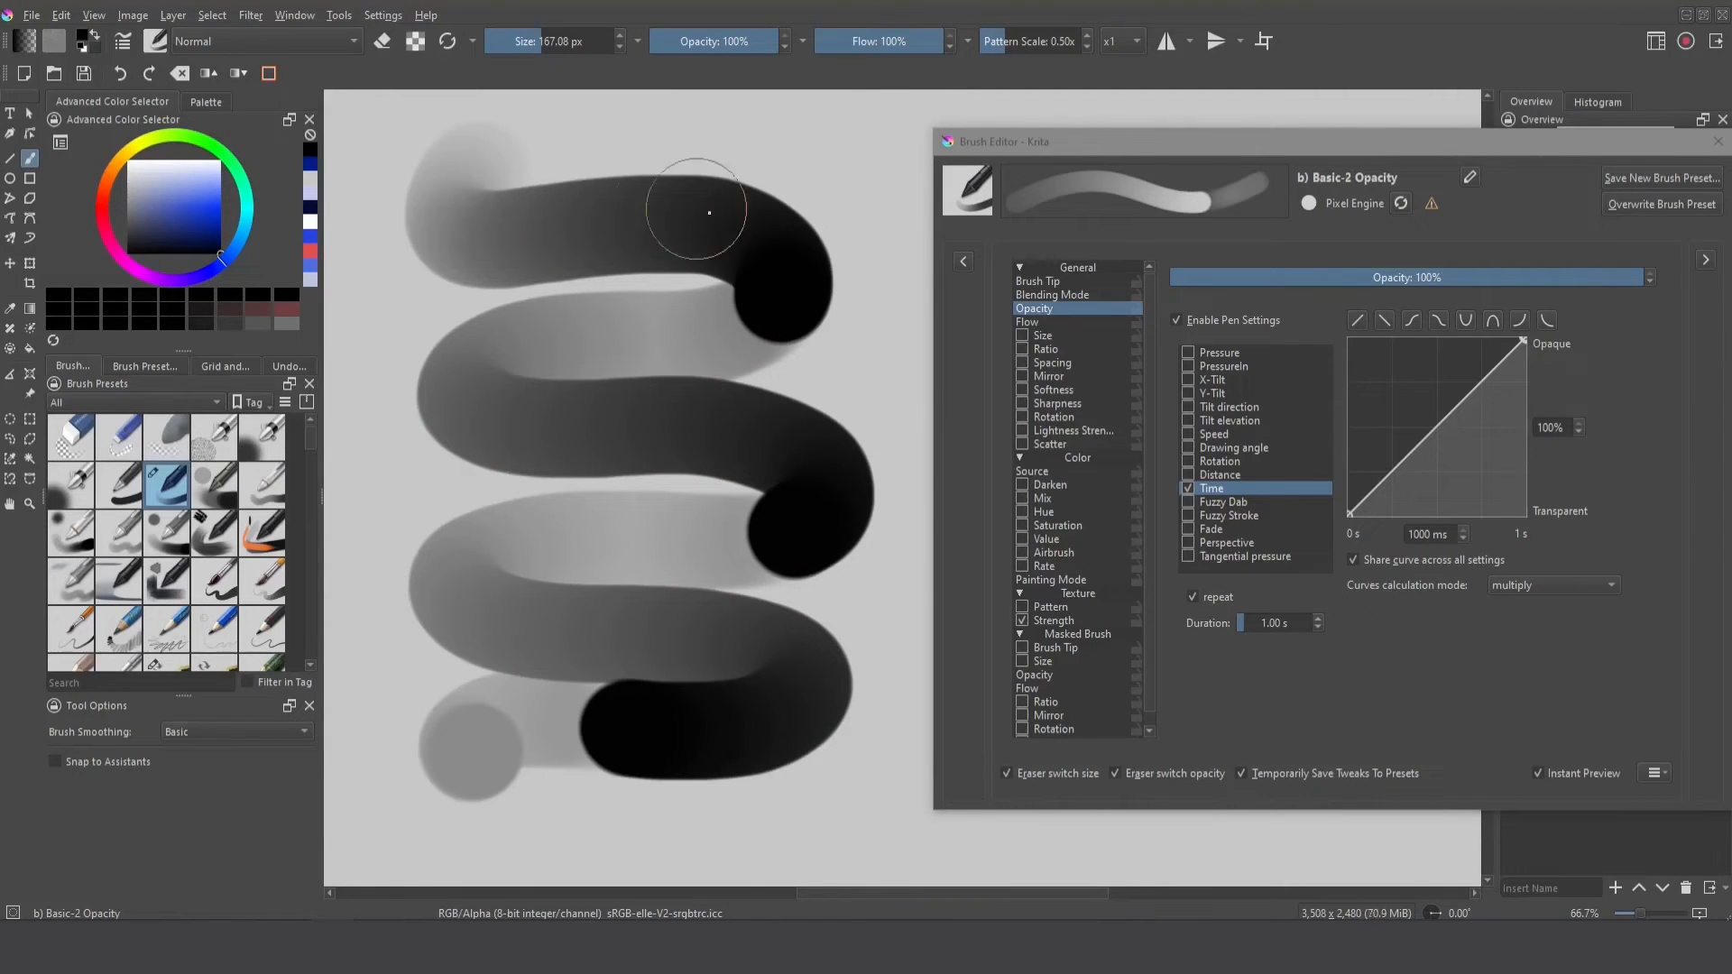
mouse_move(581, 458)
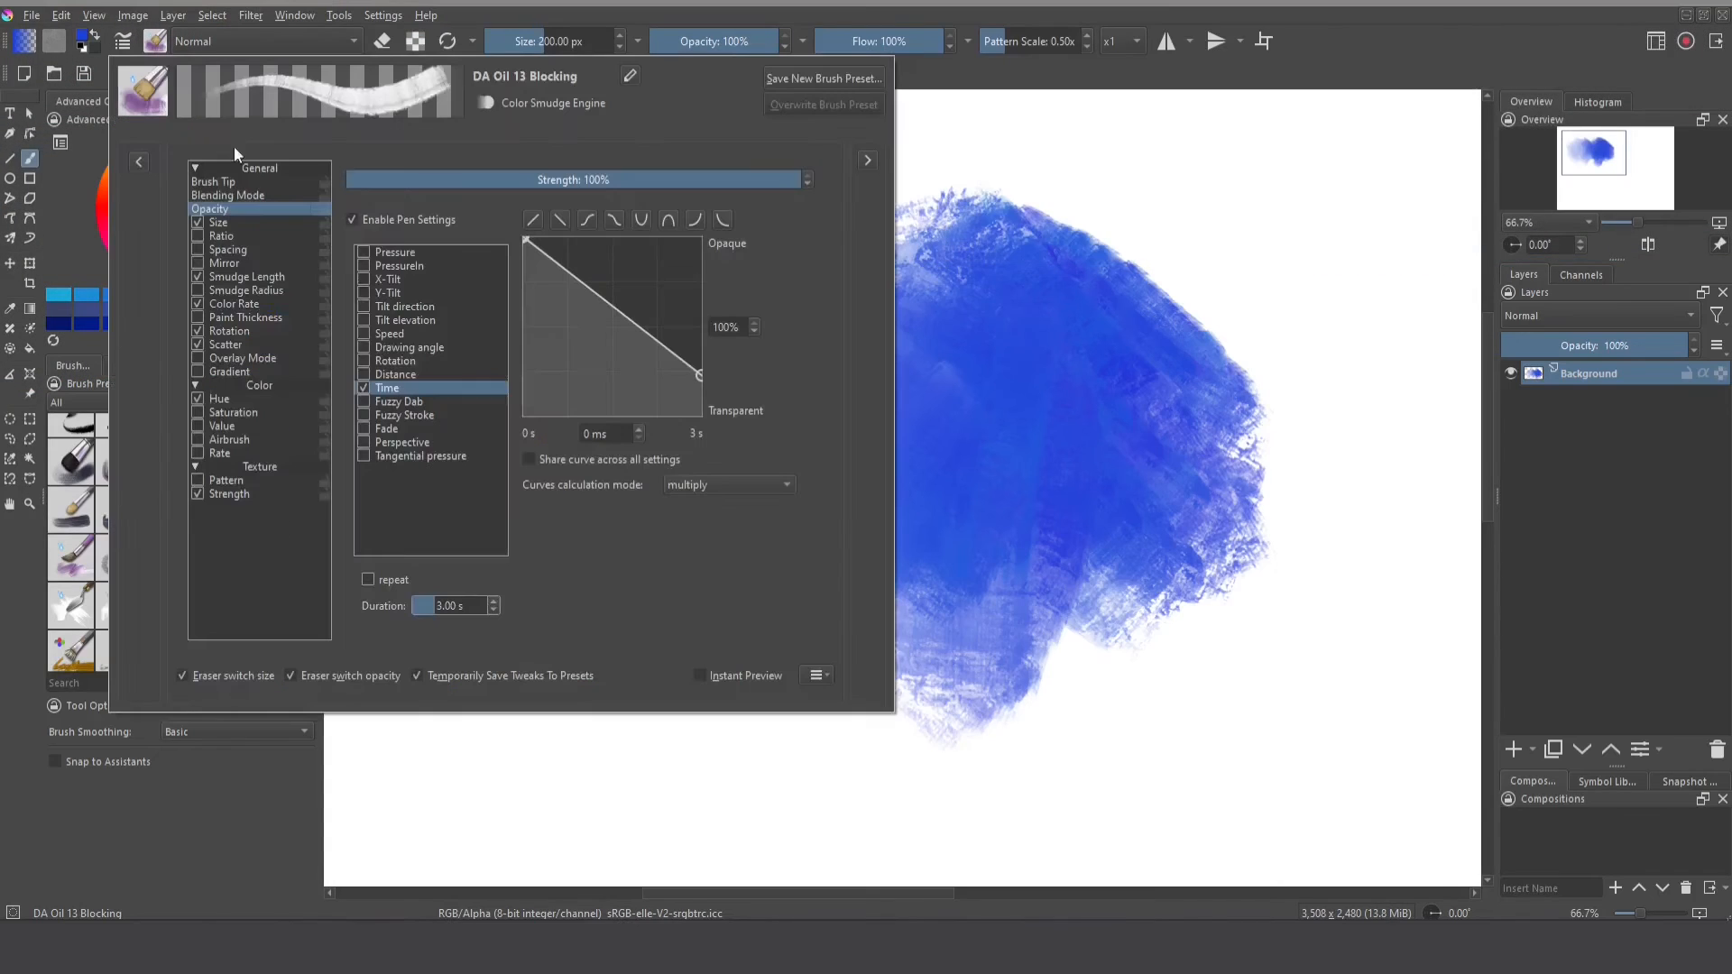
- Paint blue and orange test strokes with the 3-second fading DA Oil 13 Blocking brush
left_click(364, 388)
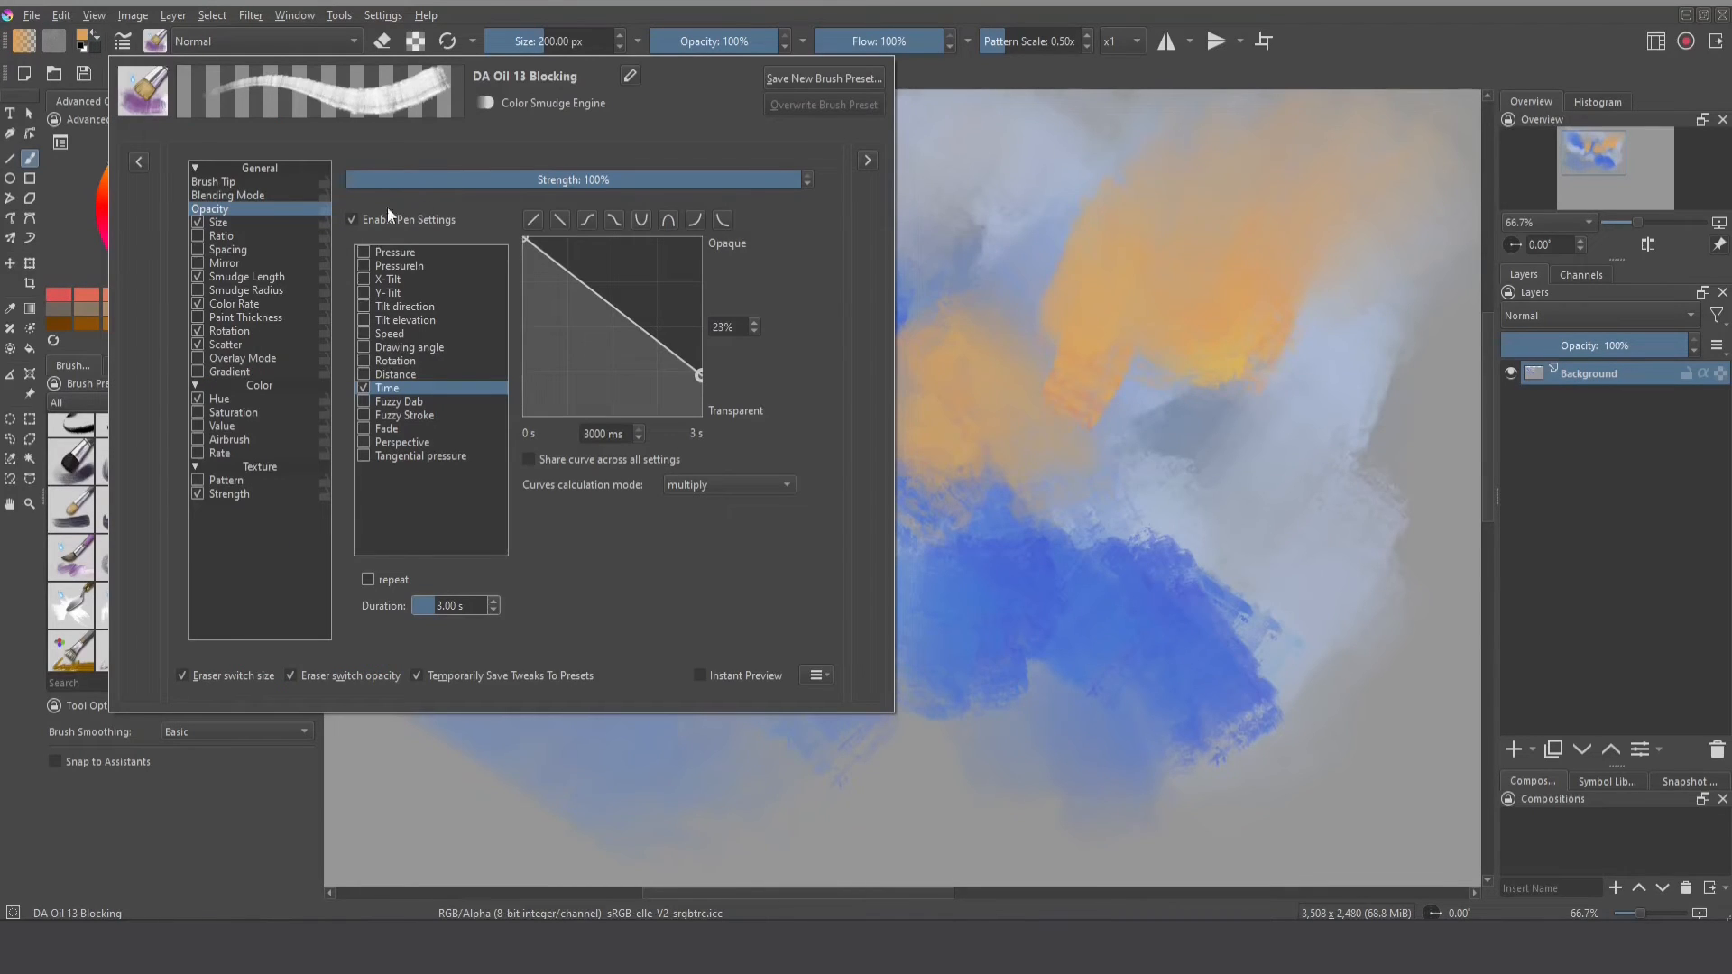
mouse_move(276, 213)
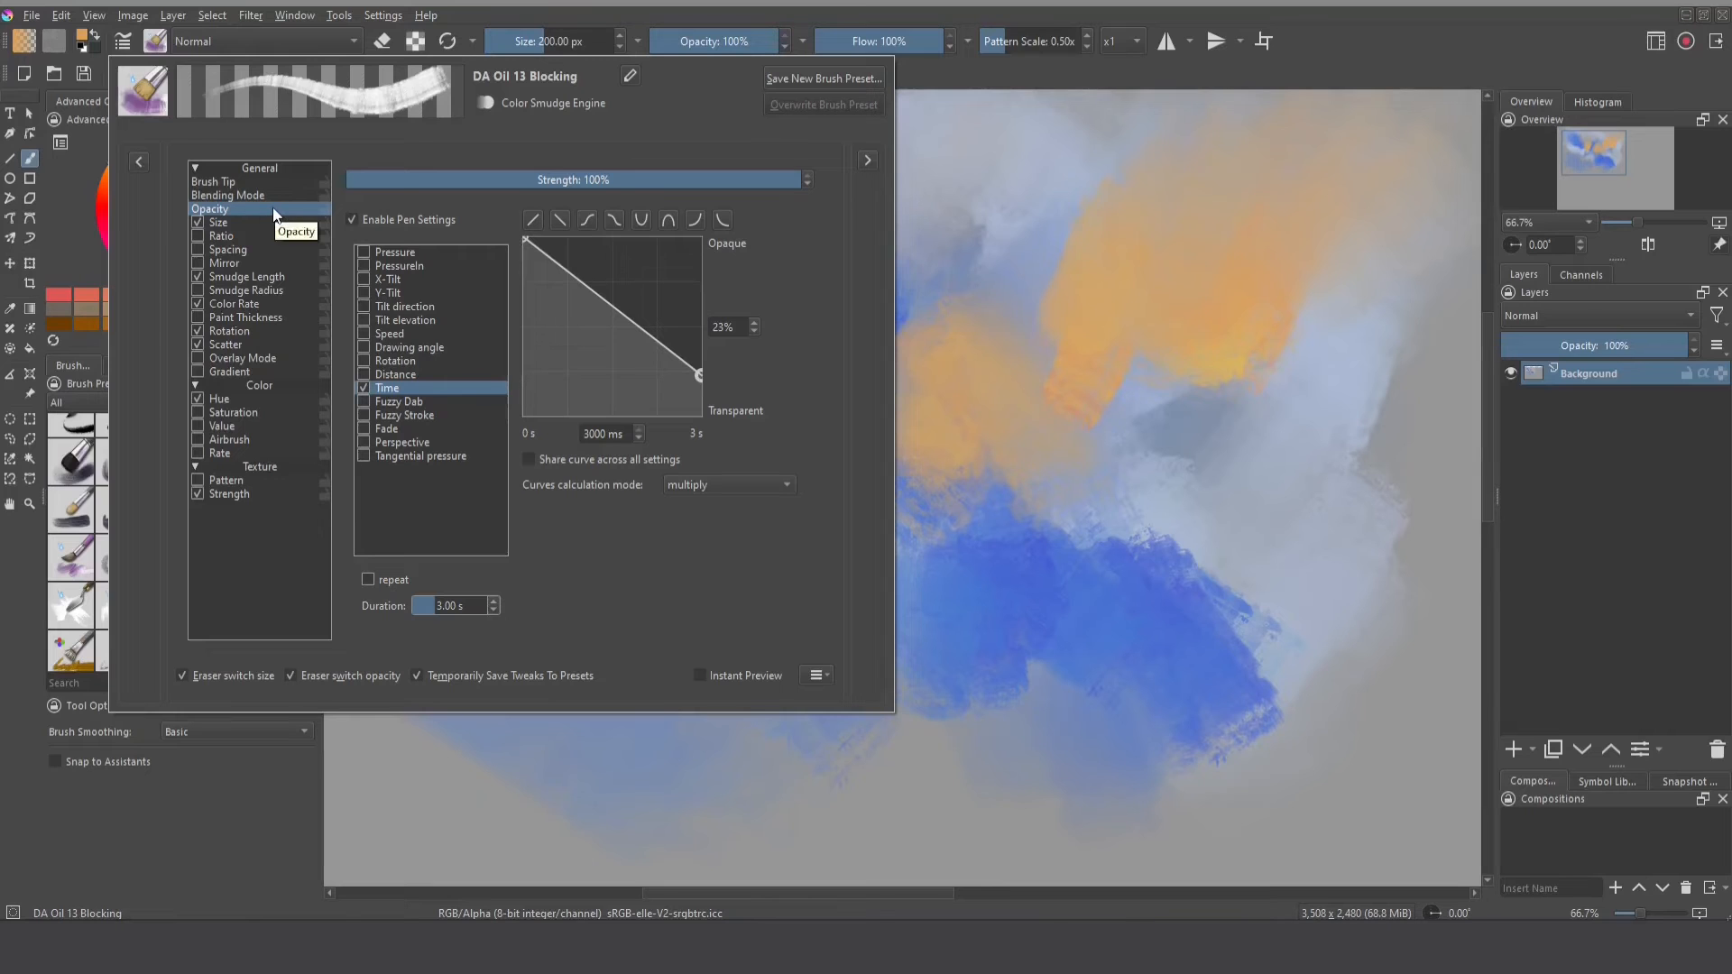
mouse_move(418, 390)
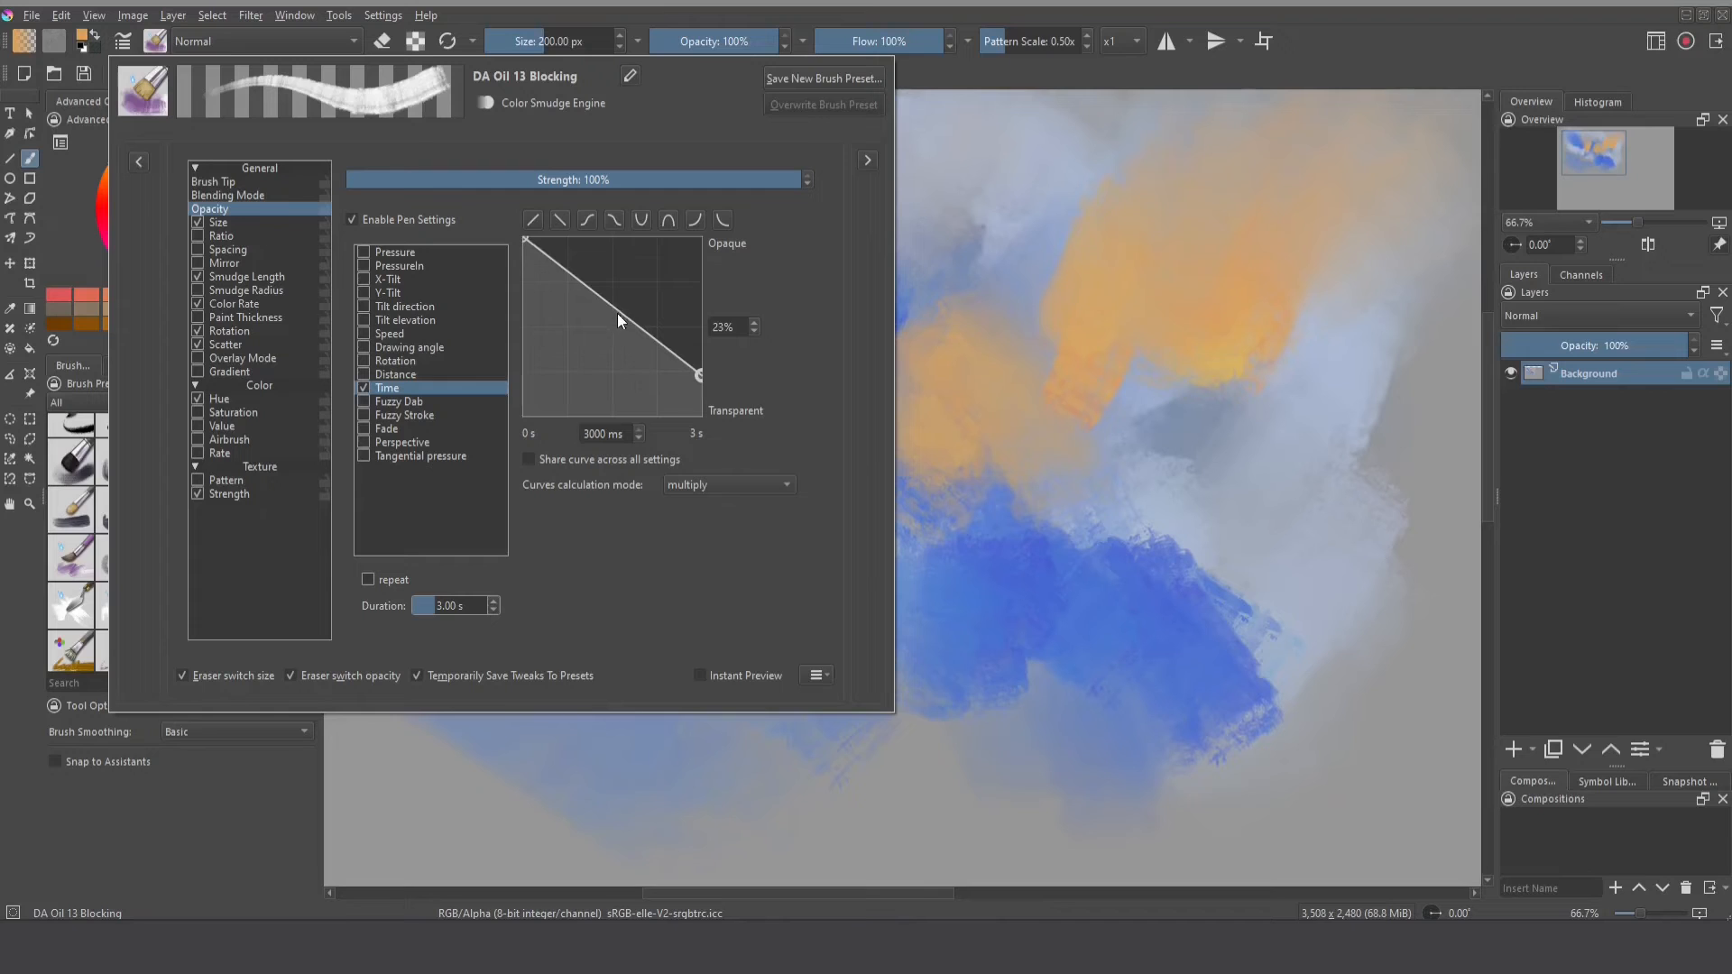
left_click_drag(618, 321, 591, 327)
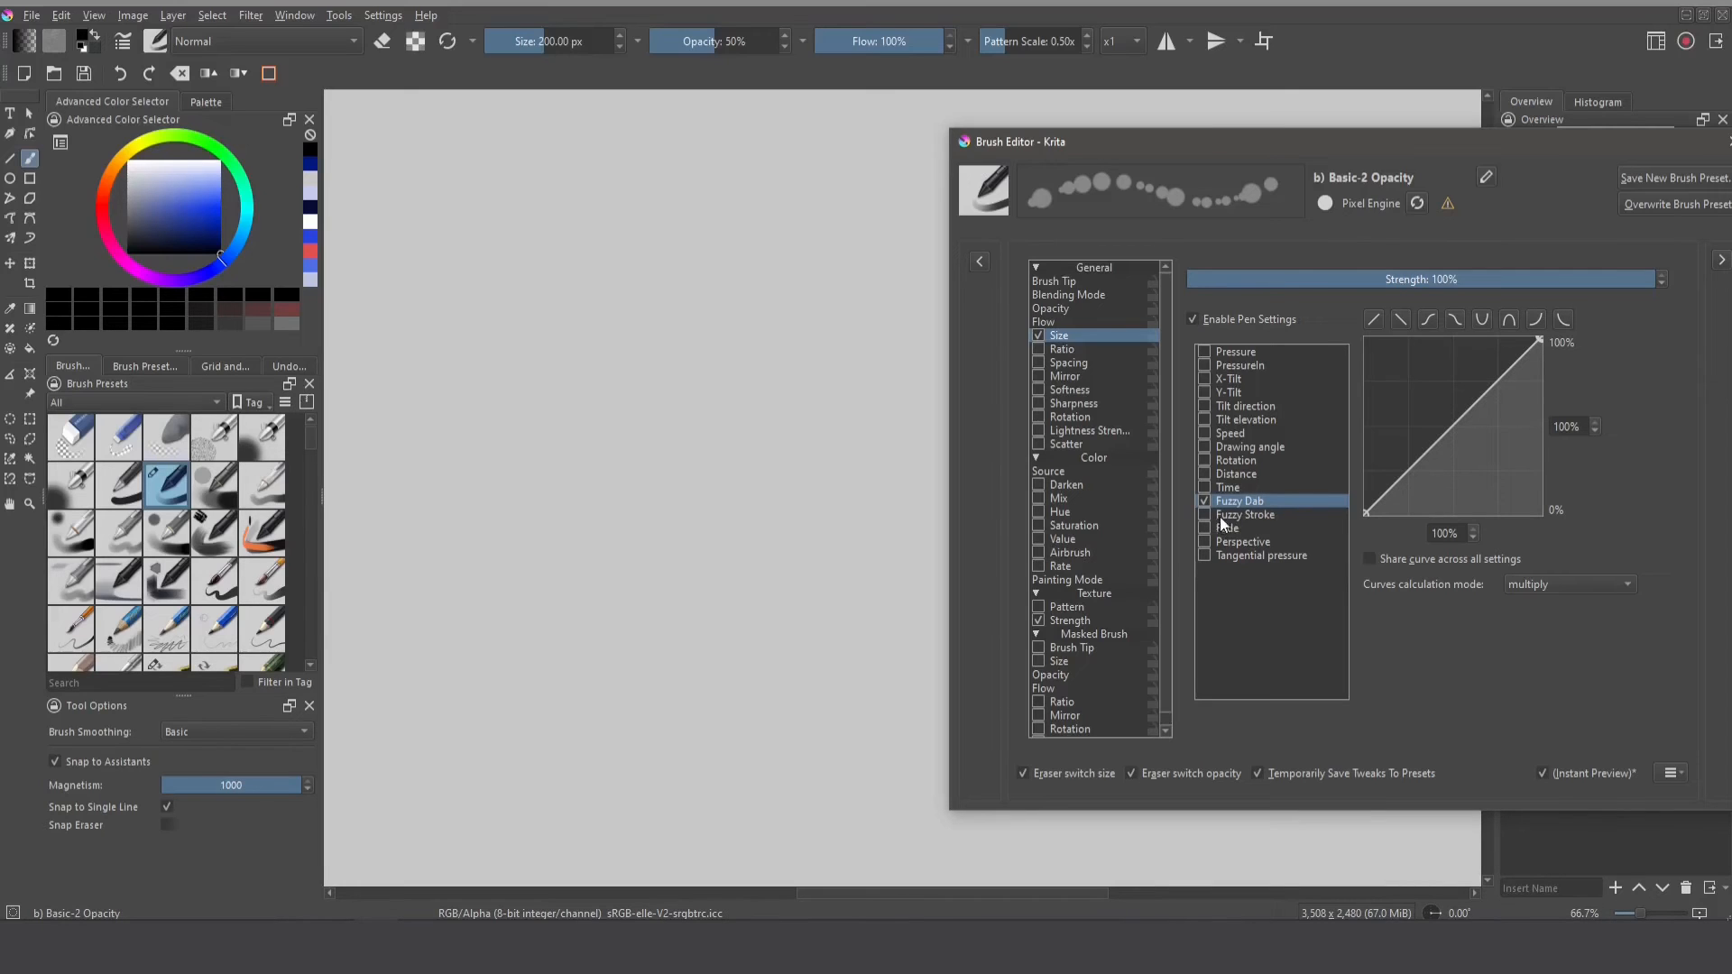
mouse_move(1249, 451)
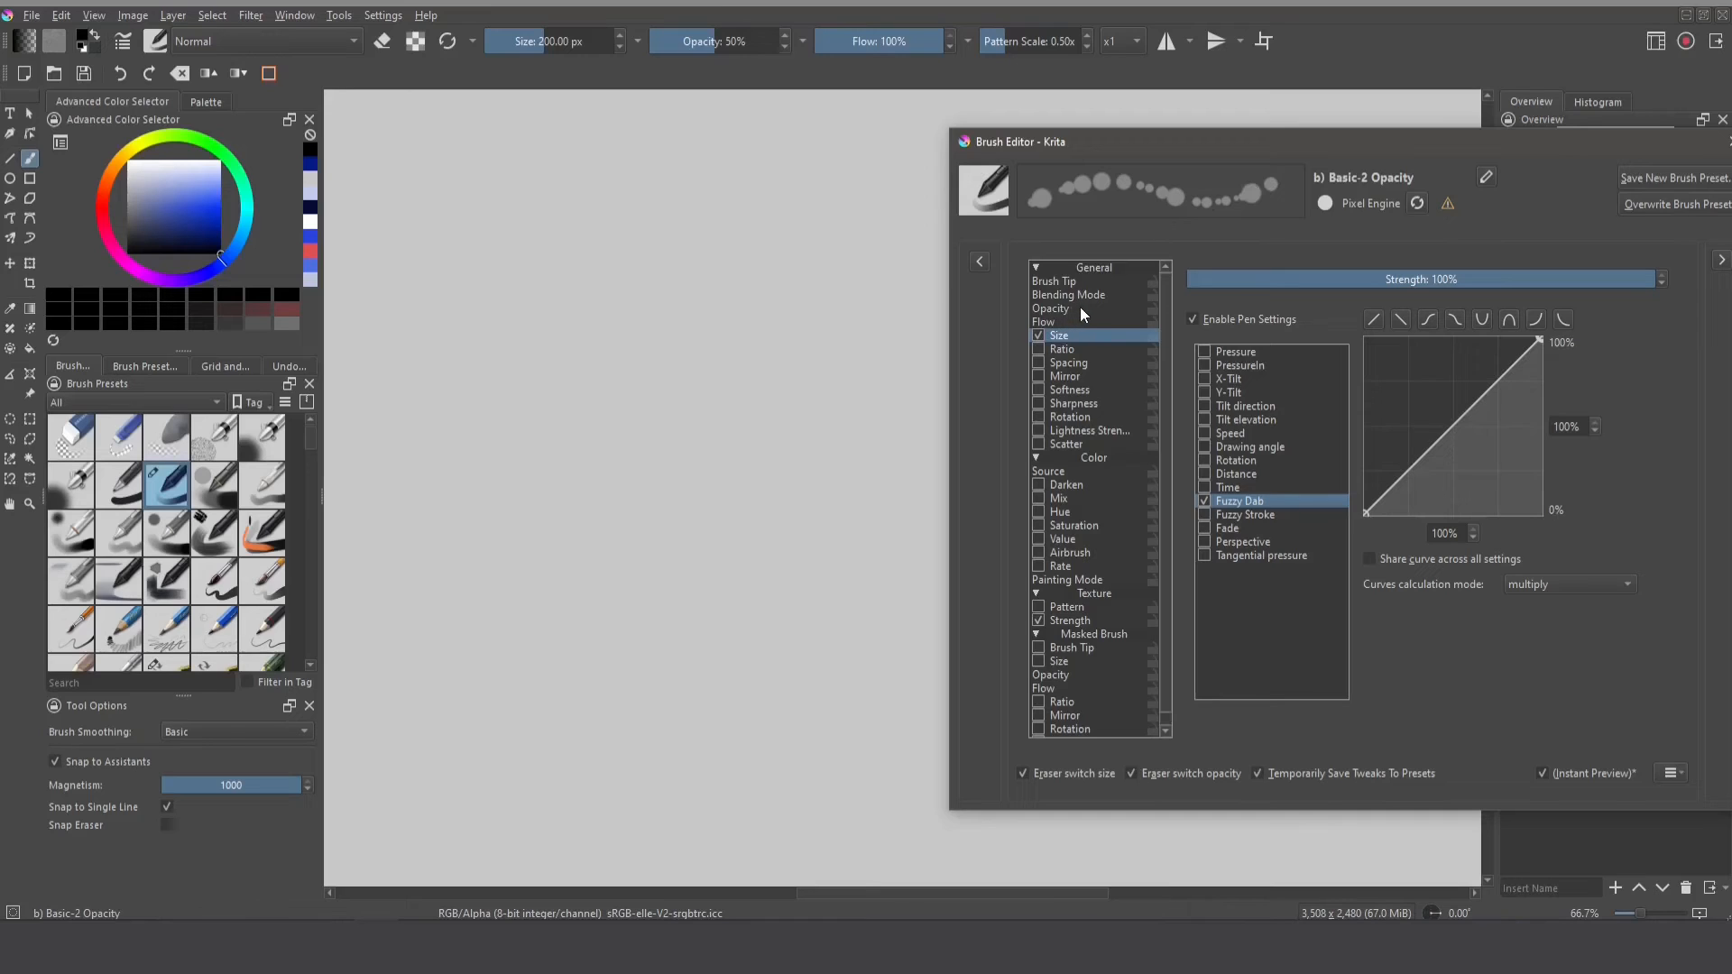
mouse_move(1047, 356)
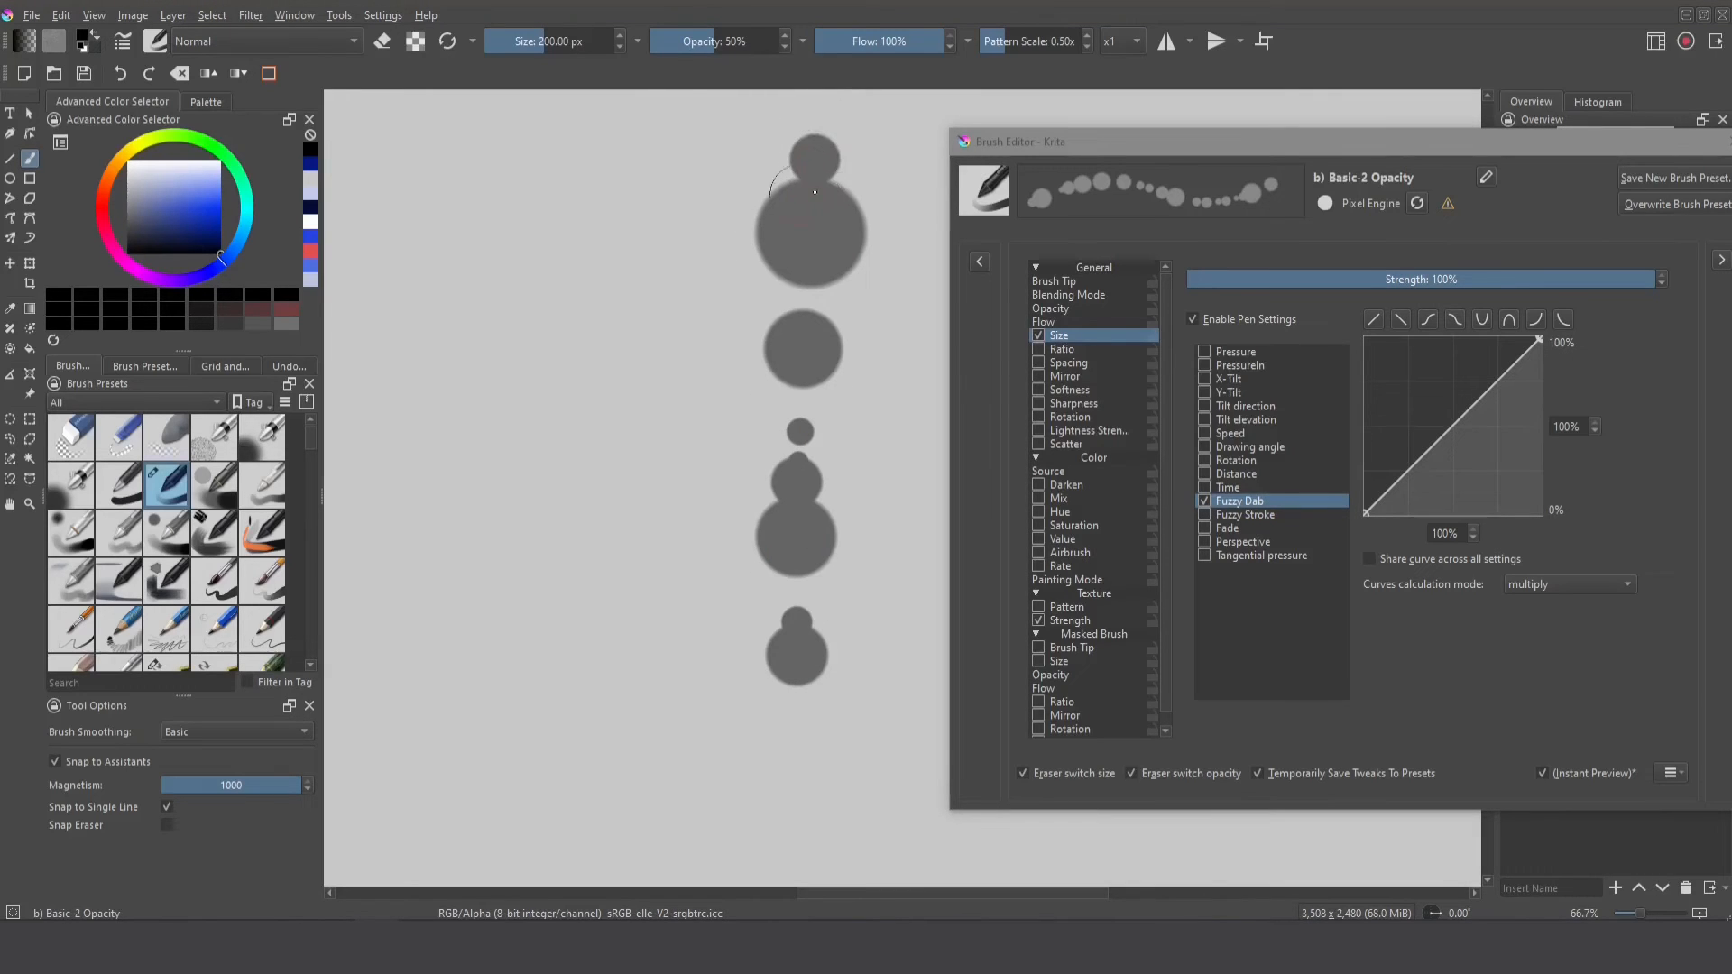
mouse_move(808, 707)
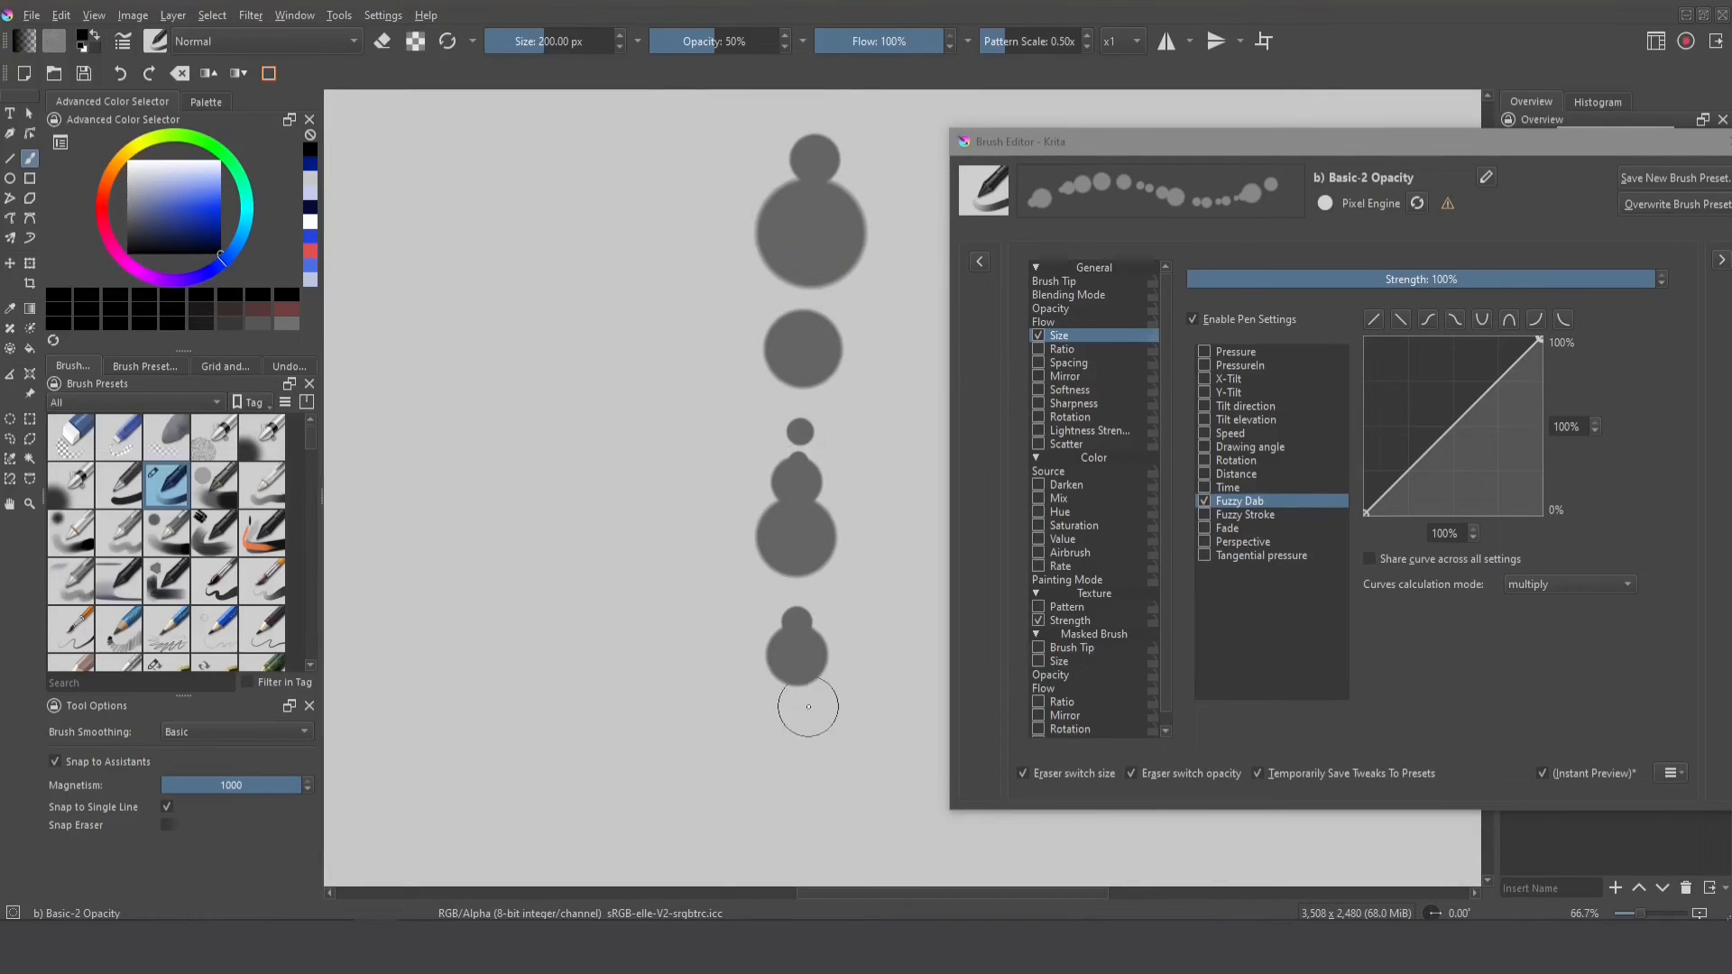
- Paint another test dab below the dotted column
left_click(1245, 513)
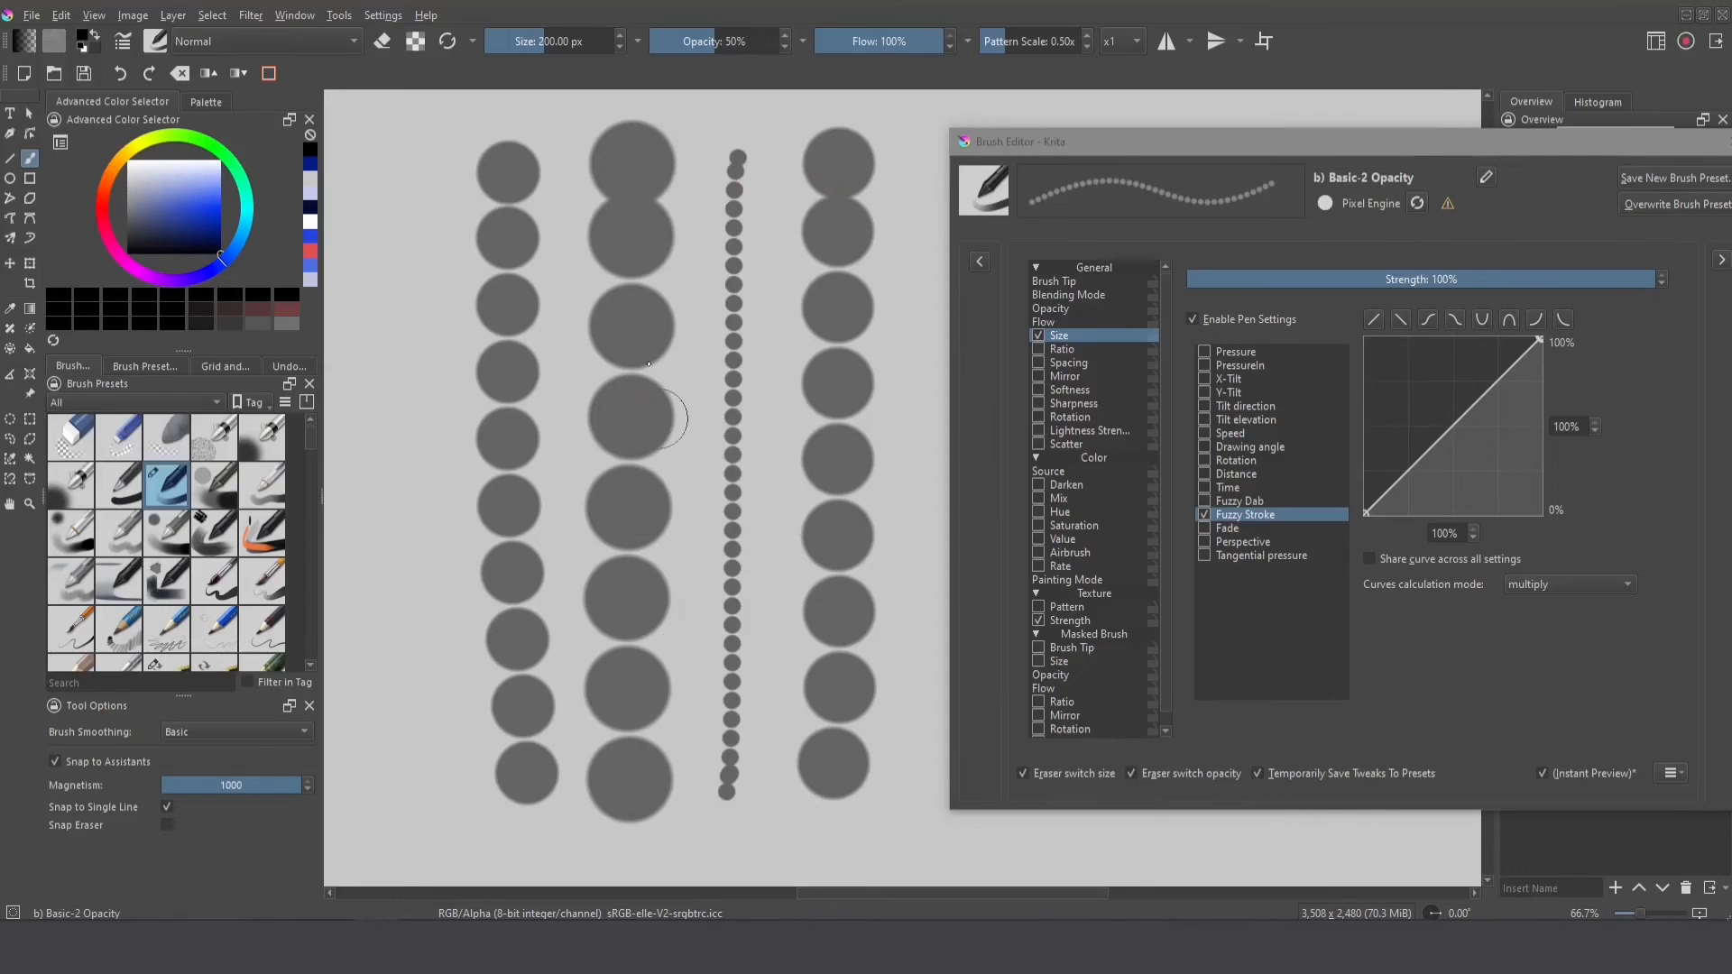
mouse_move(484, 173)
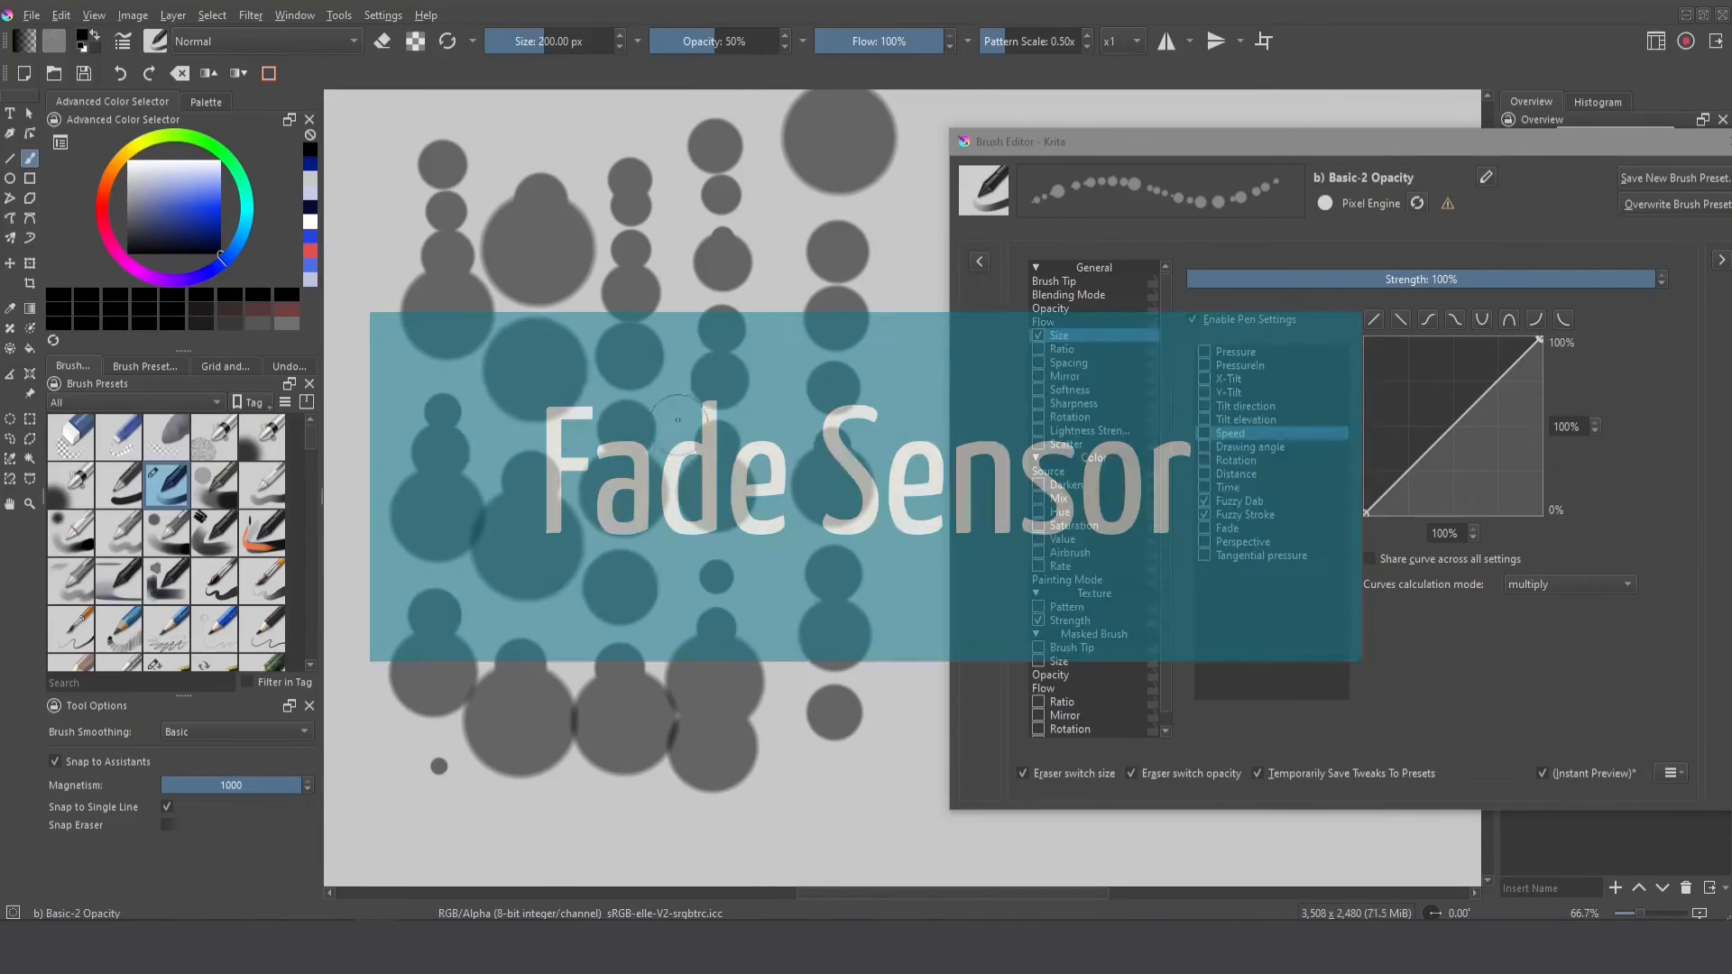
- Tick Fade for brush size, check Brush Tip spacing, and paint enlarging-dab test strokes
left_click(1227, 527)
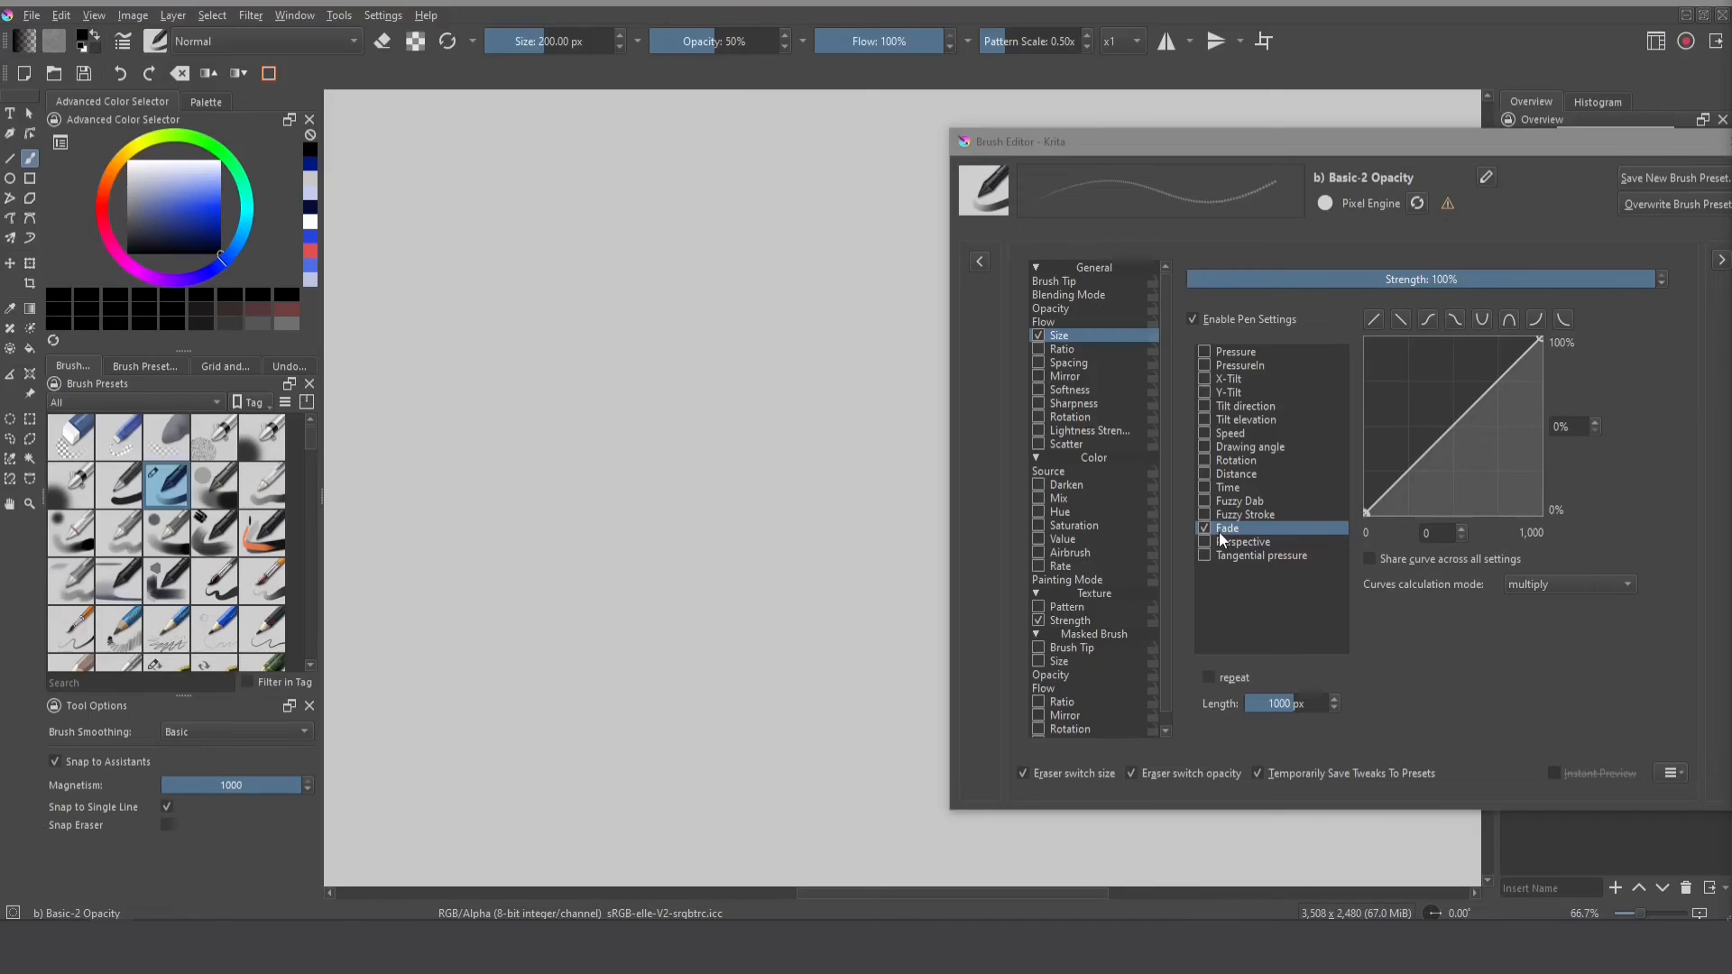
mouse_move(1071, 291)
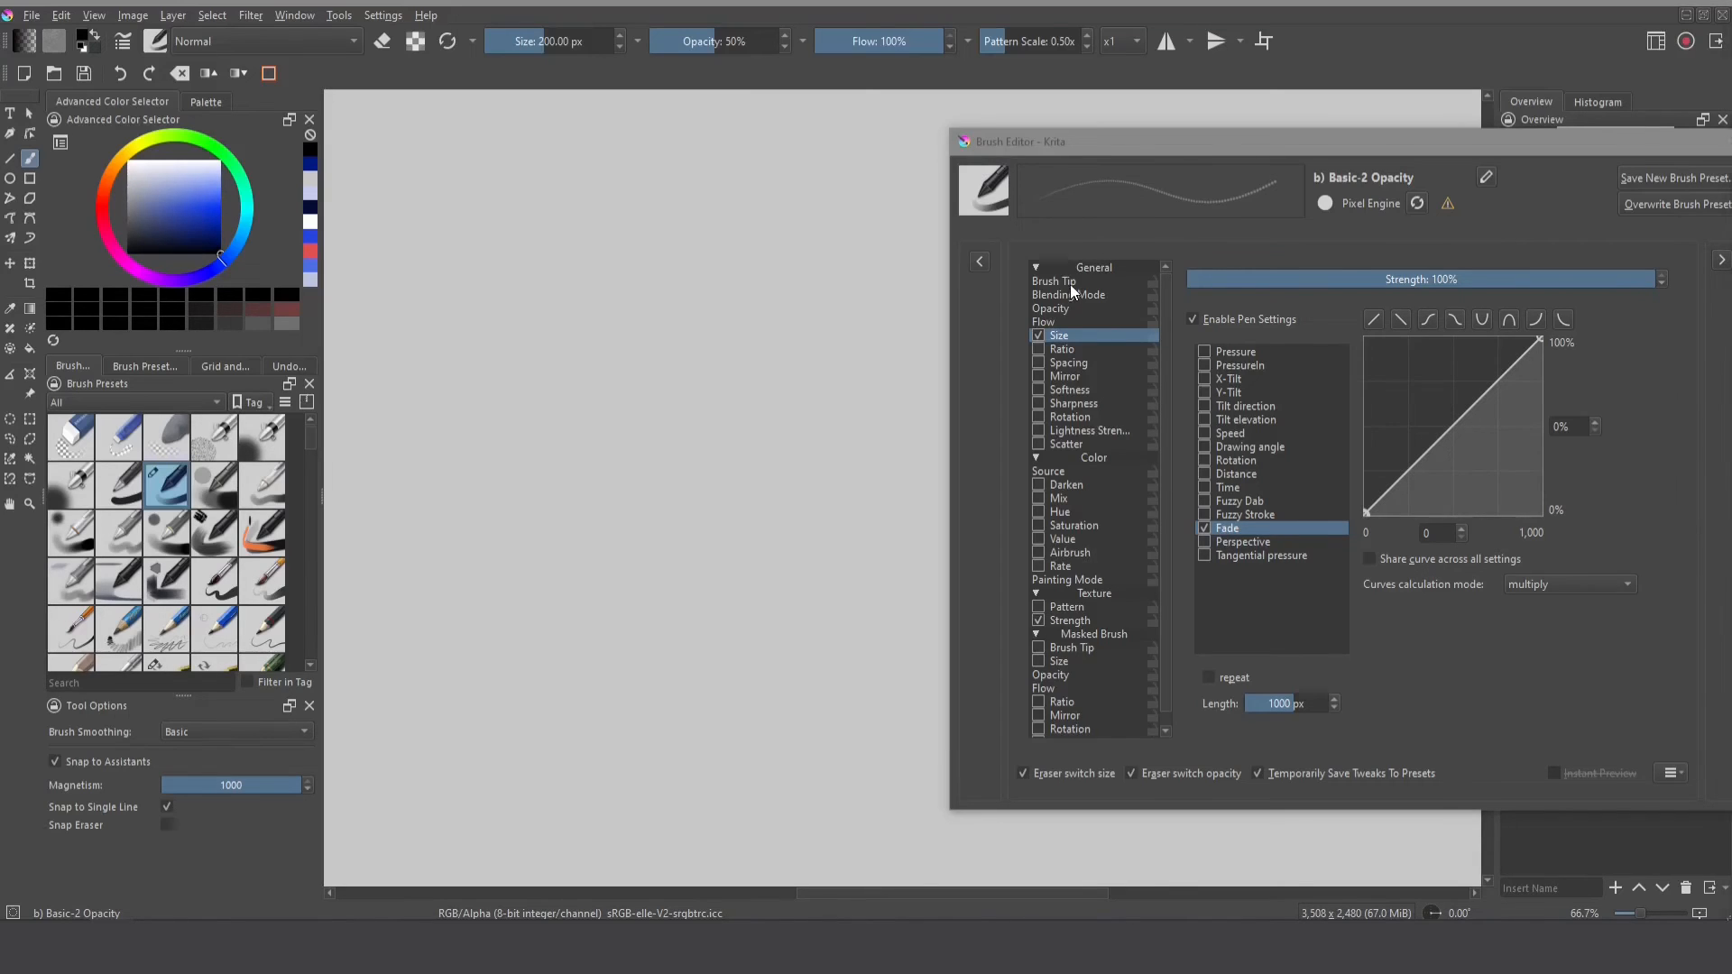
left_click(1053, 281)
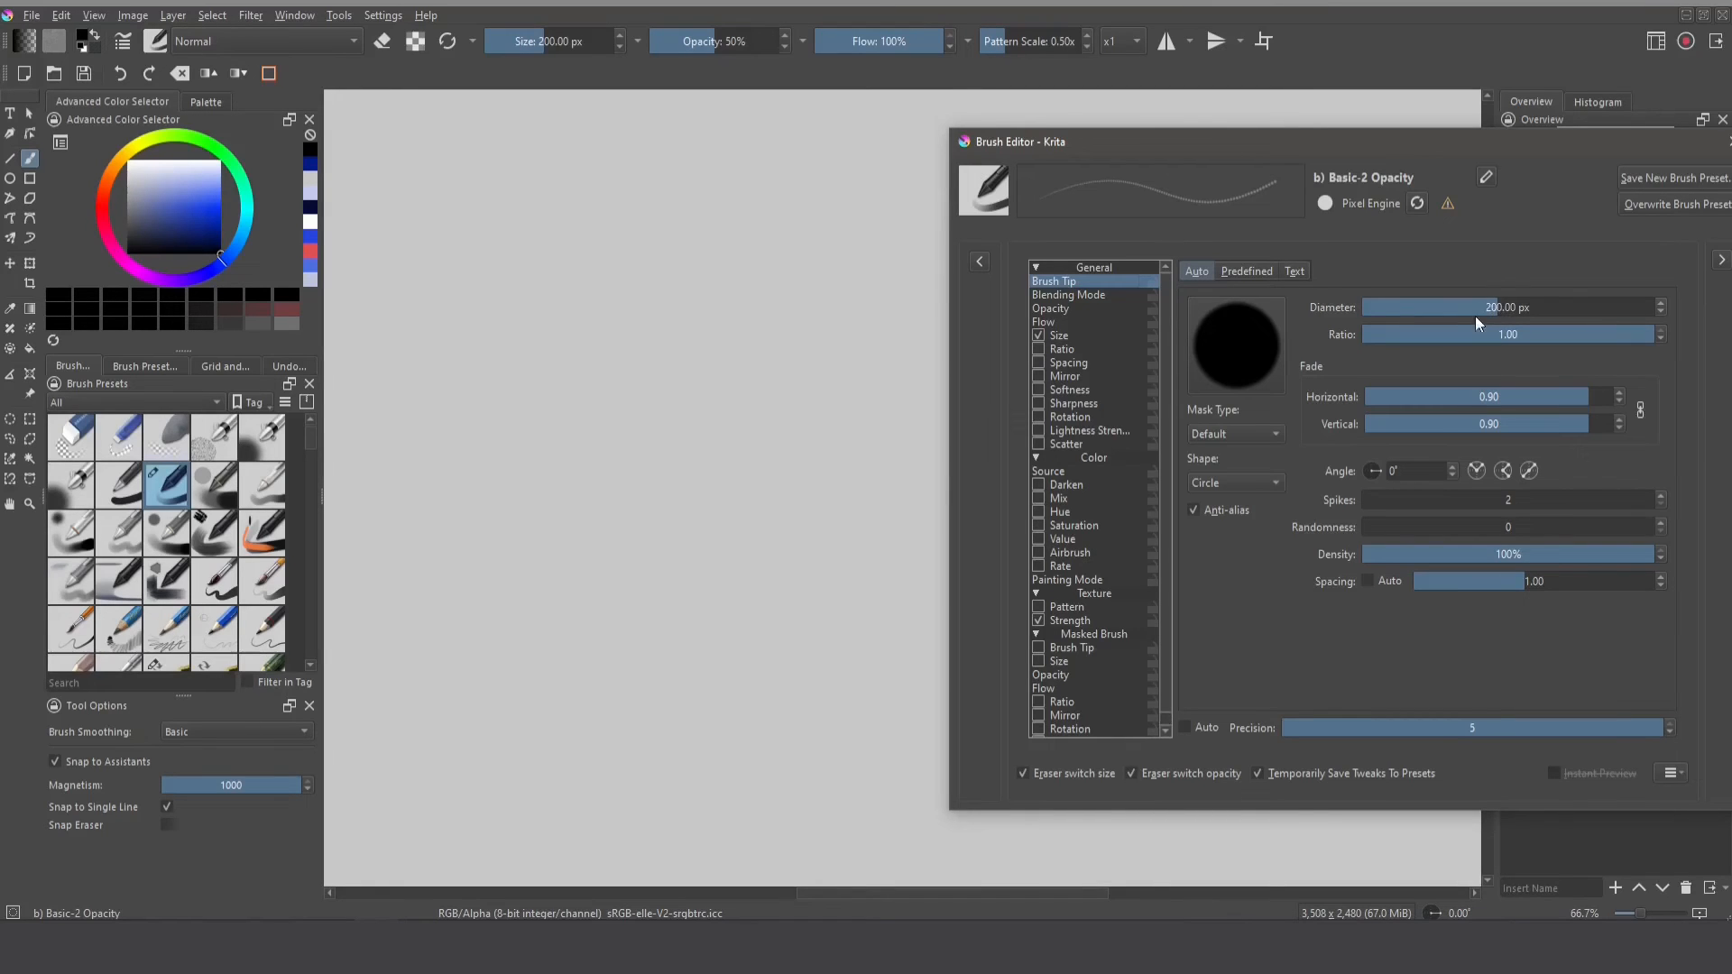
left_click(1058, 335)
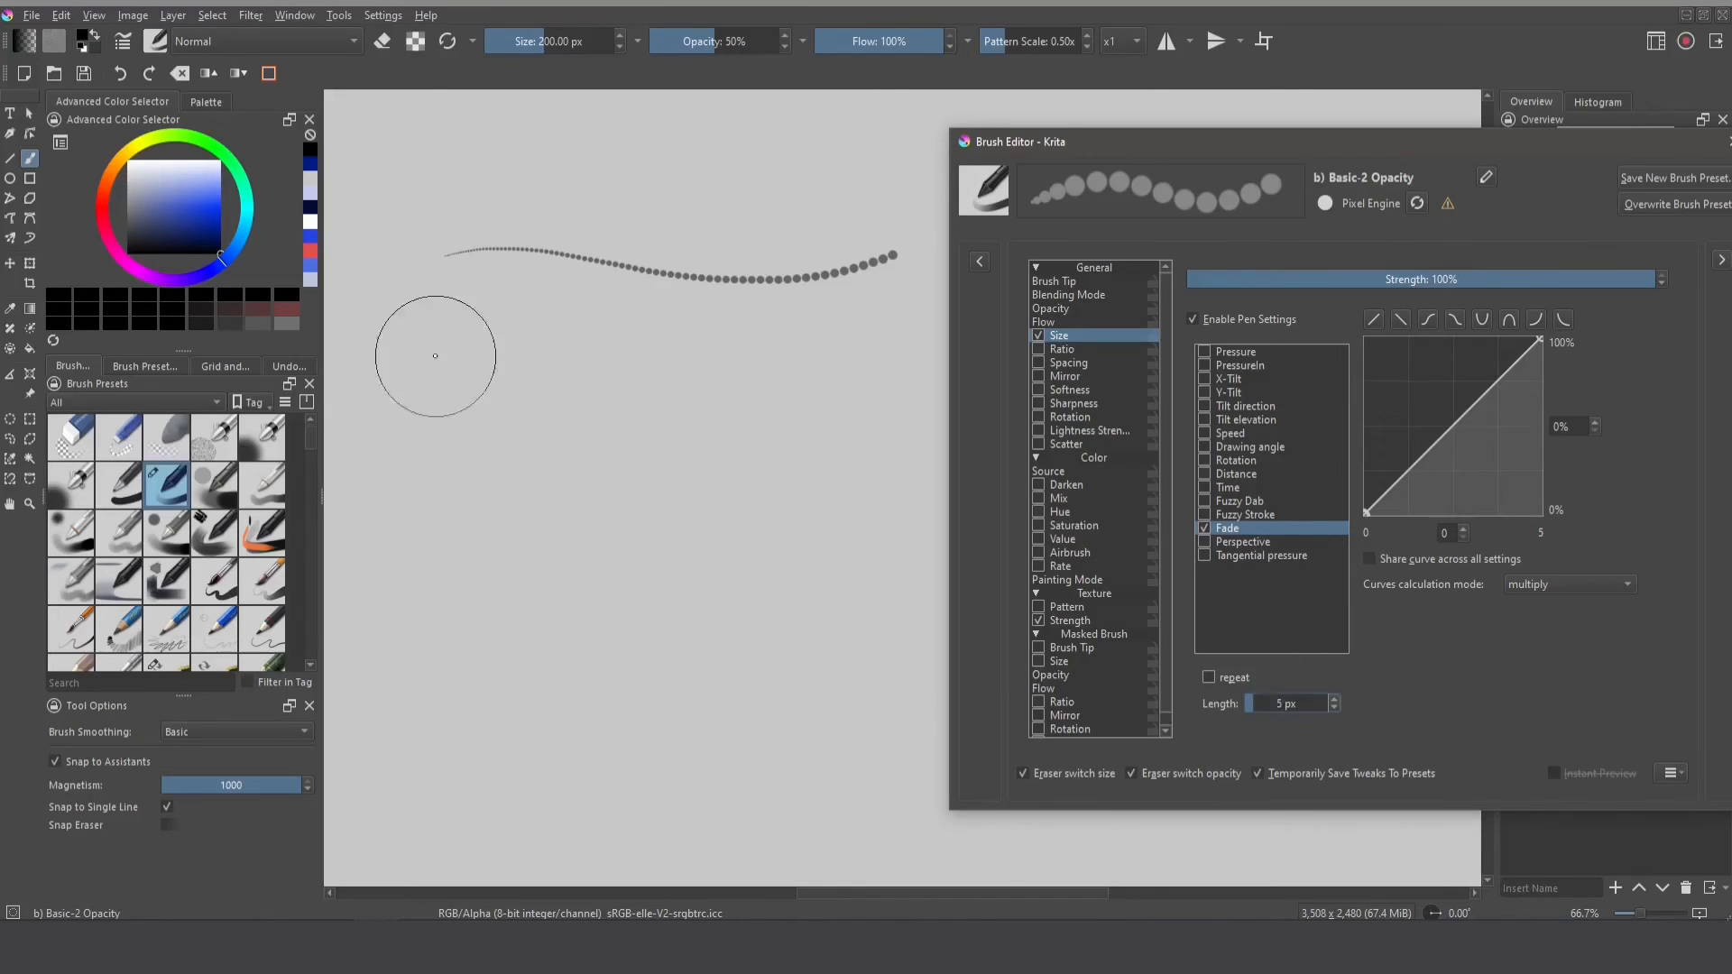
mouse_move(435, 418)
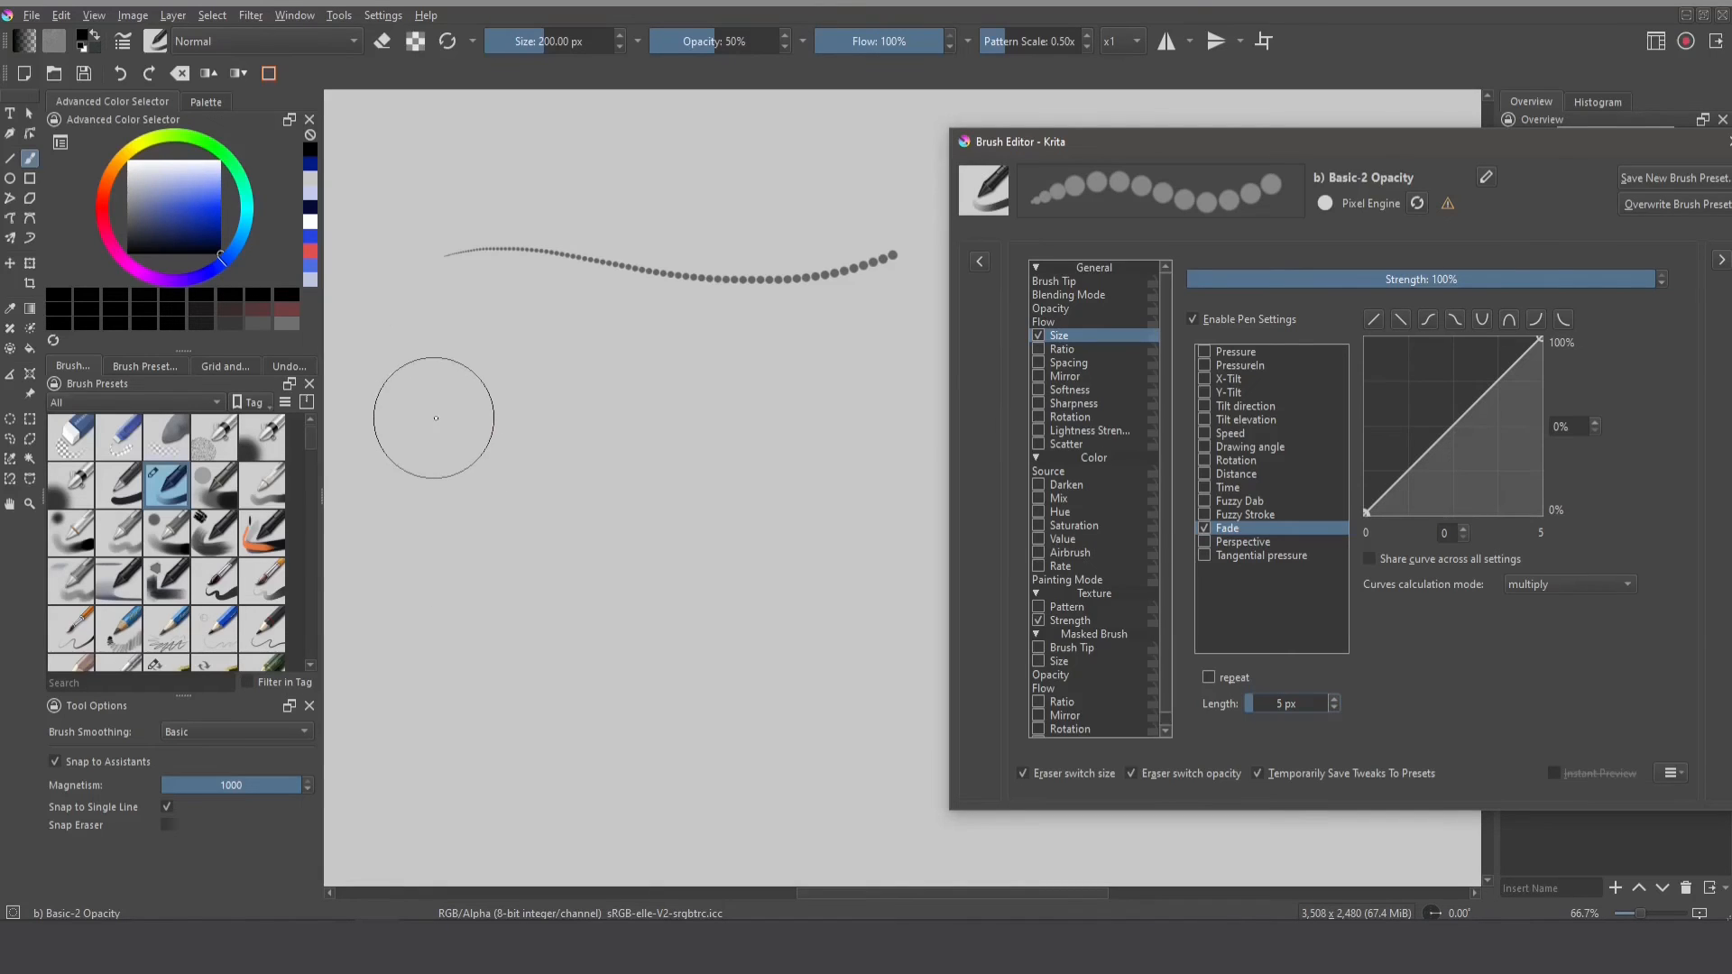
left_click(1053, 281)
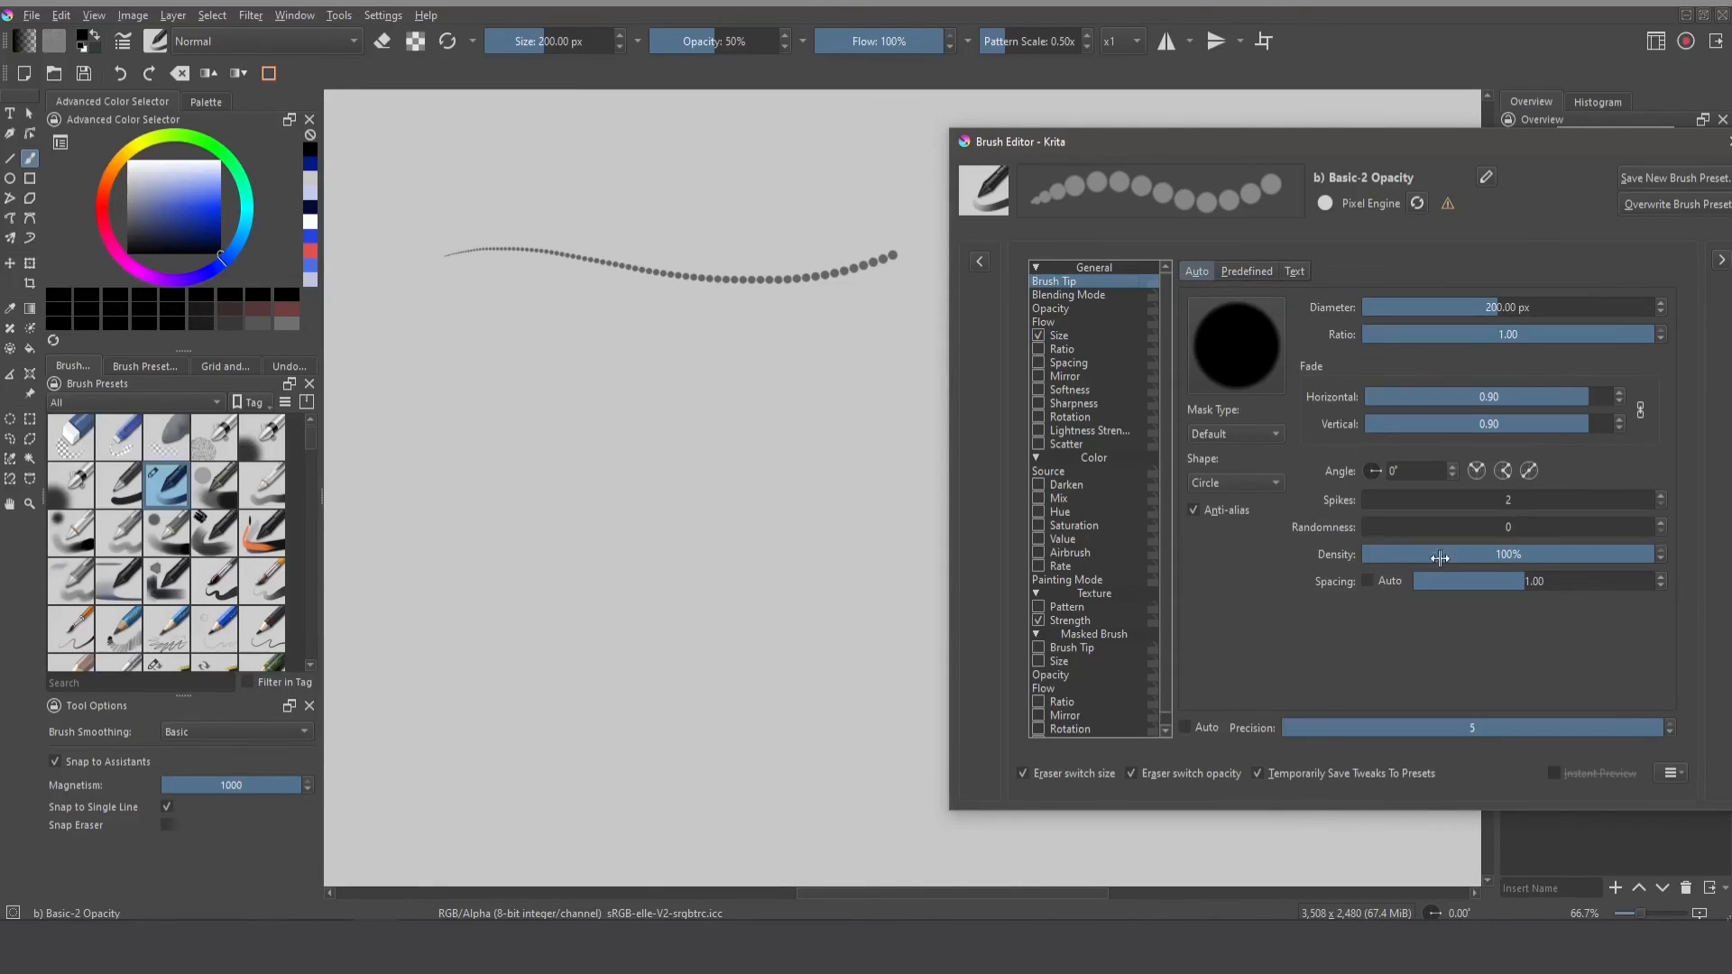
mouse_move(1036, 201)
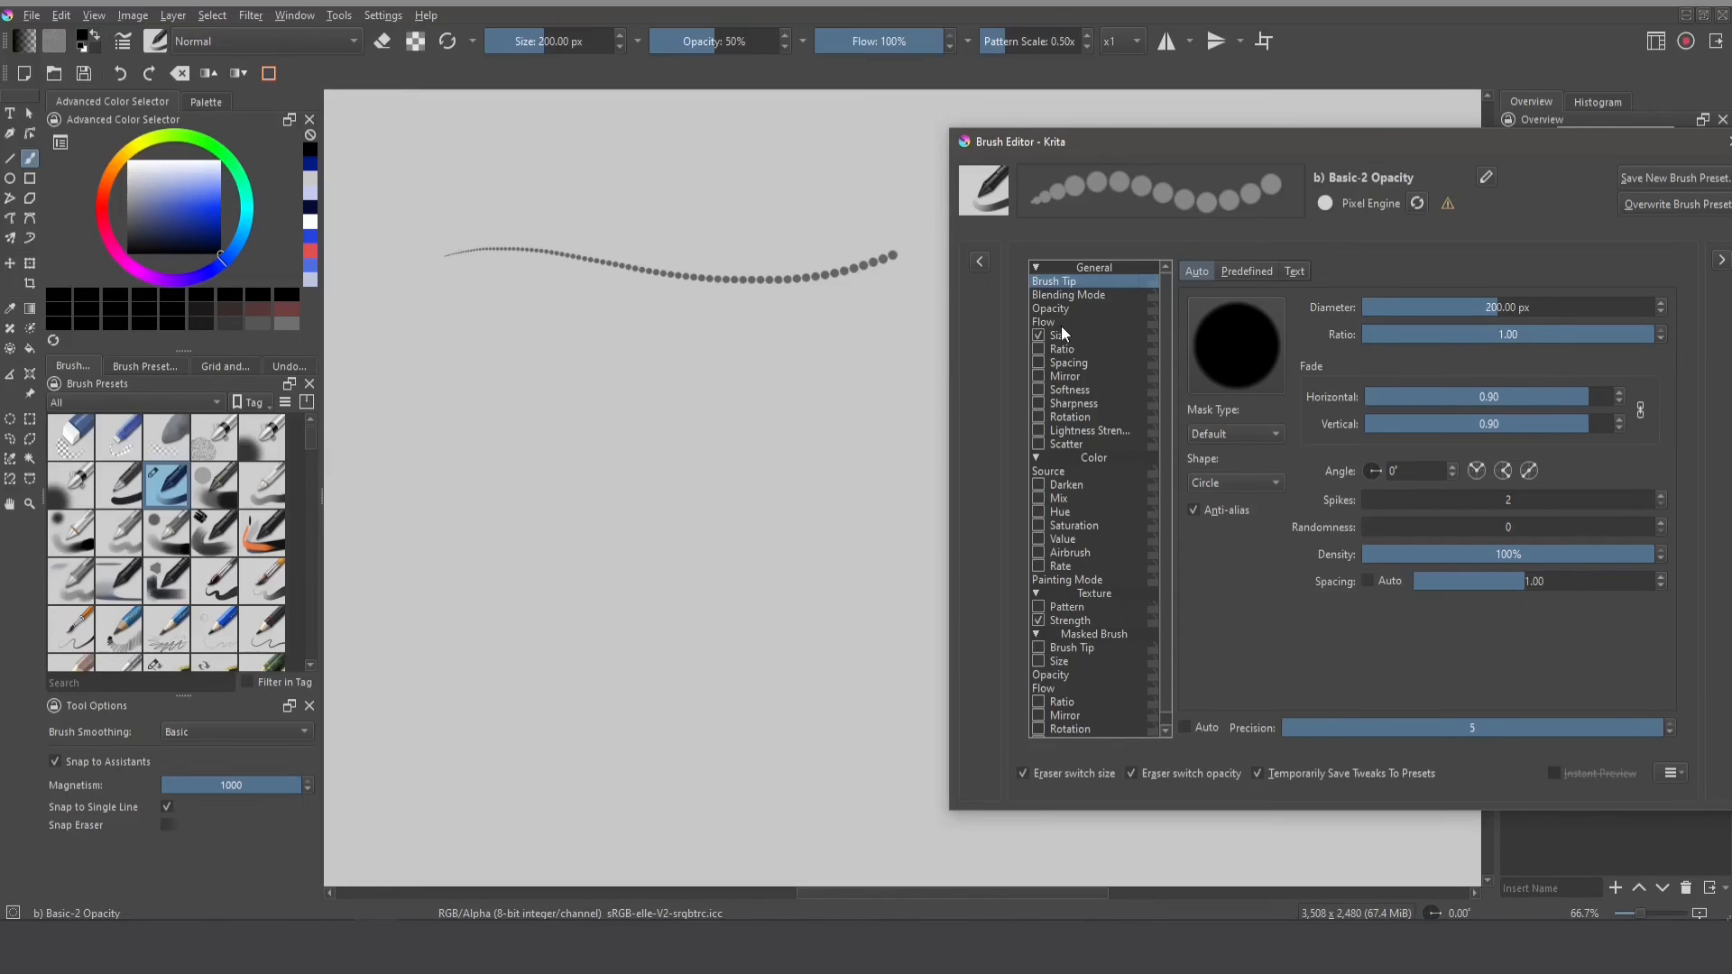
left_click(1061, 335)
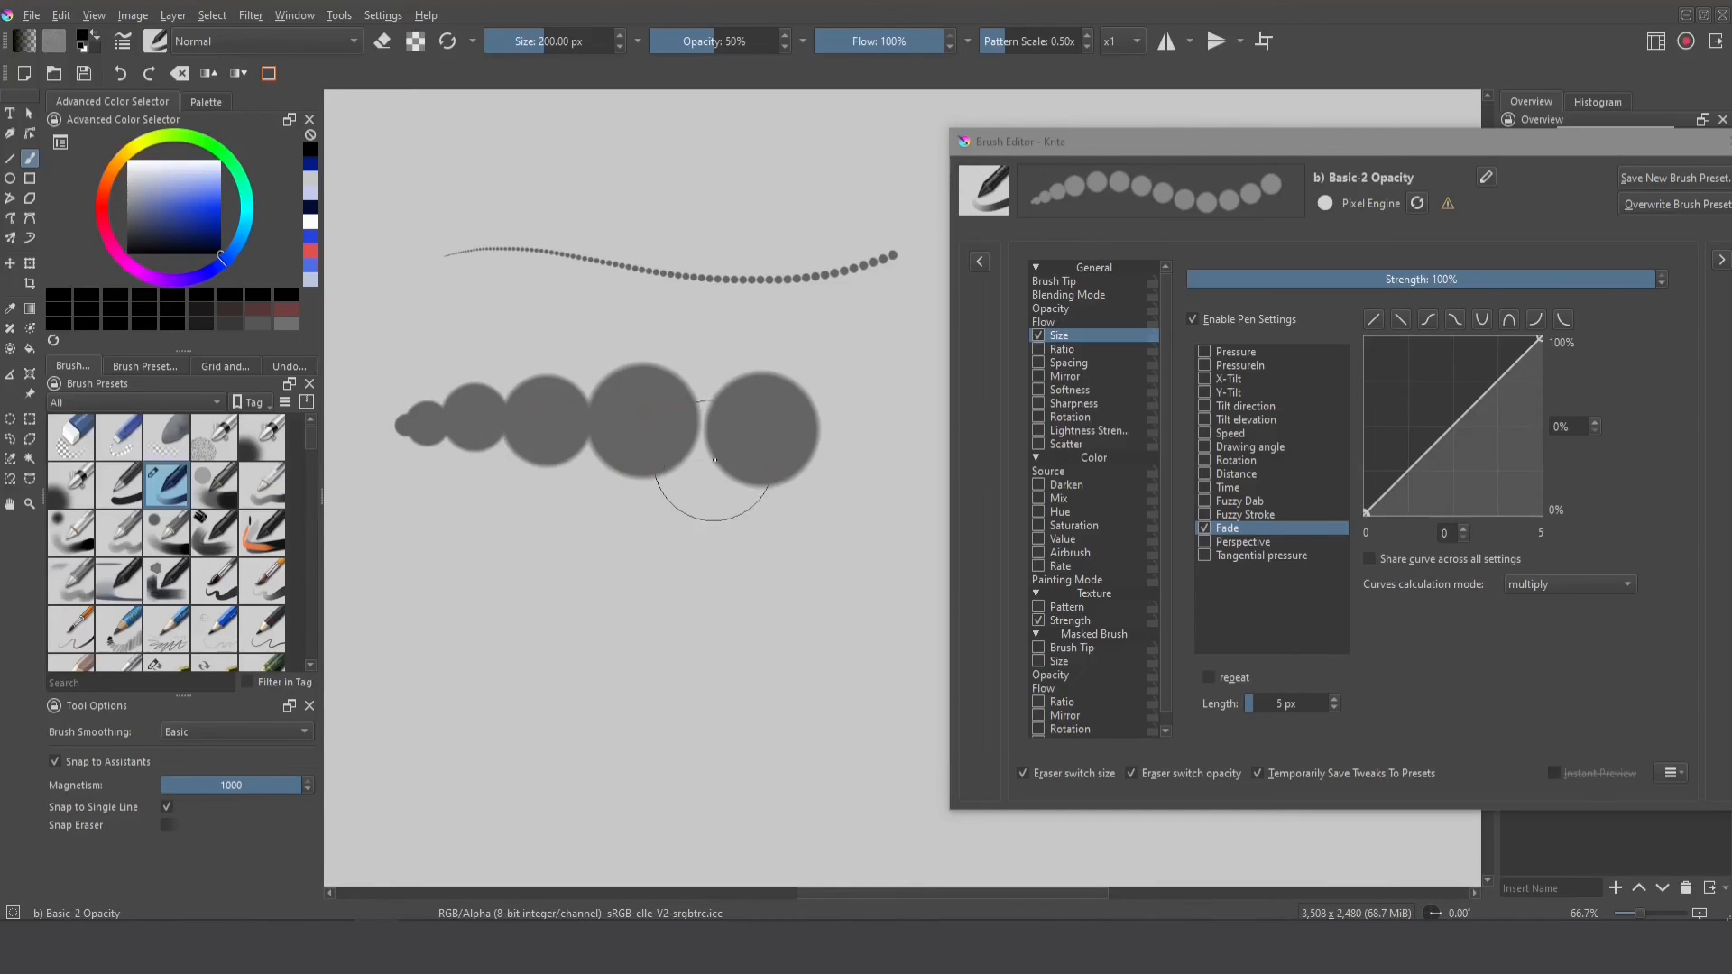
mouse_move(823, 408)
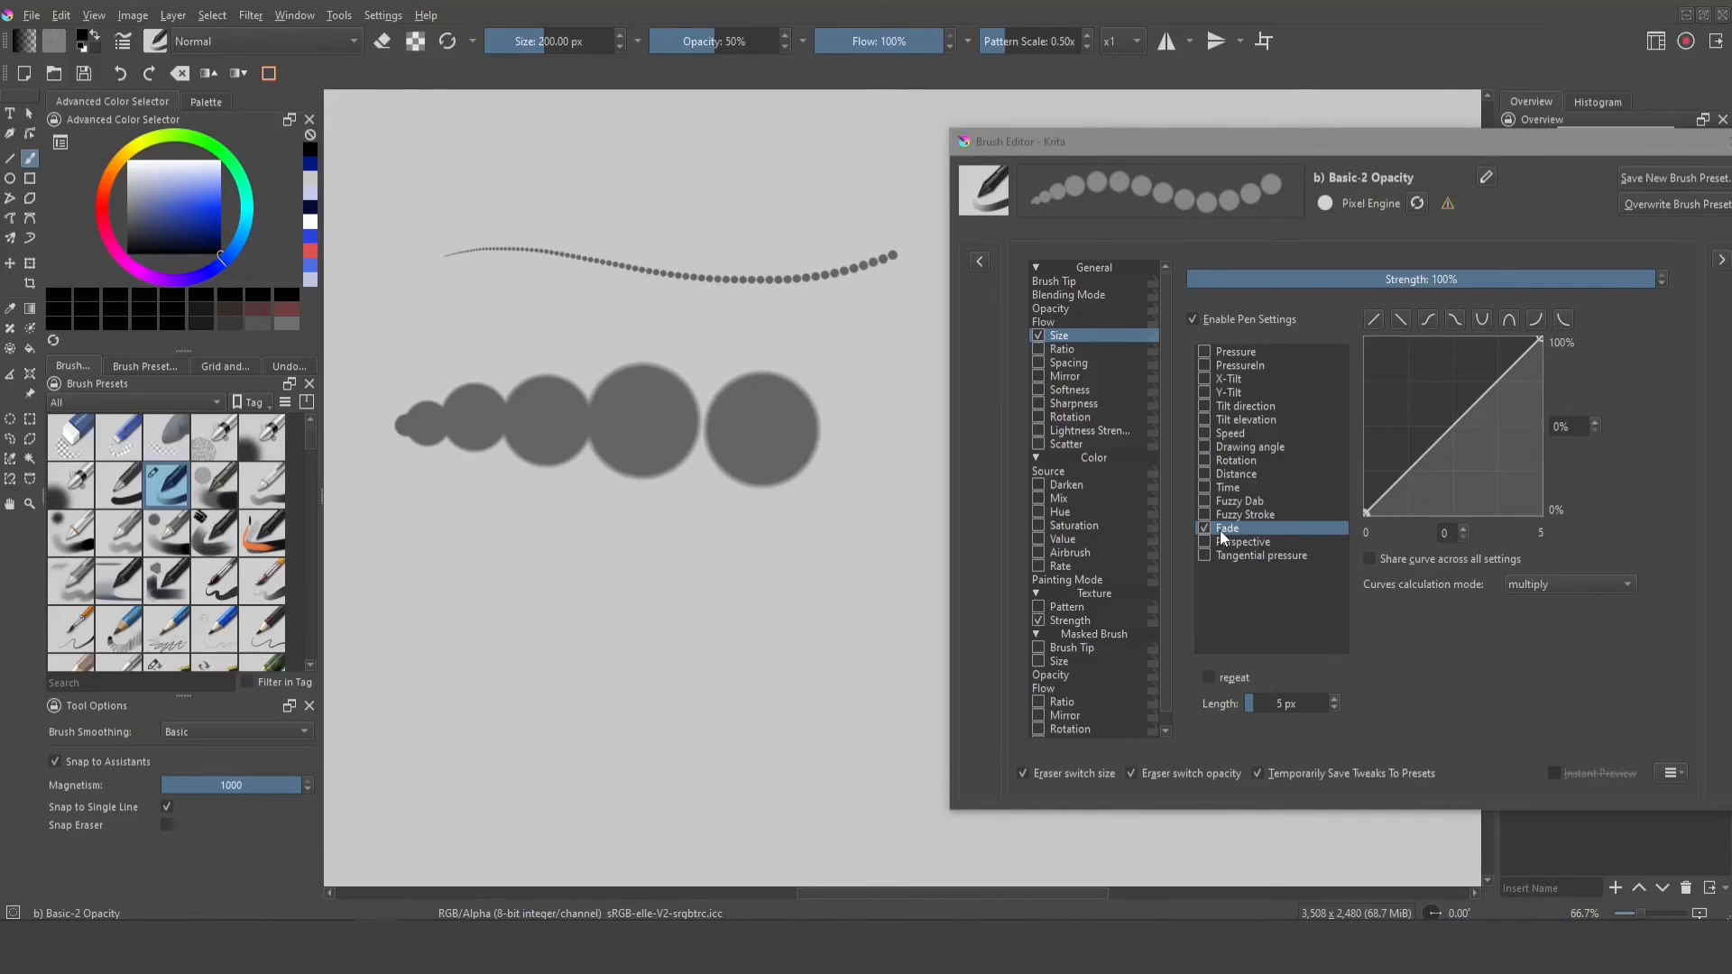
left_click(214, 547)
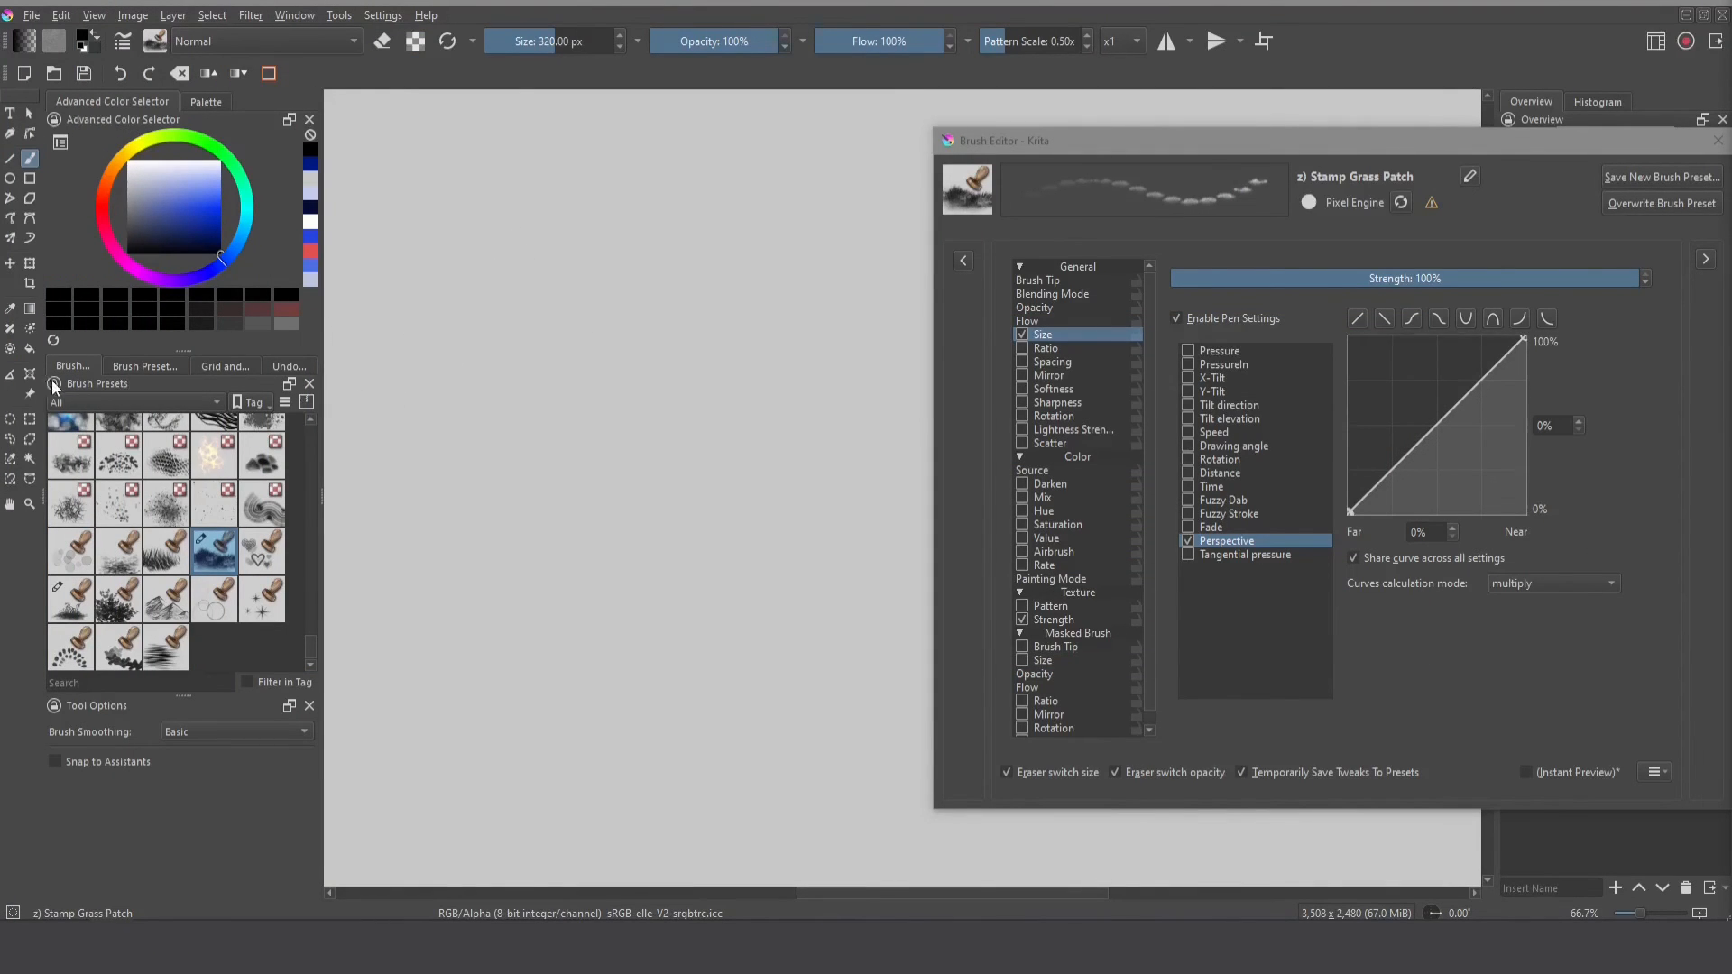
- Add a Perspective-type assistant grid to the canvas, then return to the Freehand Brush tool
left_click(30, 374)
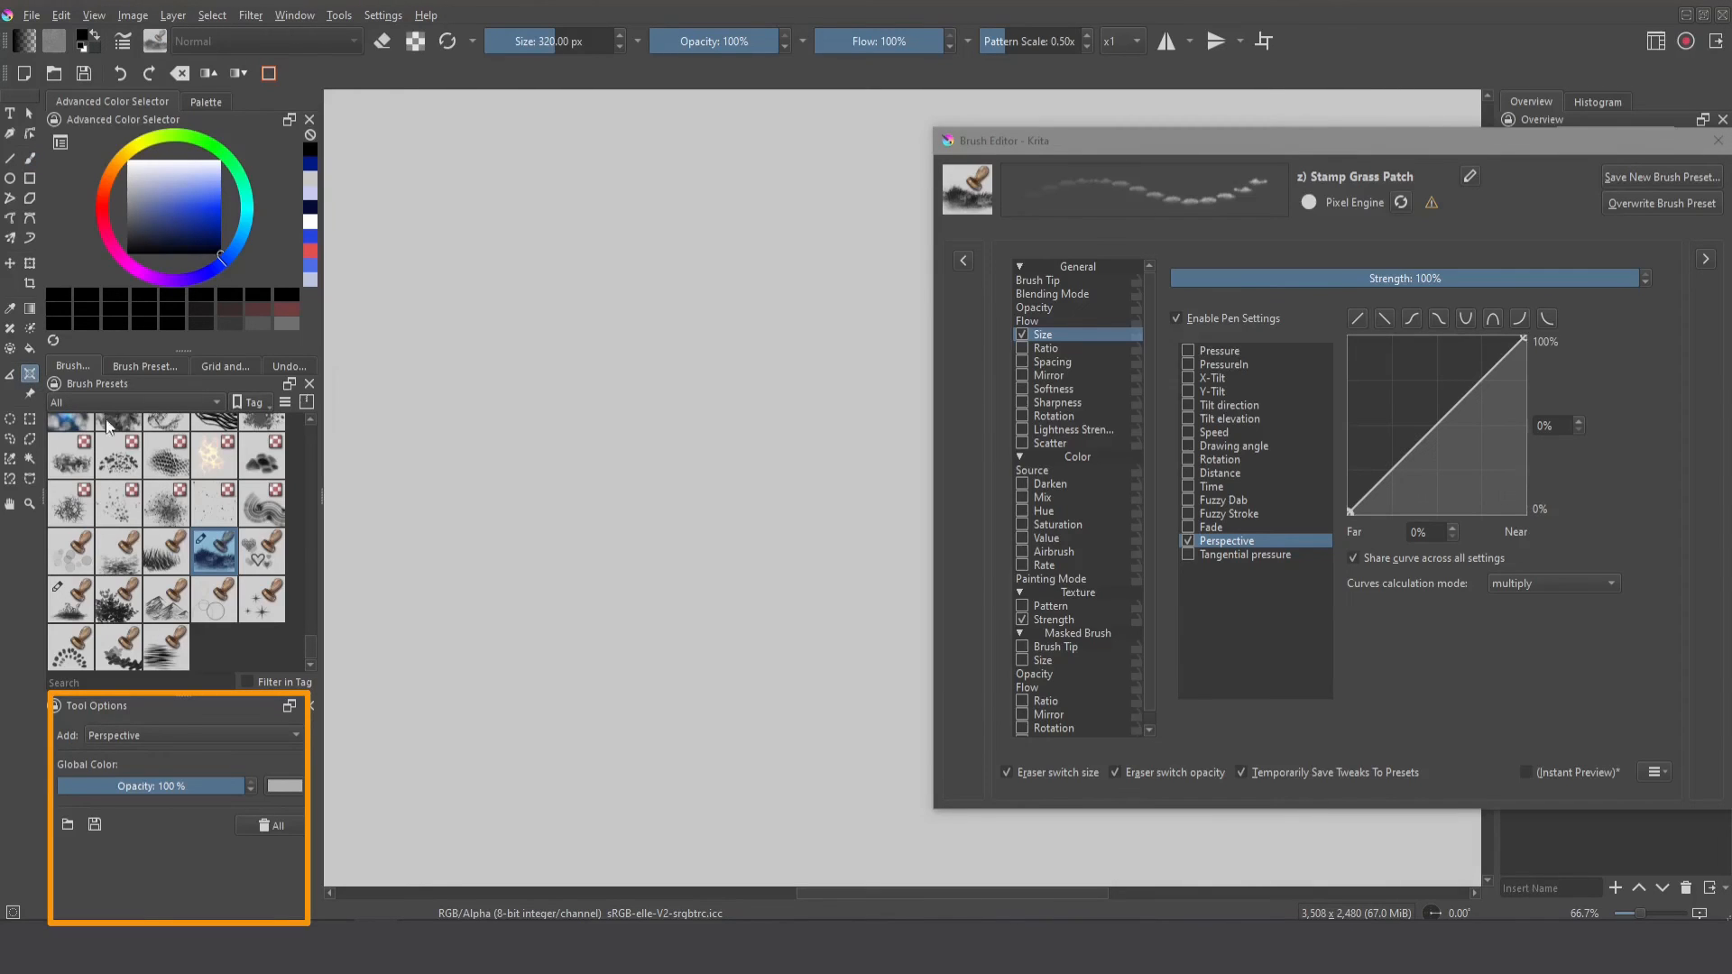
left_click(193, 736)
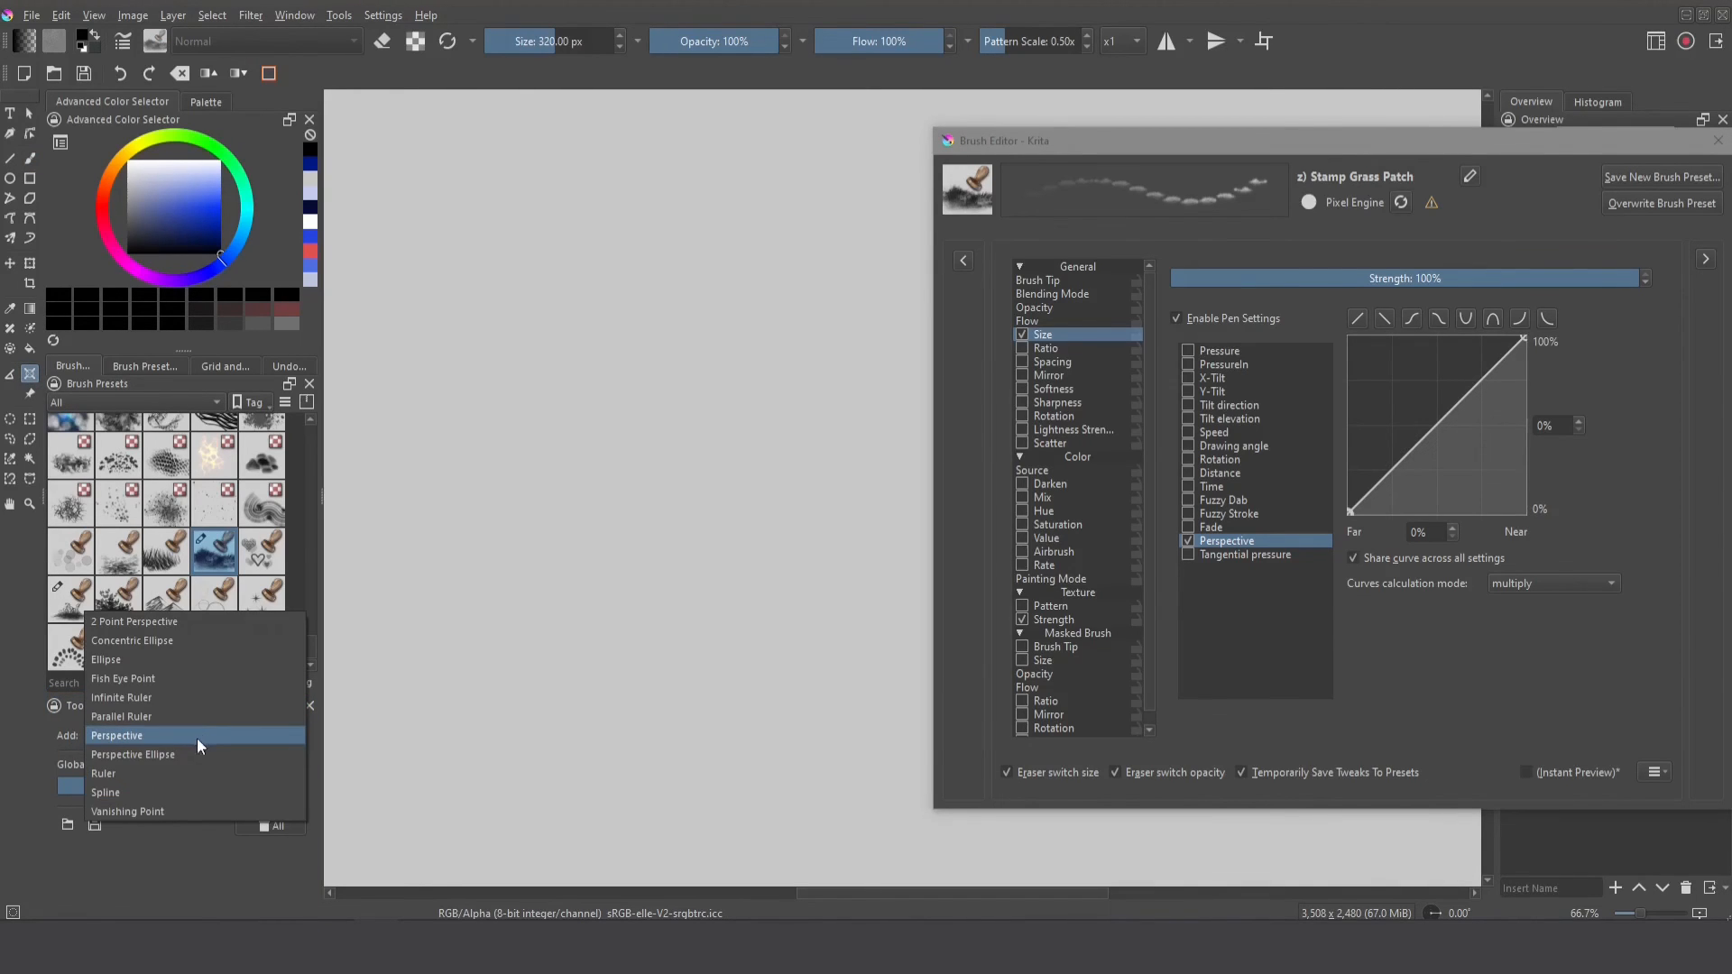
left_click(117, 734)
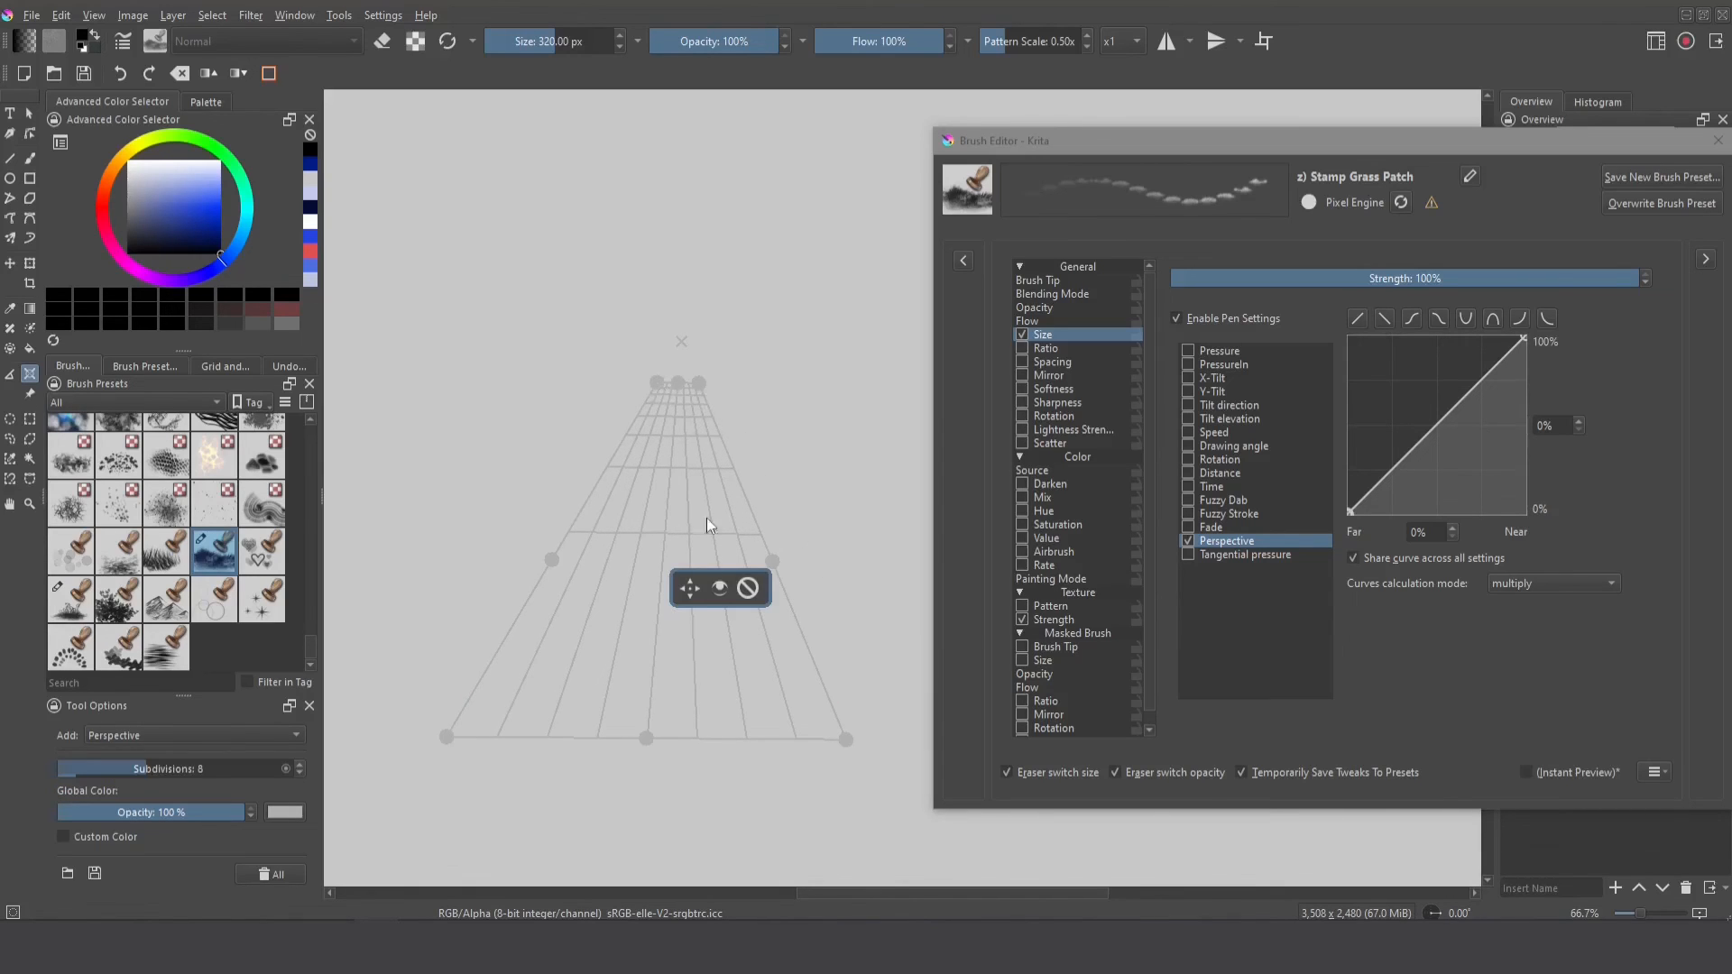
left_click(30, 158)
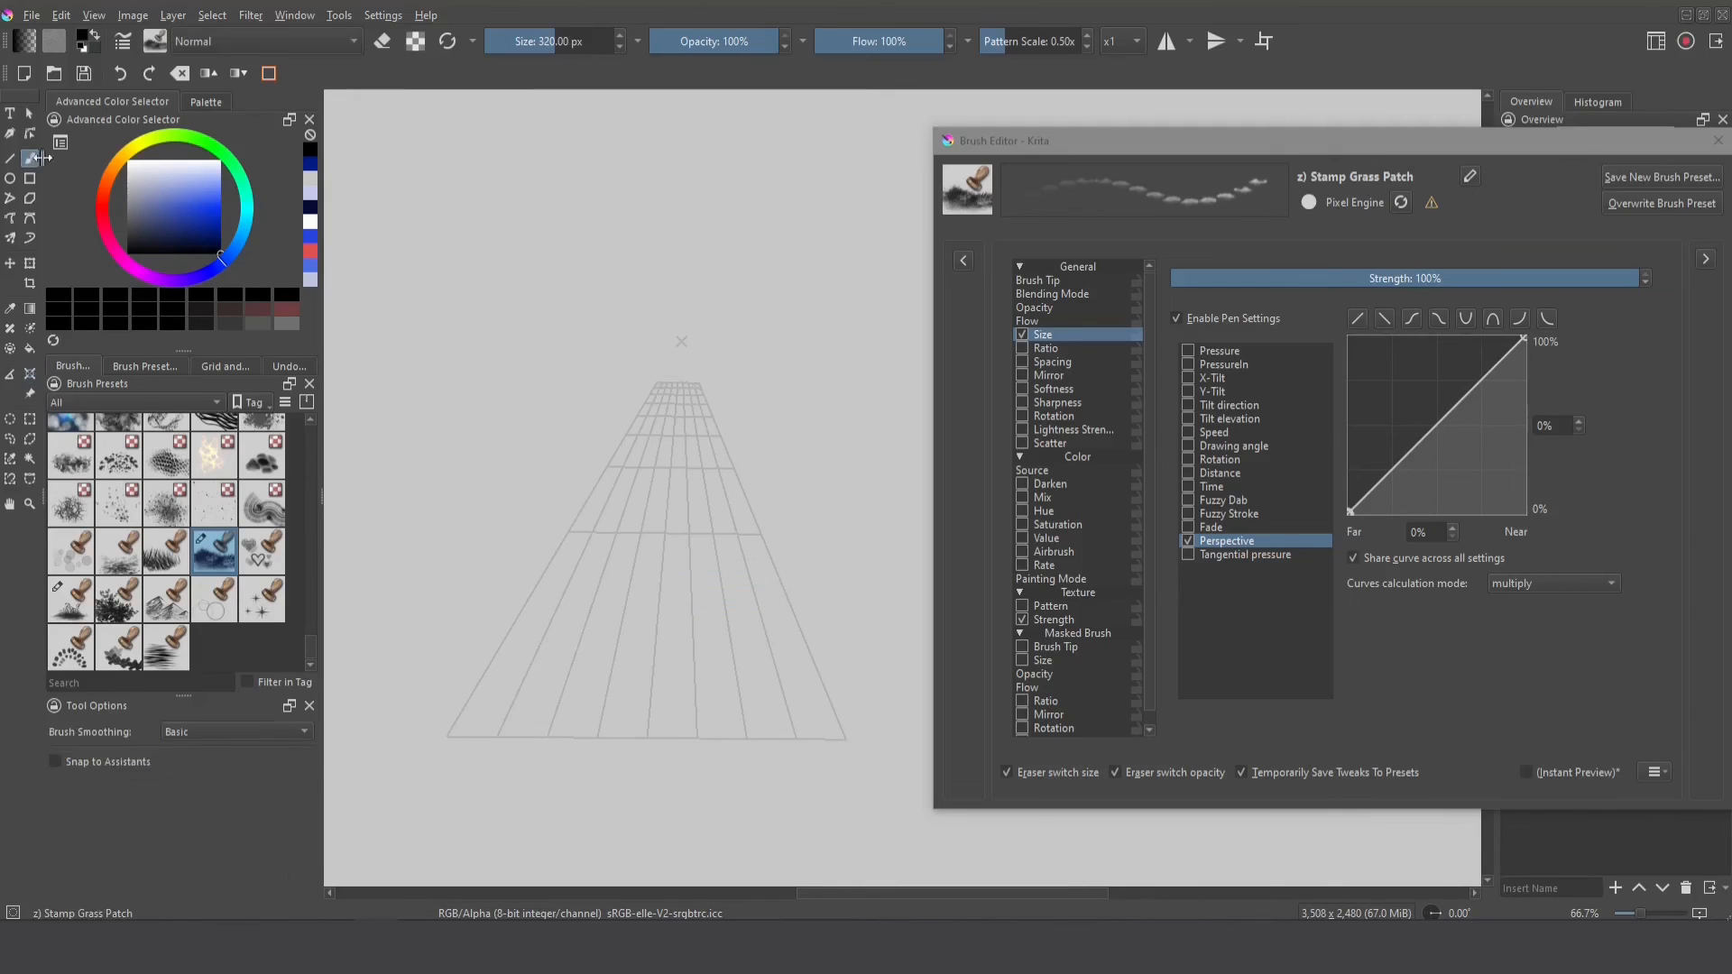